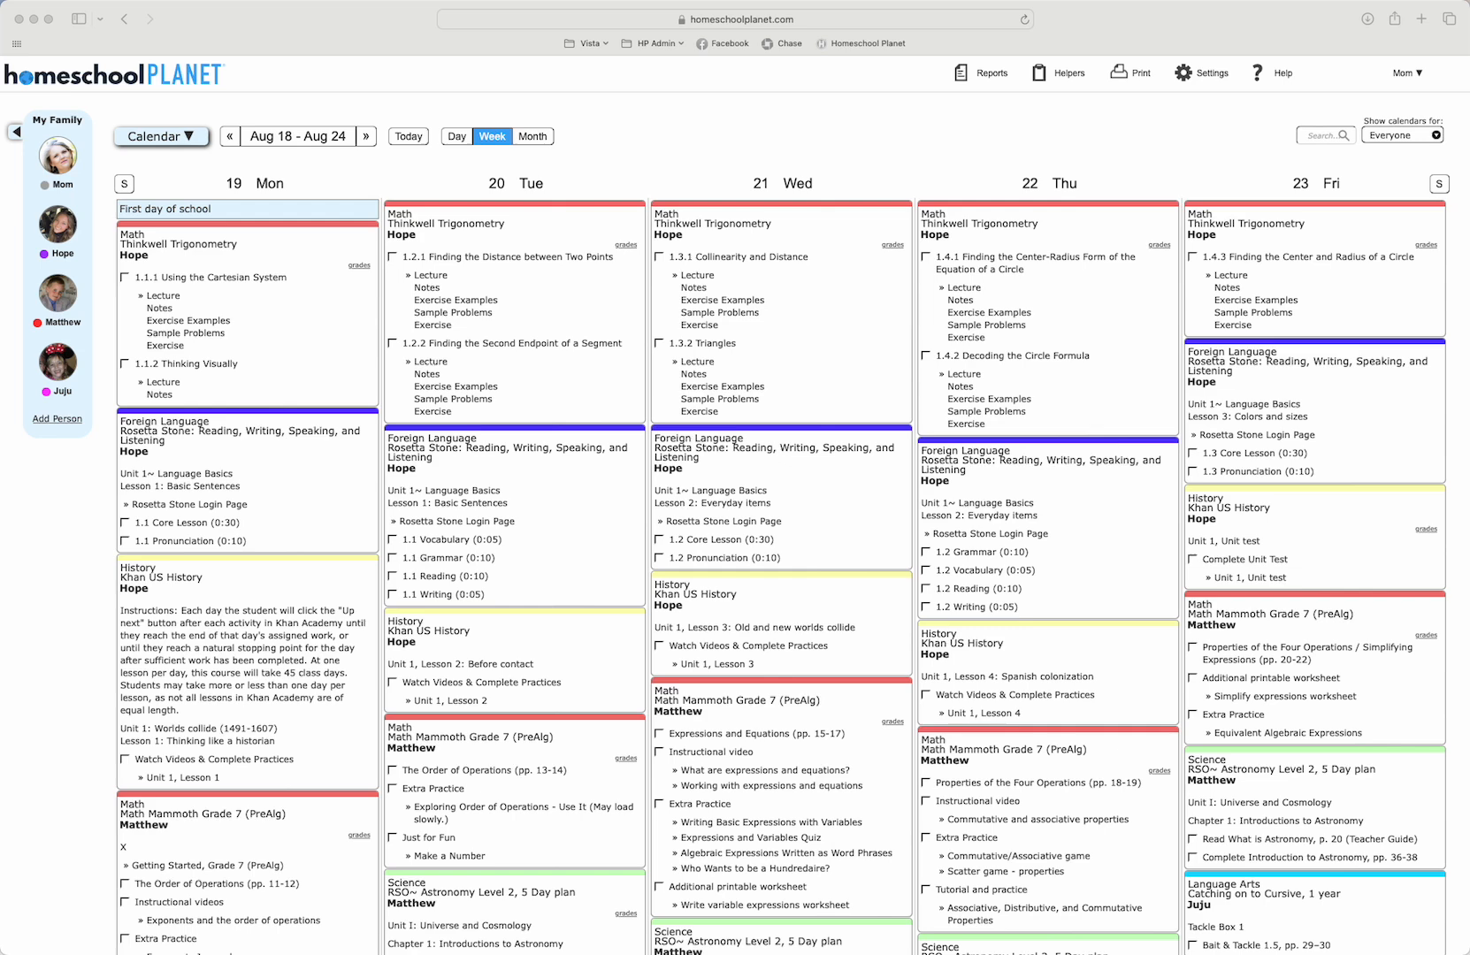
mouse_move(1054, 368)
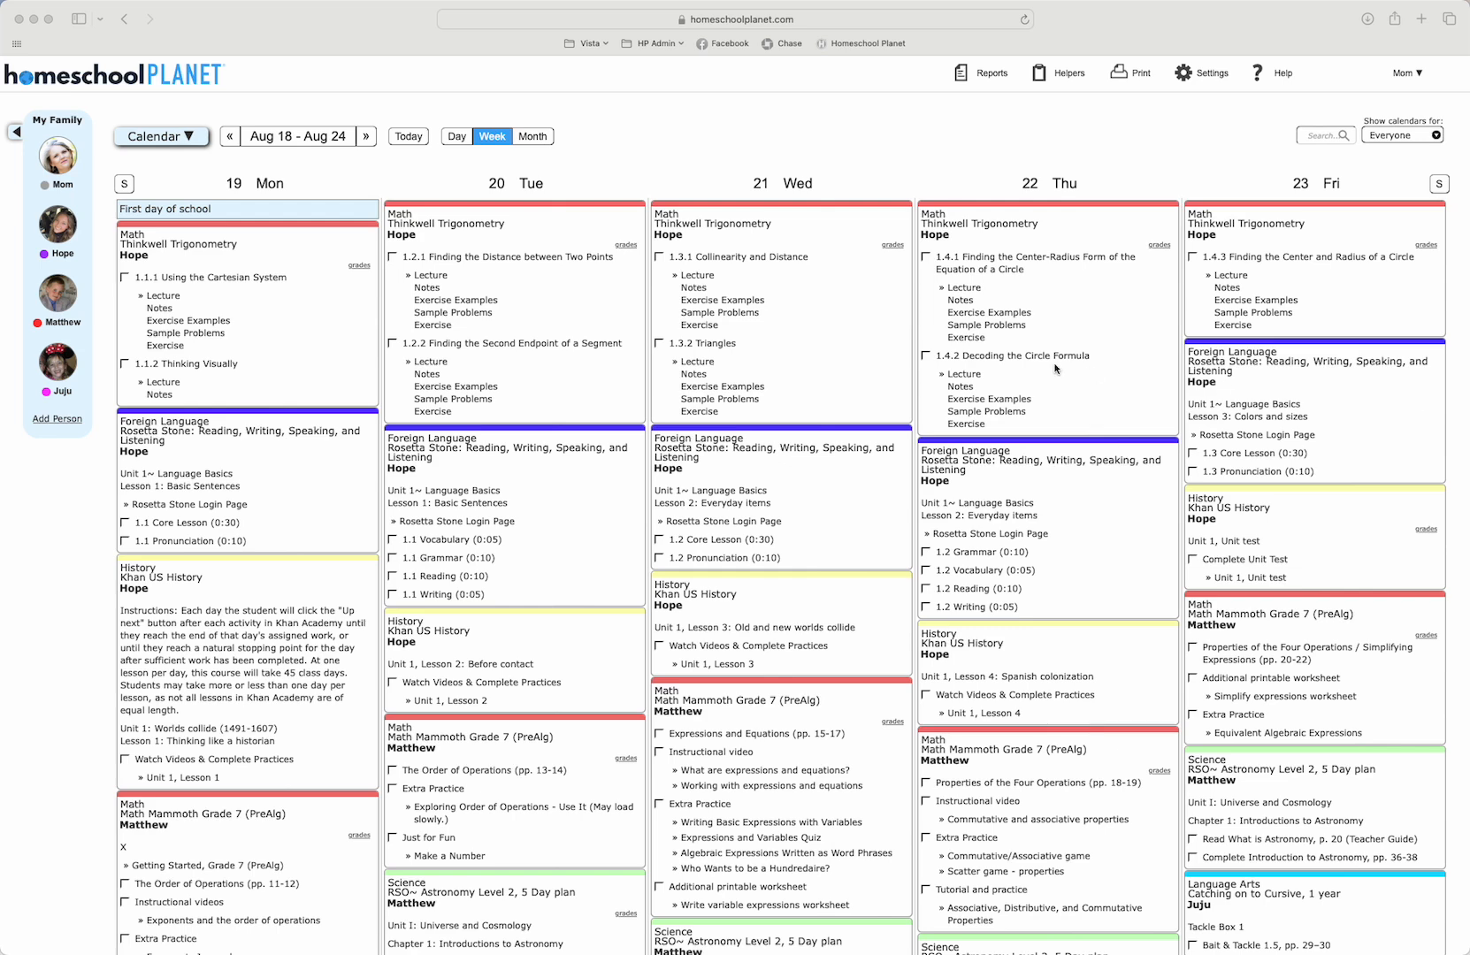
mouse_move(1220, 446)
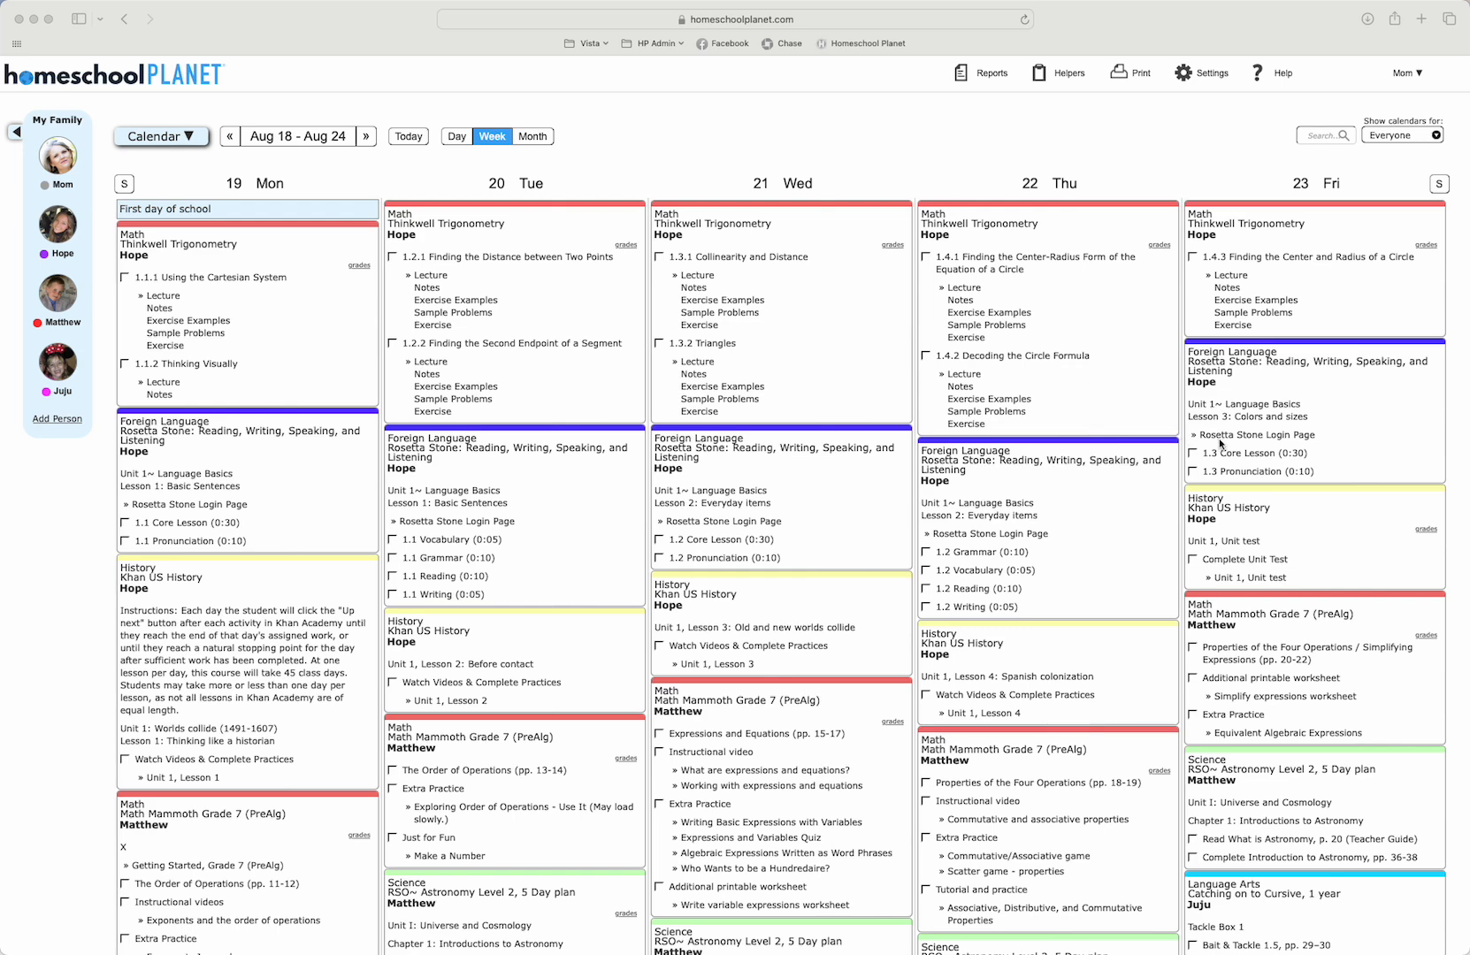
mouse_move(690, 433)
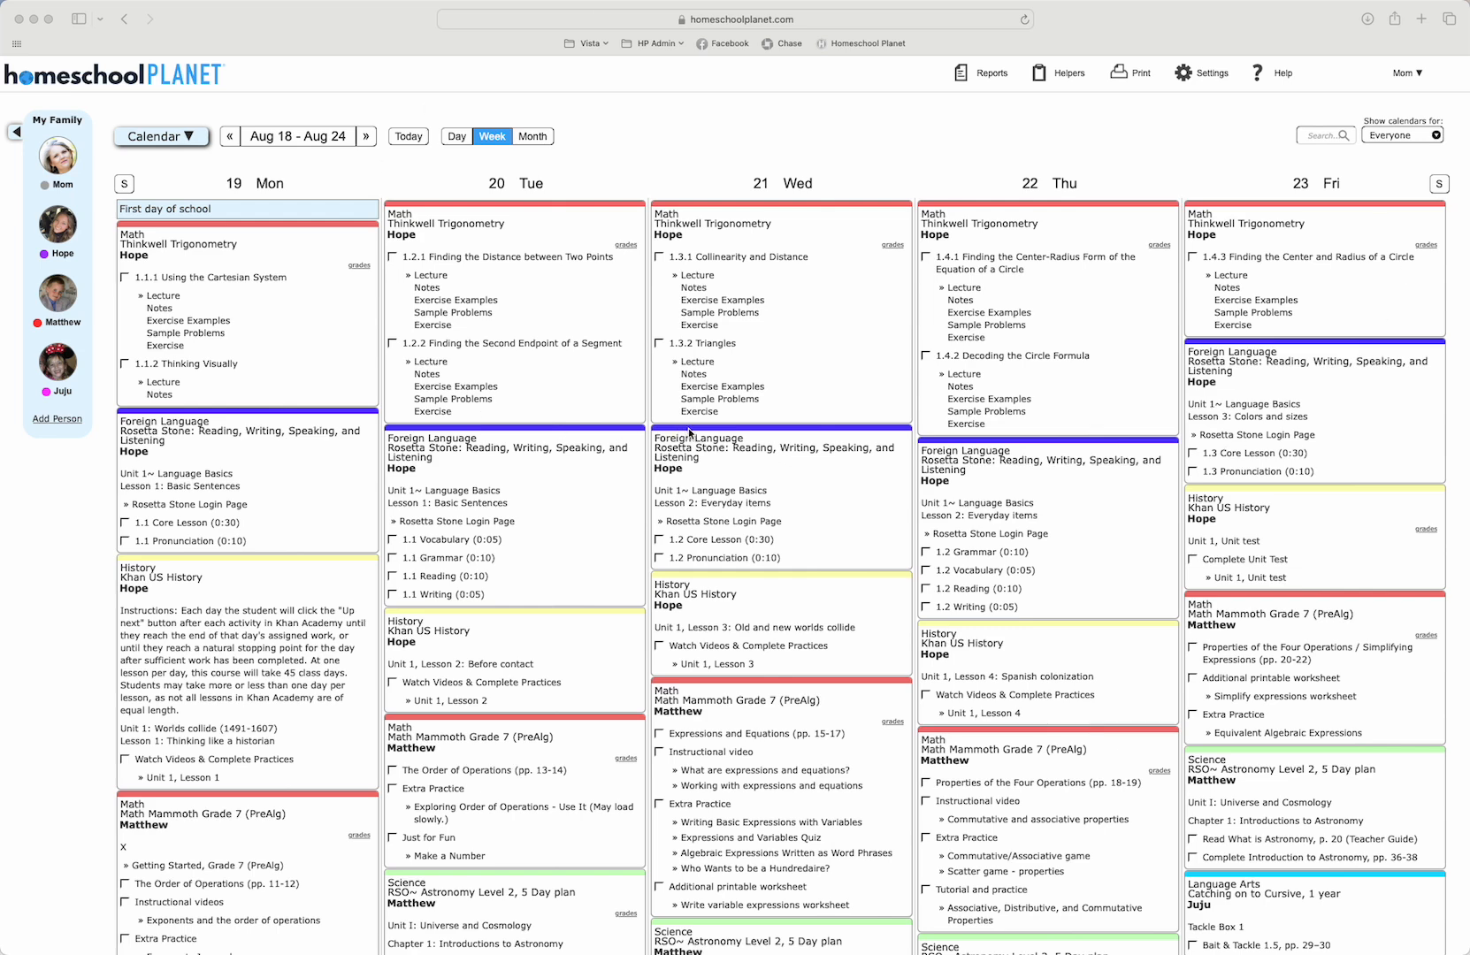
mouse_move(857, 368)
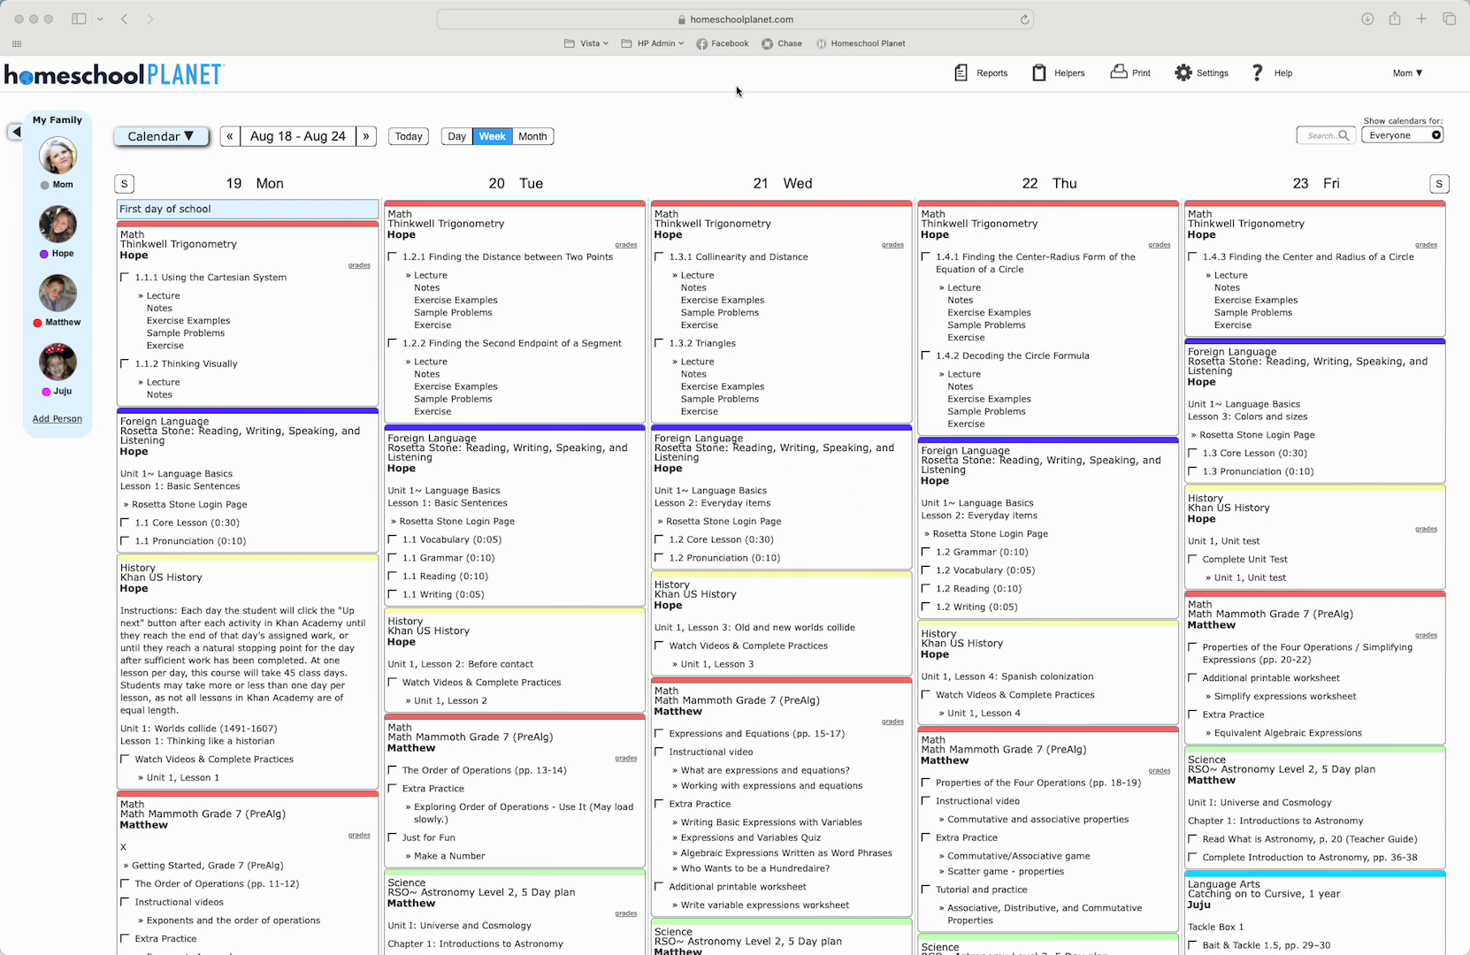
Go to Lesson Plans and start a blank Create My Own Lesson Plan form, dismissing the info dialog
scroll(down, 3)
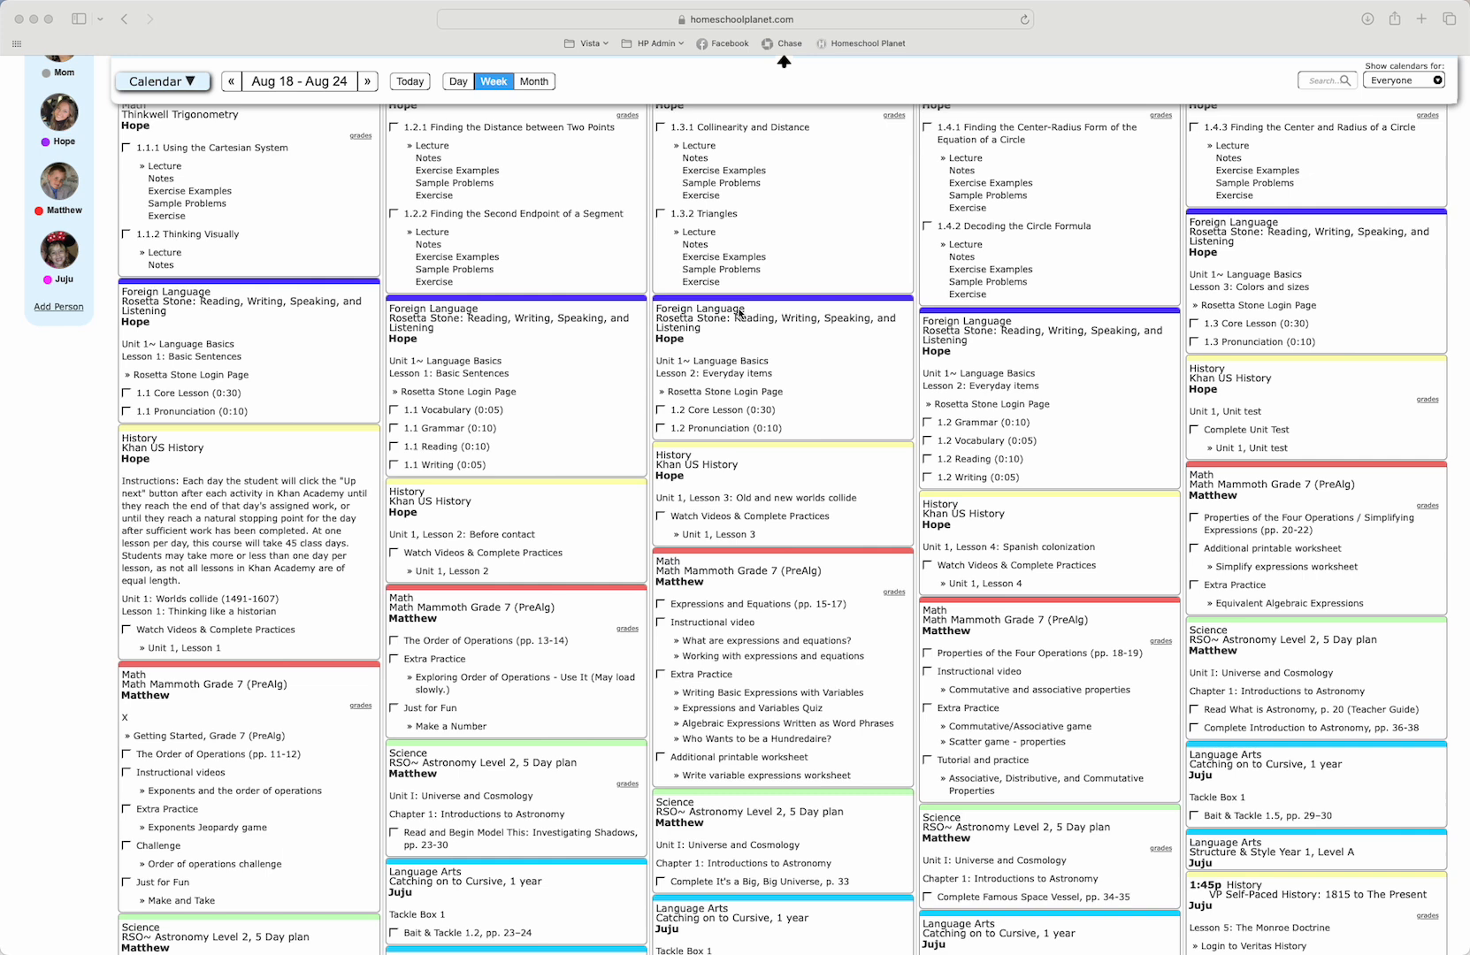
mouse_move(787, 333)
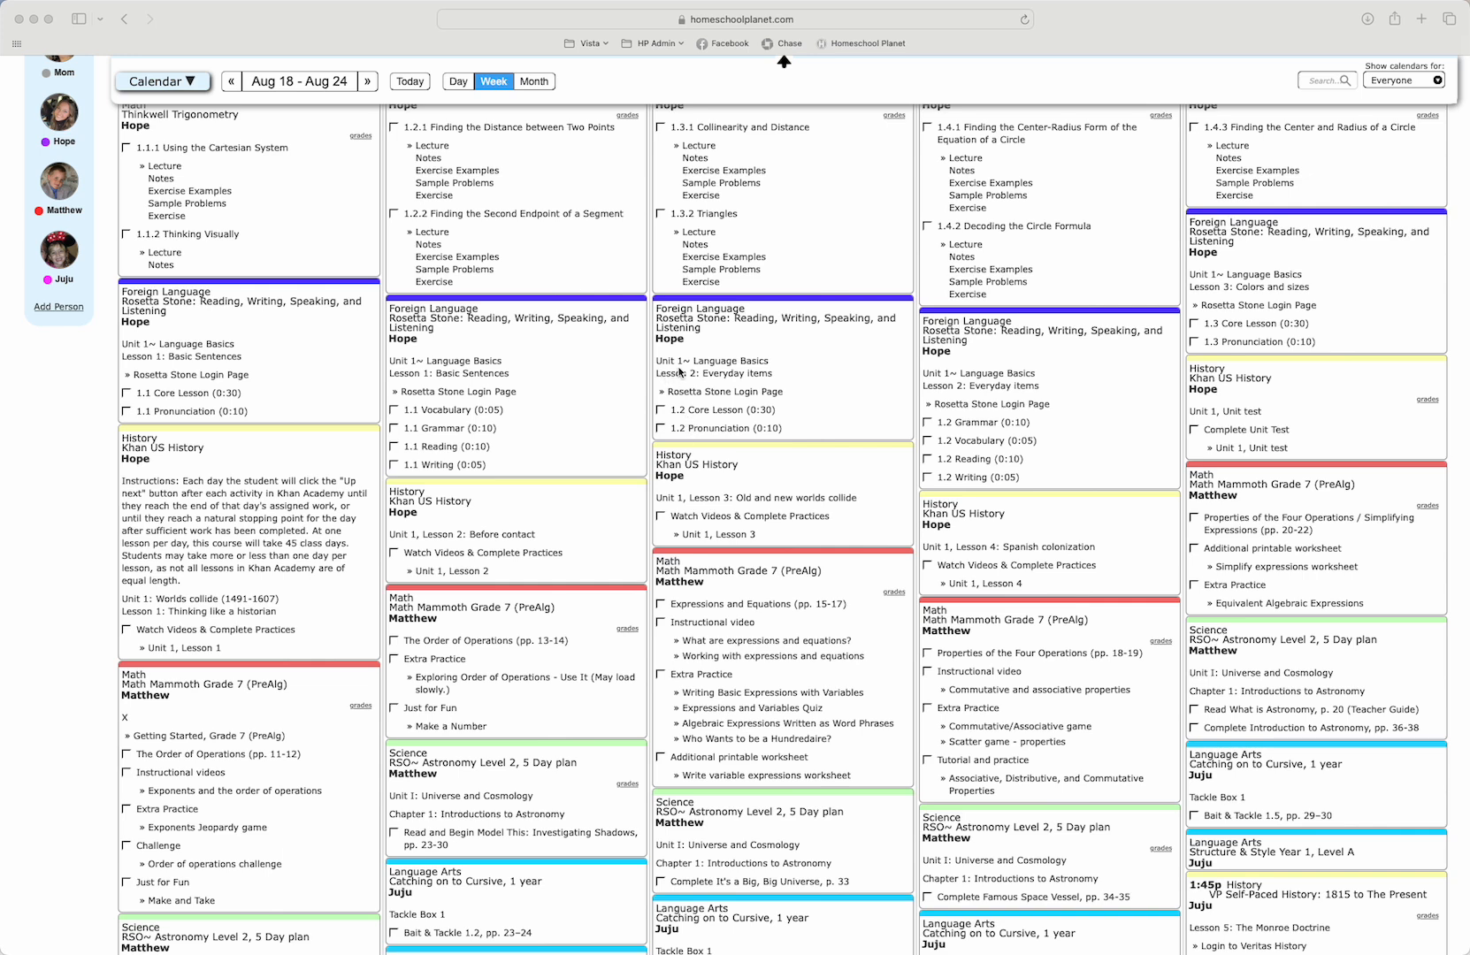
mouse_move(768, 382)
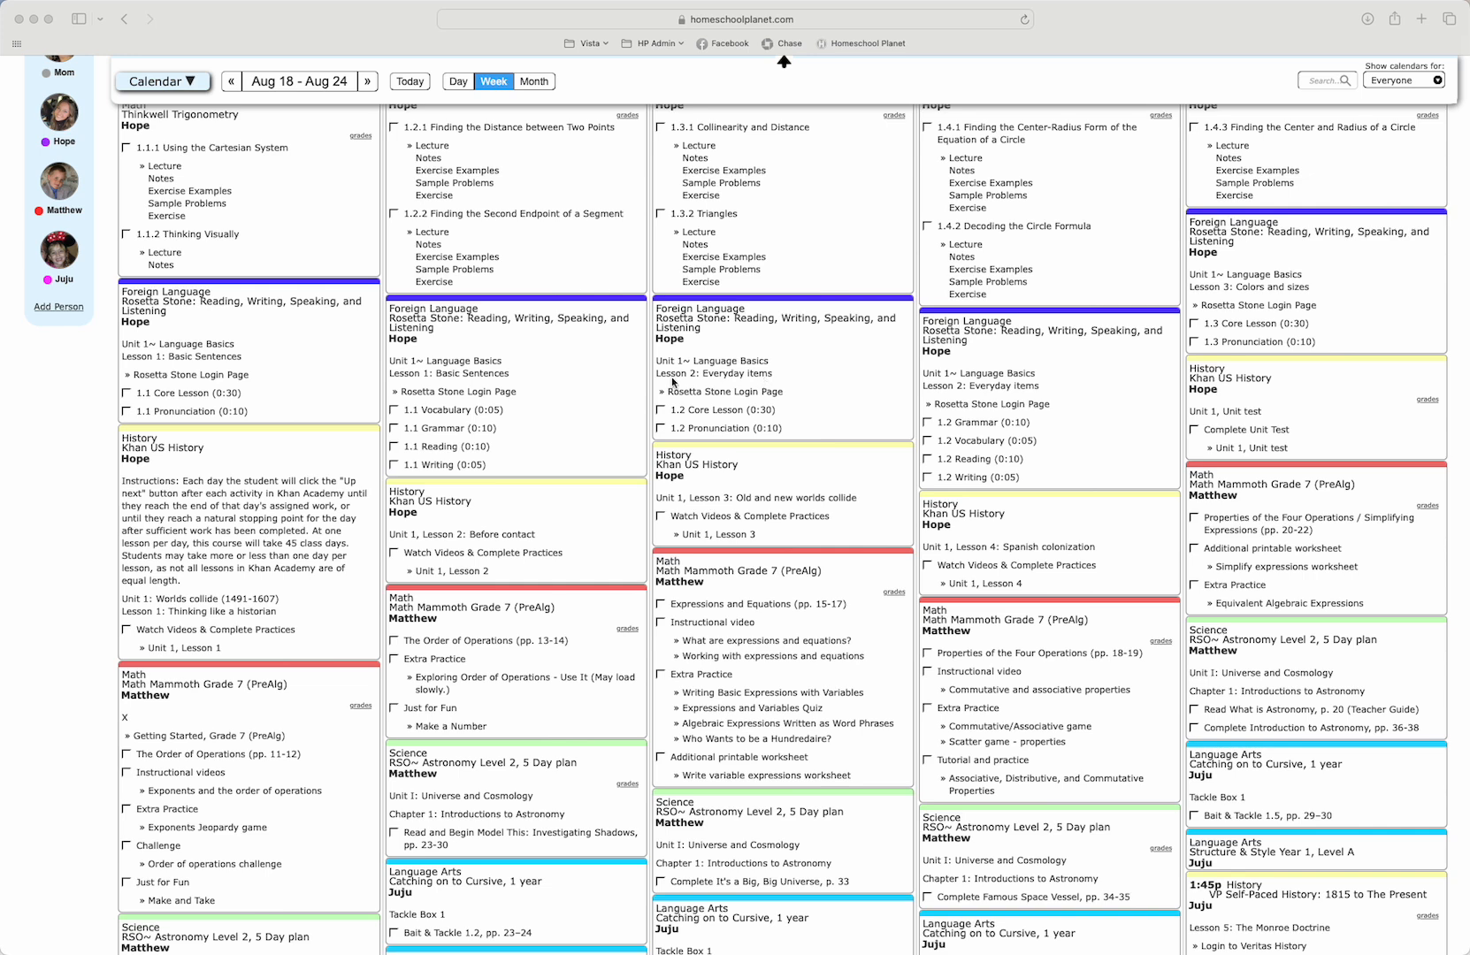
mouse_move(665, 405)
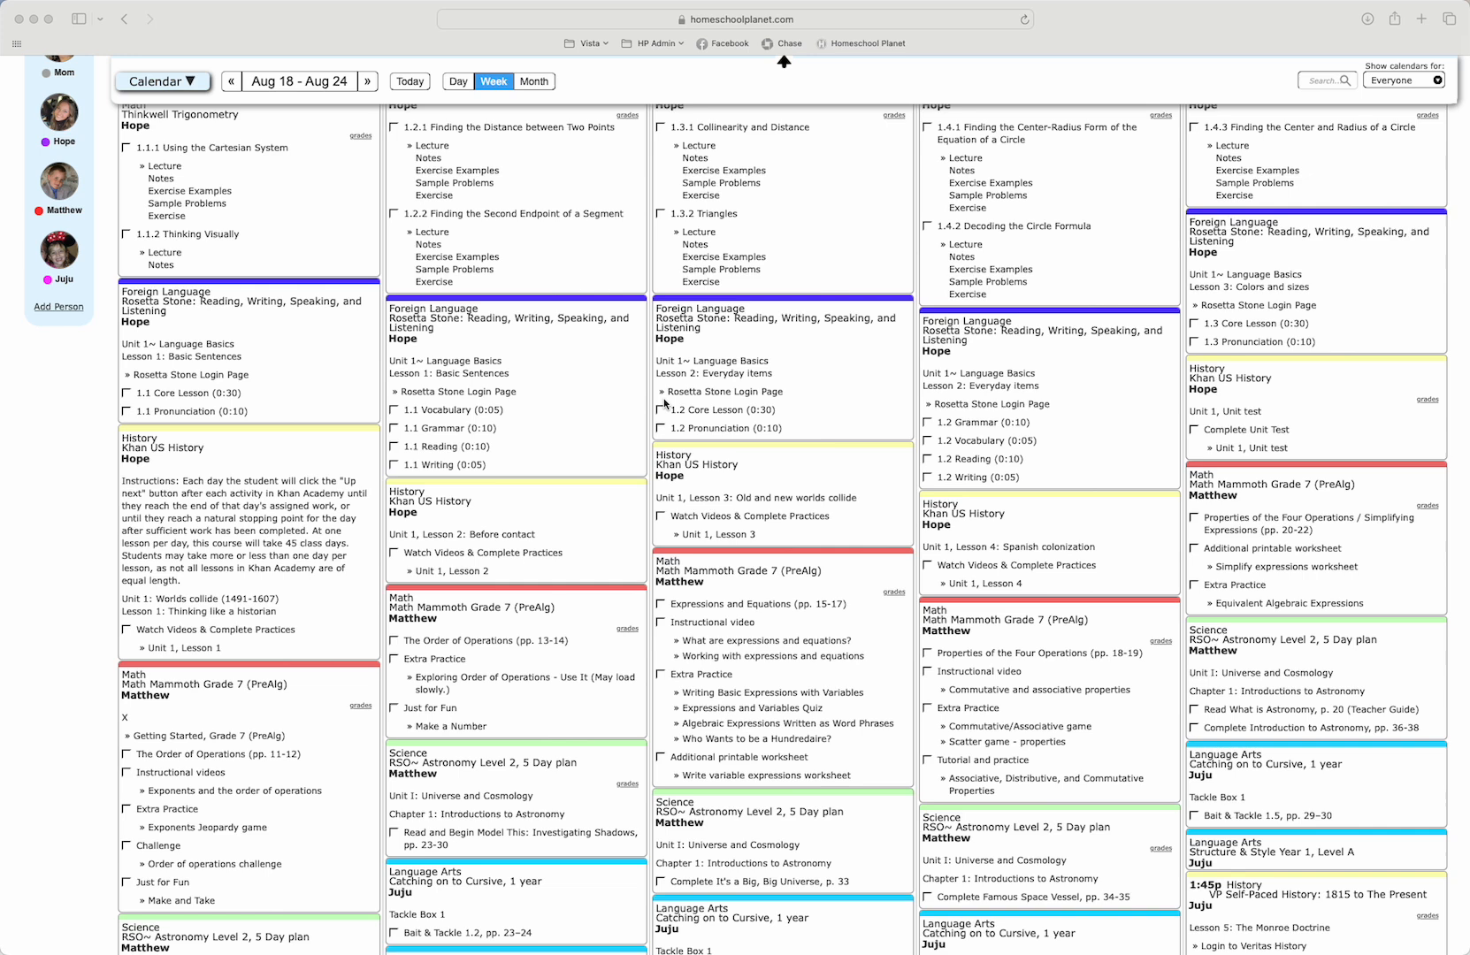
mouse_move(783, 396)
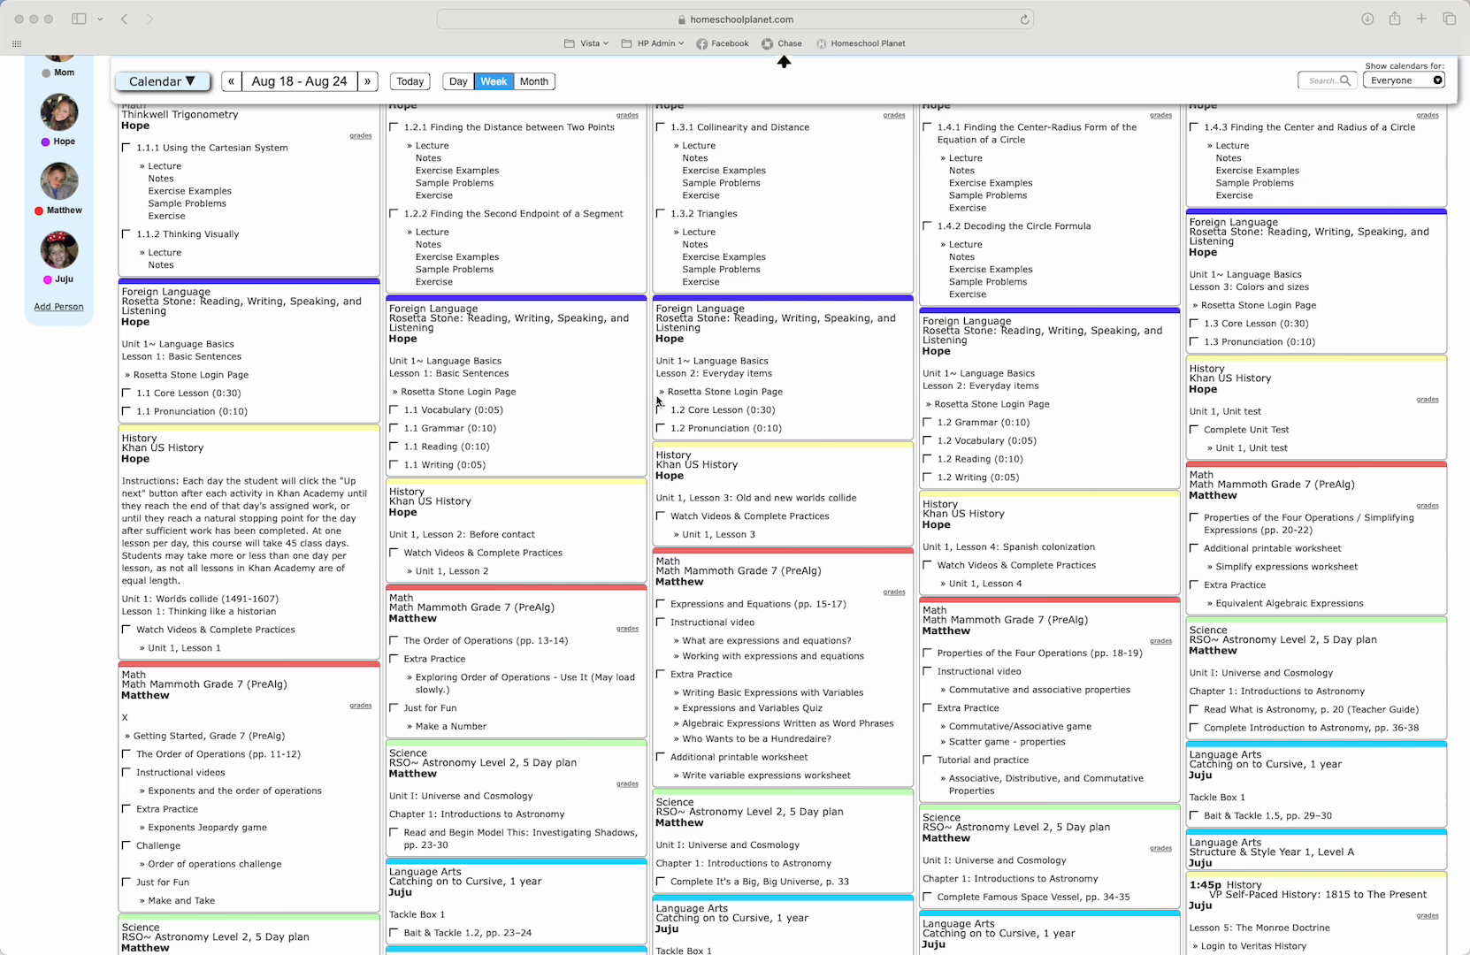
mouse_move(455, 409)
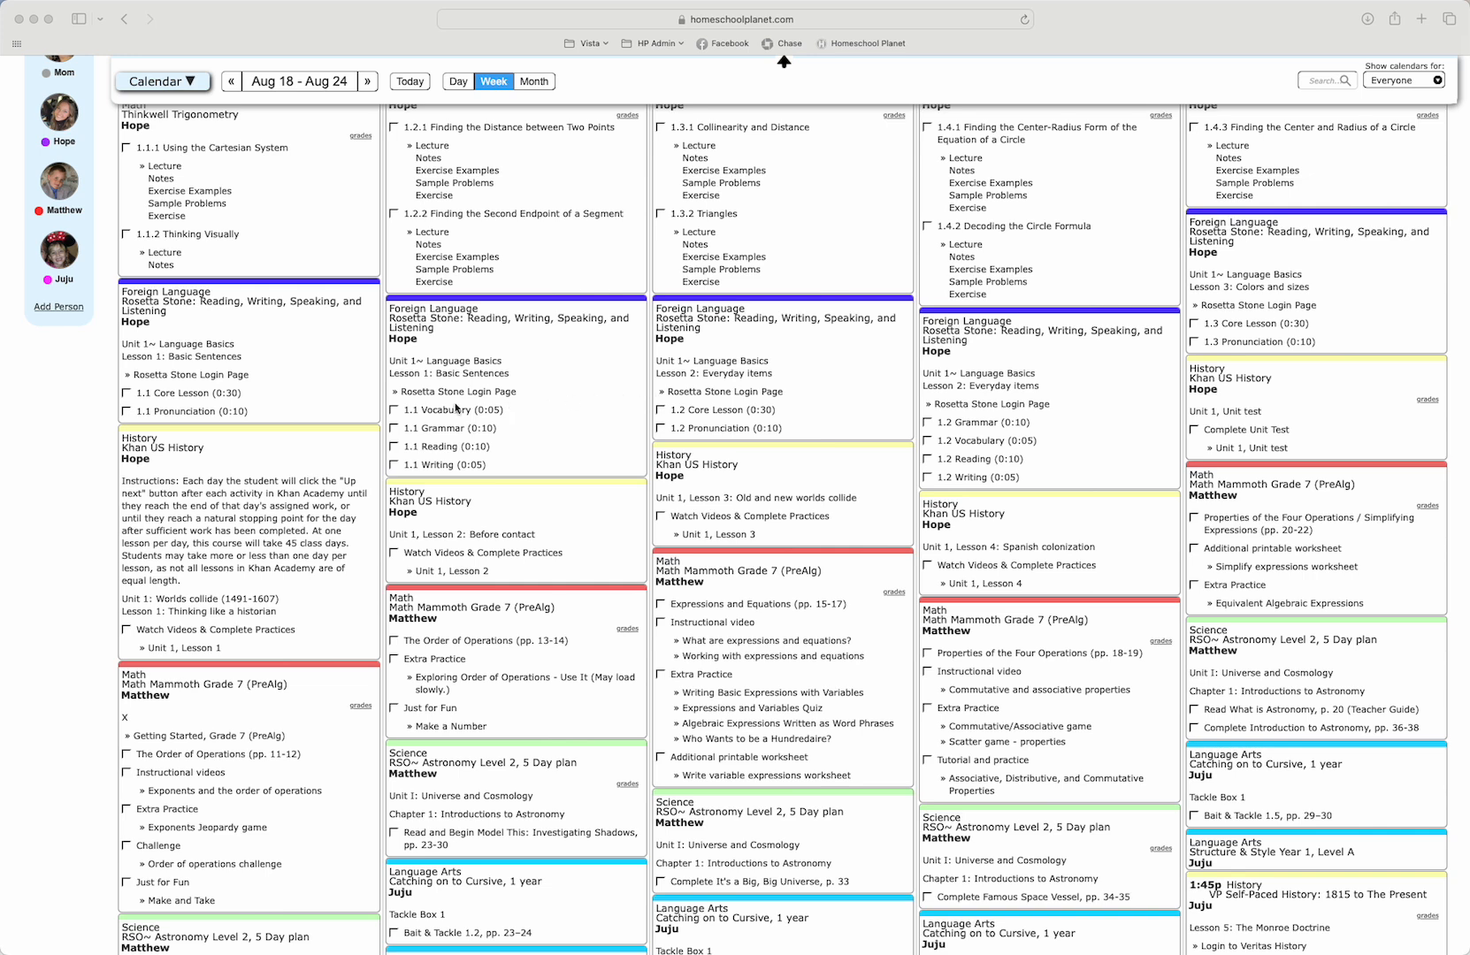
mouse_move(689, 399)
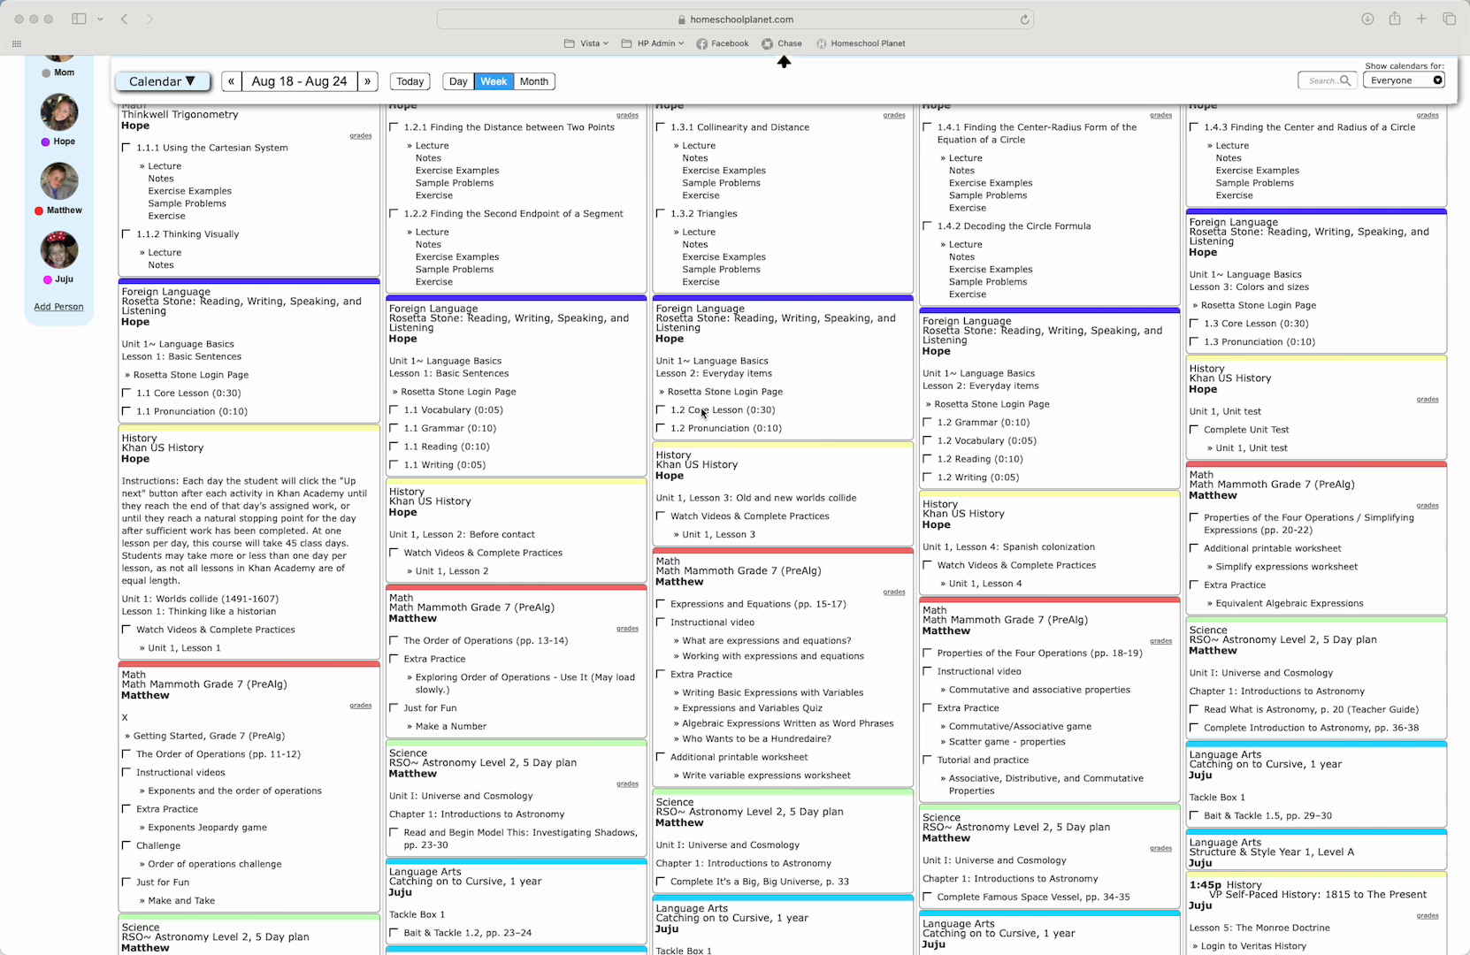
mouse_move(695, 435)
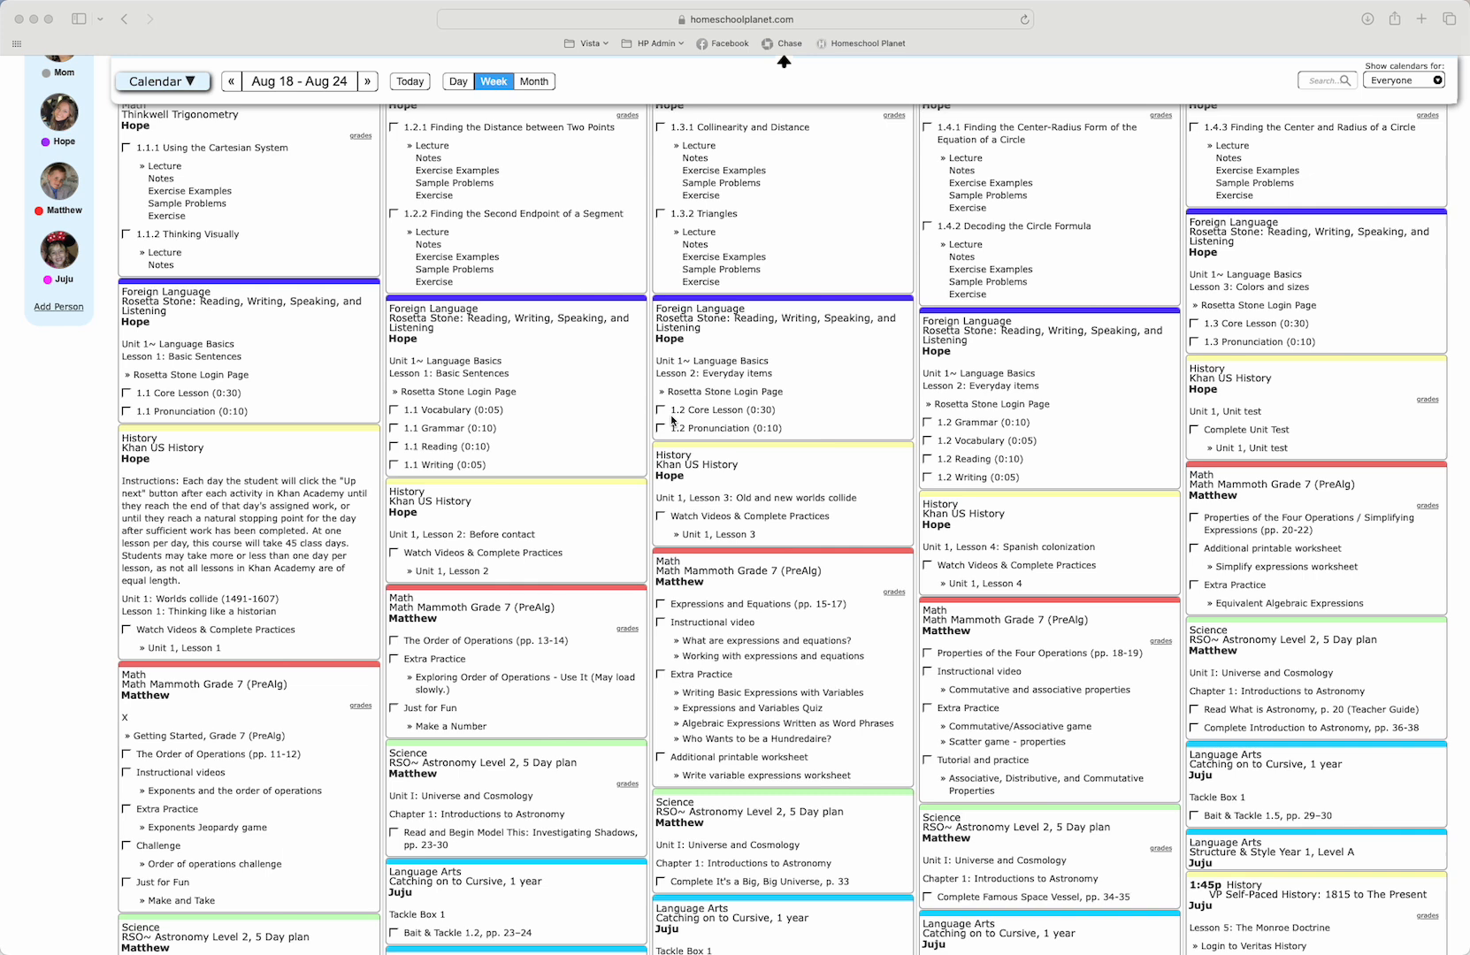
mouse_move(799, 437)
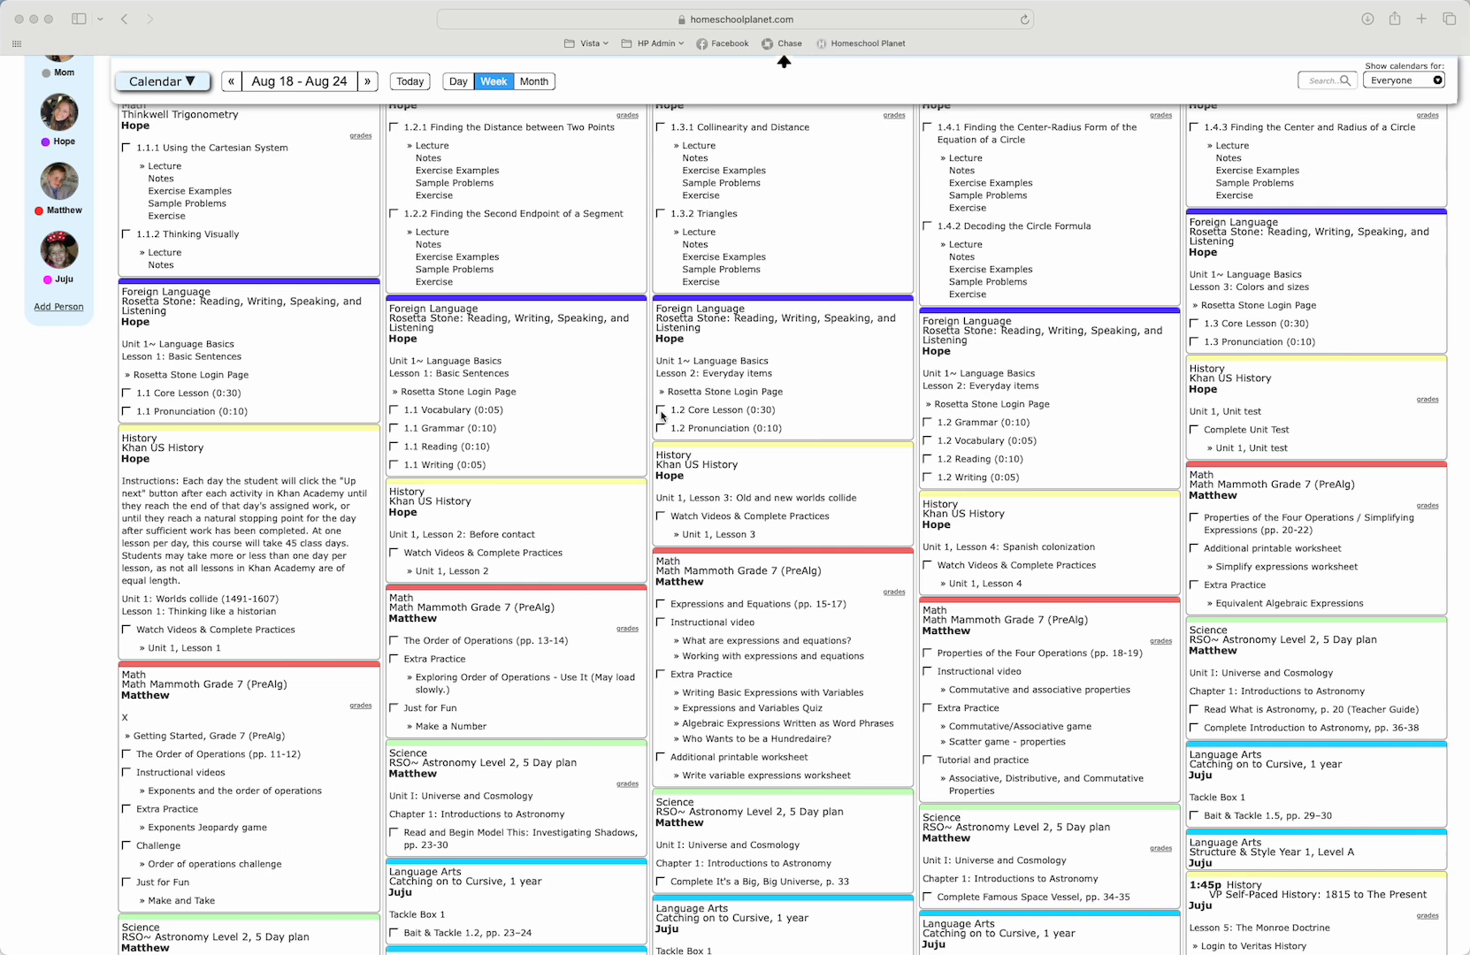
mouse_move(653, 539)
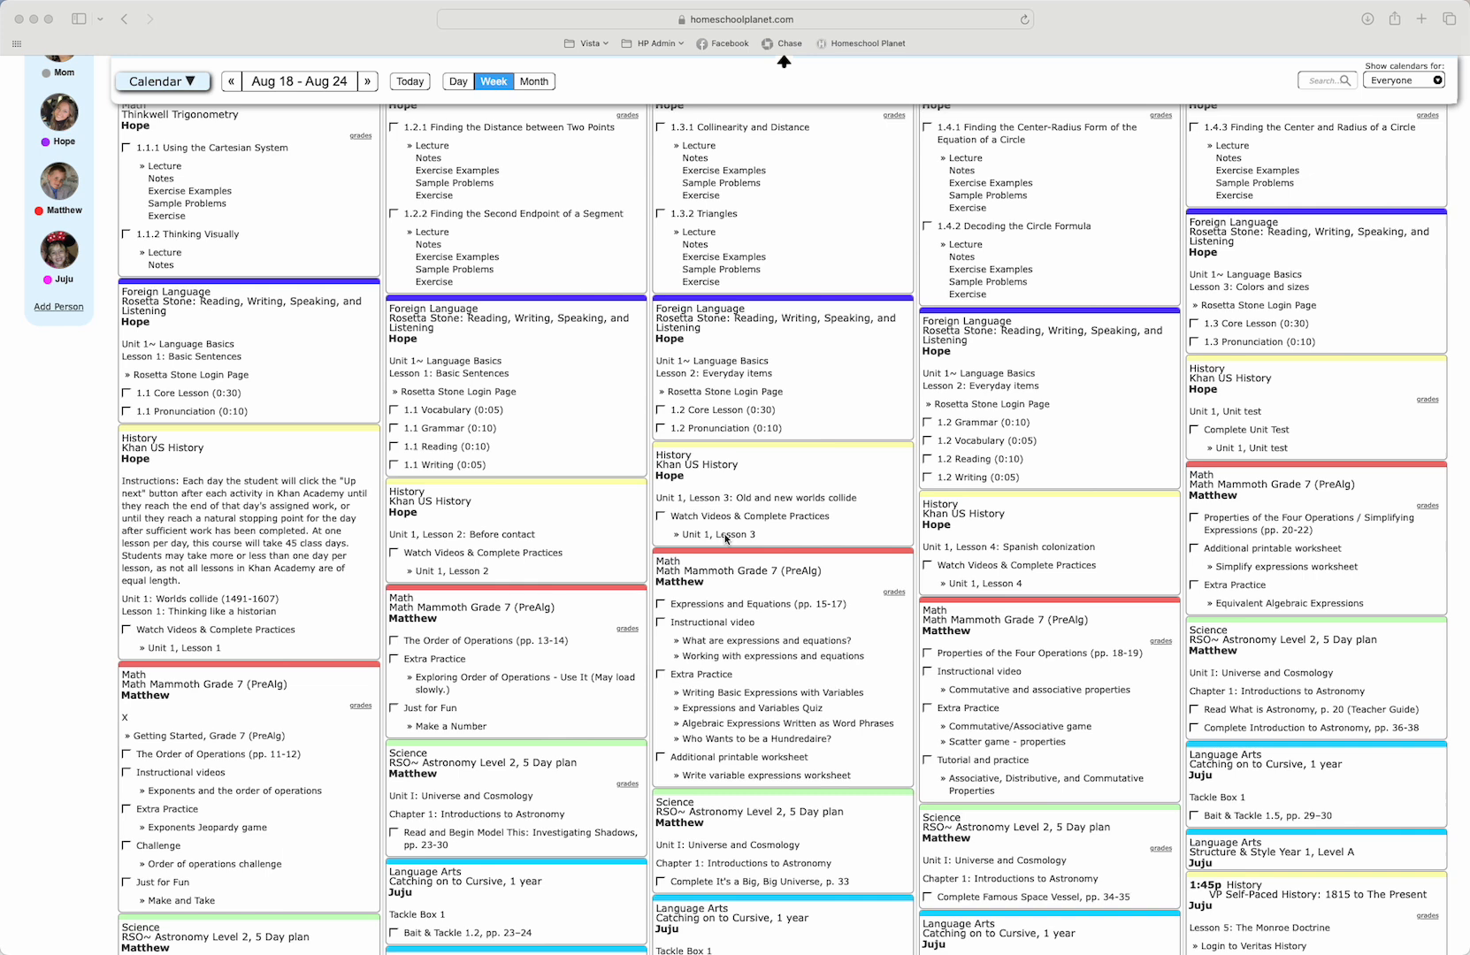
mouse_move(721, 539)
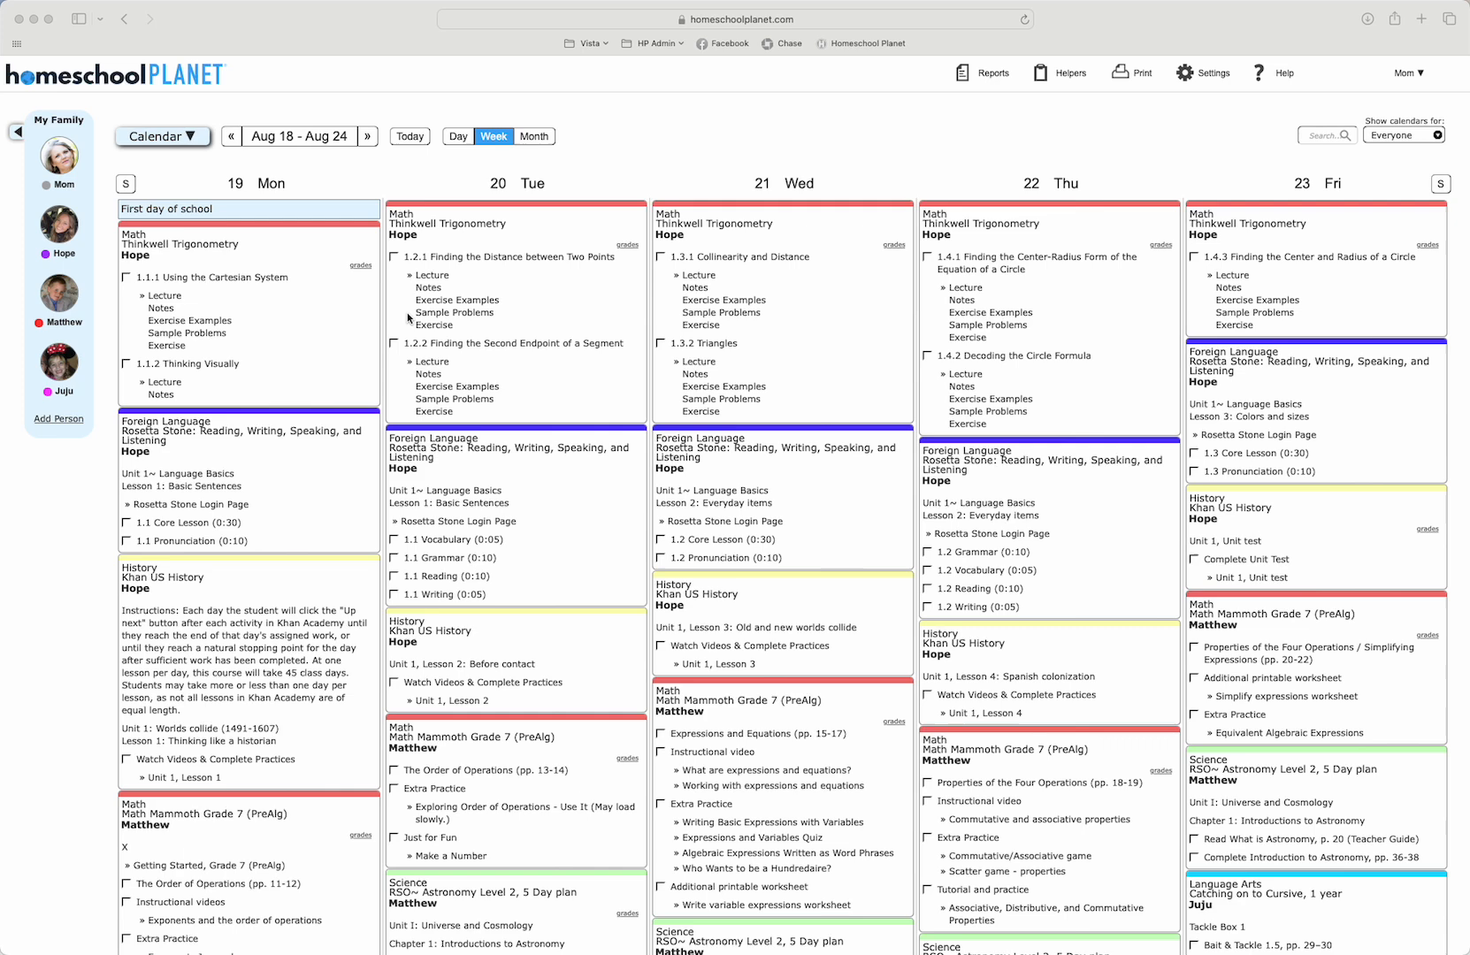
click(161, 136)
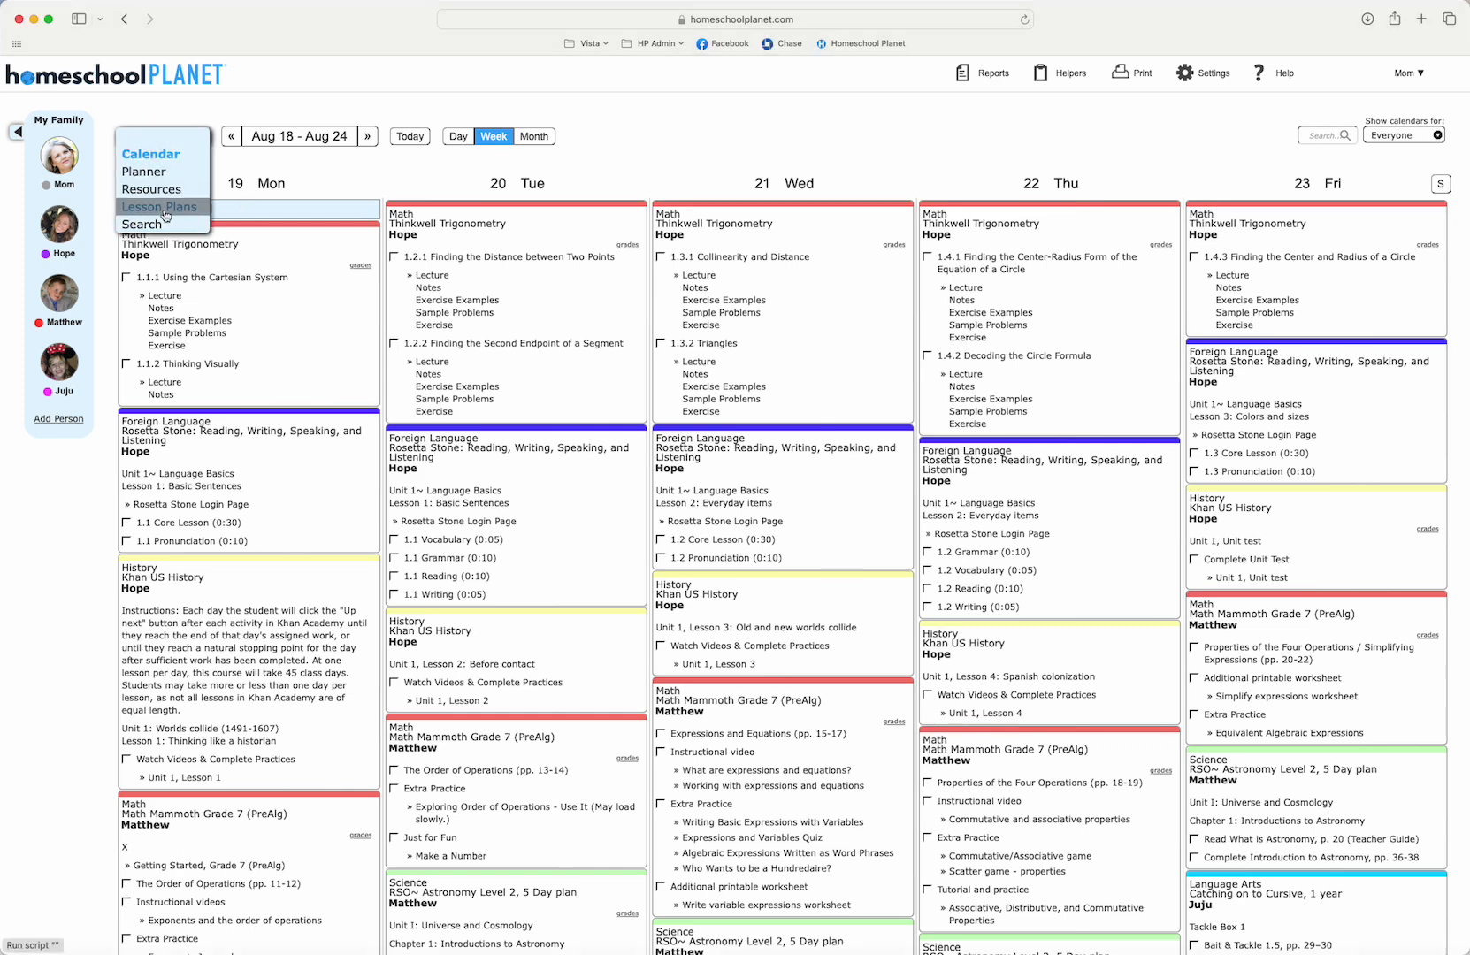
click(161, 207)
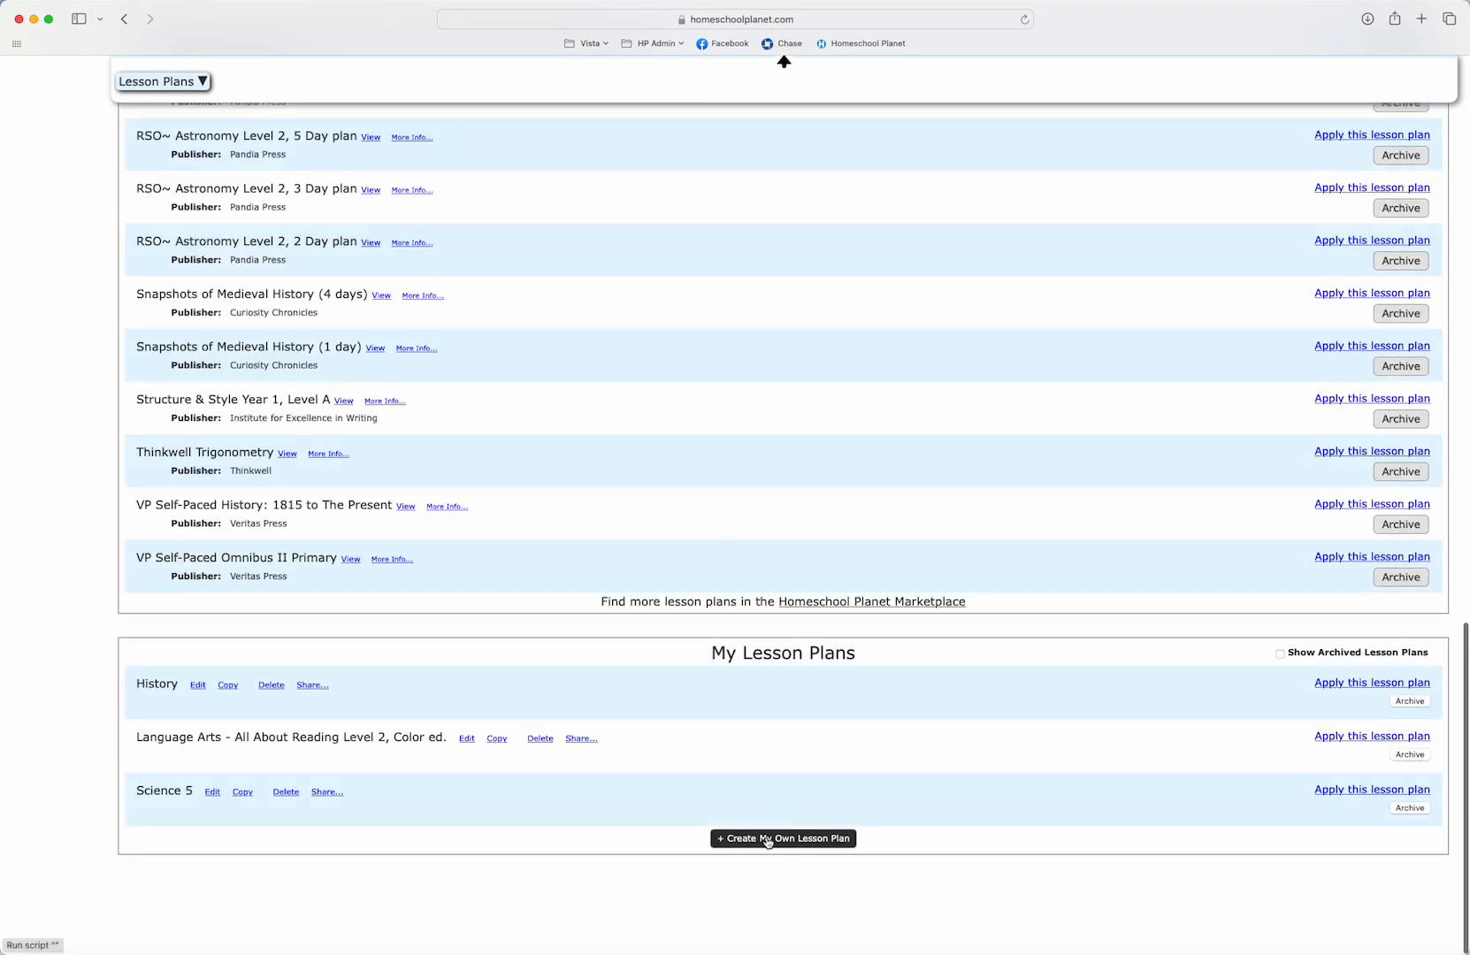
click(784, 838)
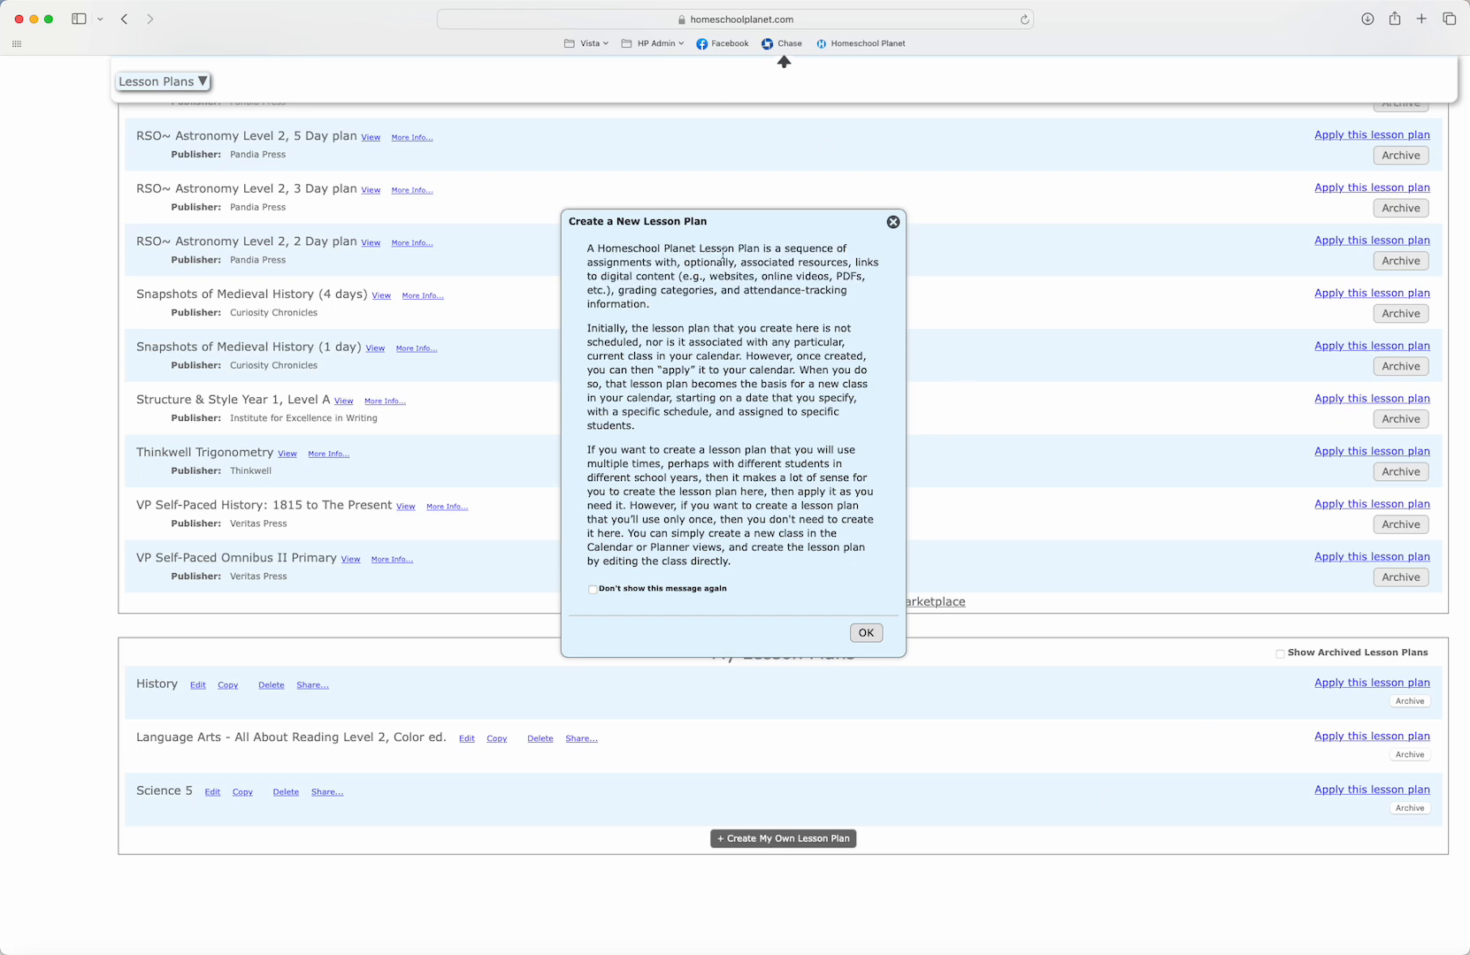
mouse_move(778, 572)
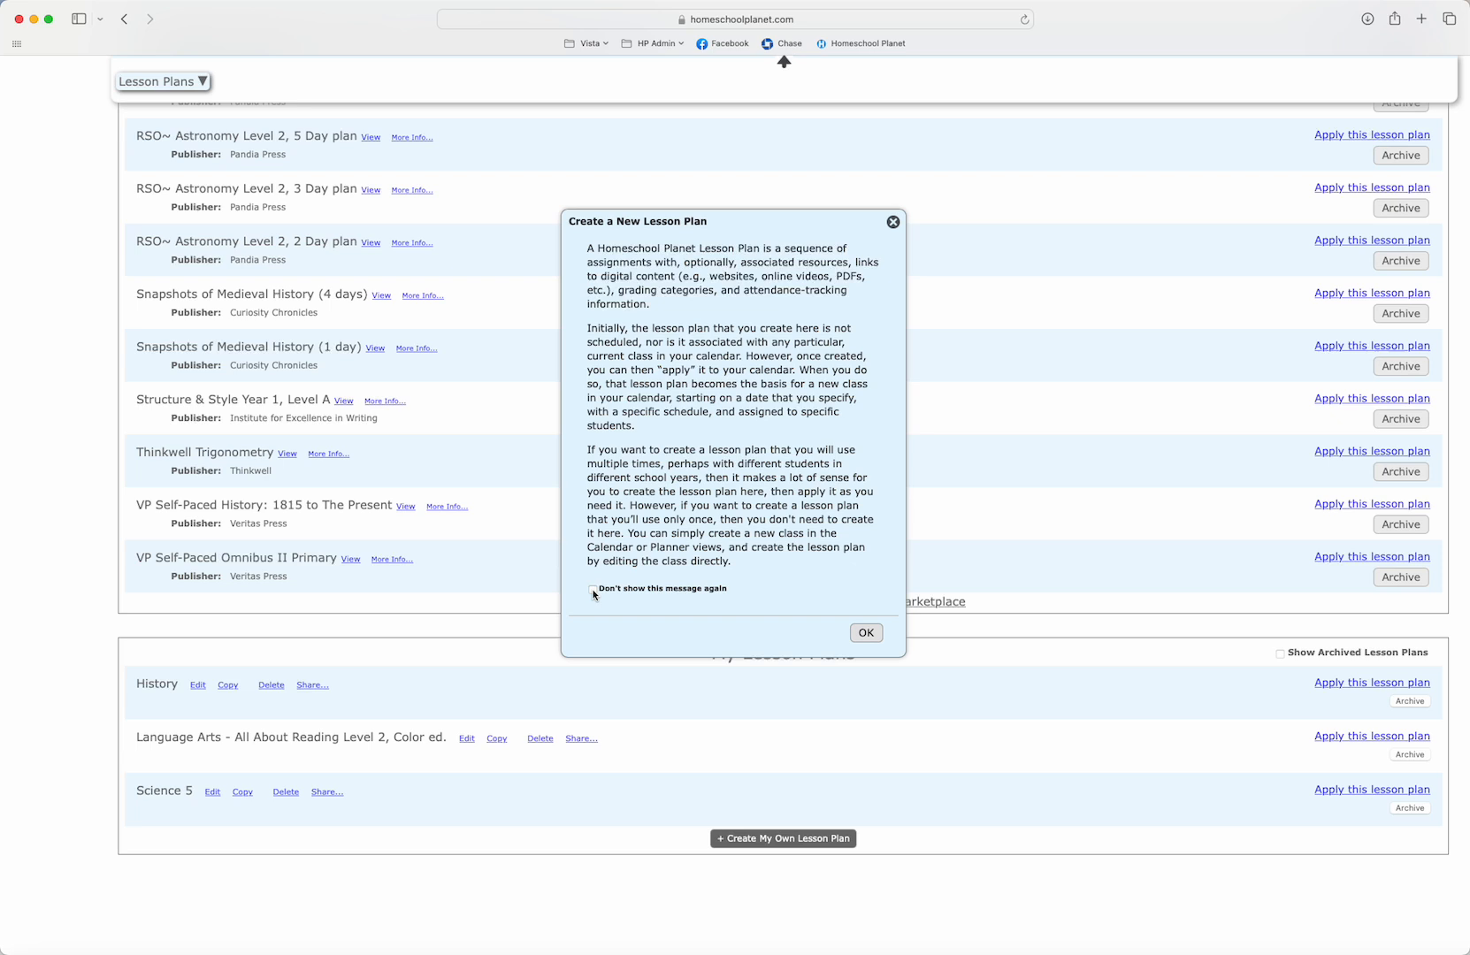
mouse_move(755, 603)
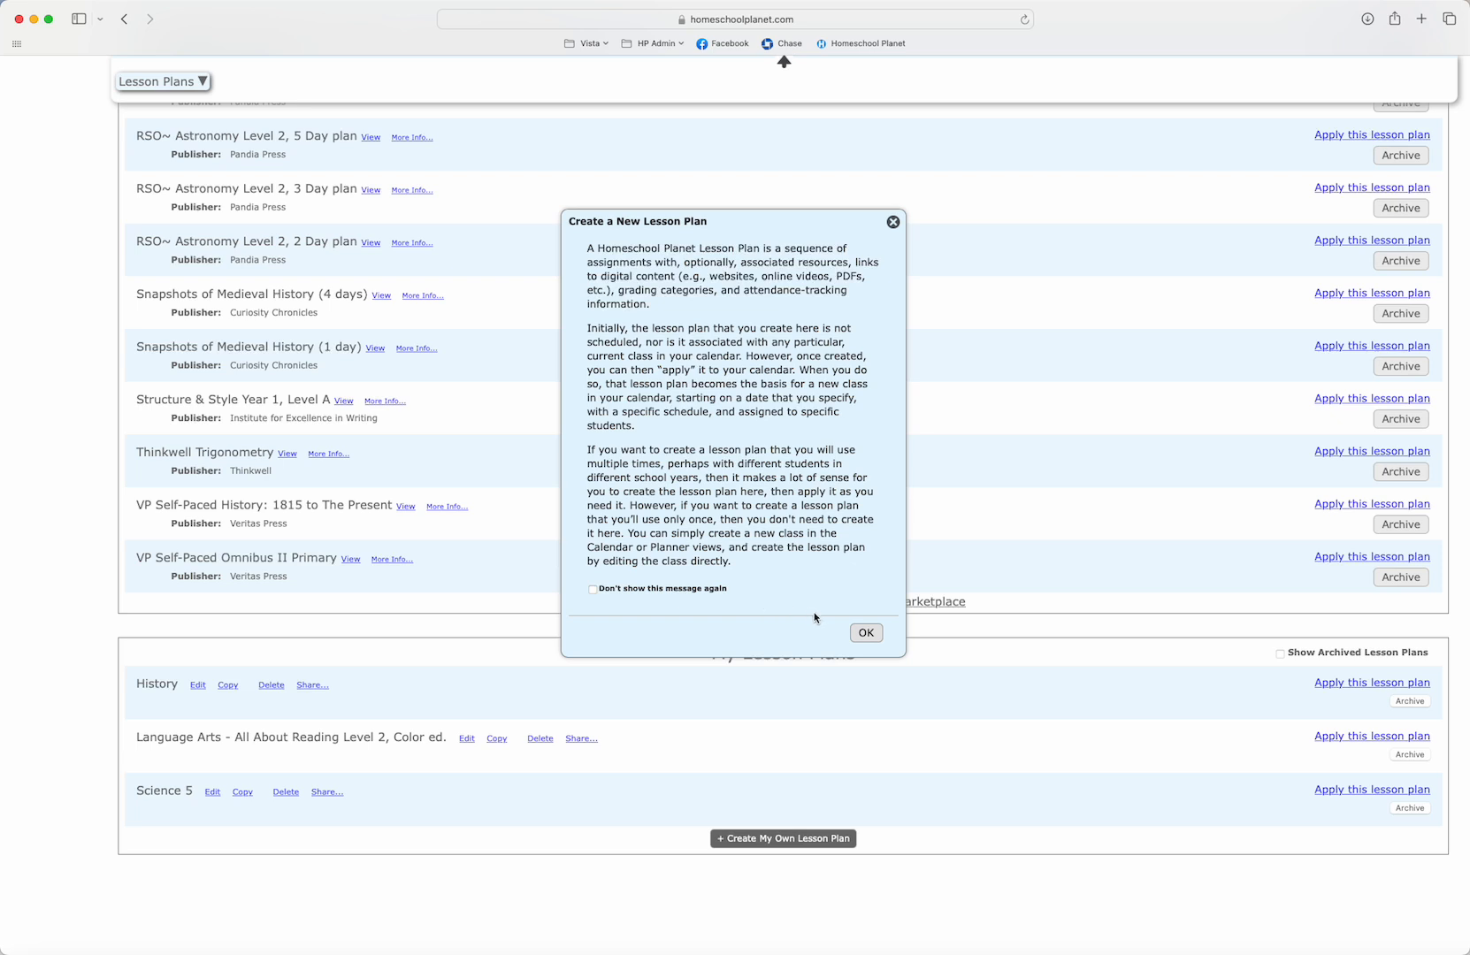
click(865, 633)
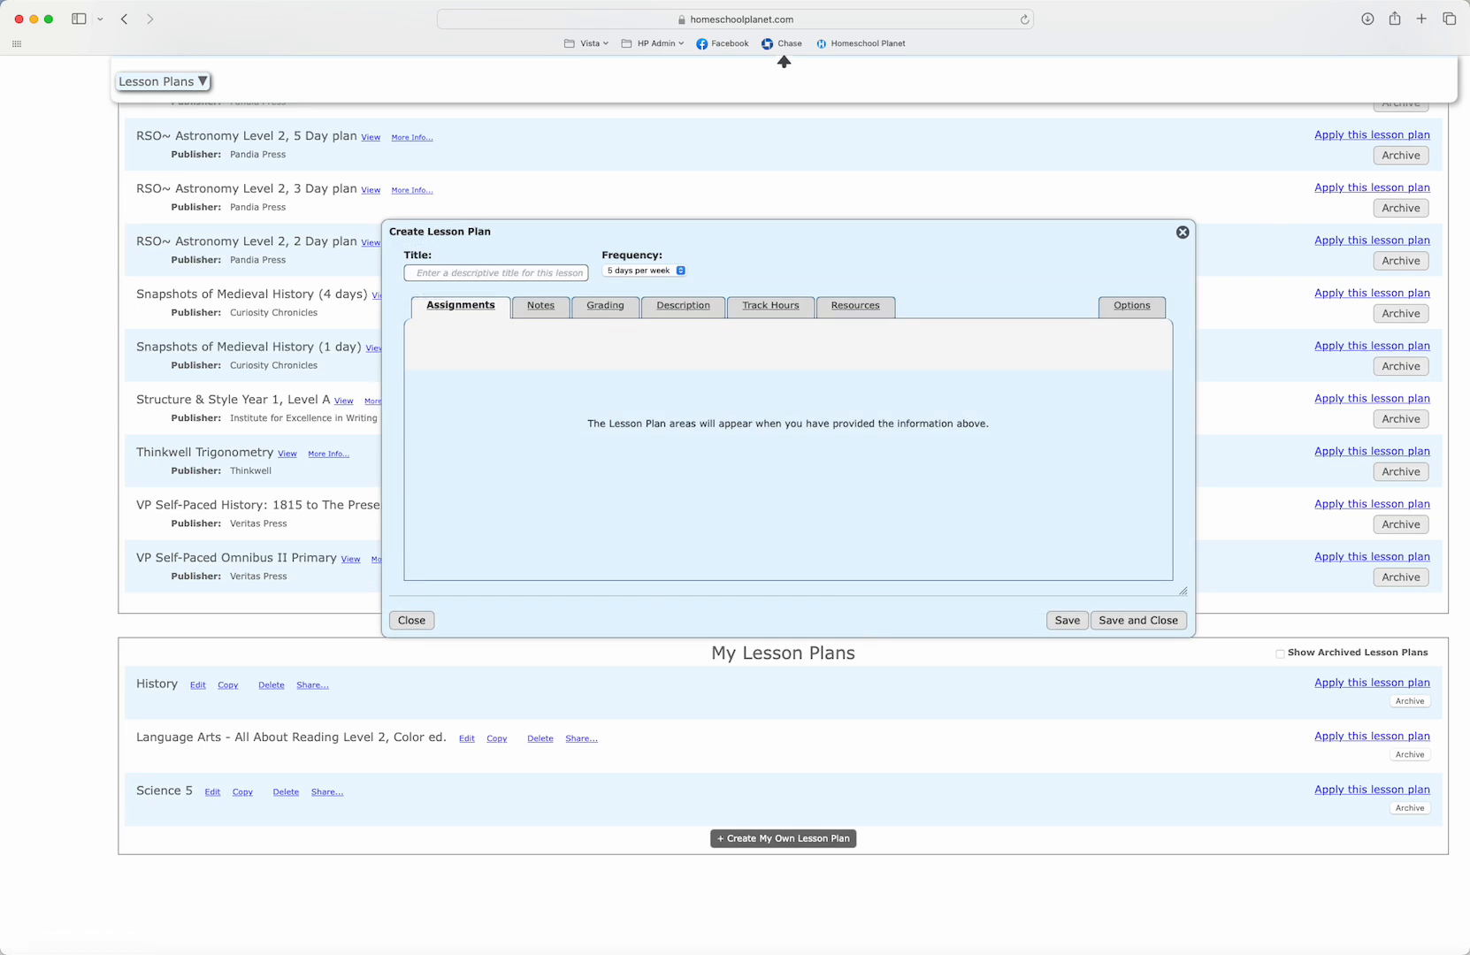
Title the plan 'Spelling & Vocabulary 5' and keep the frequency at 5 days per week
click(495, 272)
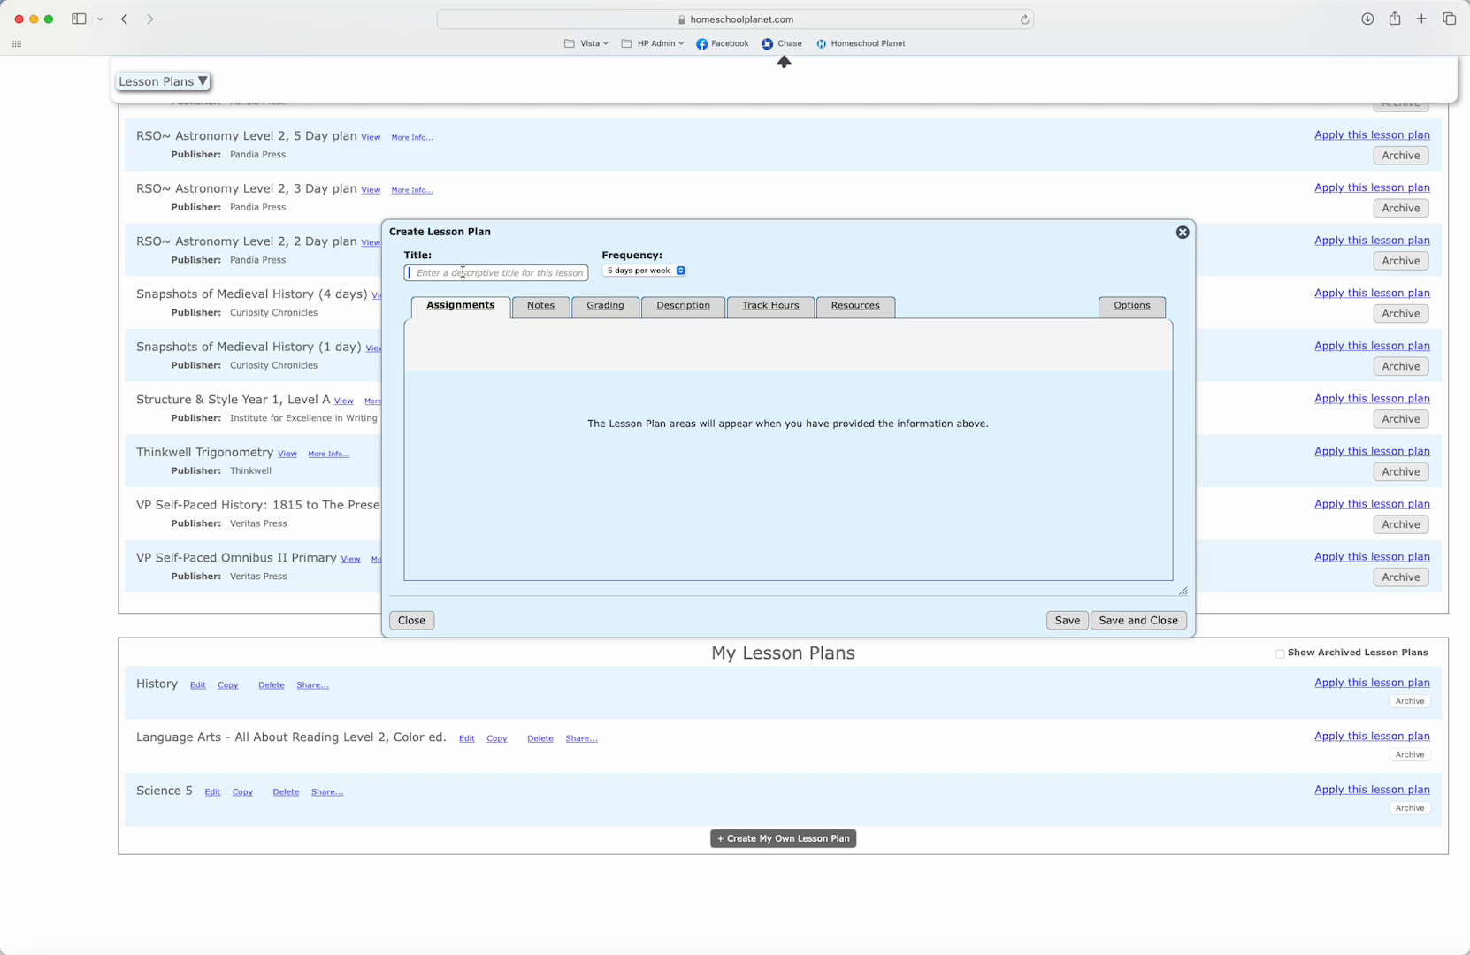
text(Spelling &)
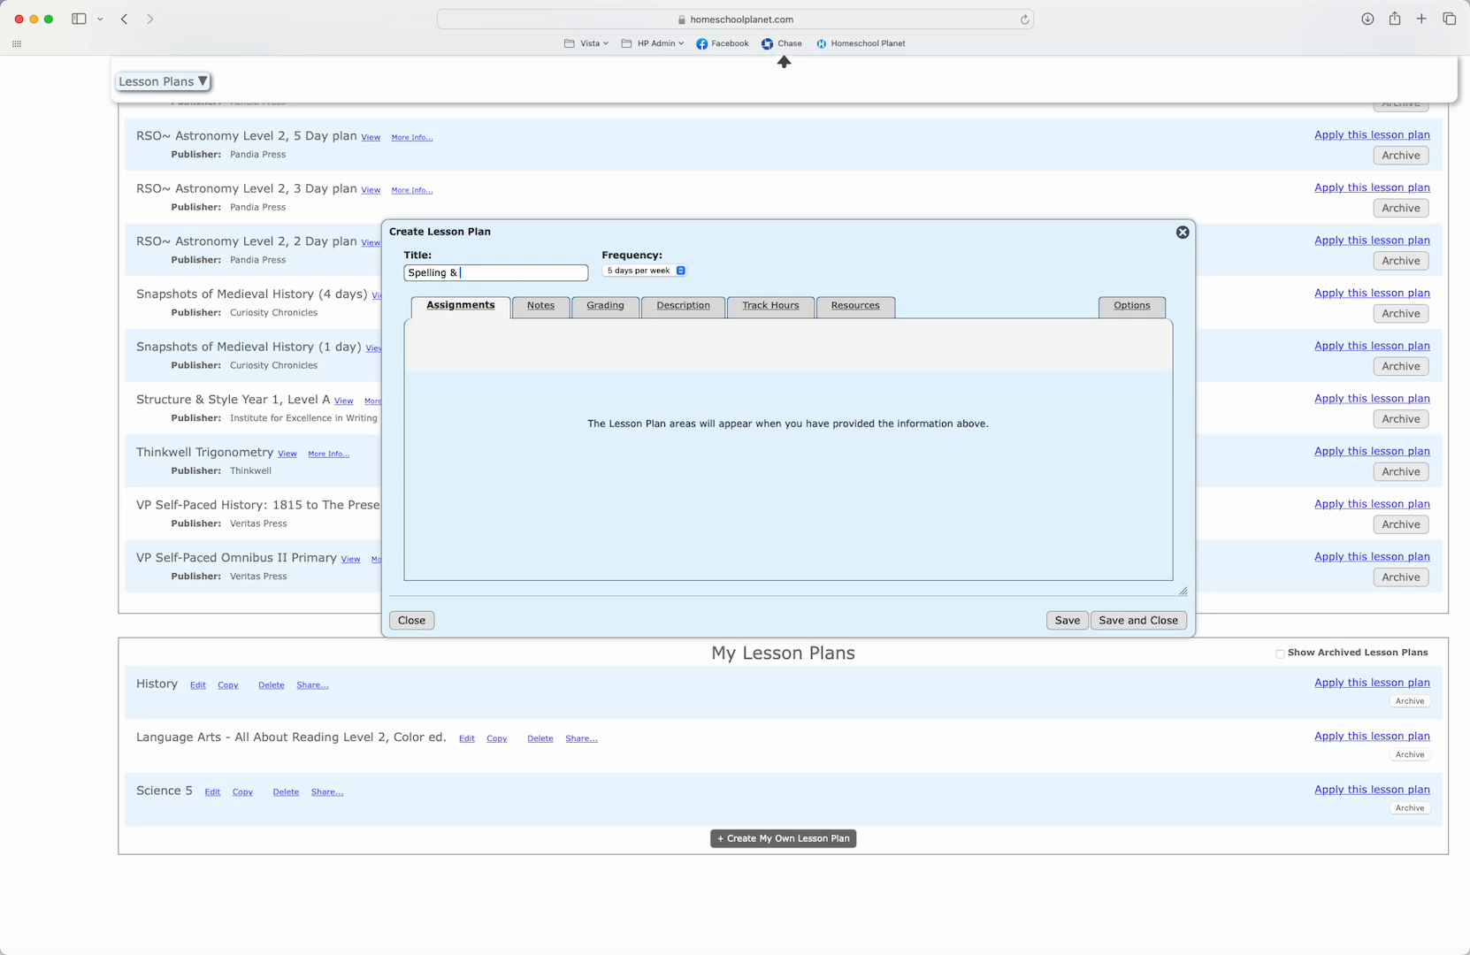
text(Vocabulary 5)
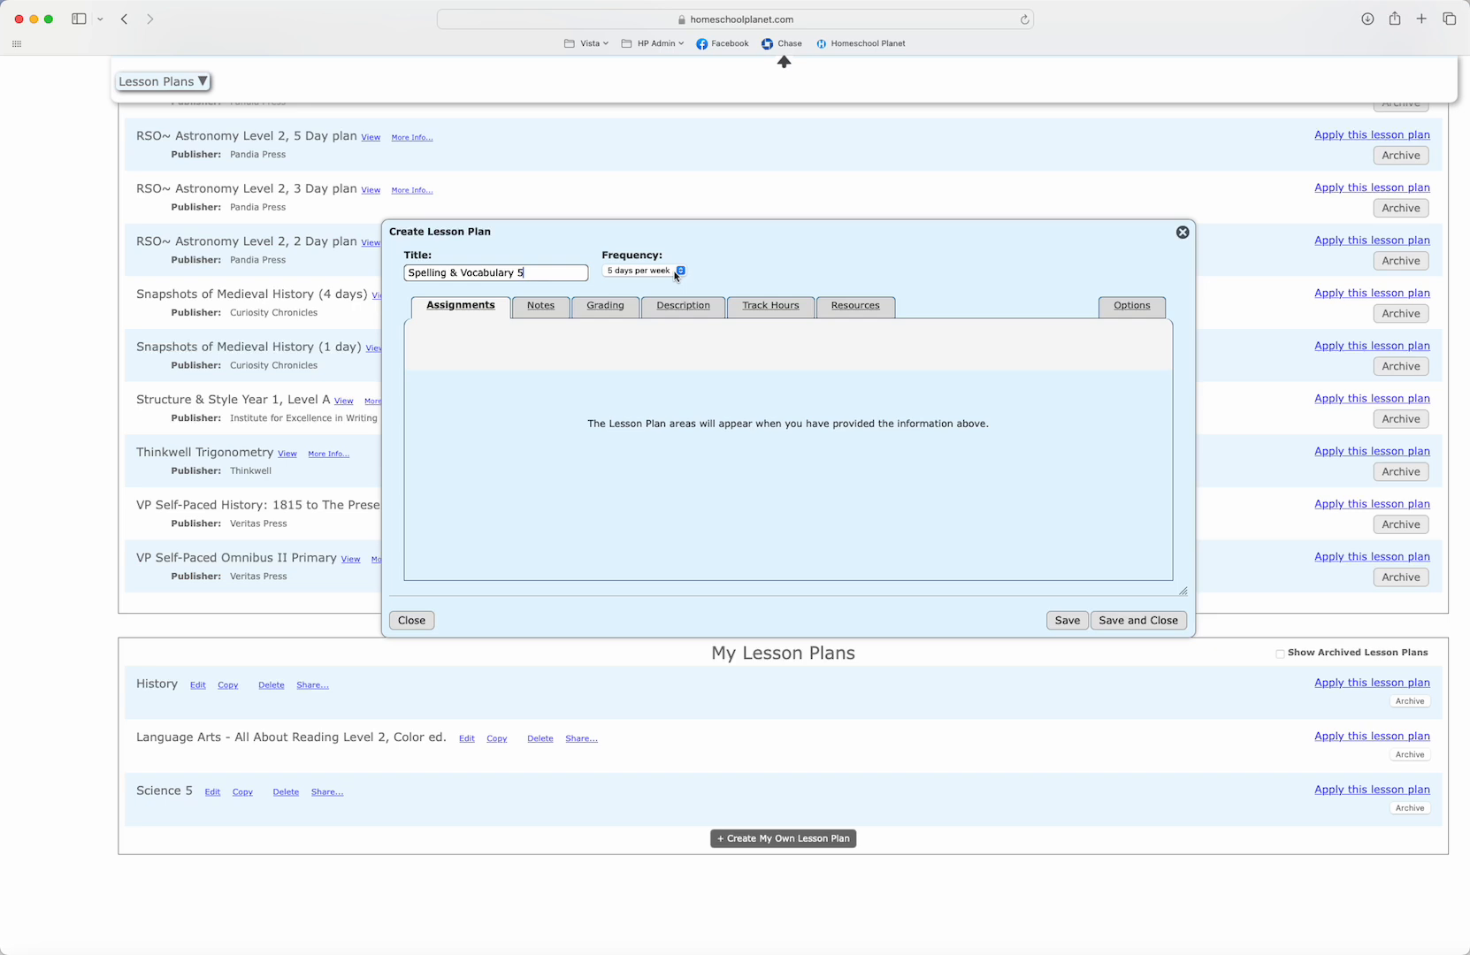
mouse_move(637, 276)
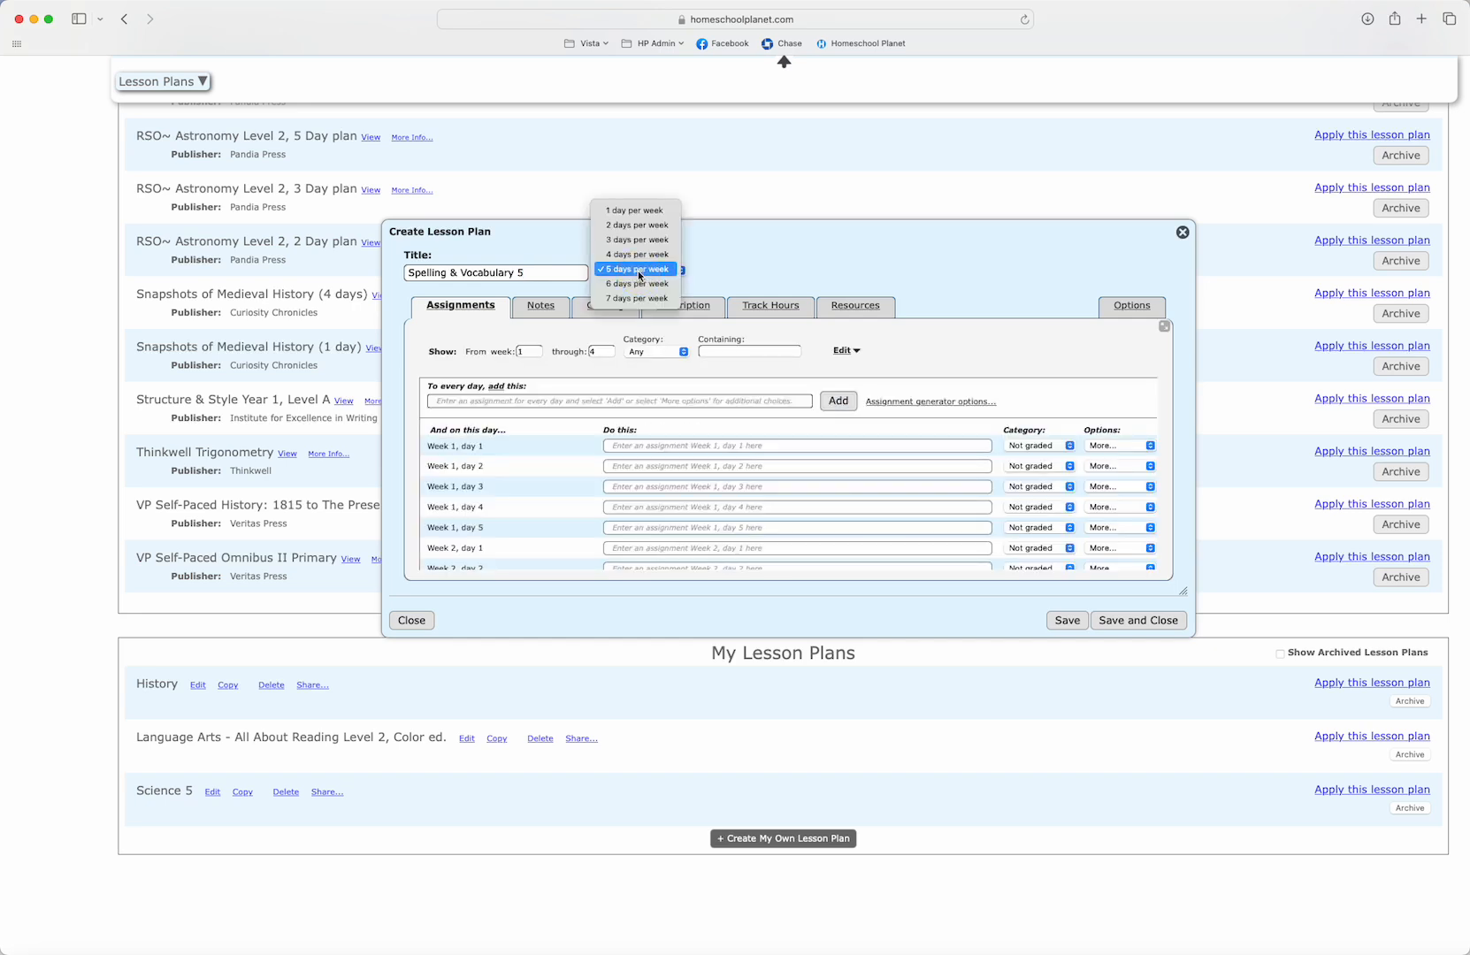
click(635, 268)
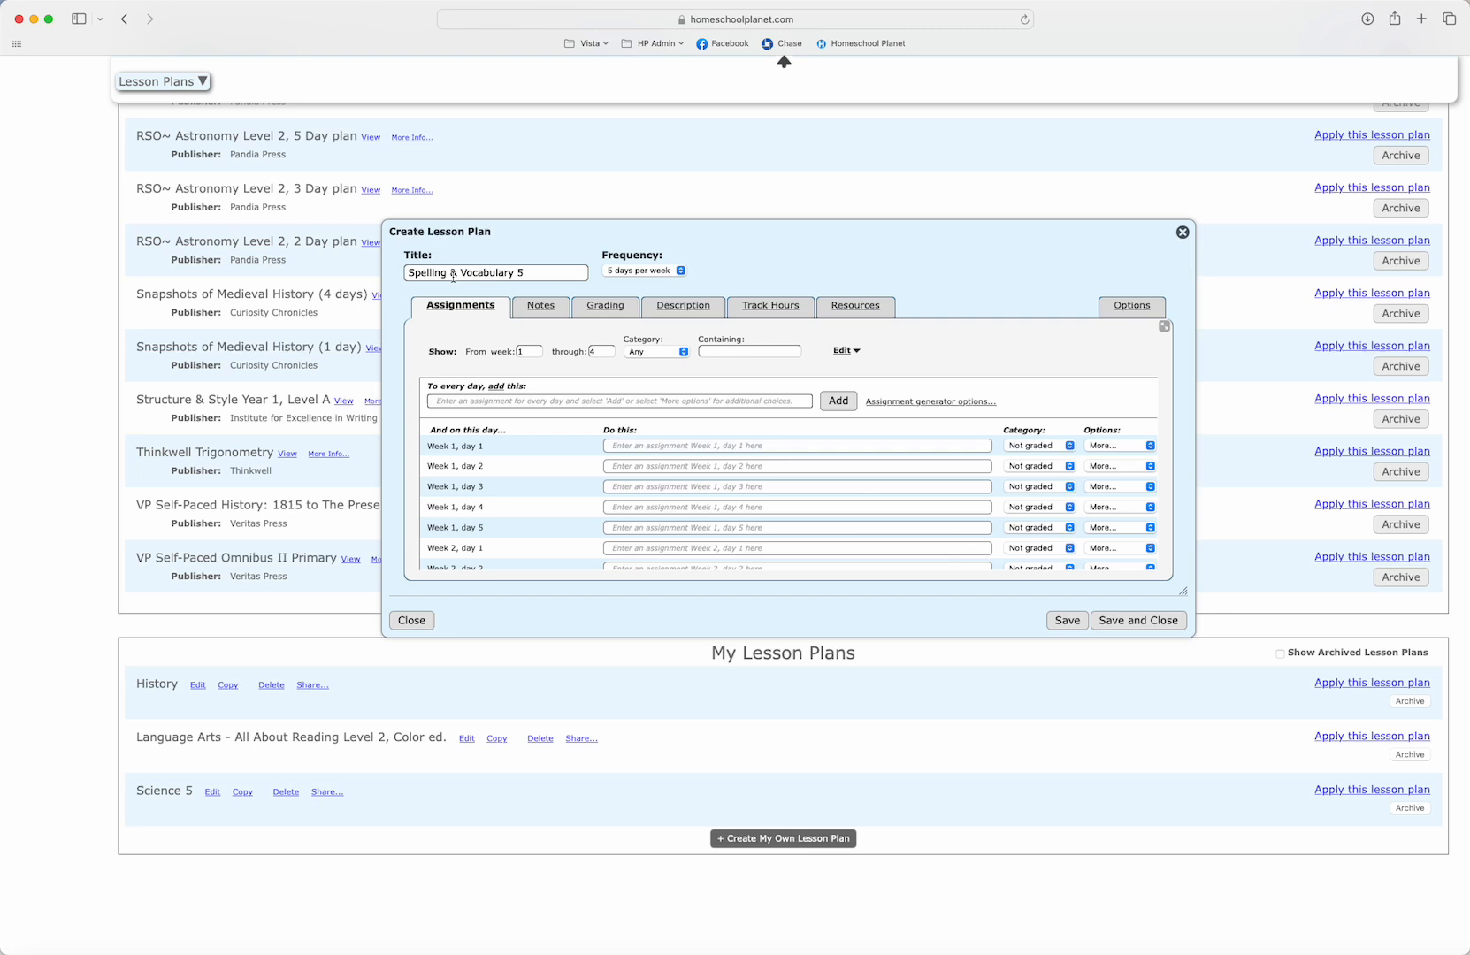
click(643, 271)
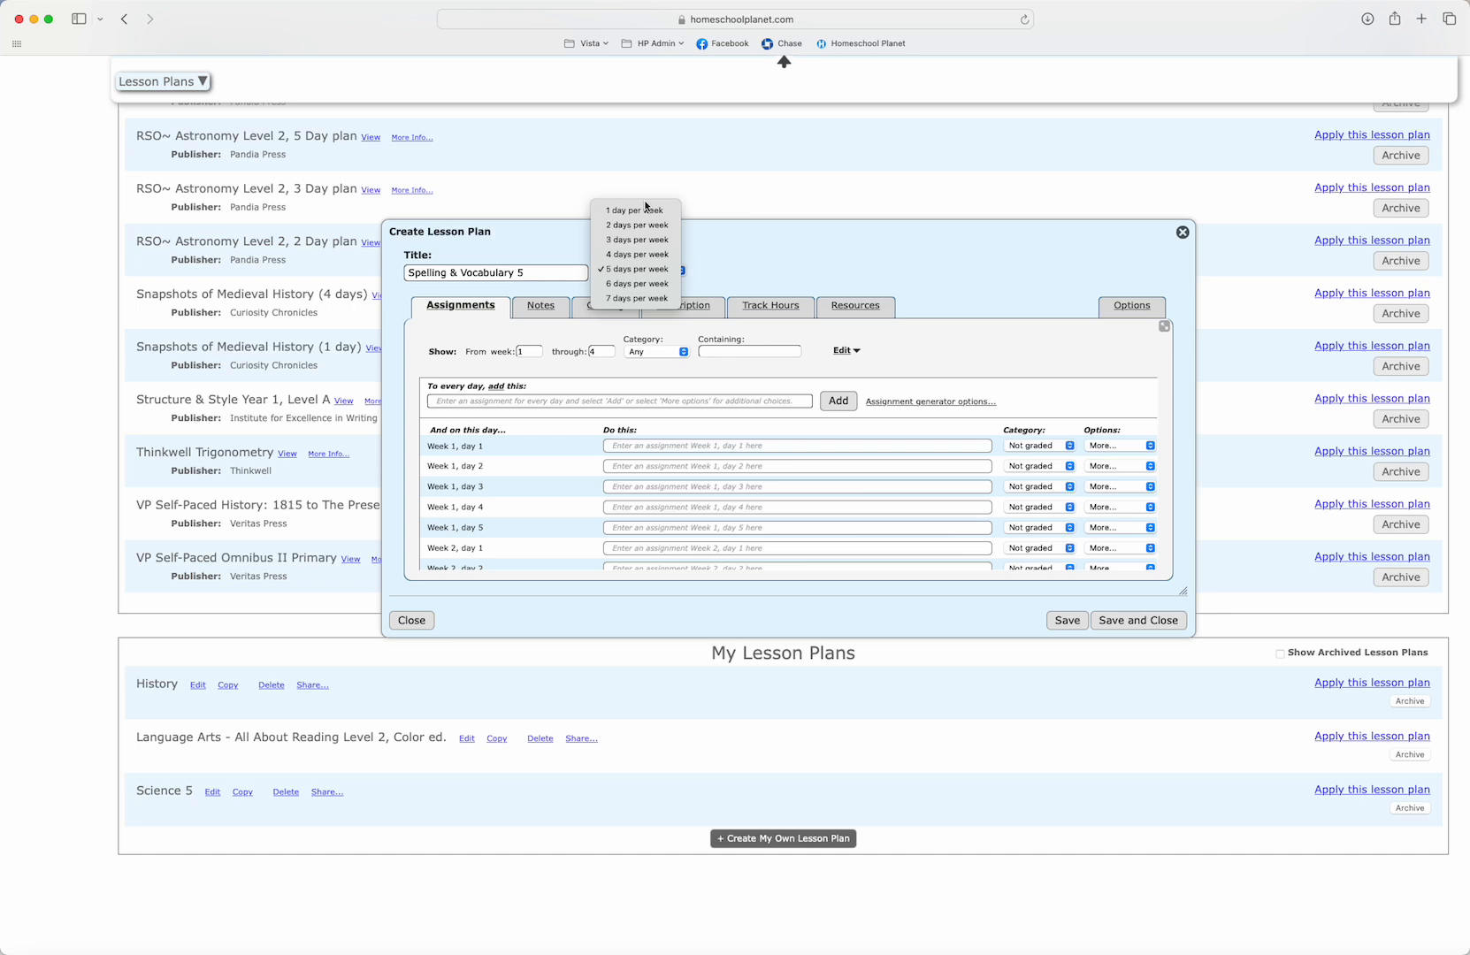
click(635, 269)
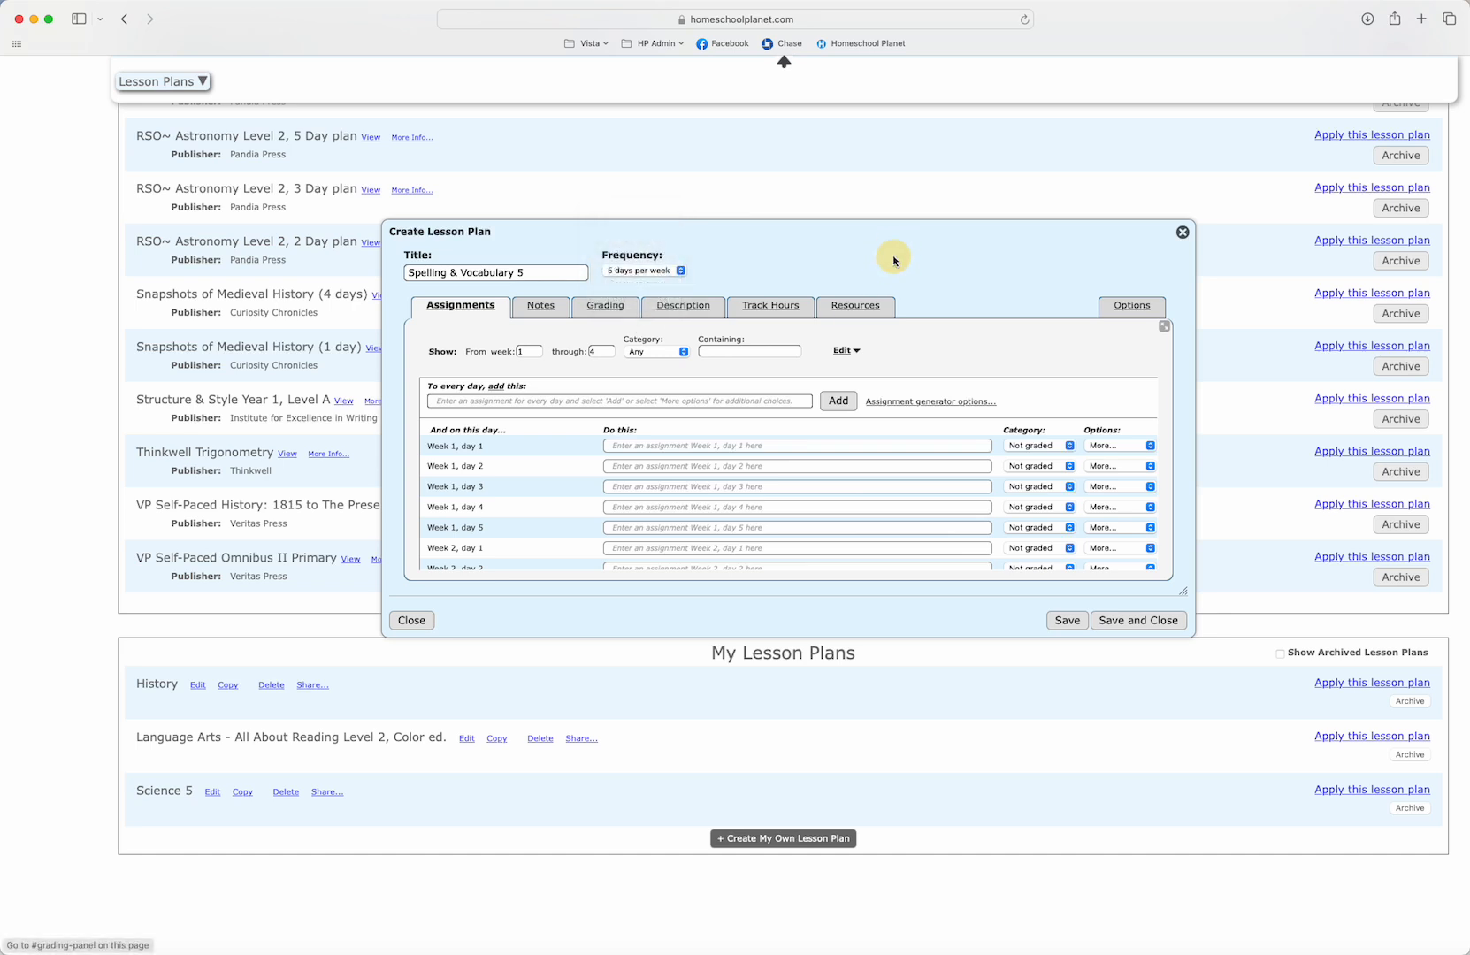
mouse_move(449, 331)
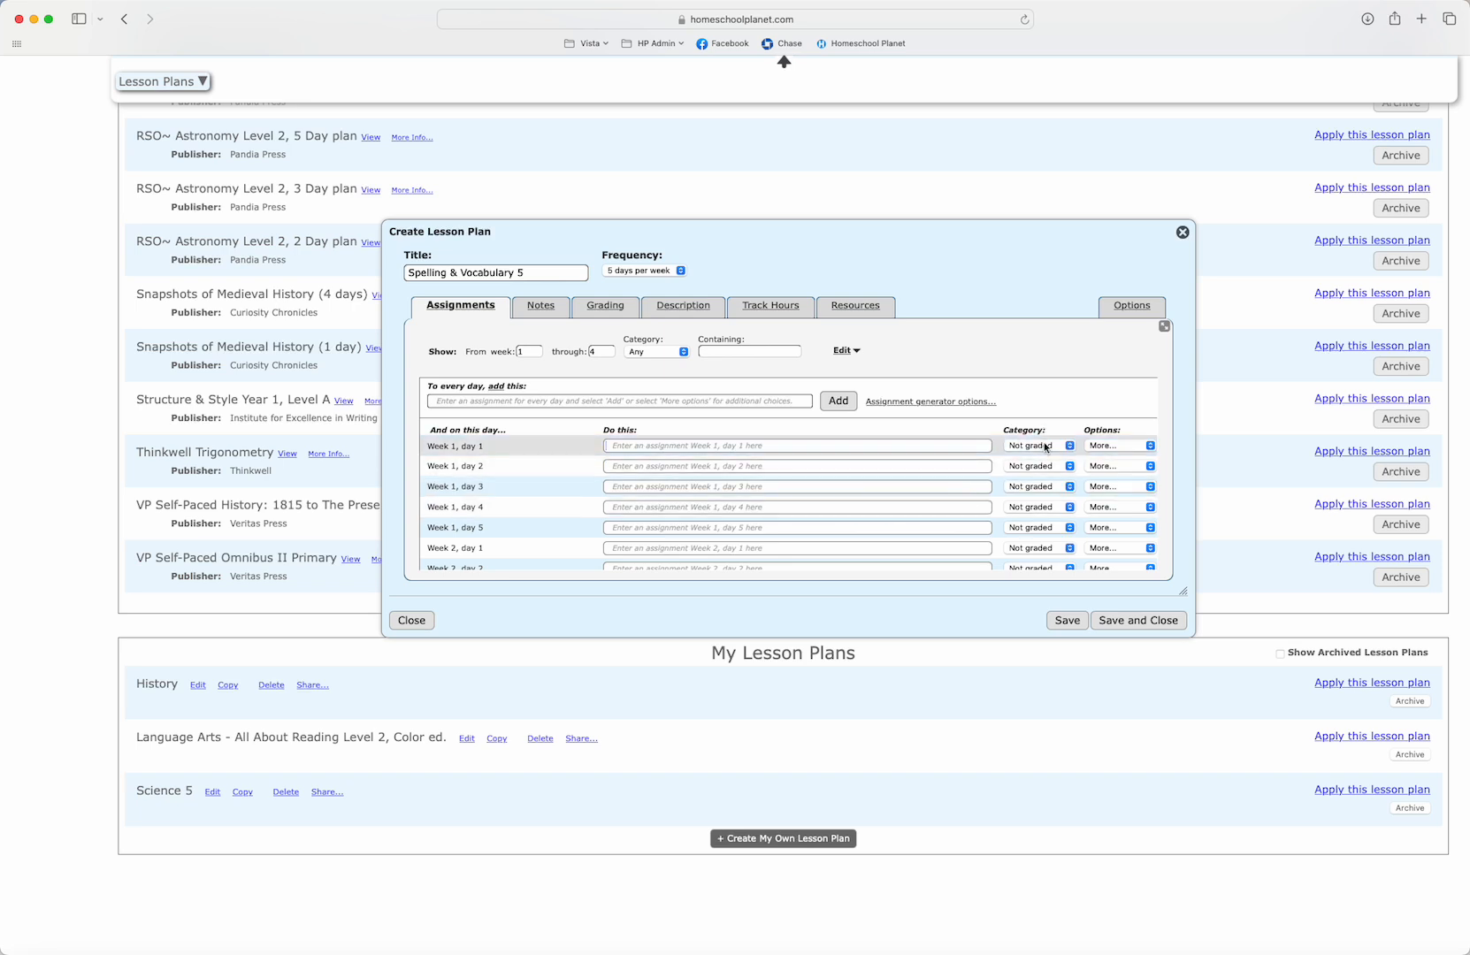
click(1114, 444)
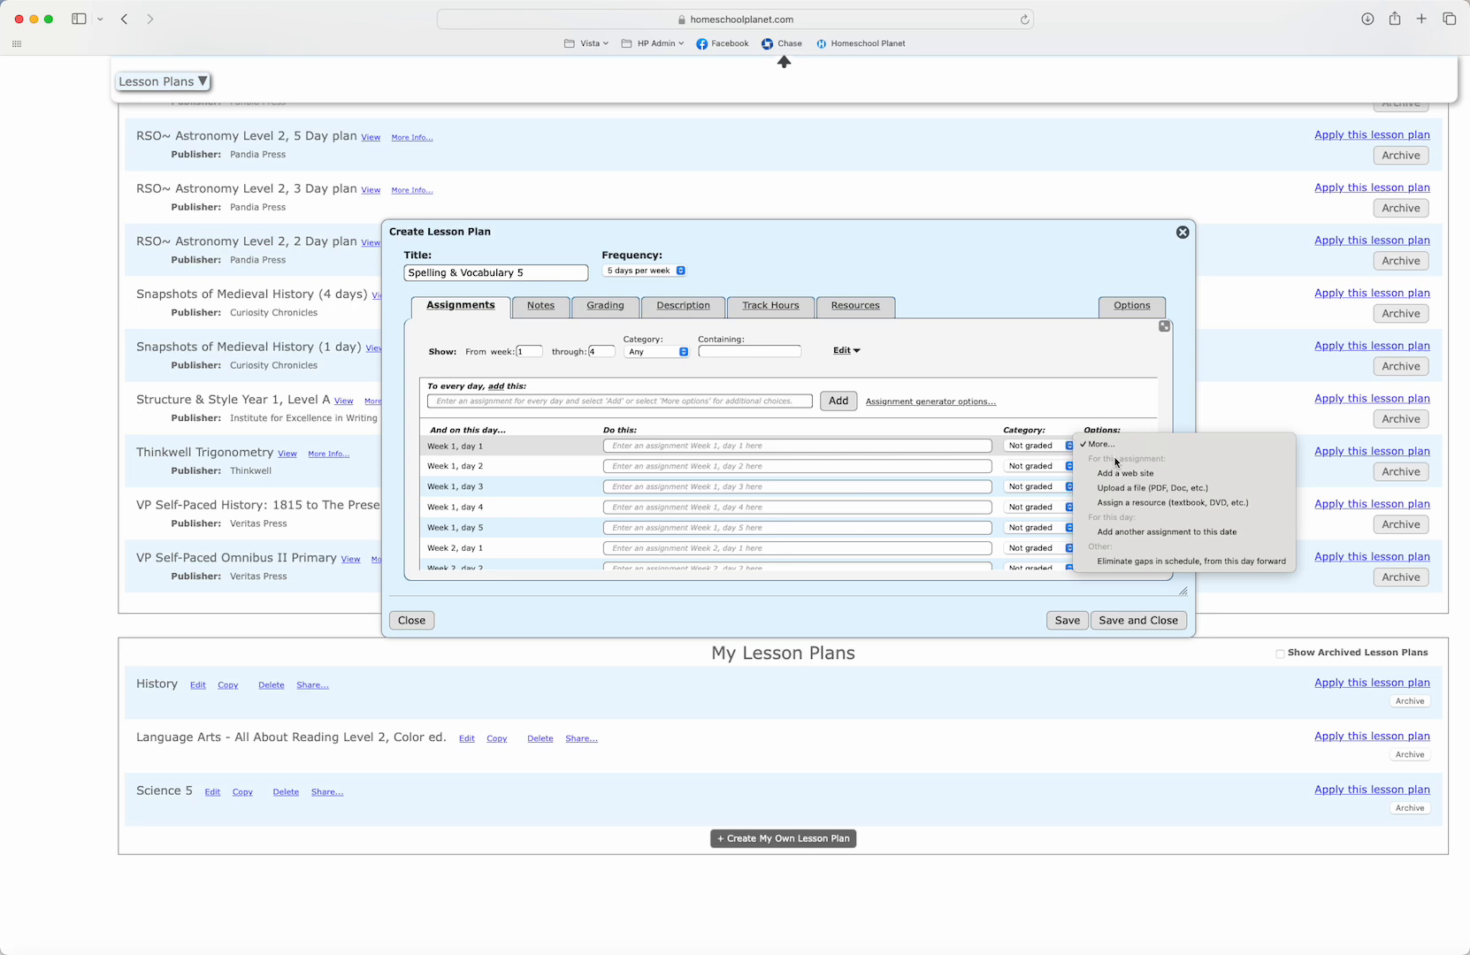
mouse_move(1152, 488)
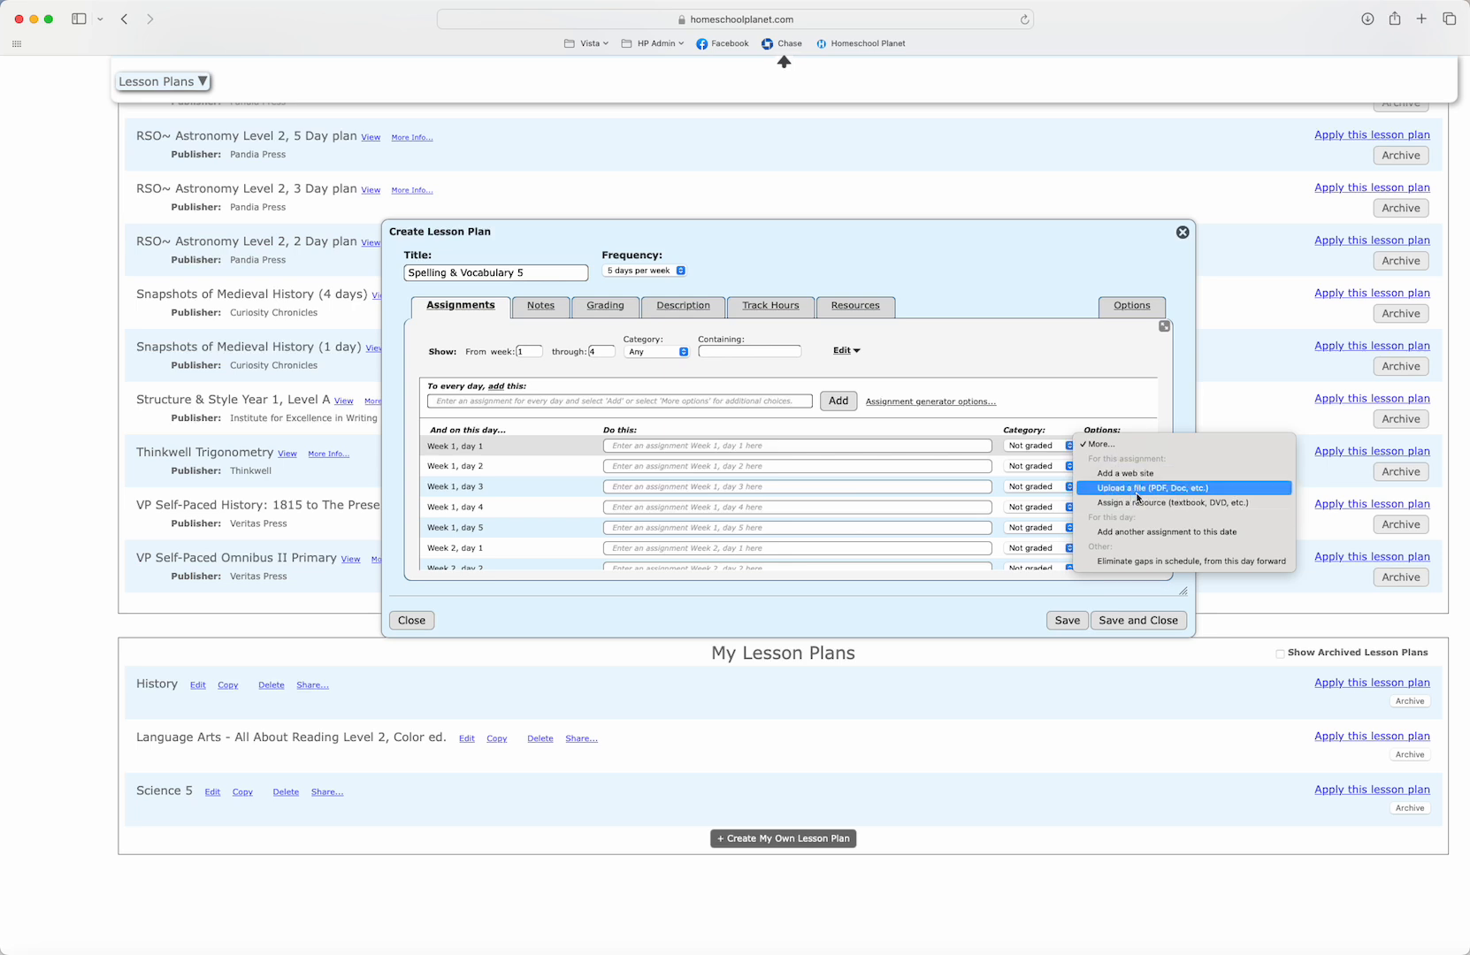
mouse_move(1170, 502)
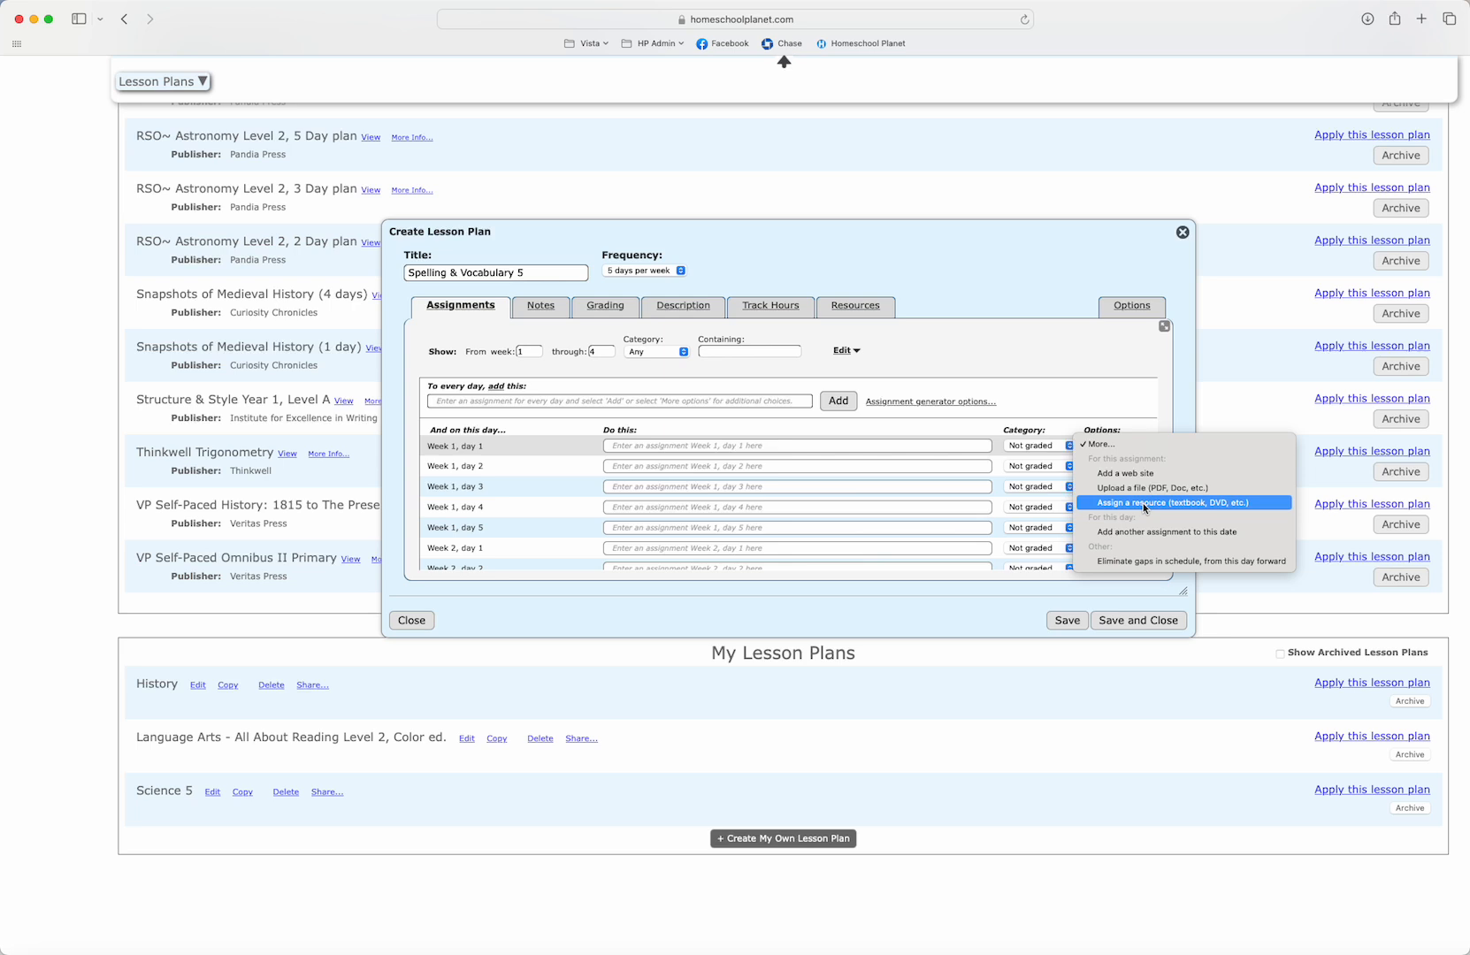
mouse_move(1165, 531)
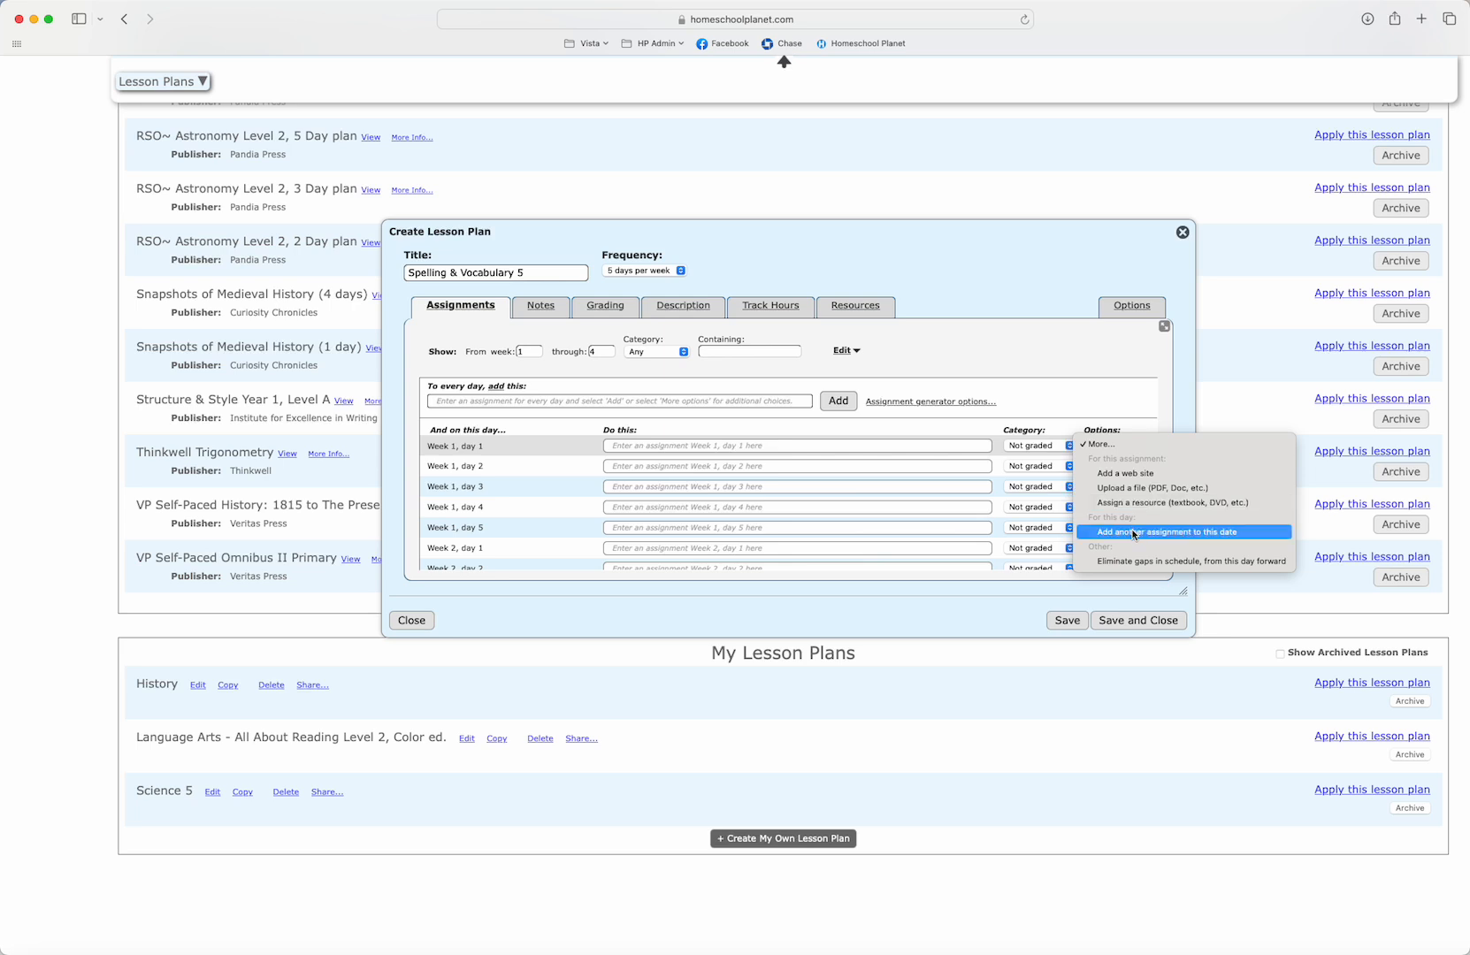
click(1166, 530)
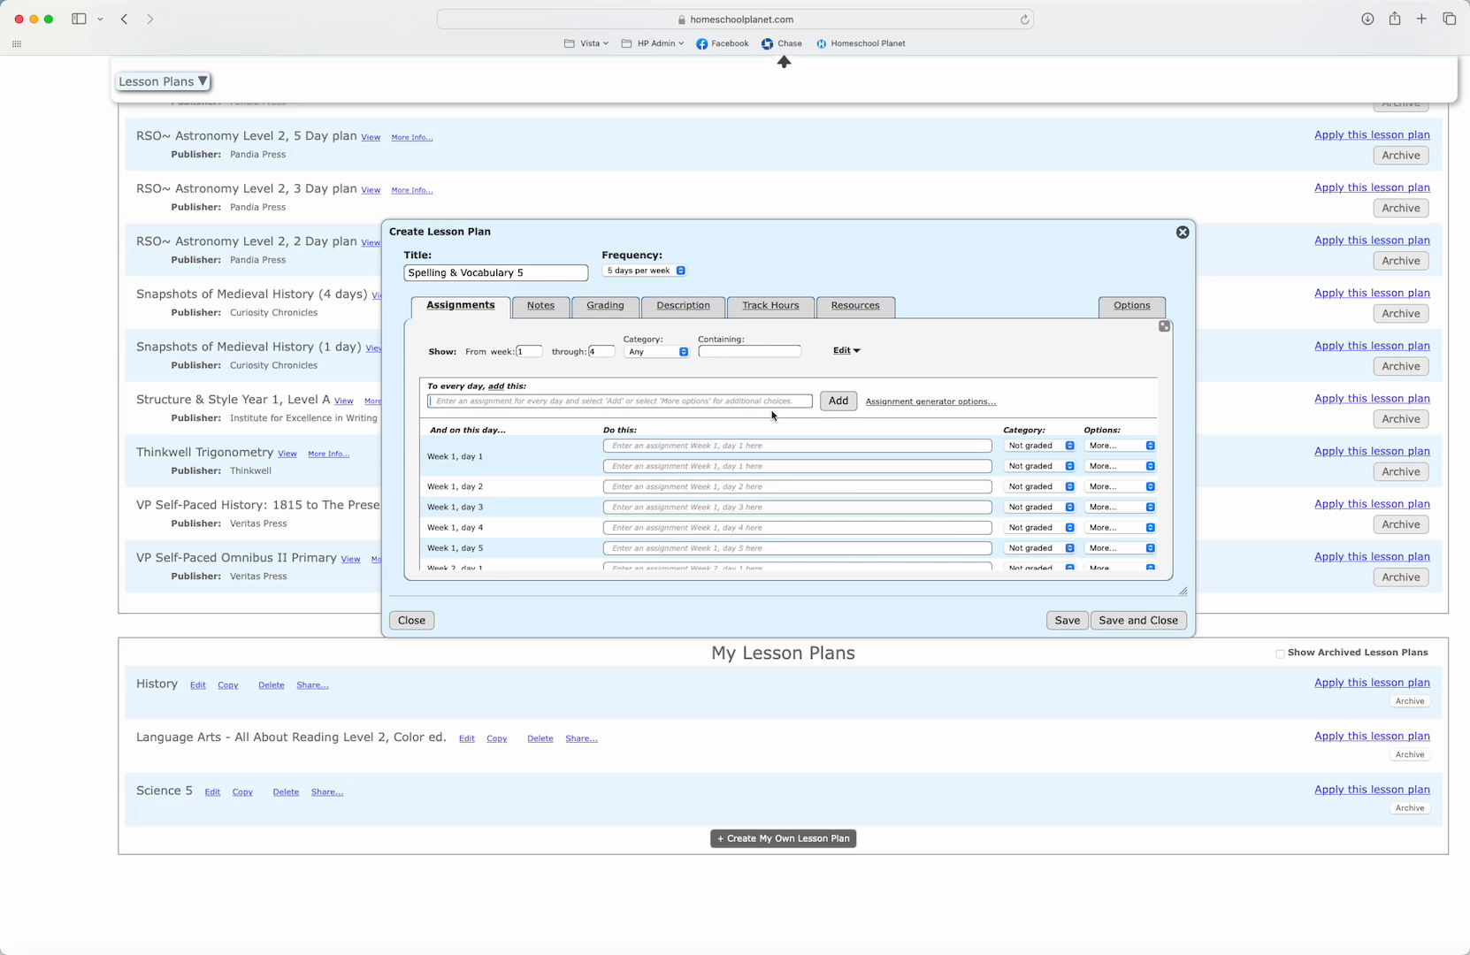
mouse_move(833, 642)
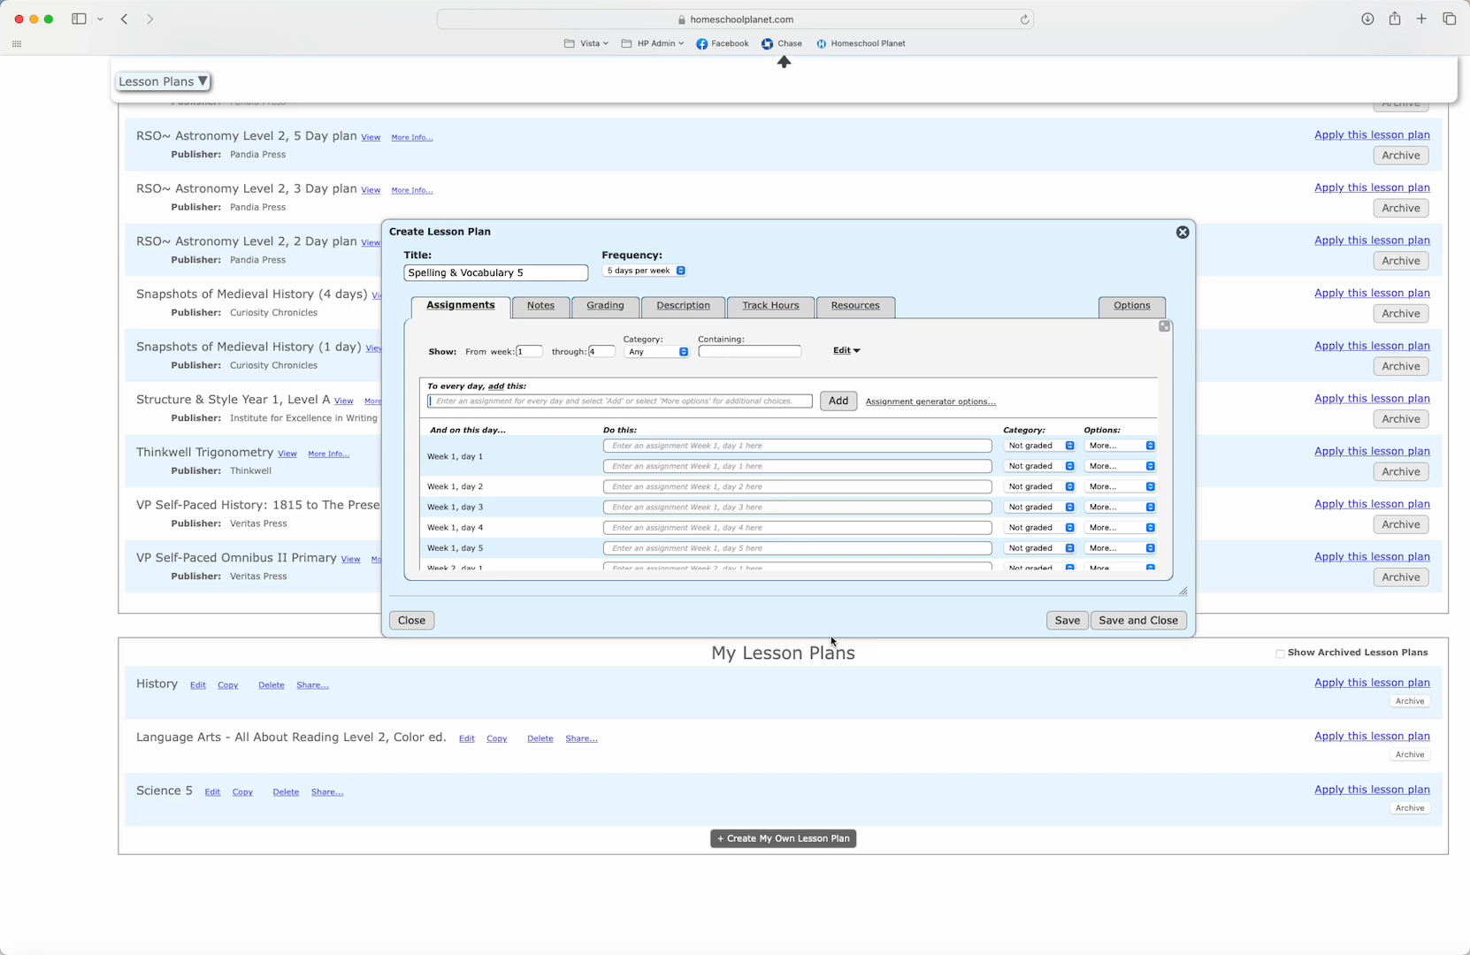
mouse_move(829, 640)
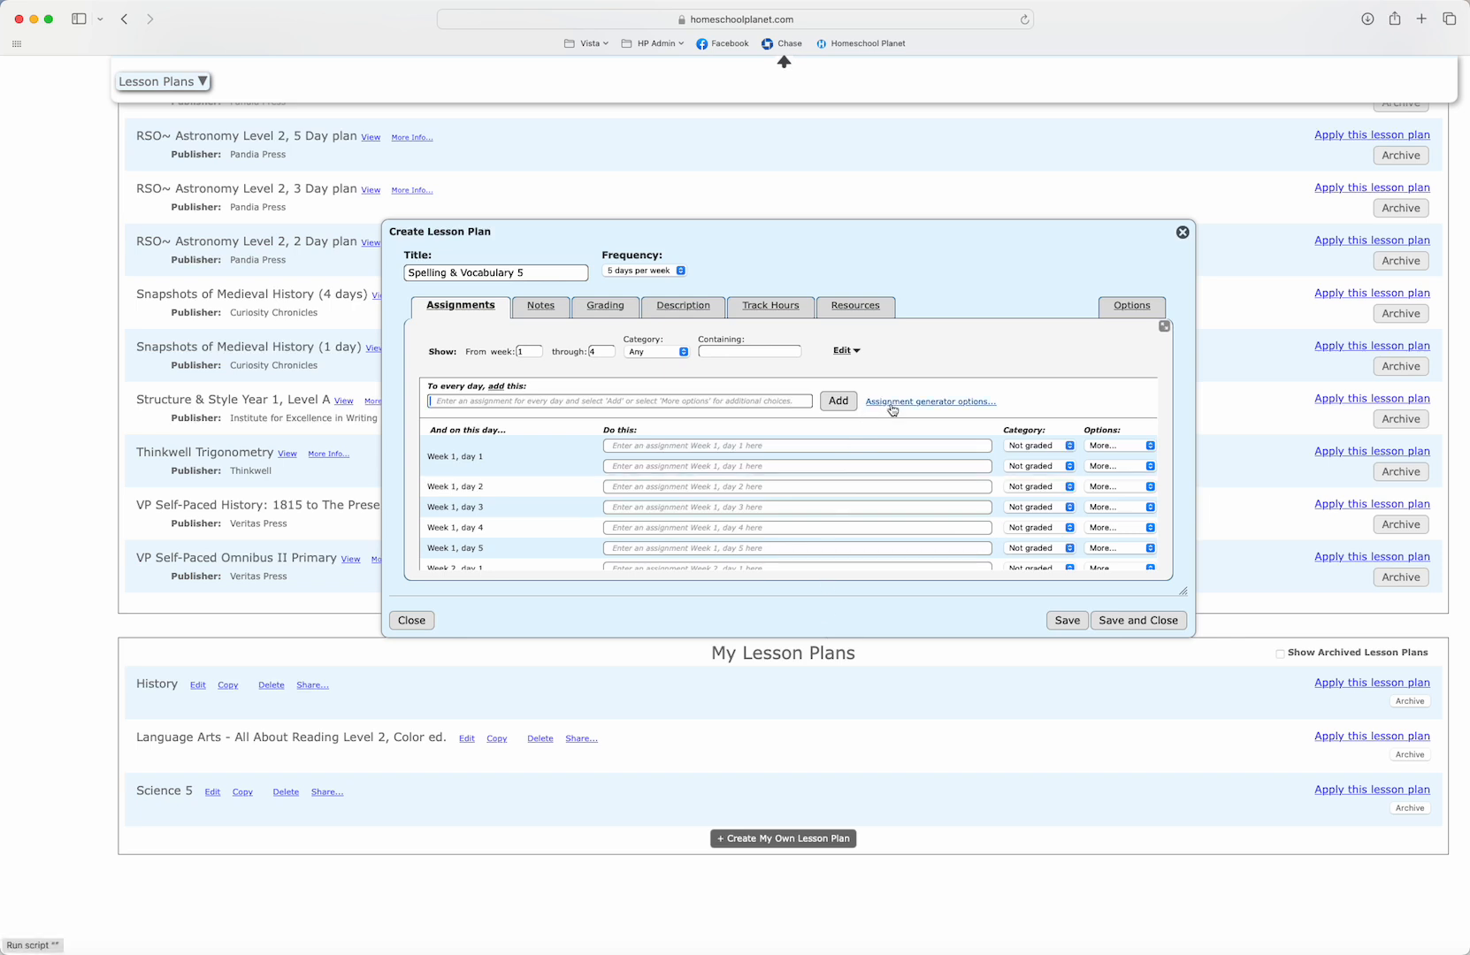
Start the assignment generator with 'My assignments follow a recurring pattern' chosen
click(930, 402)
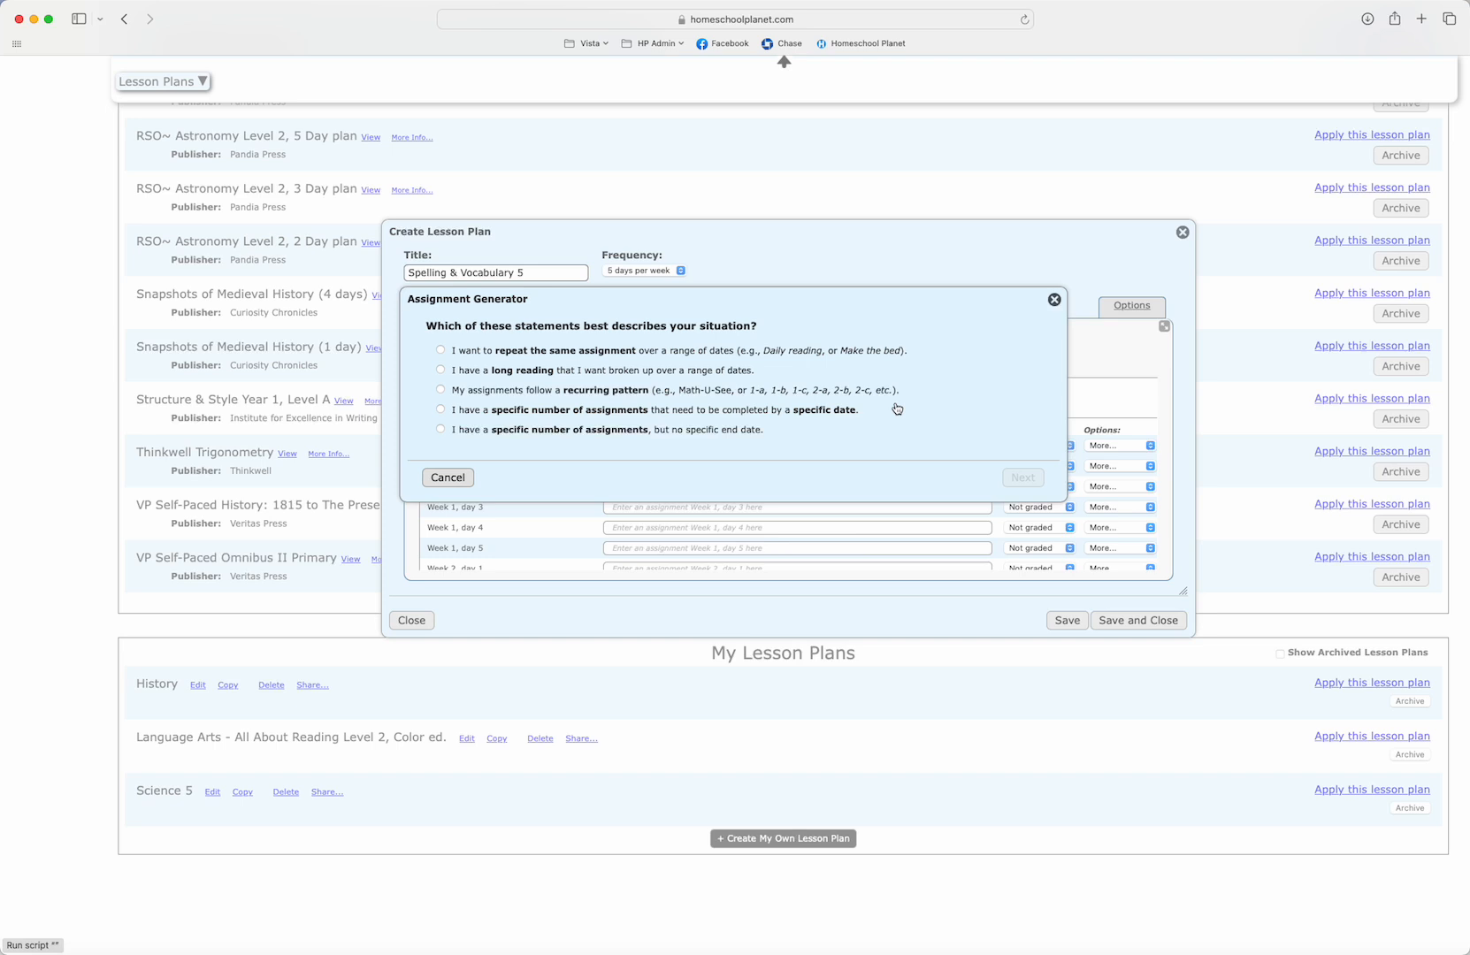
mouse_move(599, 368)
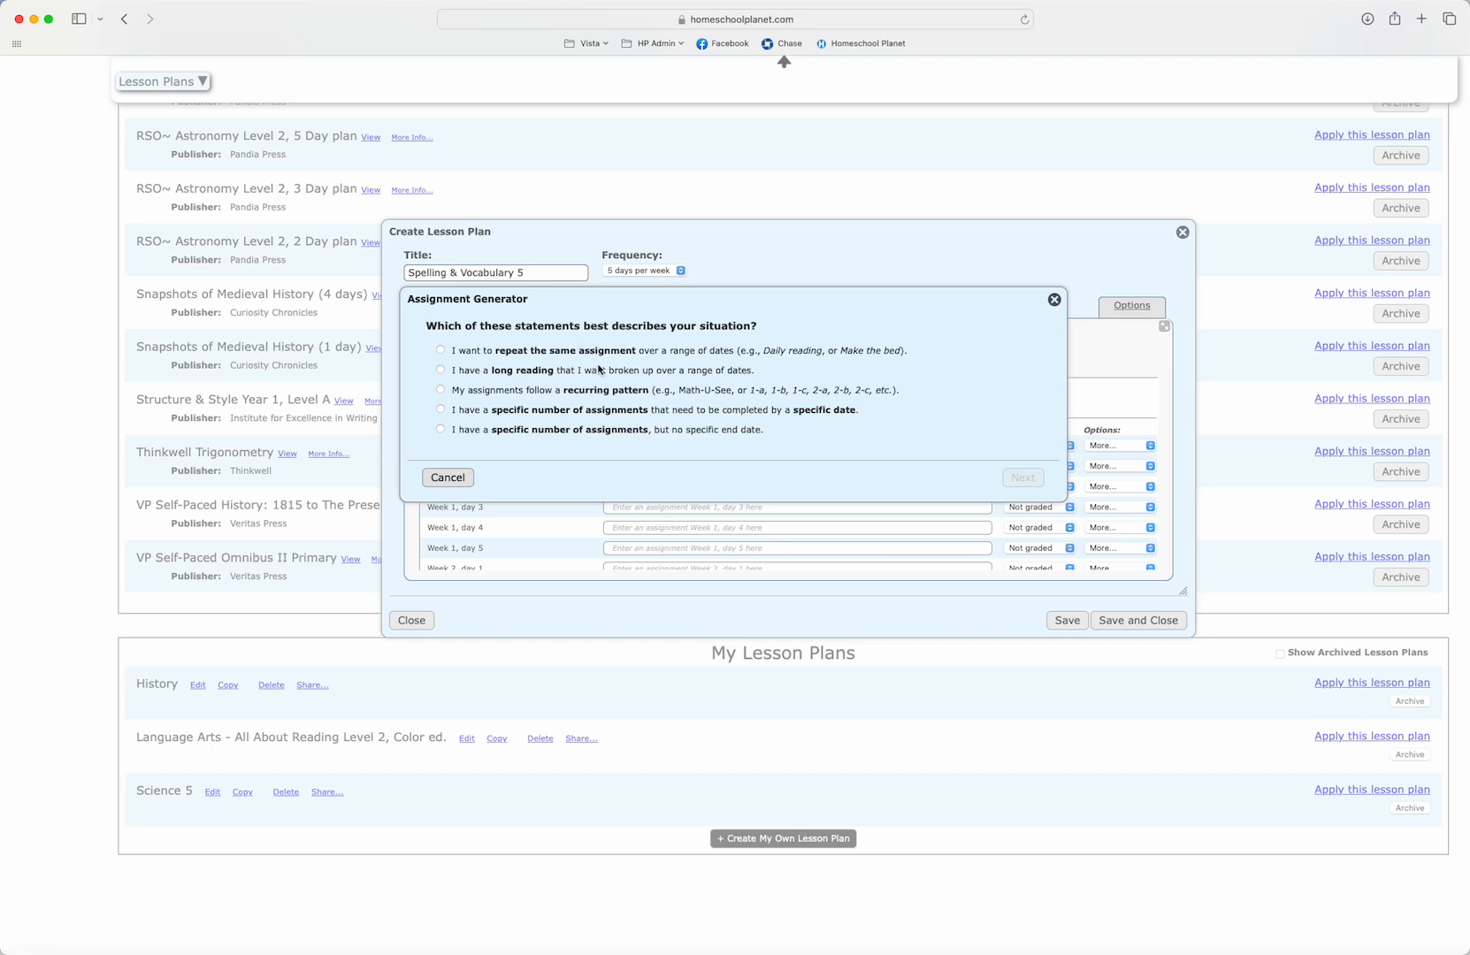
mouse_move(605, 453)
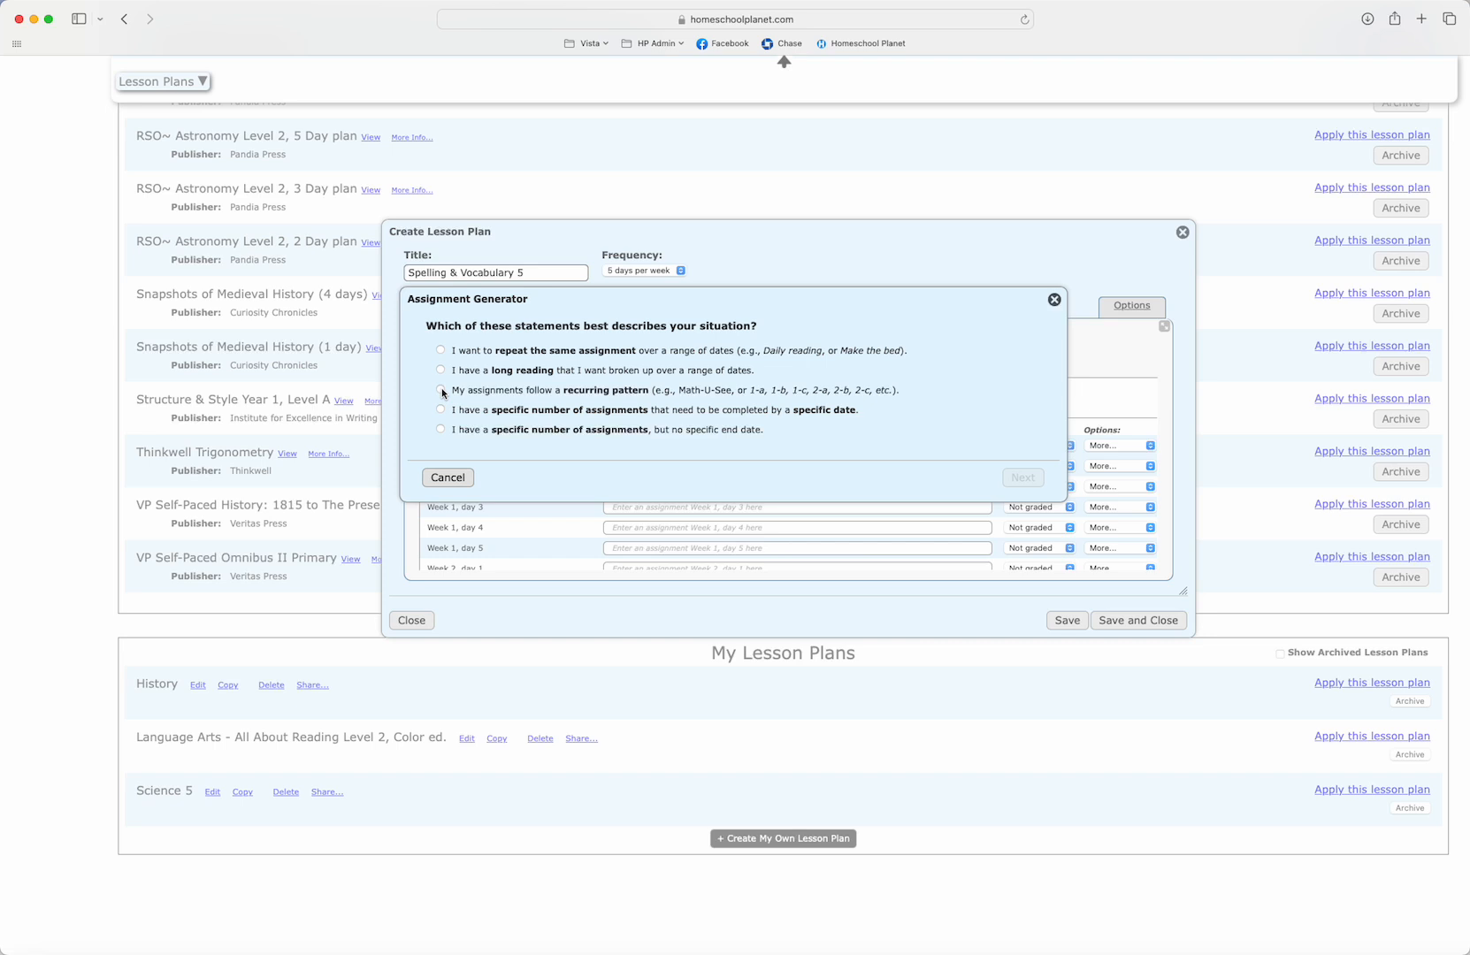
click(440, 389)
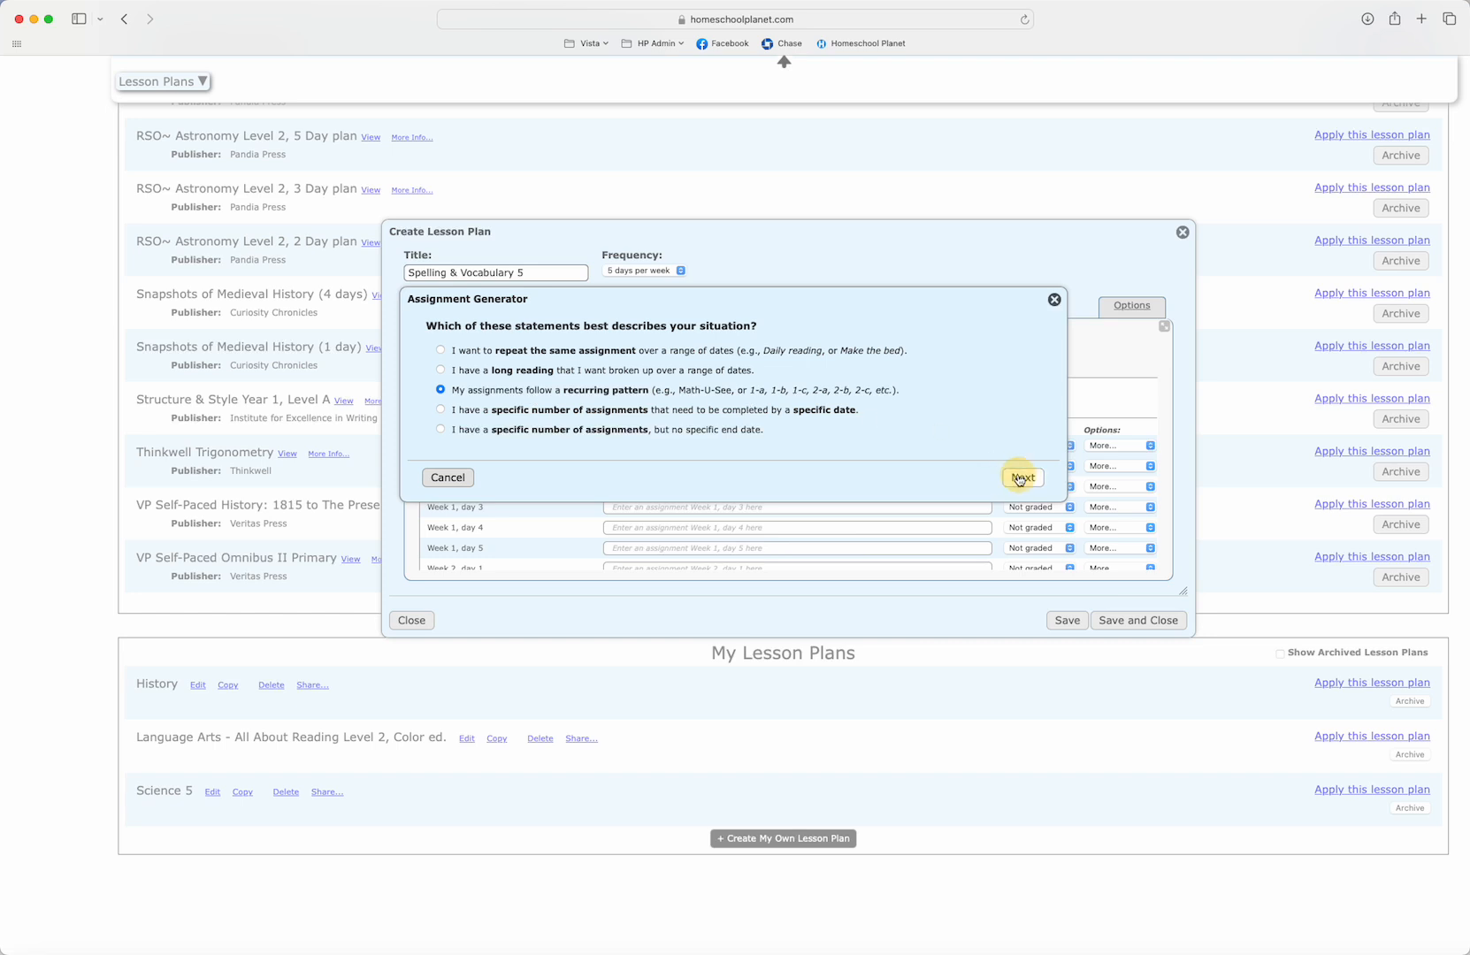
Schedule the pattern for weeks 1 through 34 on days 1–5 and continue to the pattern editor
click(1021, 477)
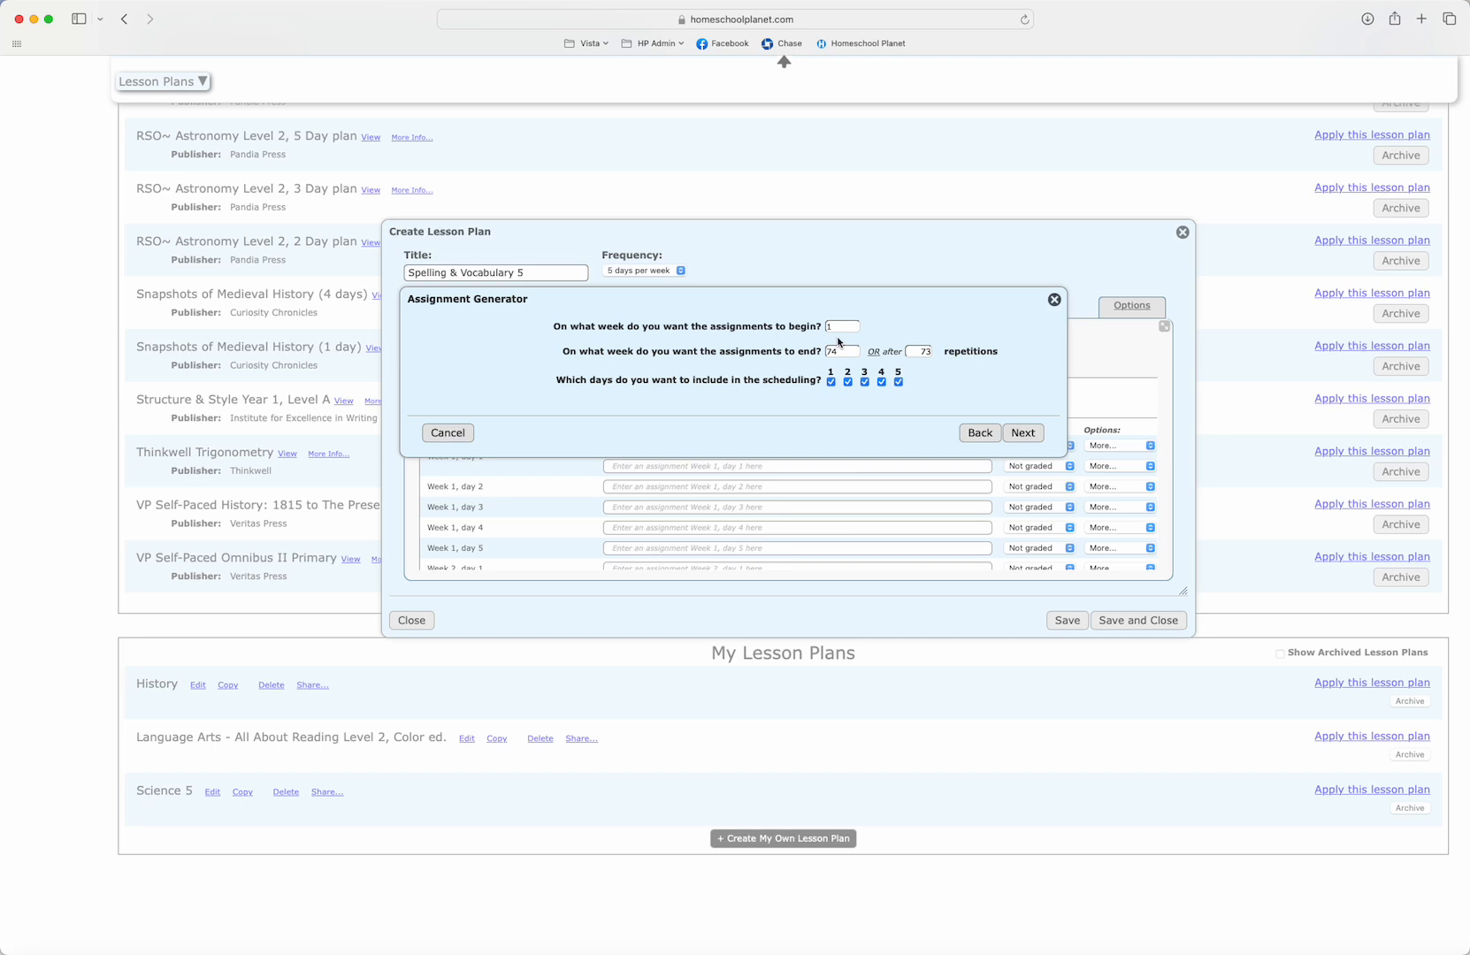
mouse_move(849, 341)
text(34)
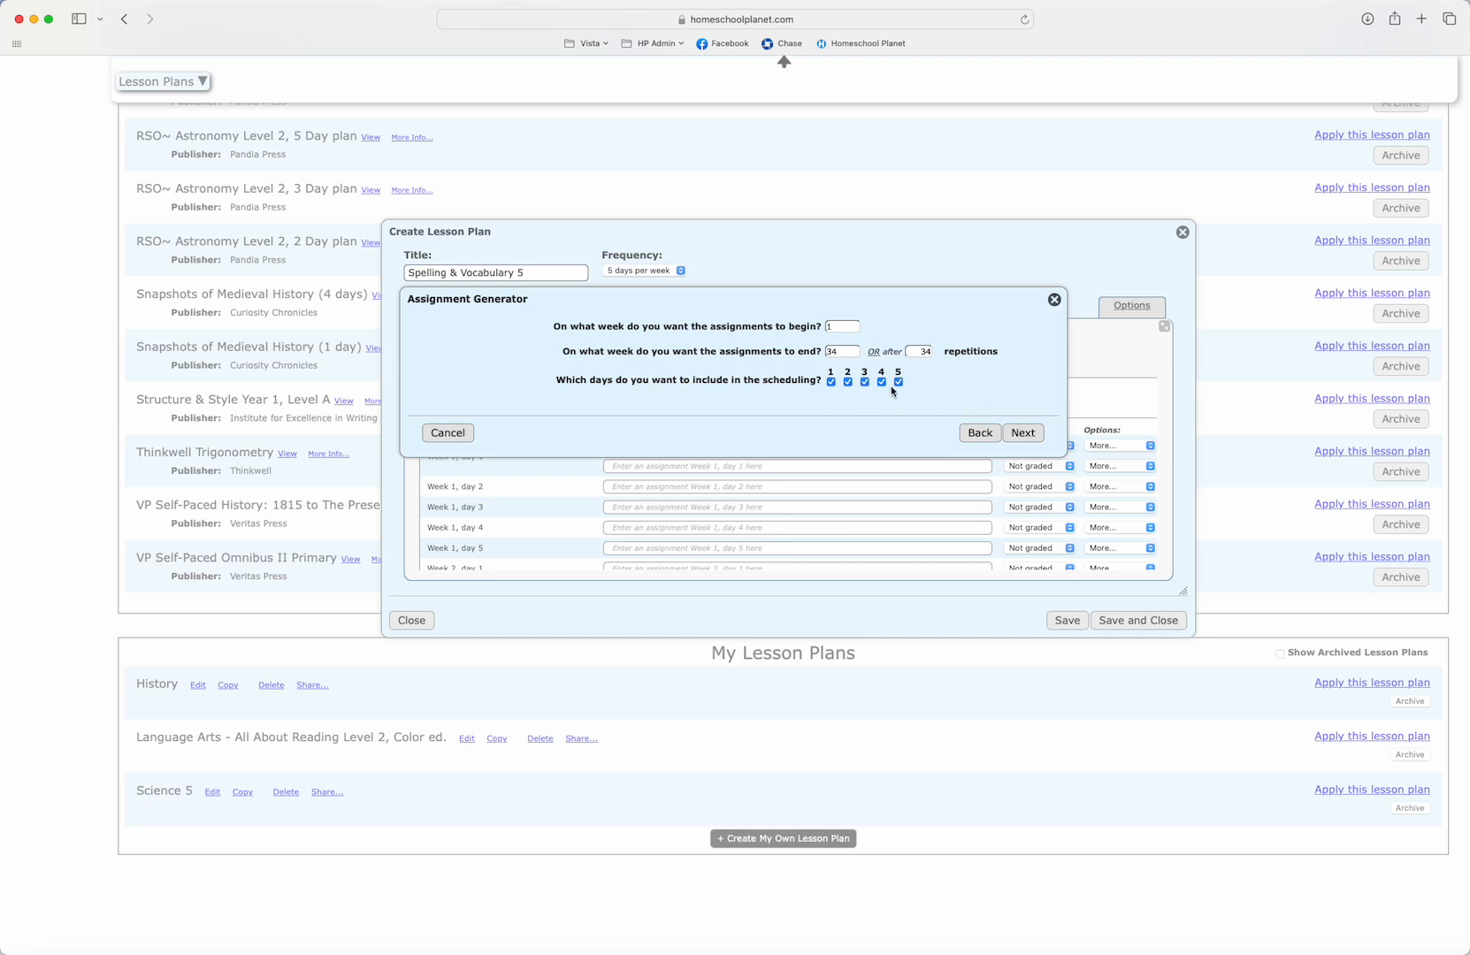
click(1022, 431)
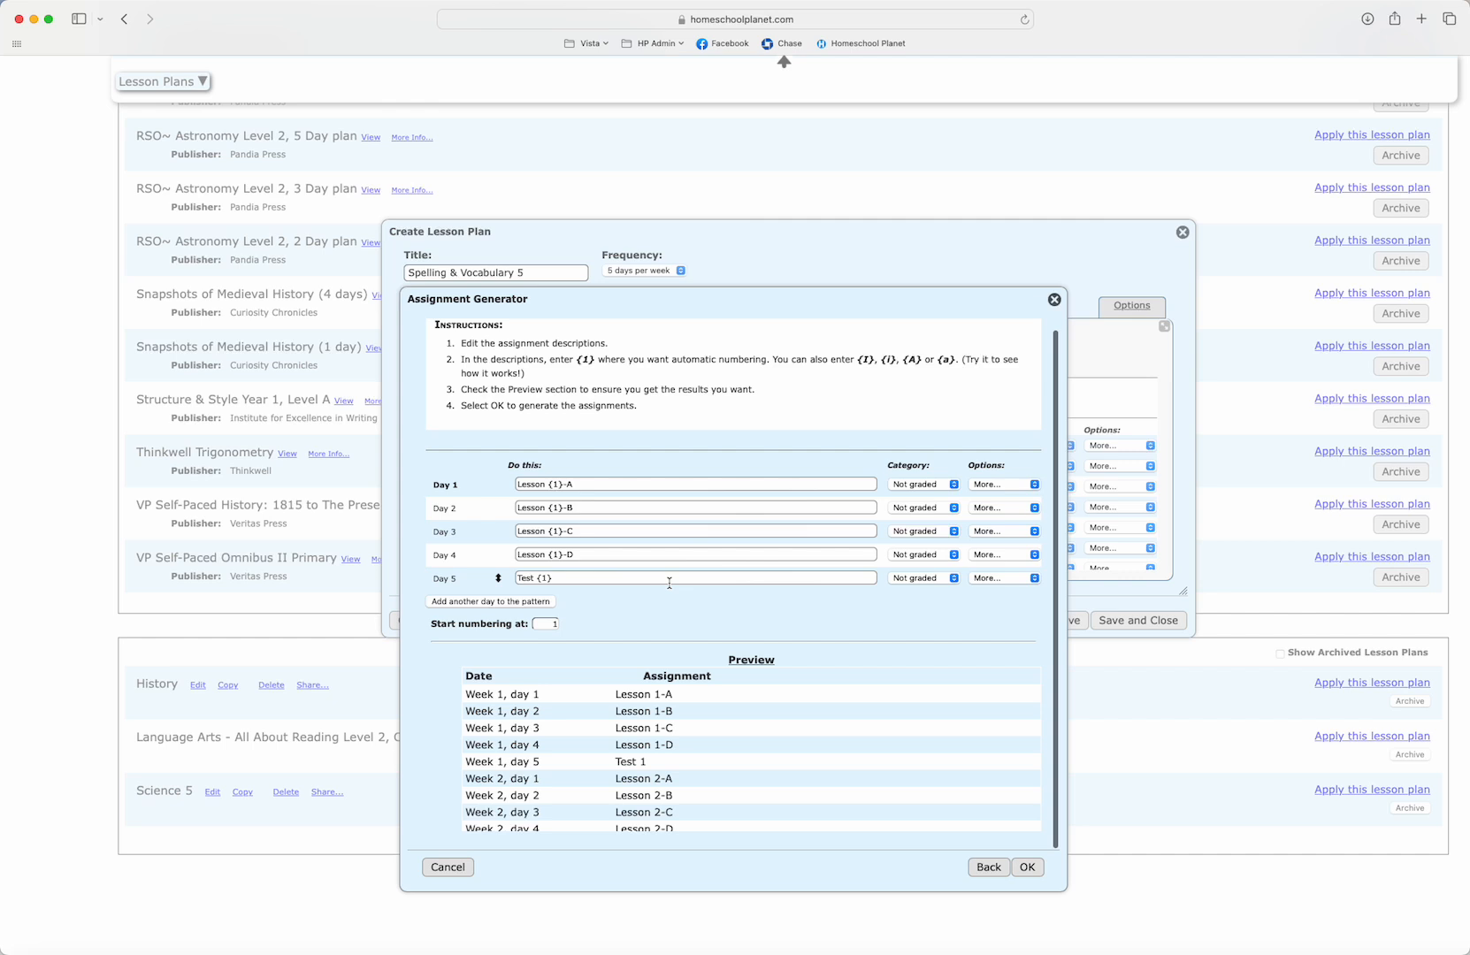
Describe days 1–5 as Learn New Words, Look up Antonyms and Synonyms, sentence practice, 'Study all words well!!', and vocabulary/spelling quizzes
scroll(down, 3)
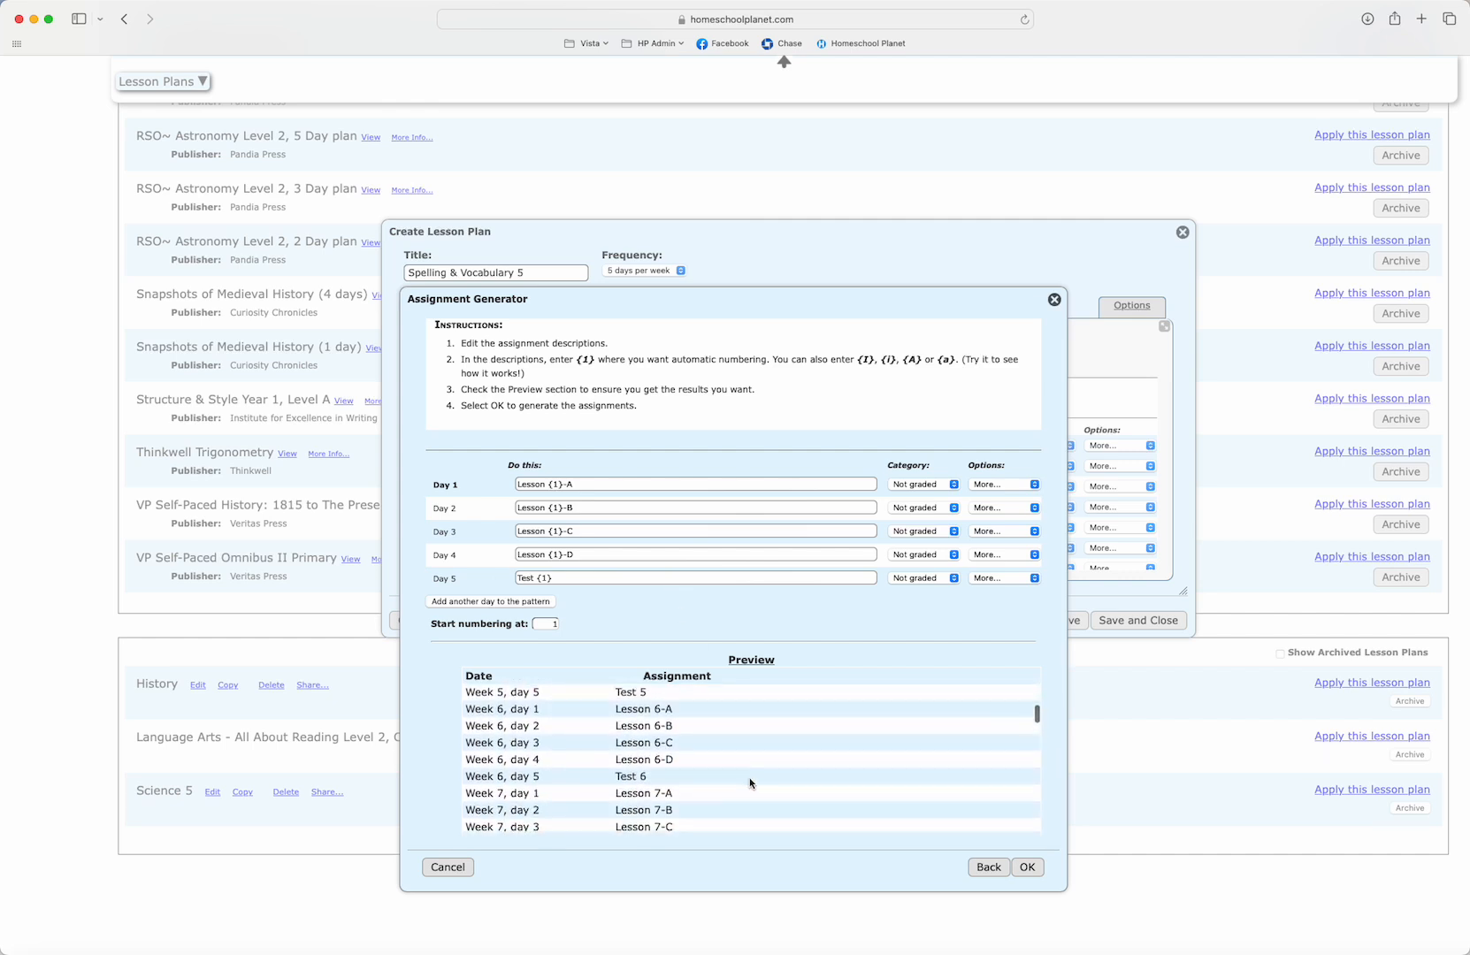
scroll(down, 3)
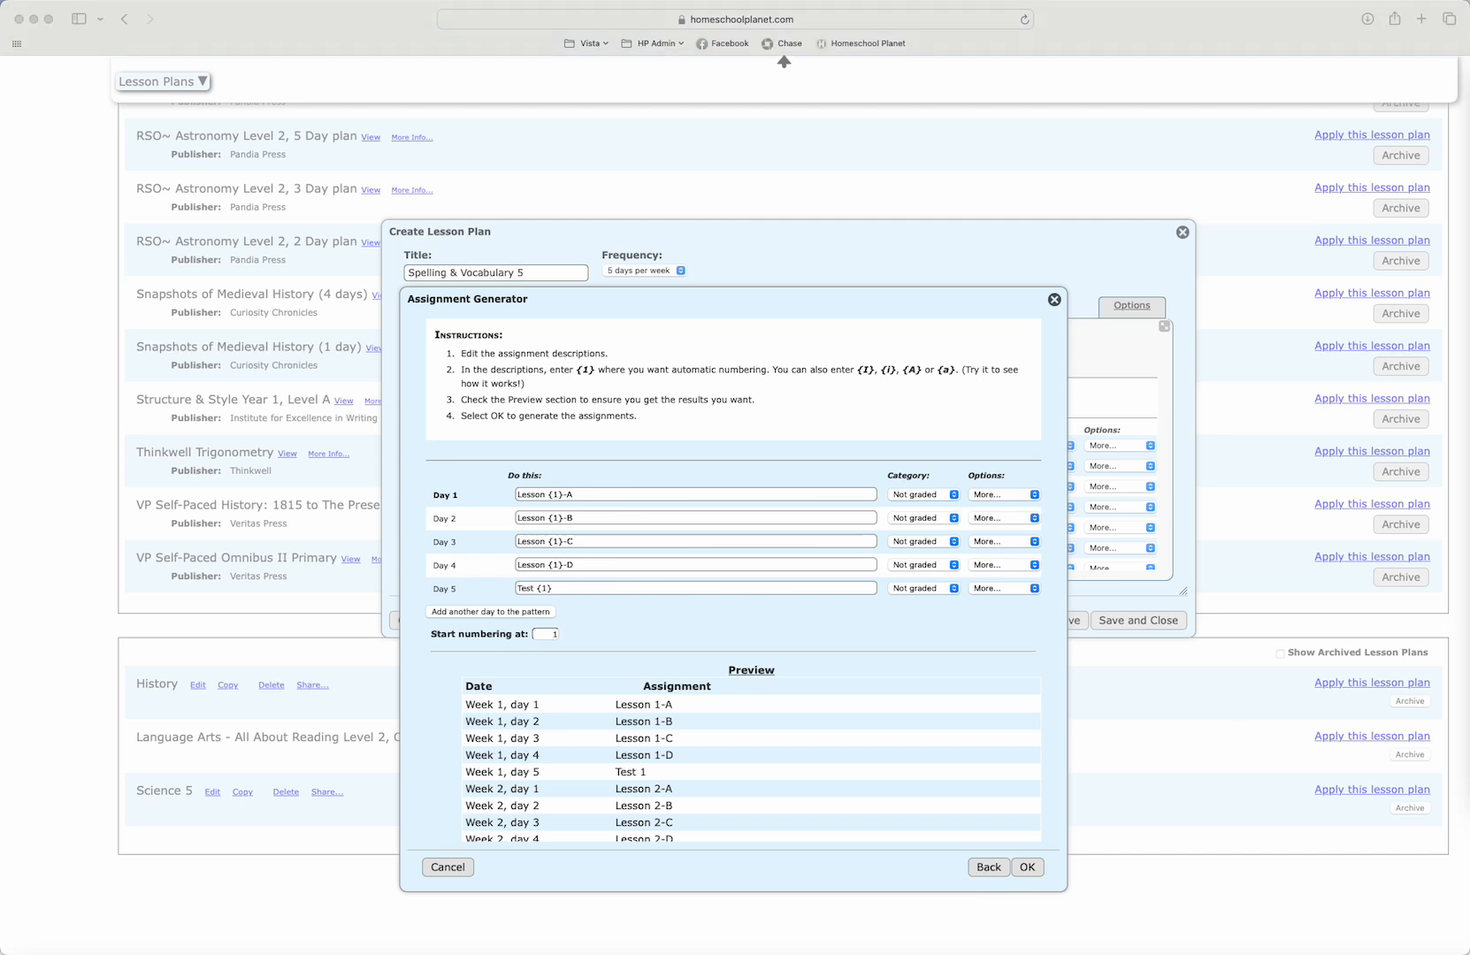
mouse_move(1055, 375)
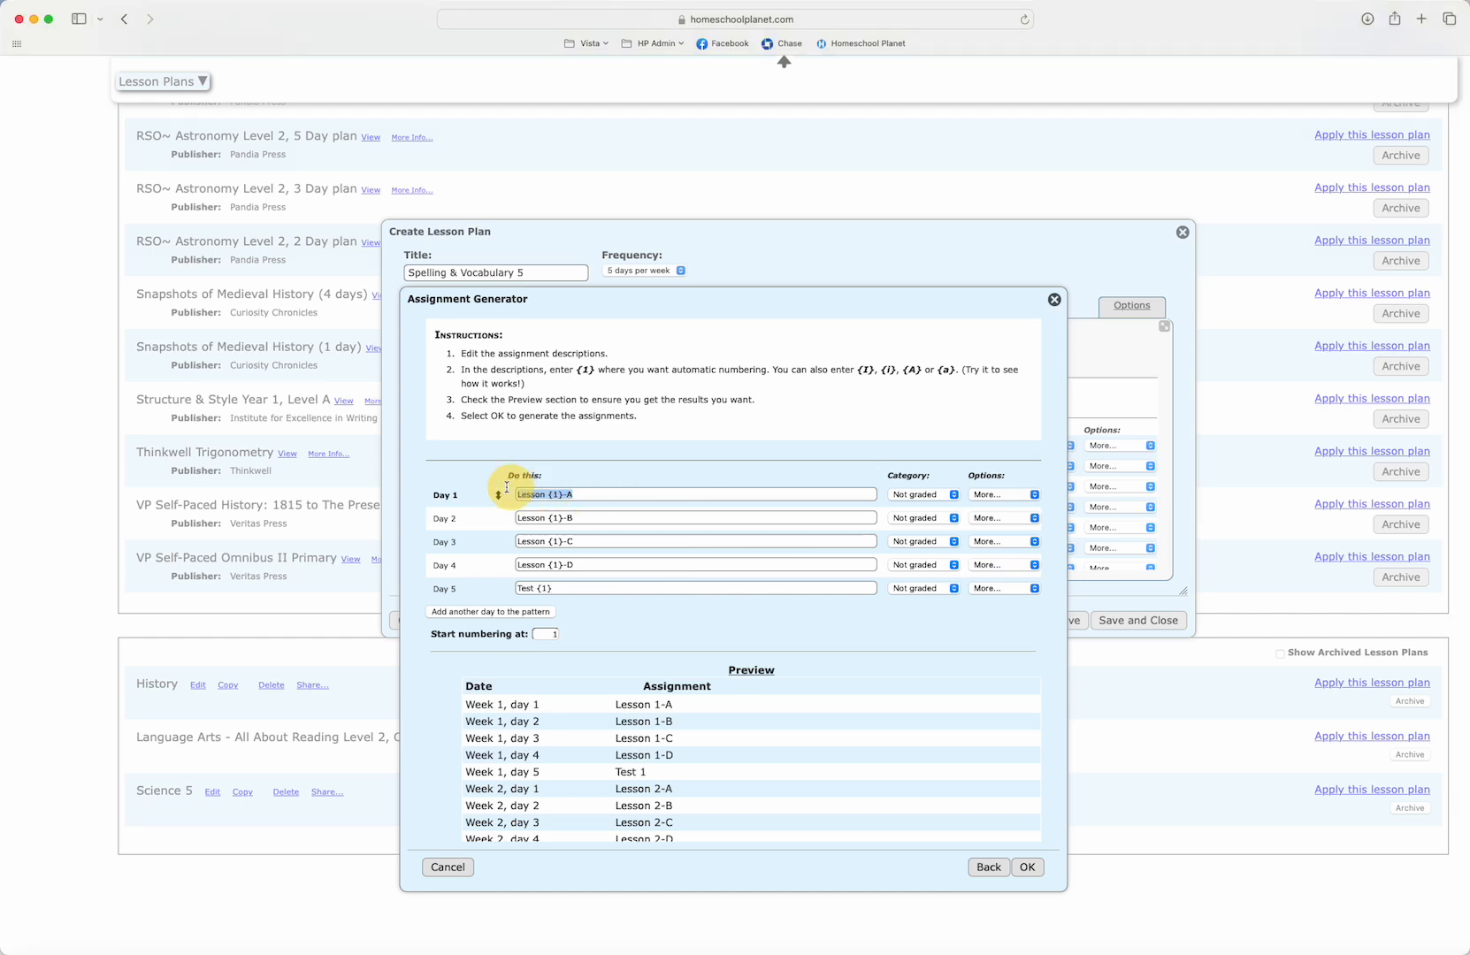
text(Learn New Words)
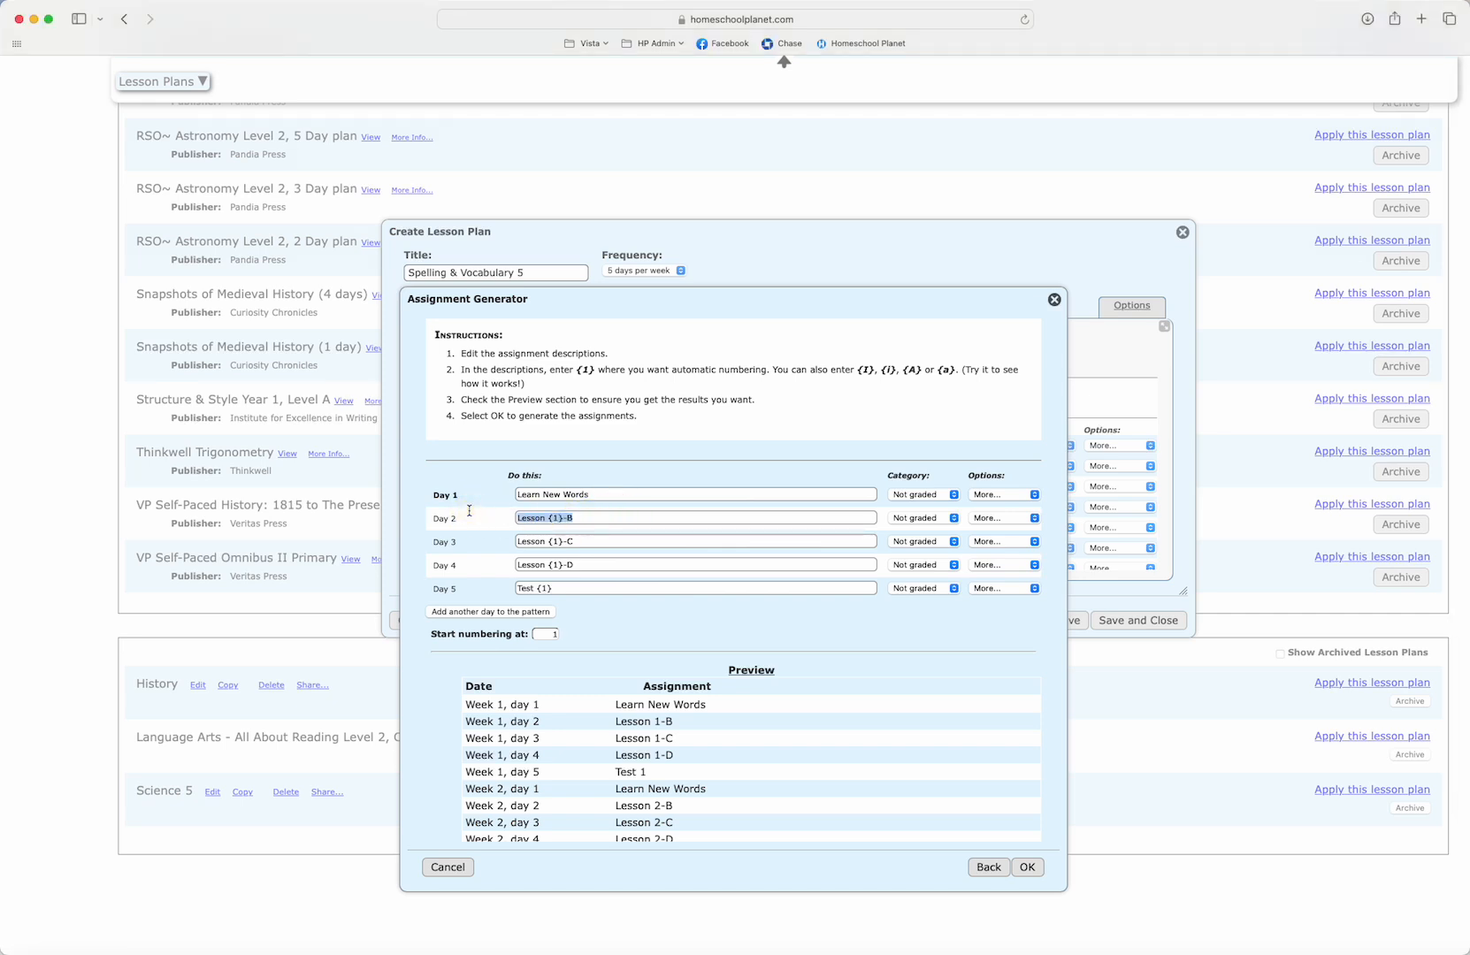
text(Look up Antonyms and Synonyms)
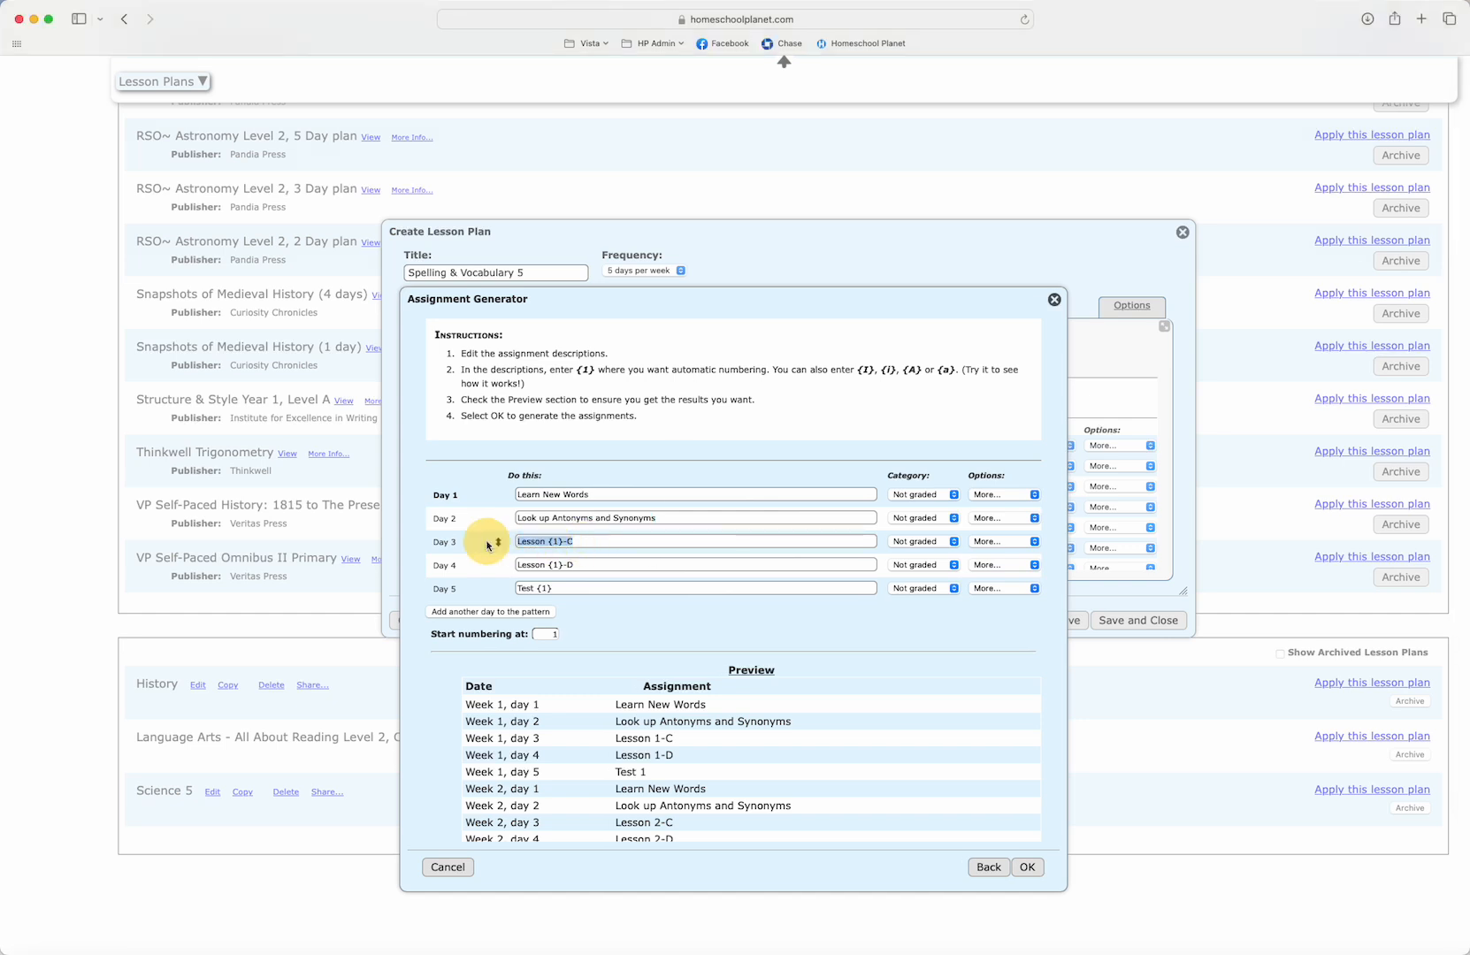
text(Practice using words in a sentence)
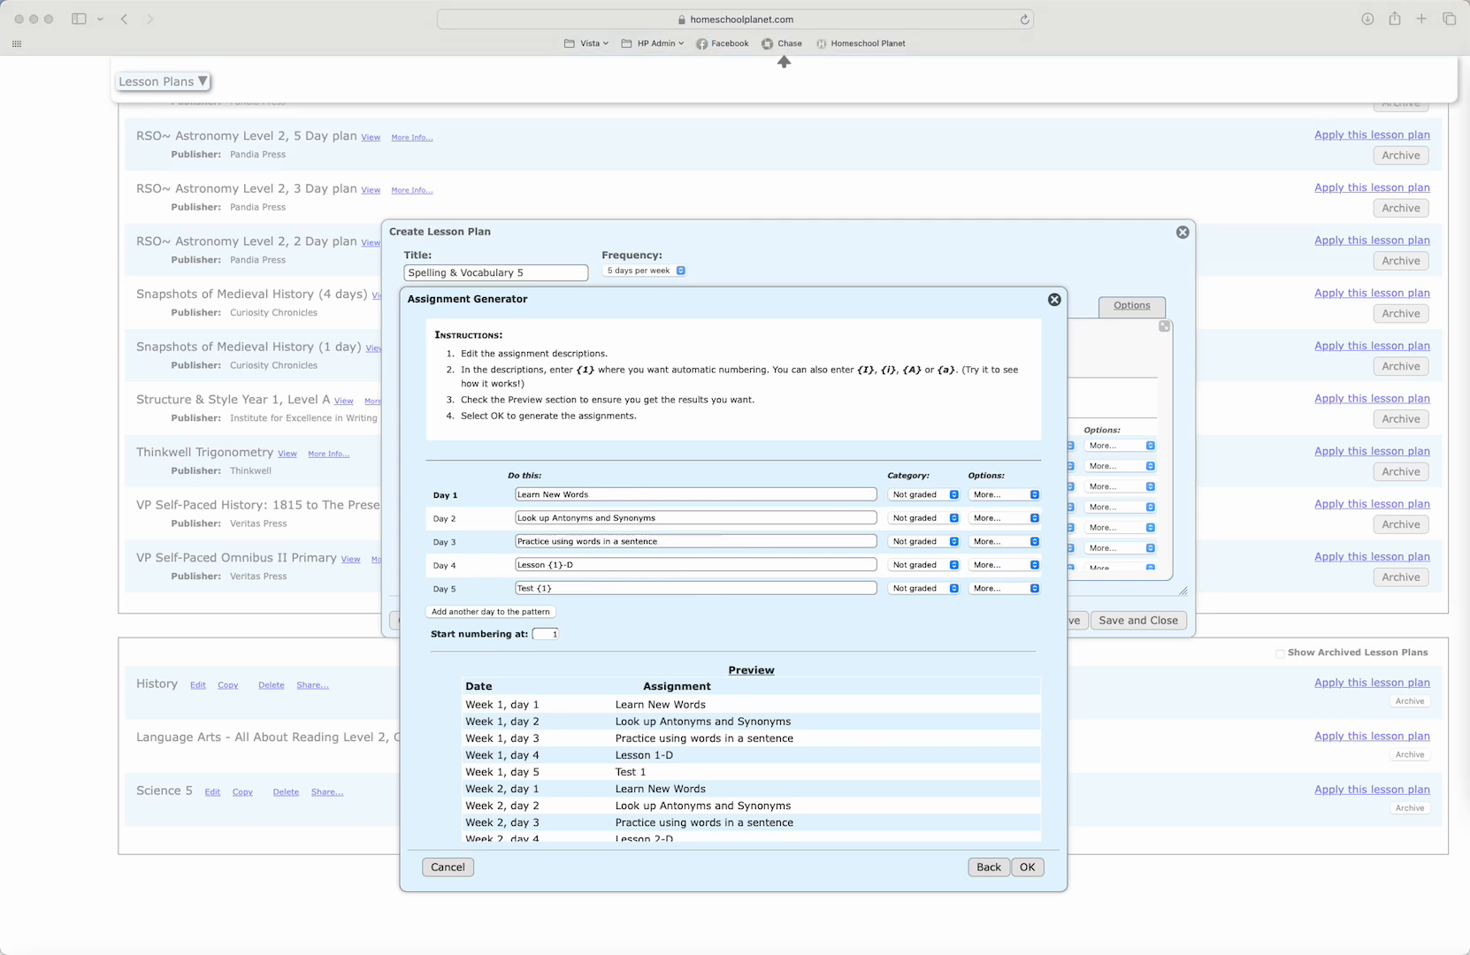
click(615, 564)
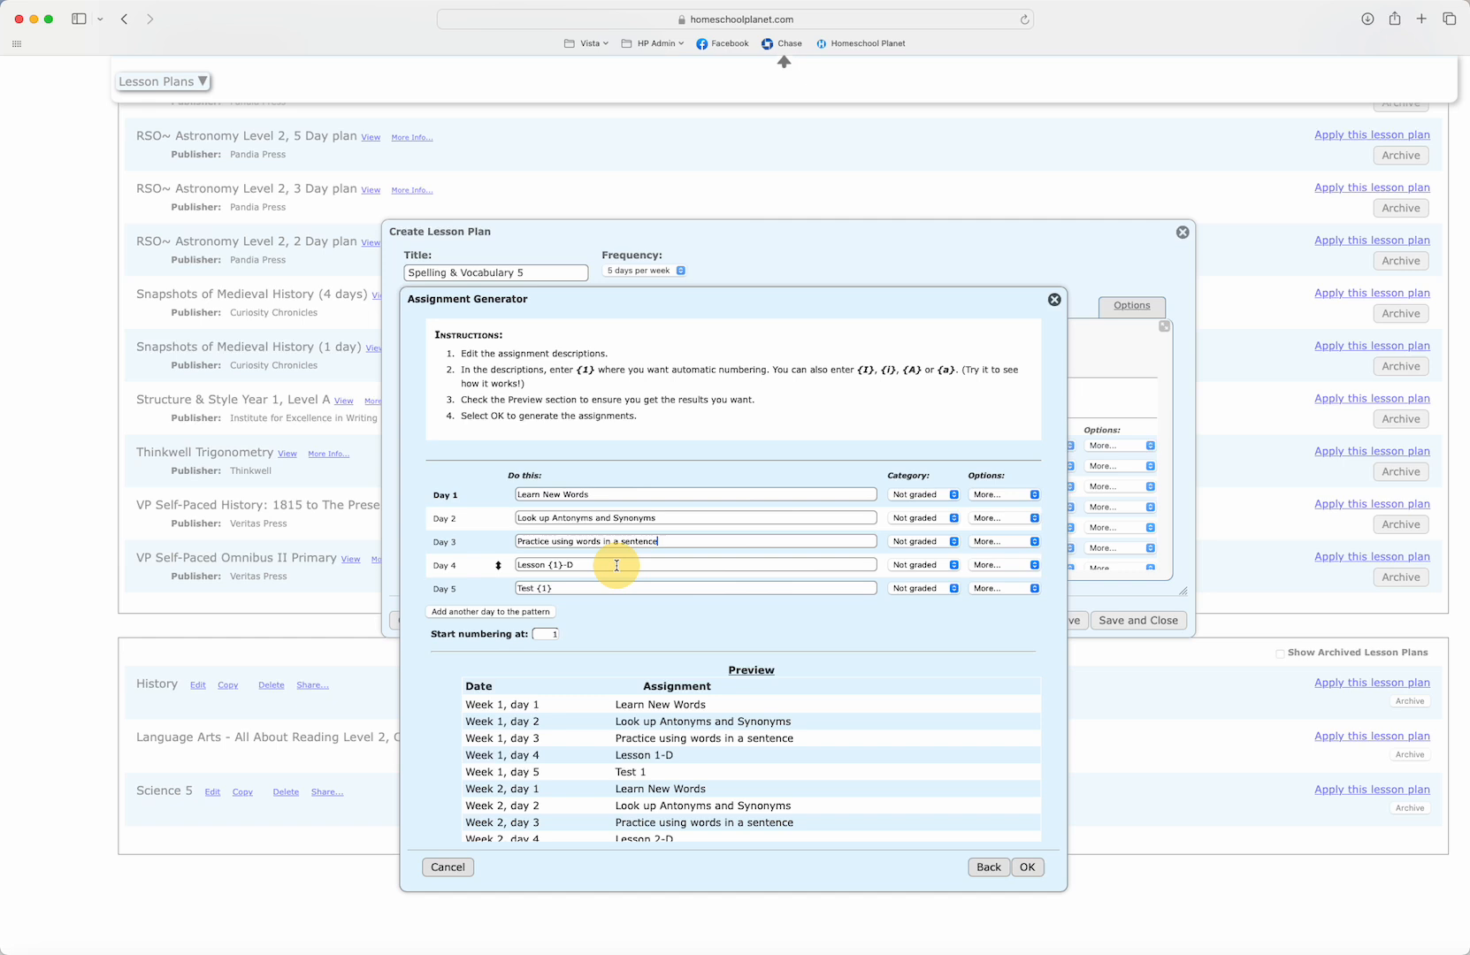
text(Study all words well!!!)
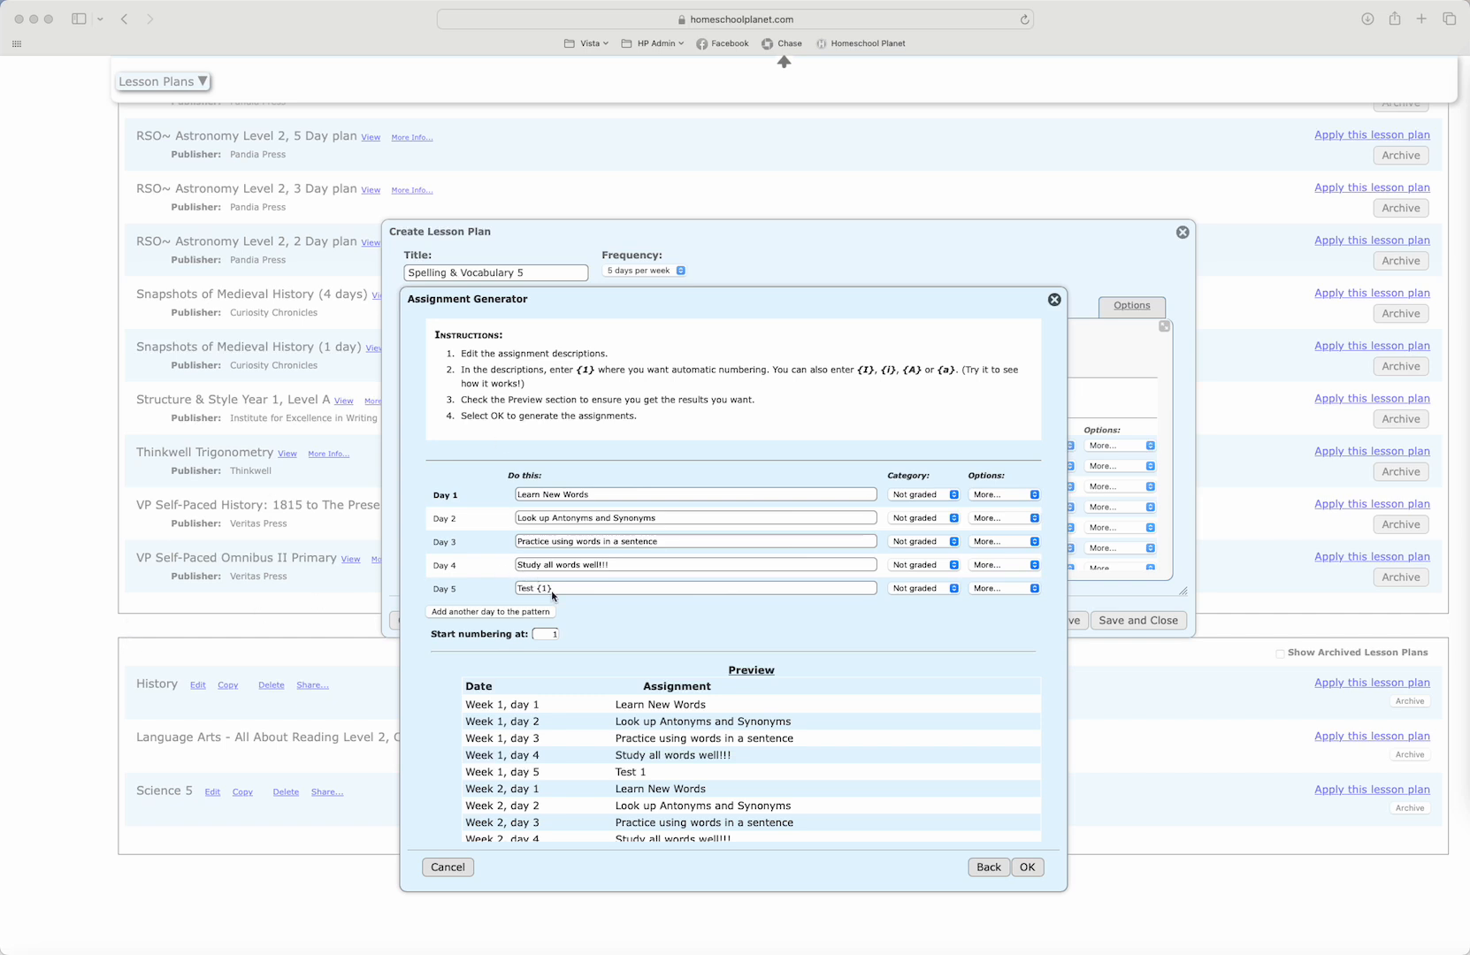
double_click(532, 587)
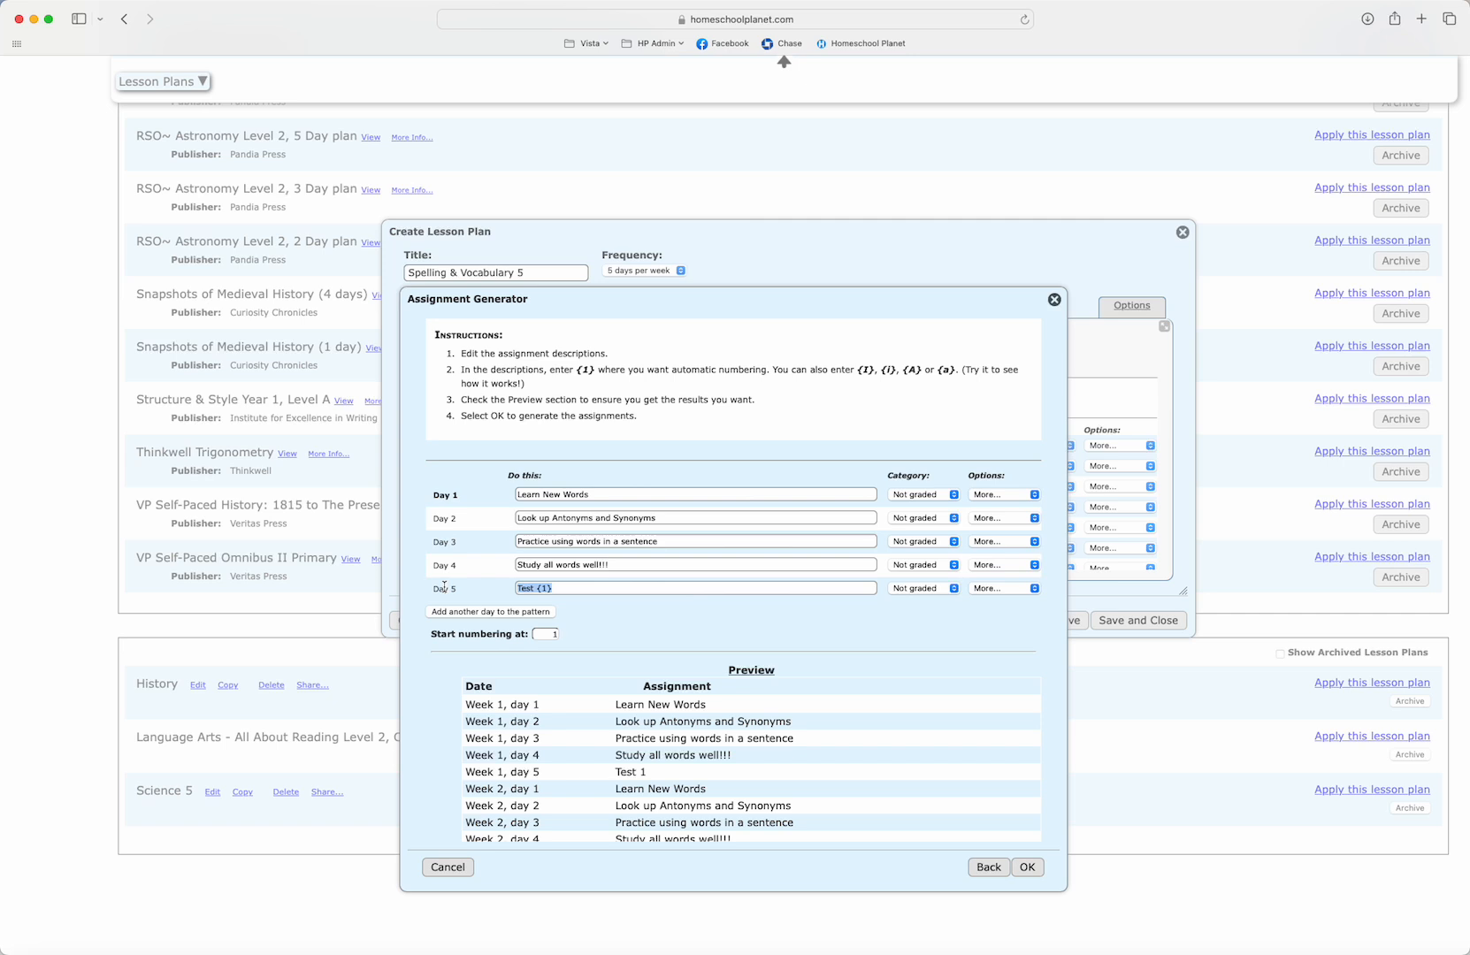
text(Complete quizzes for Vocabulary and Spelling)
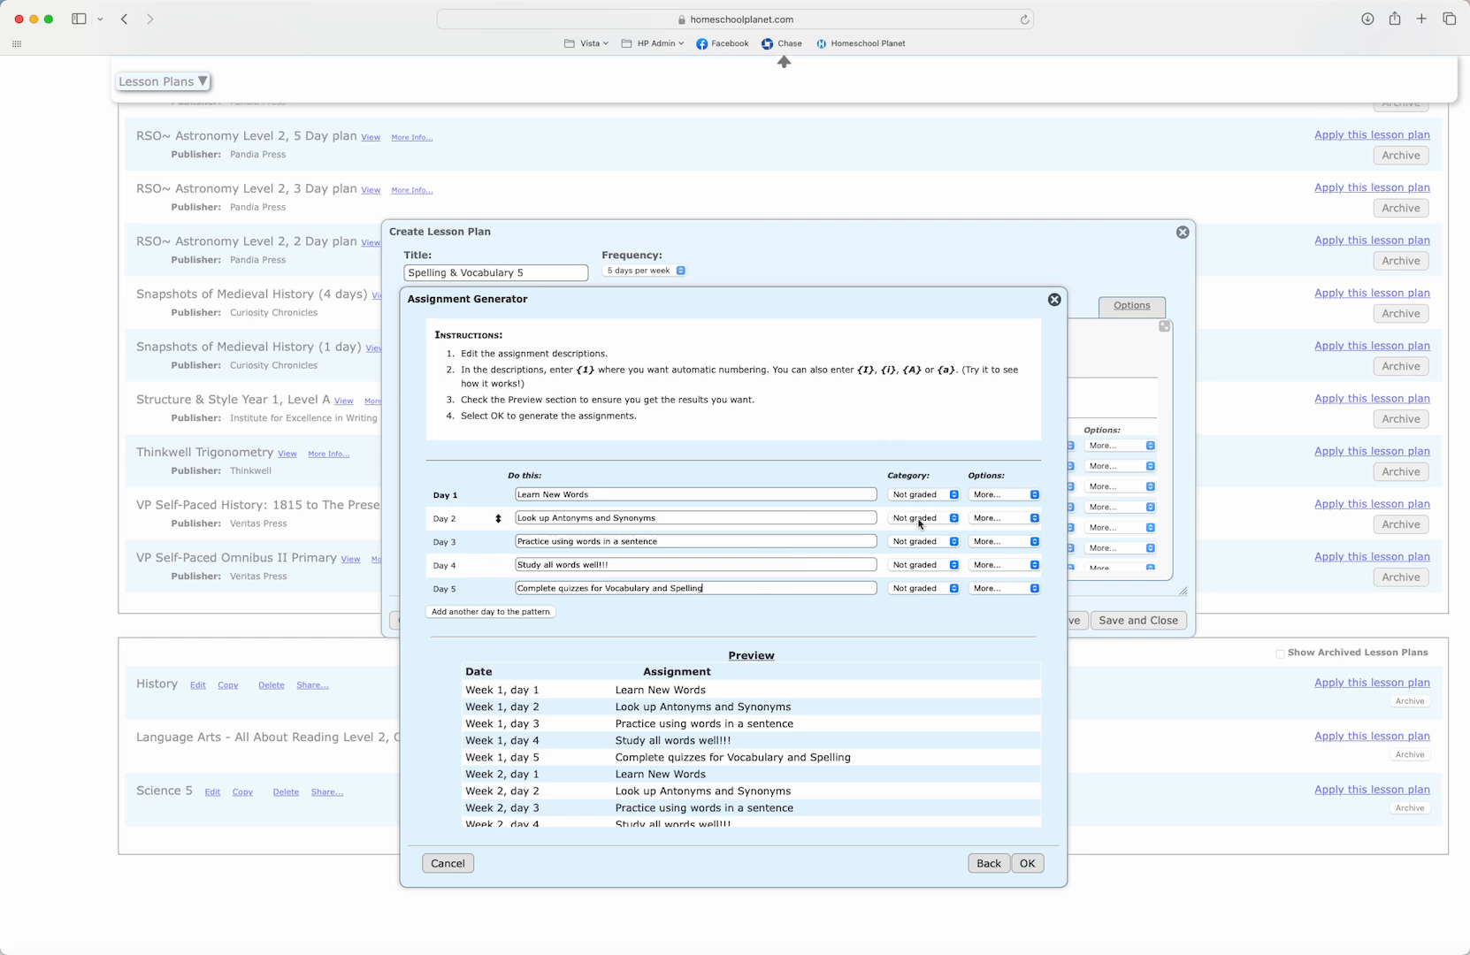
Categorize days 2 and 3 as Homework and day 5 as Test
click(924, 518)
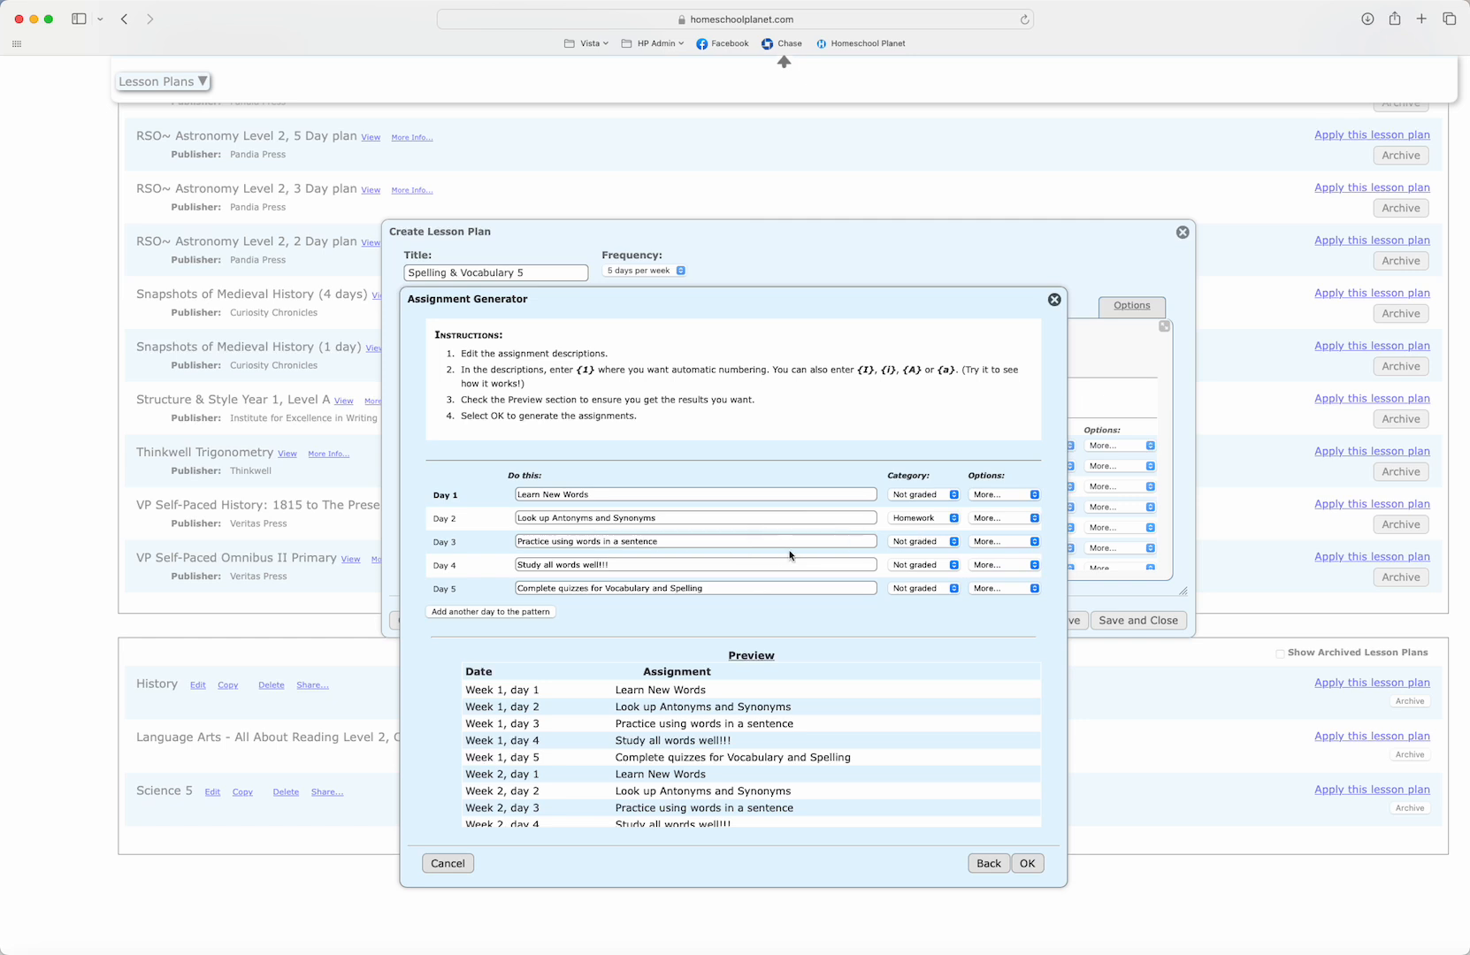
click(919, 541)
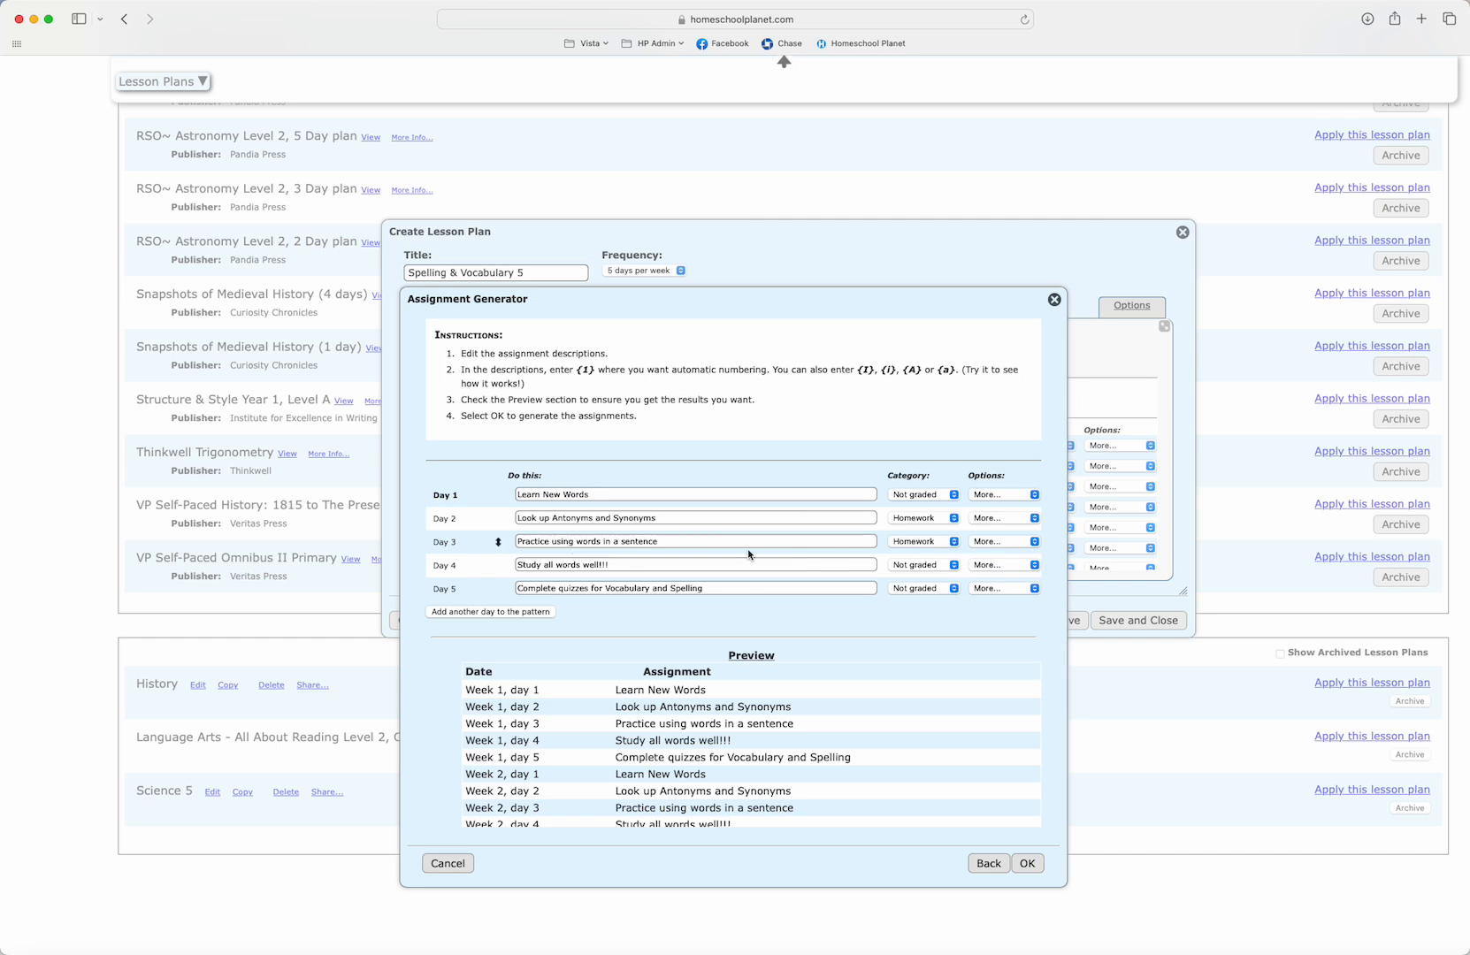
click(921, 587)
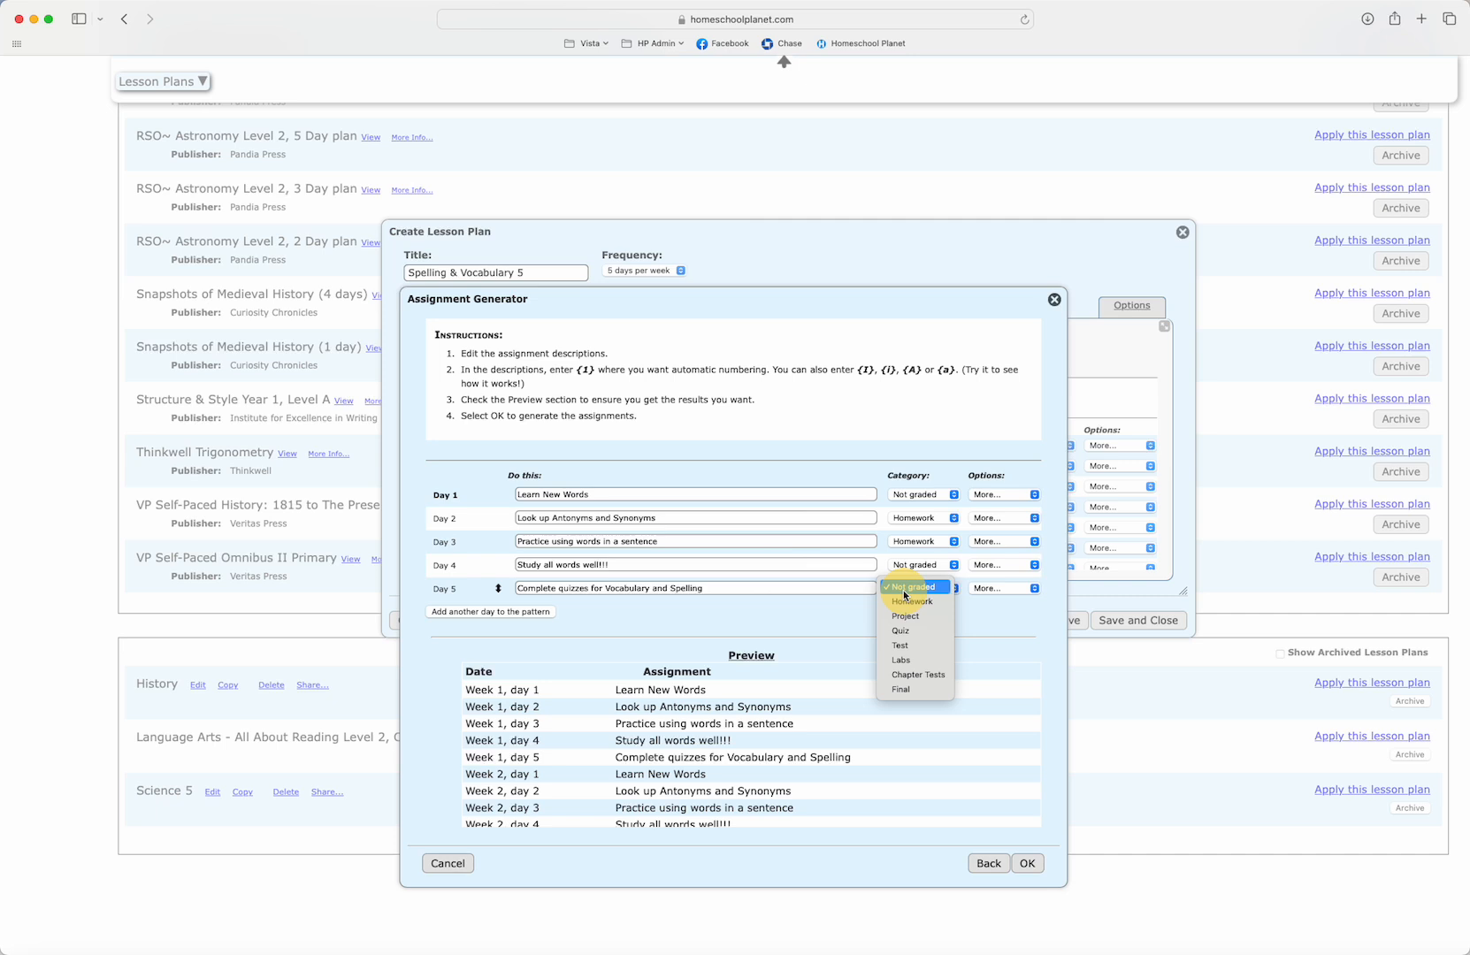
click(899, 646)
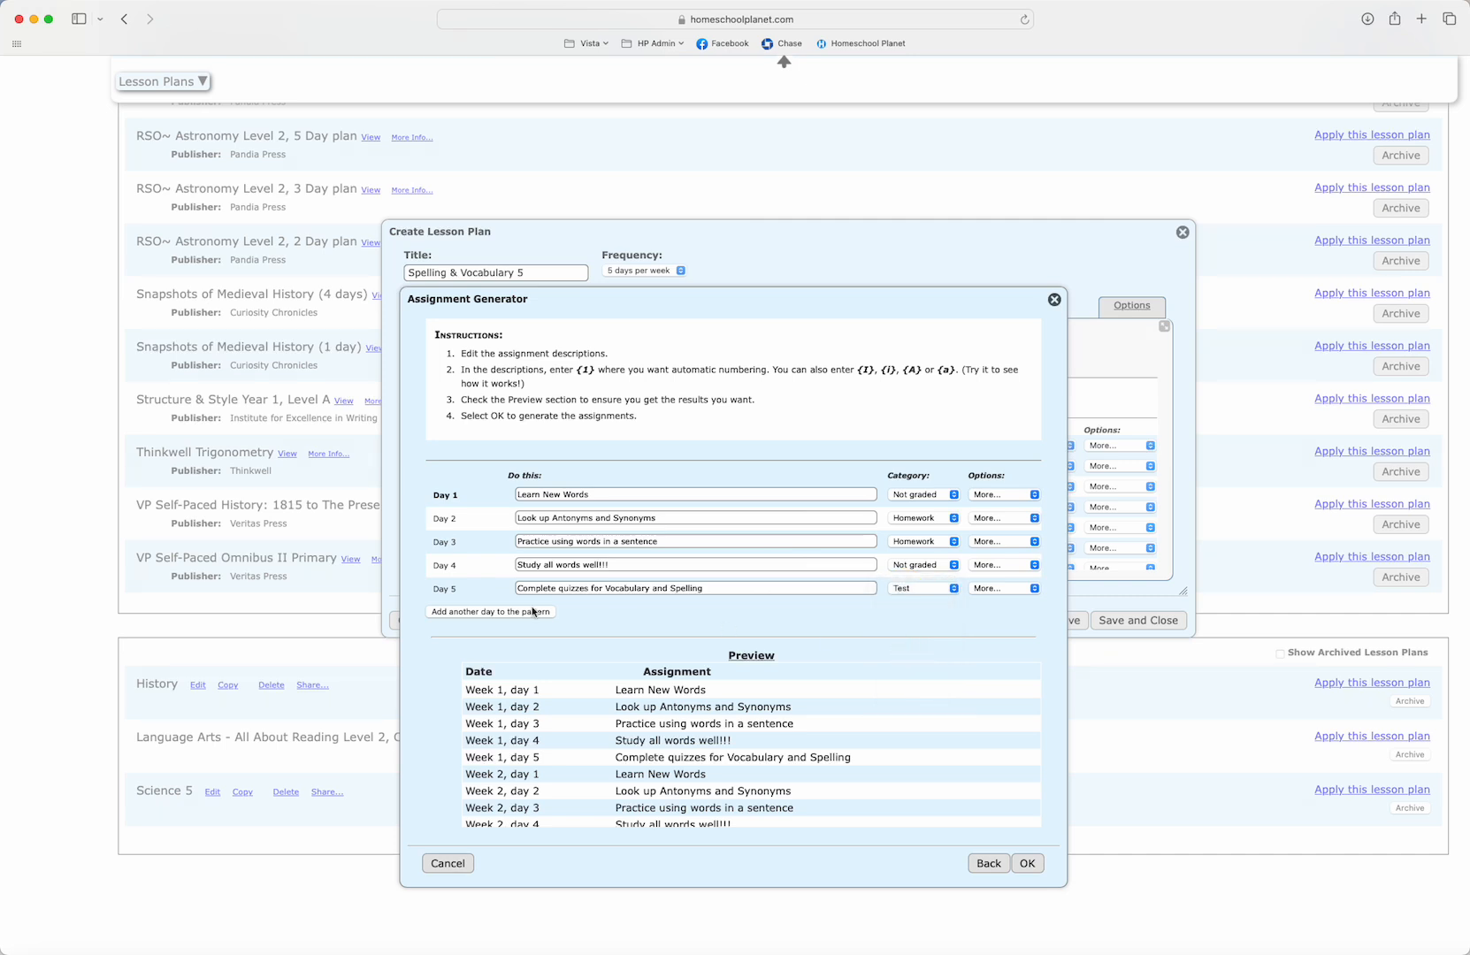
mouse_move(803, 624)
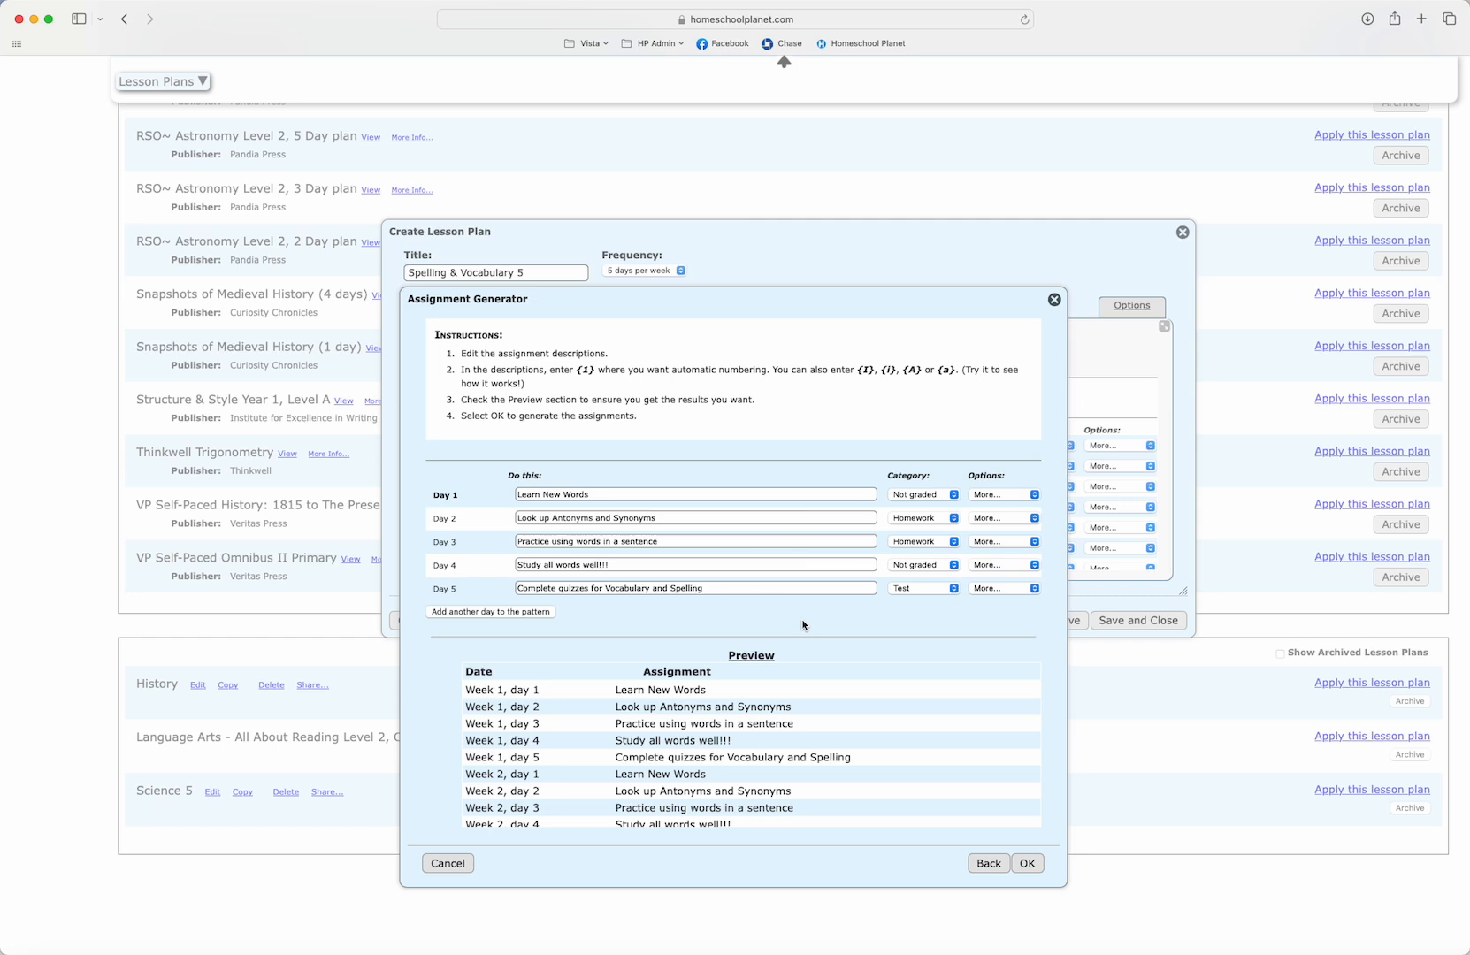
mouse_move(900, 461)
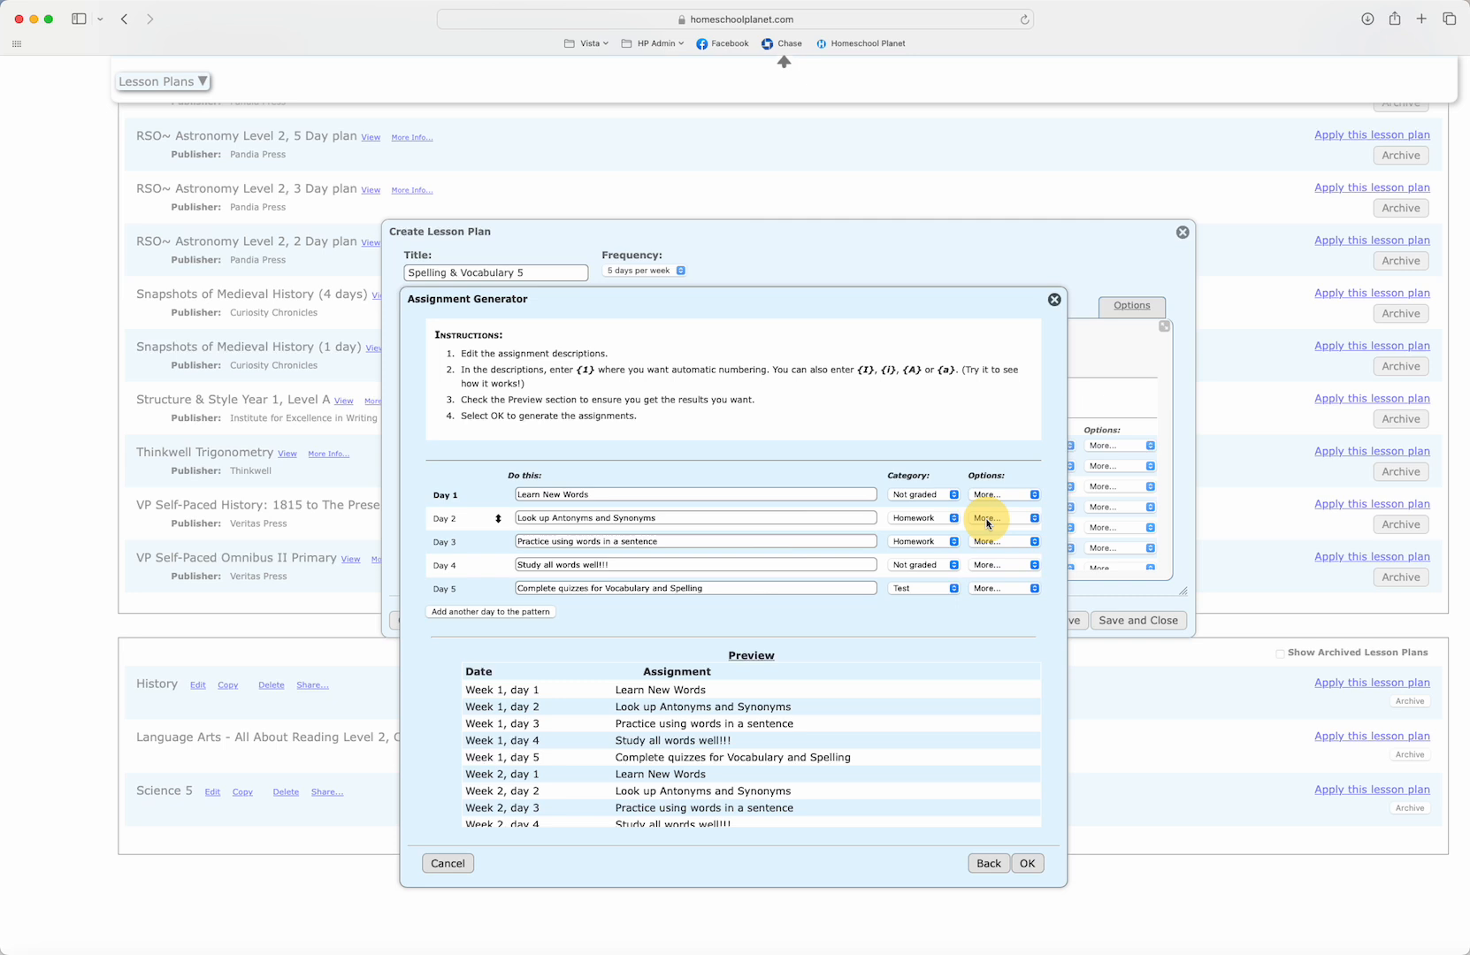
click(999, 518)
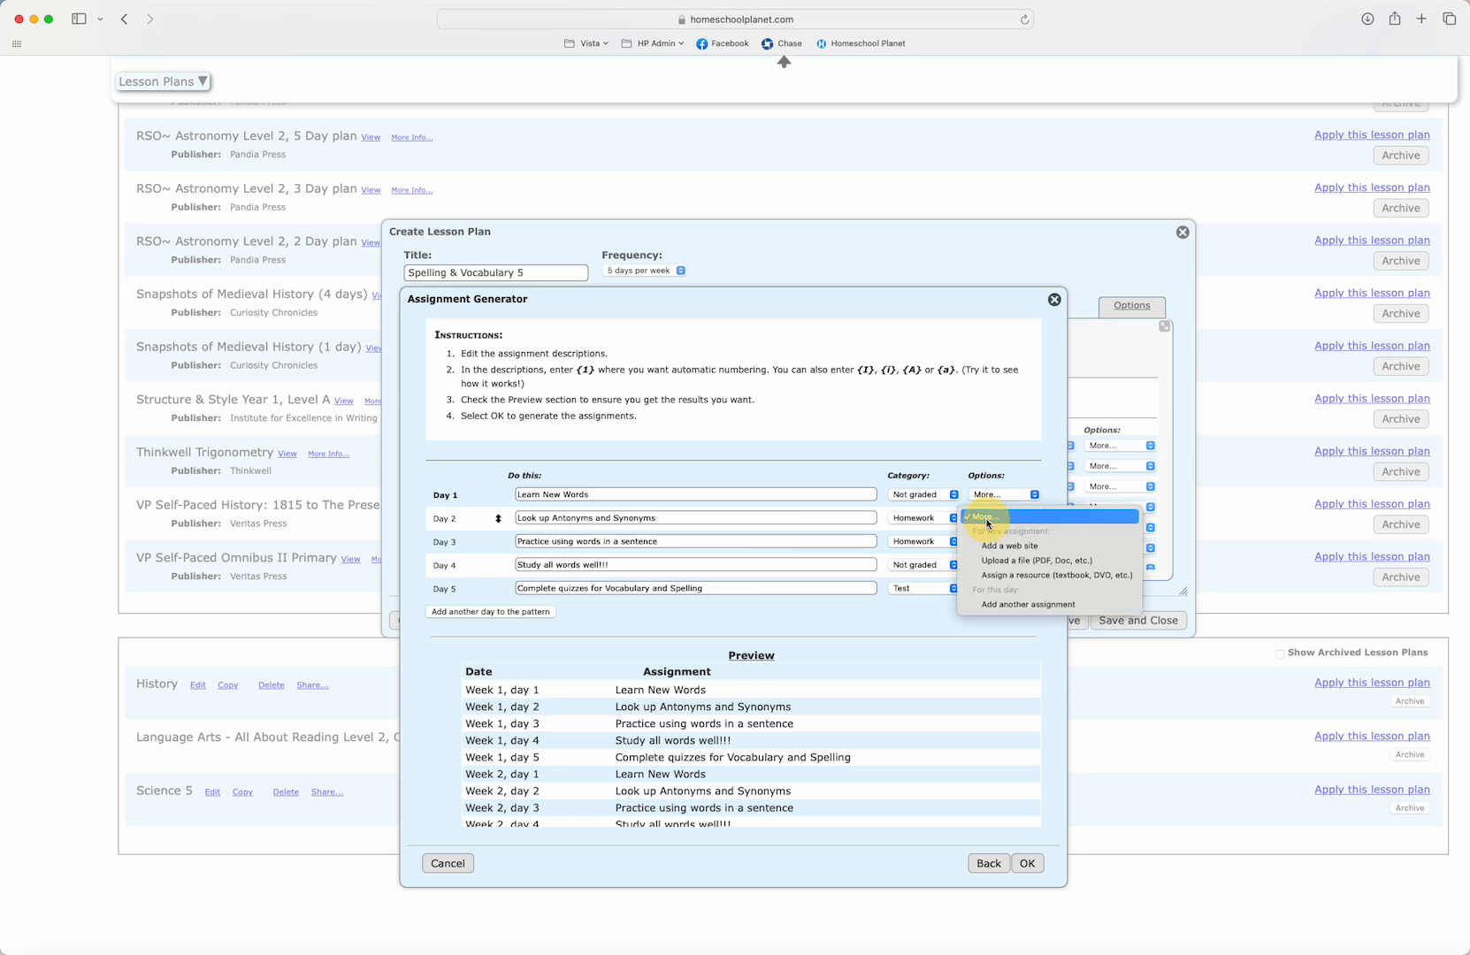
mouse_move(1035, 559)
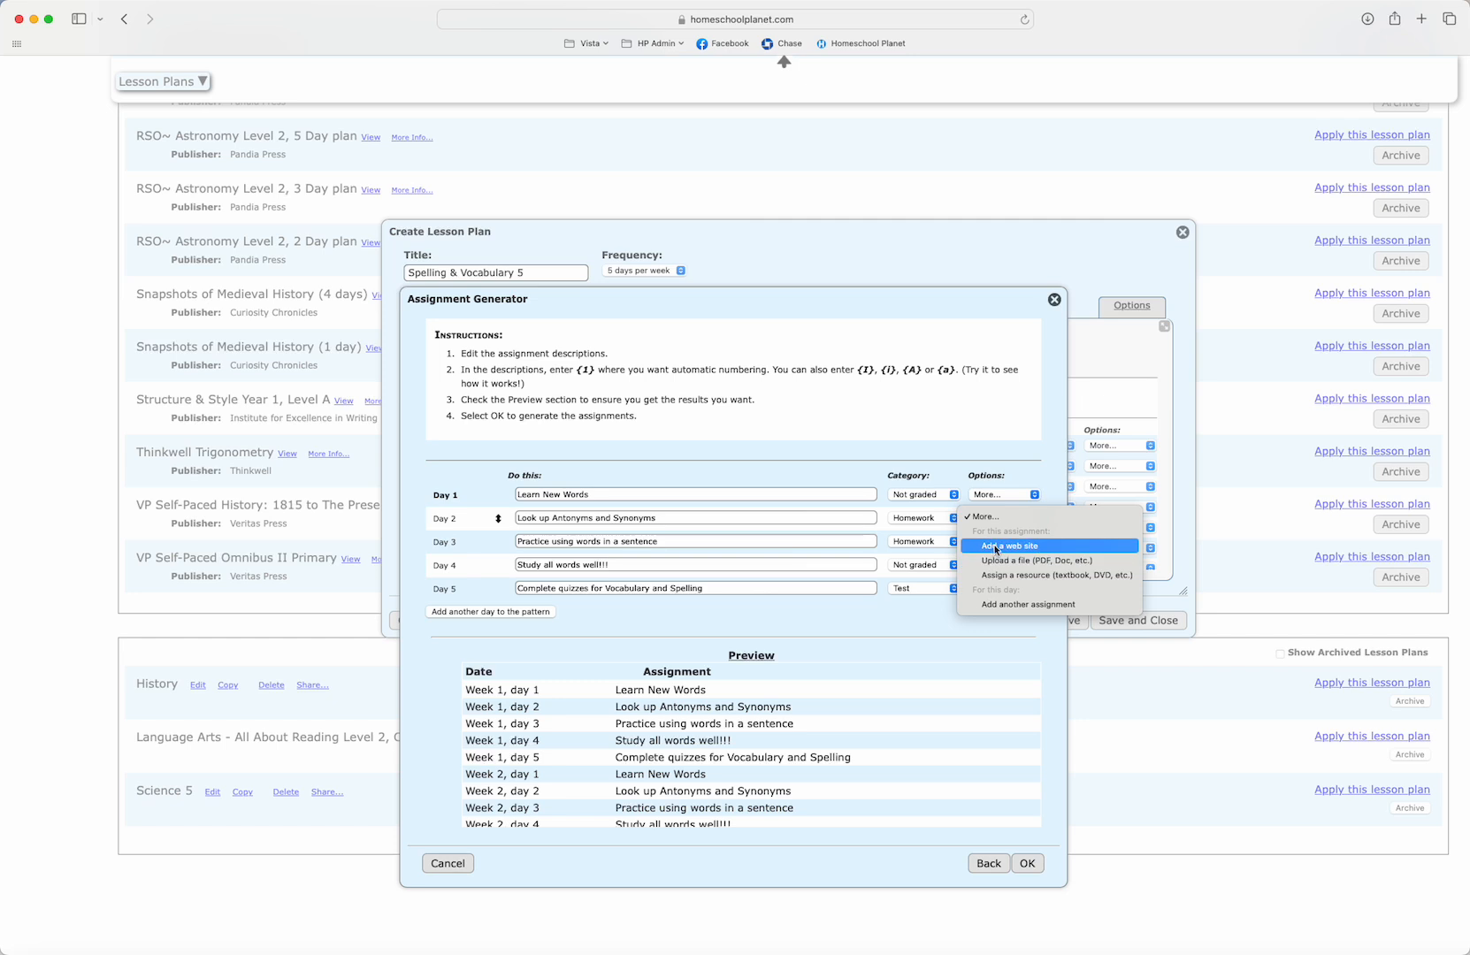
click(1008, 544)
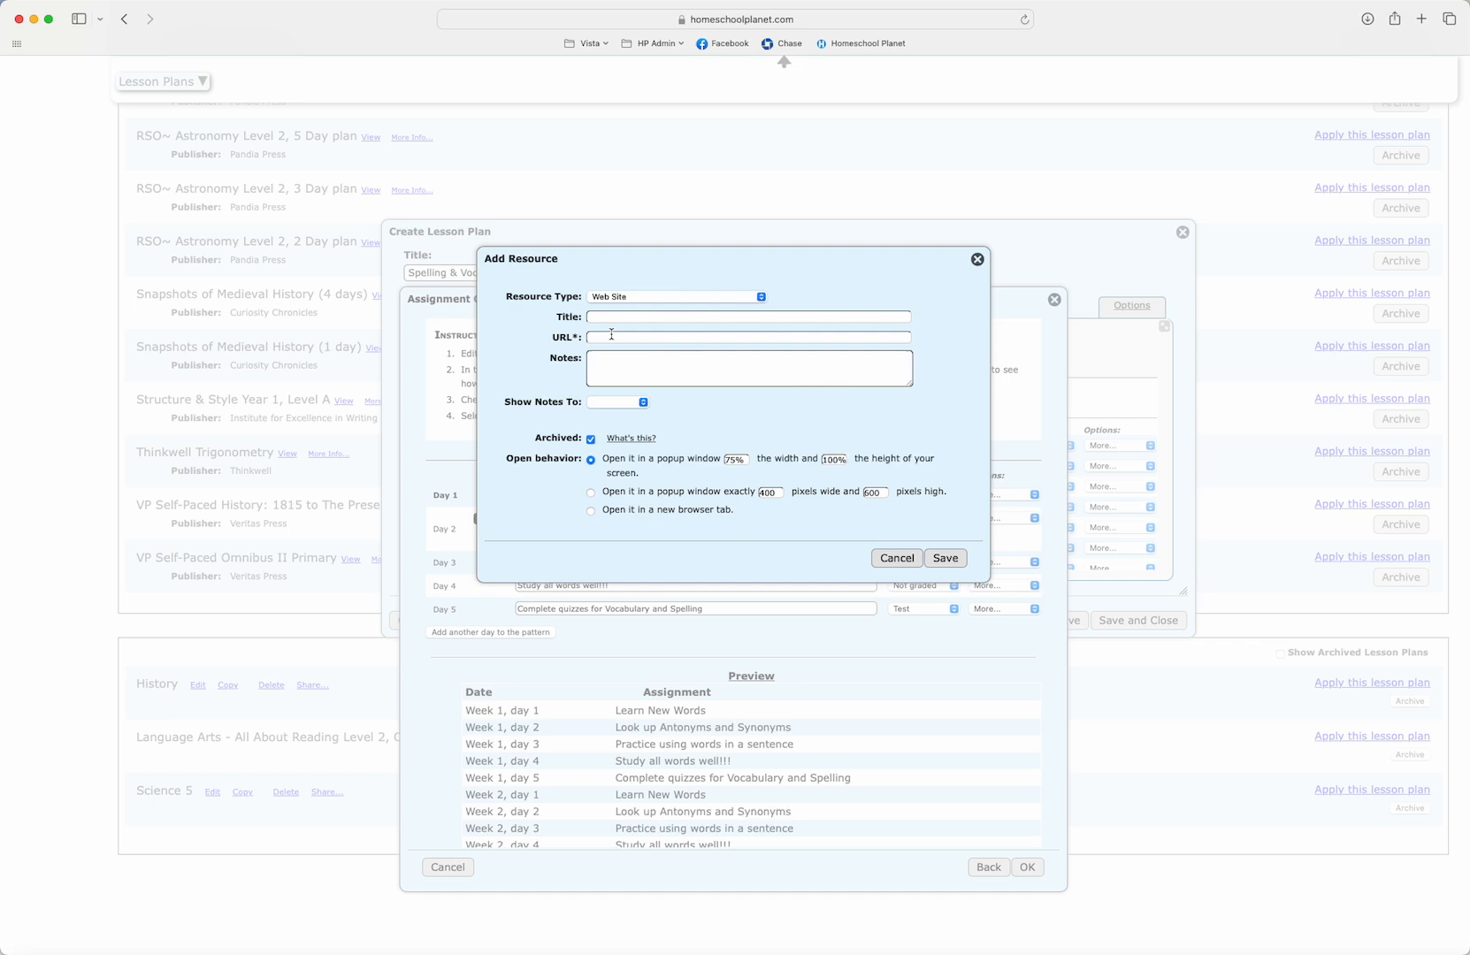
text(https://www.thesaurus.com/)
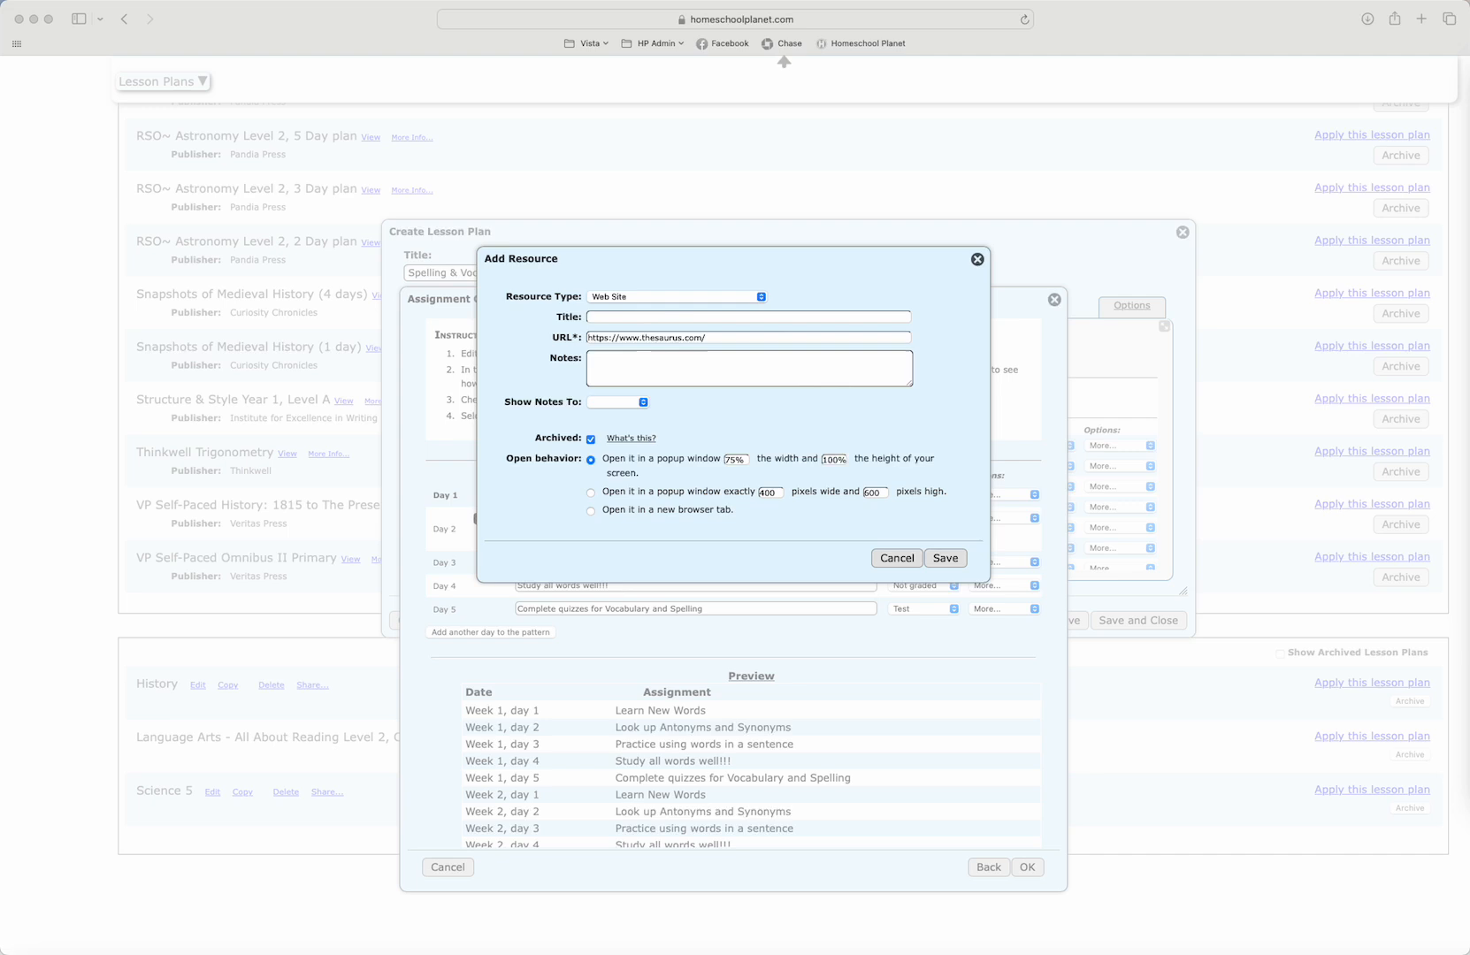
mouse_move(736, 343)
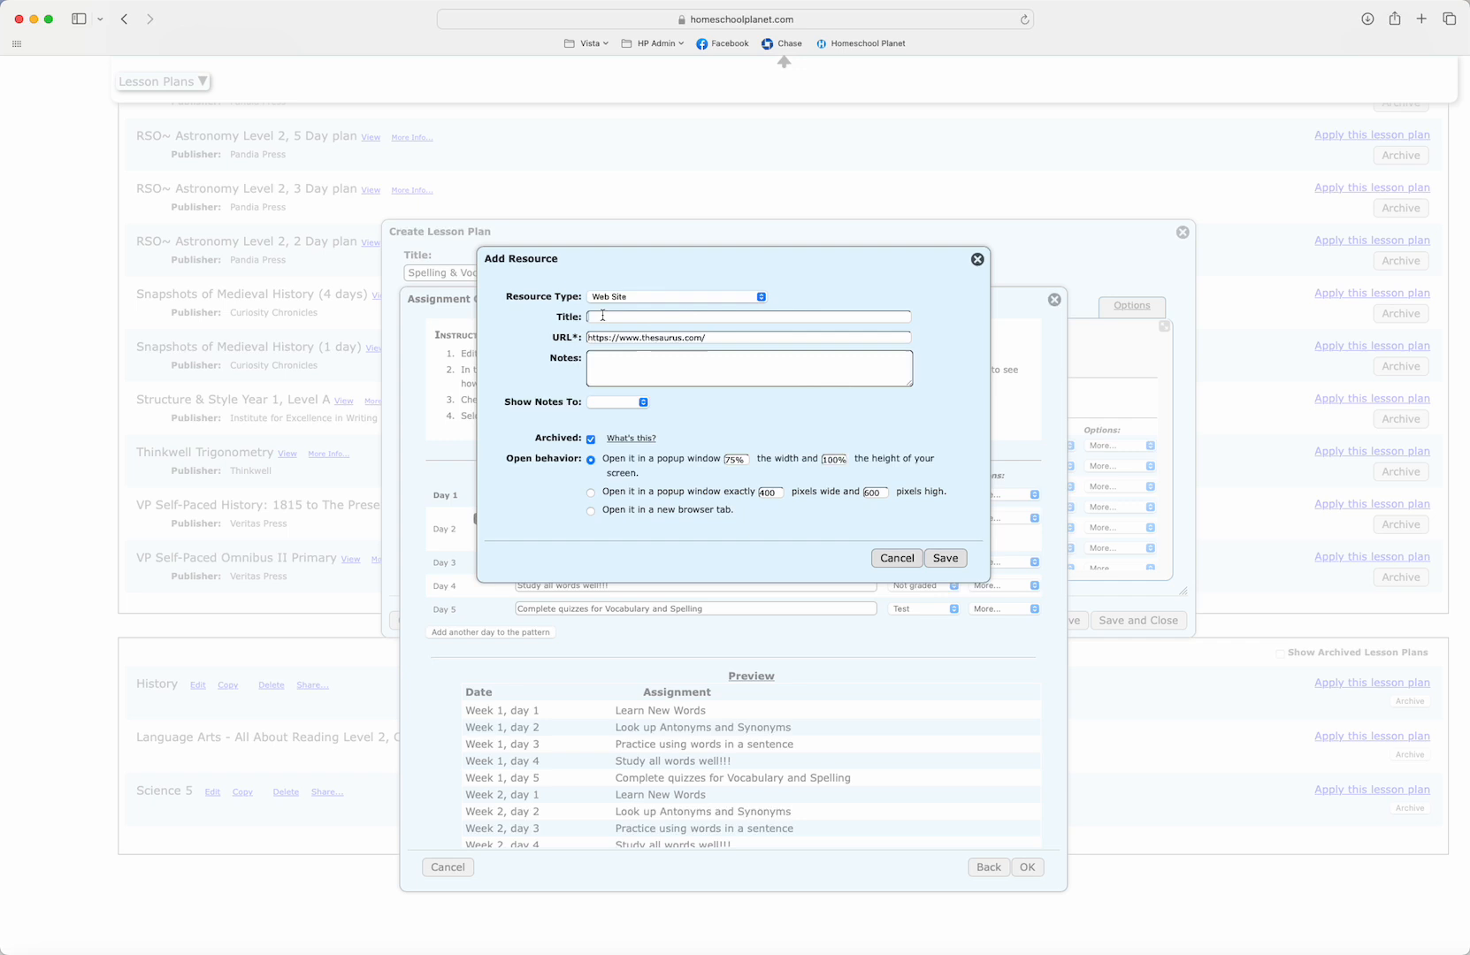
text(Thesaurus Link)
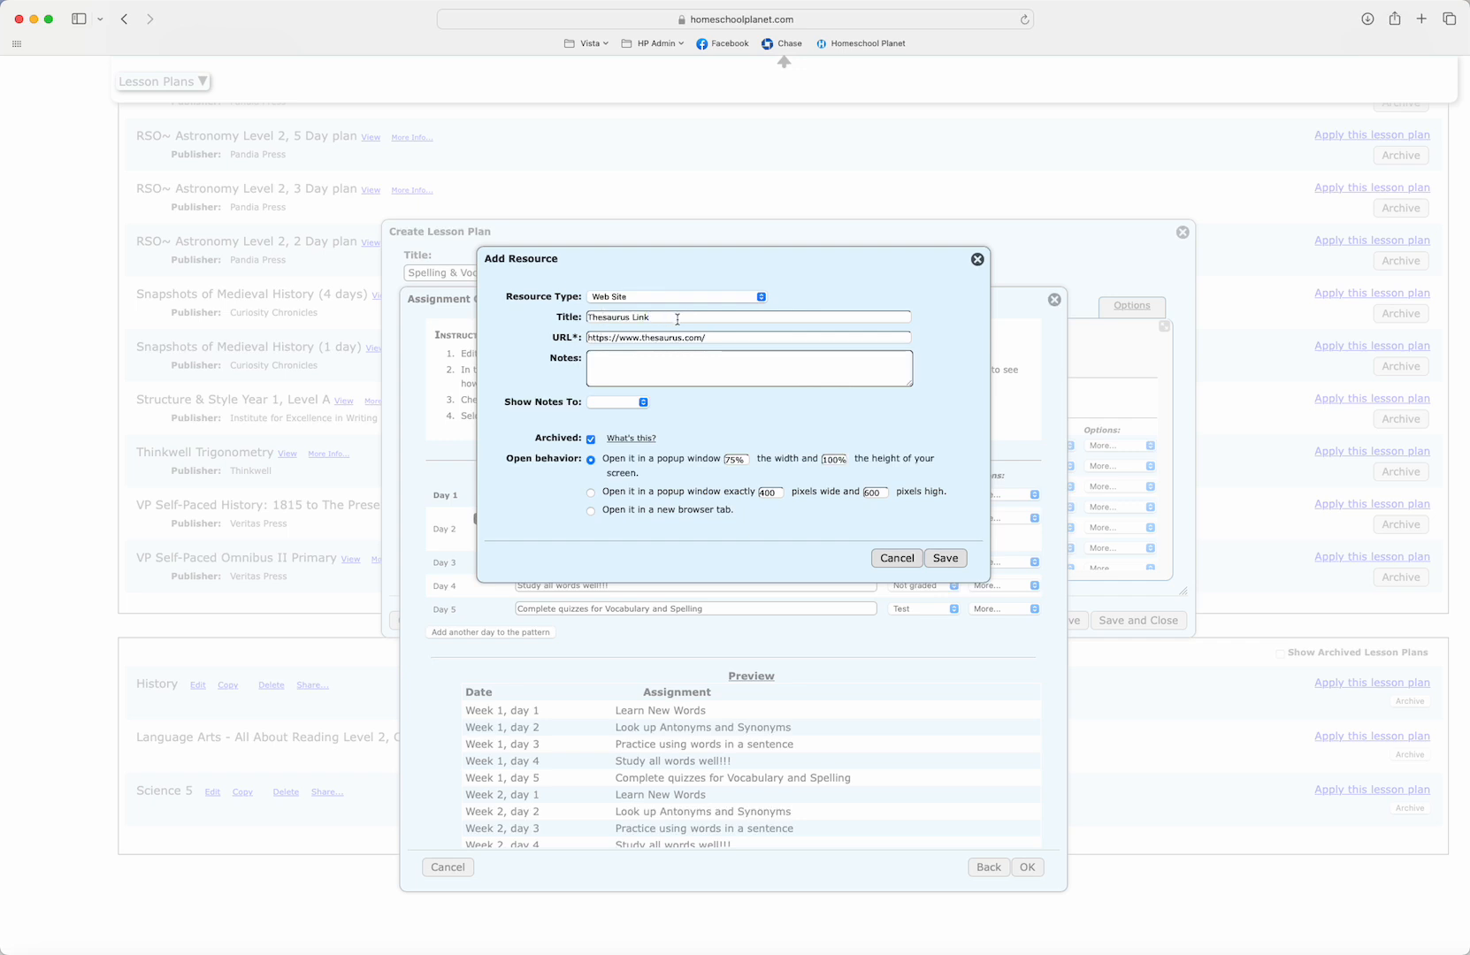
mouse_move(572, 343)
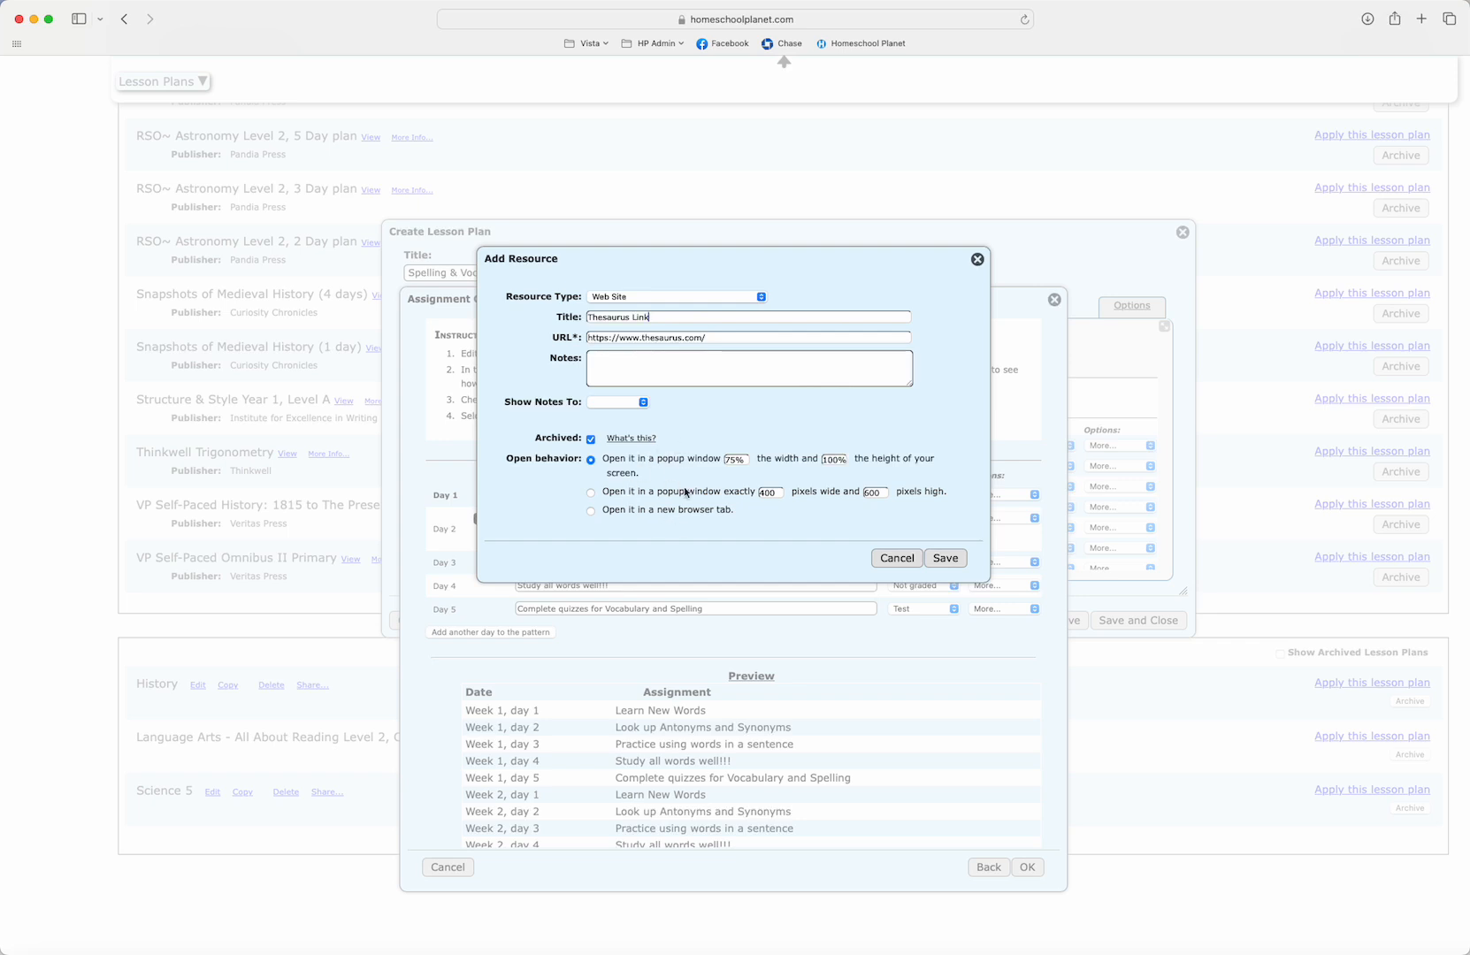
mouse_move(983, 554)
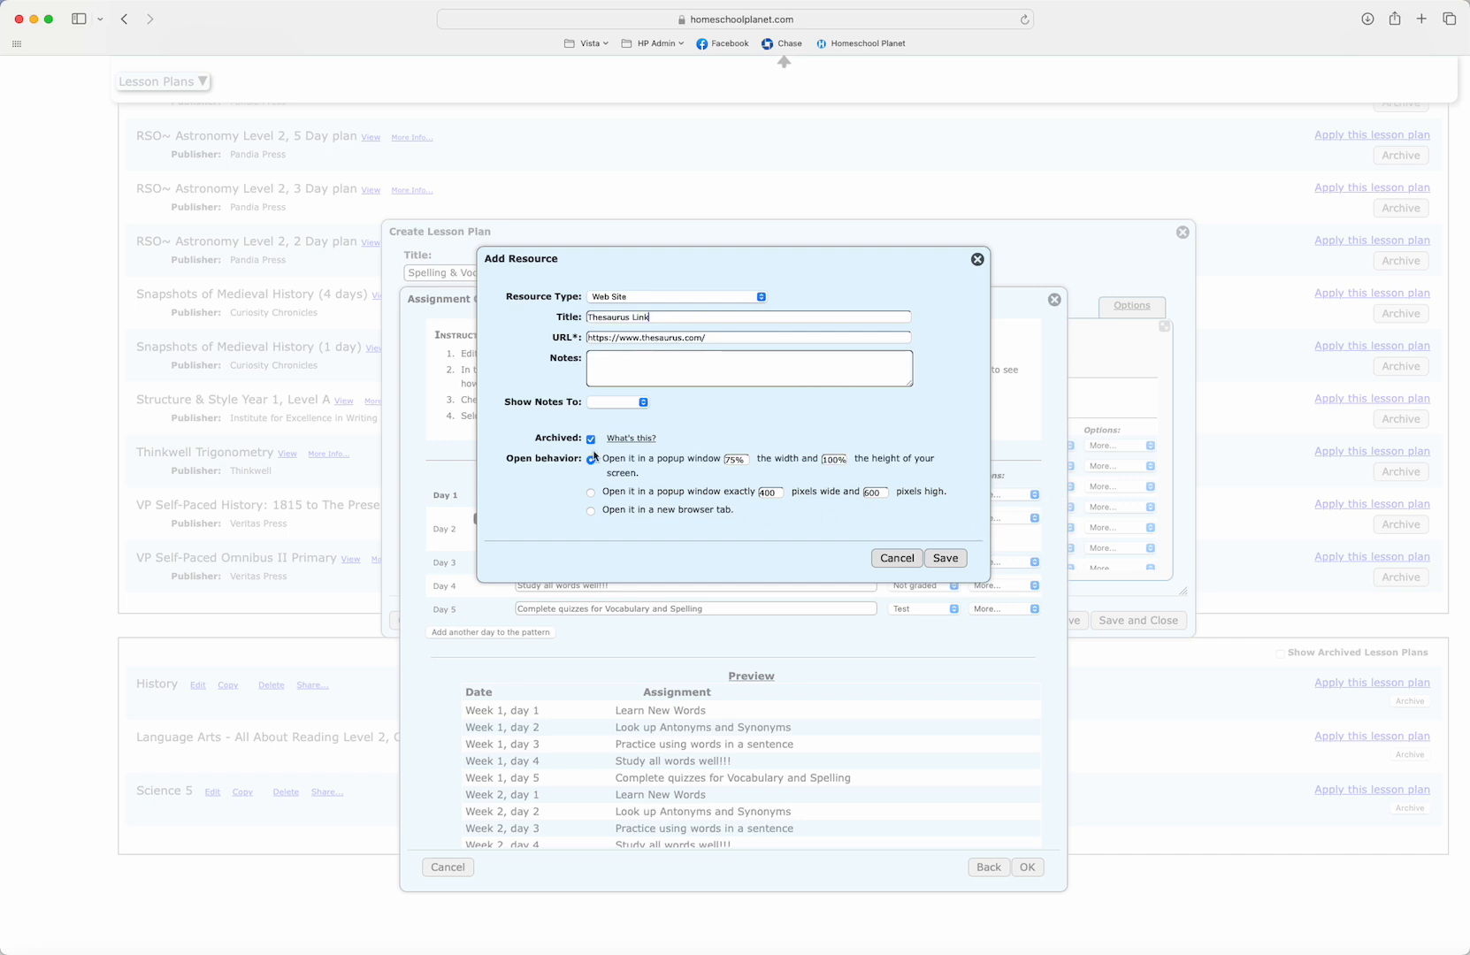
click(591, 458)
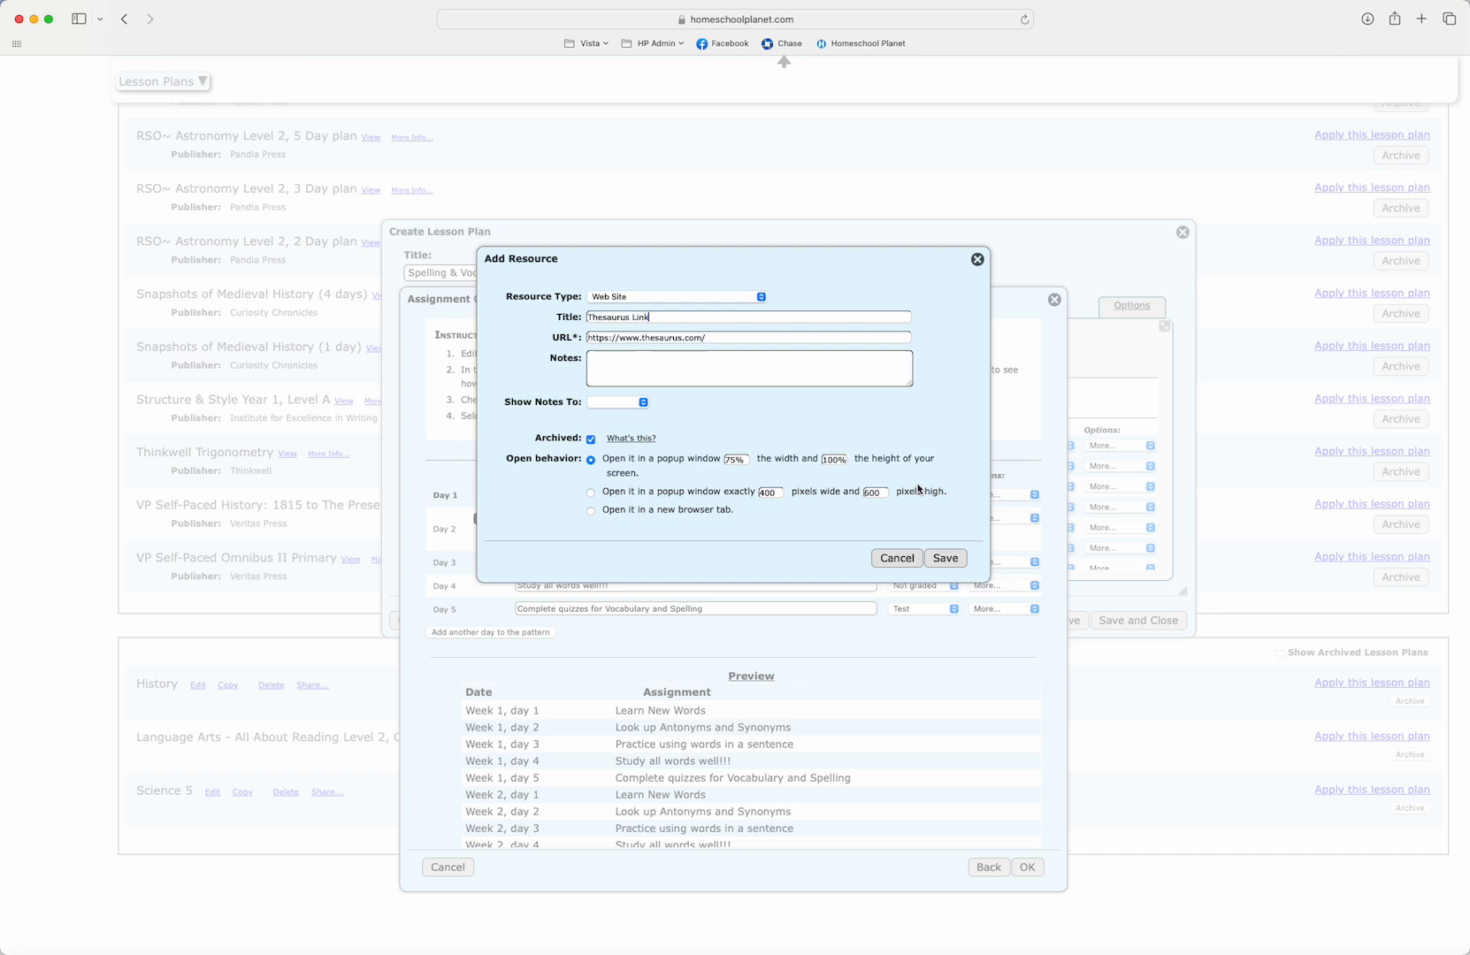
click(943, 557)
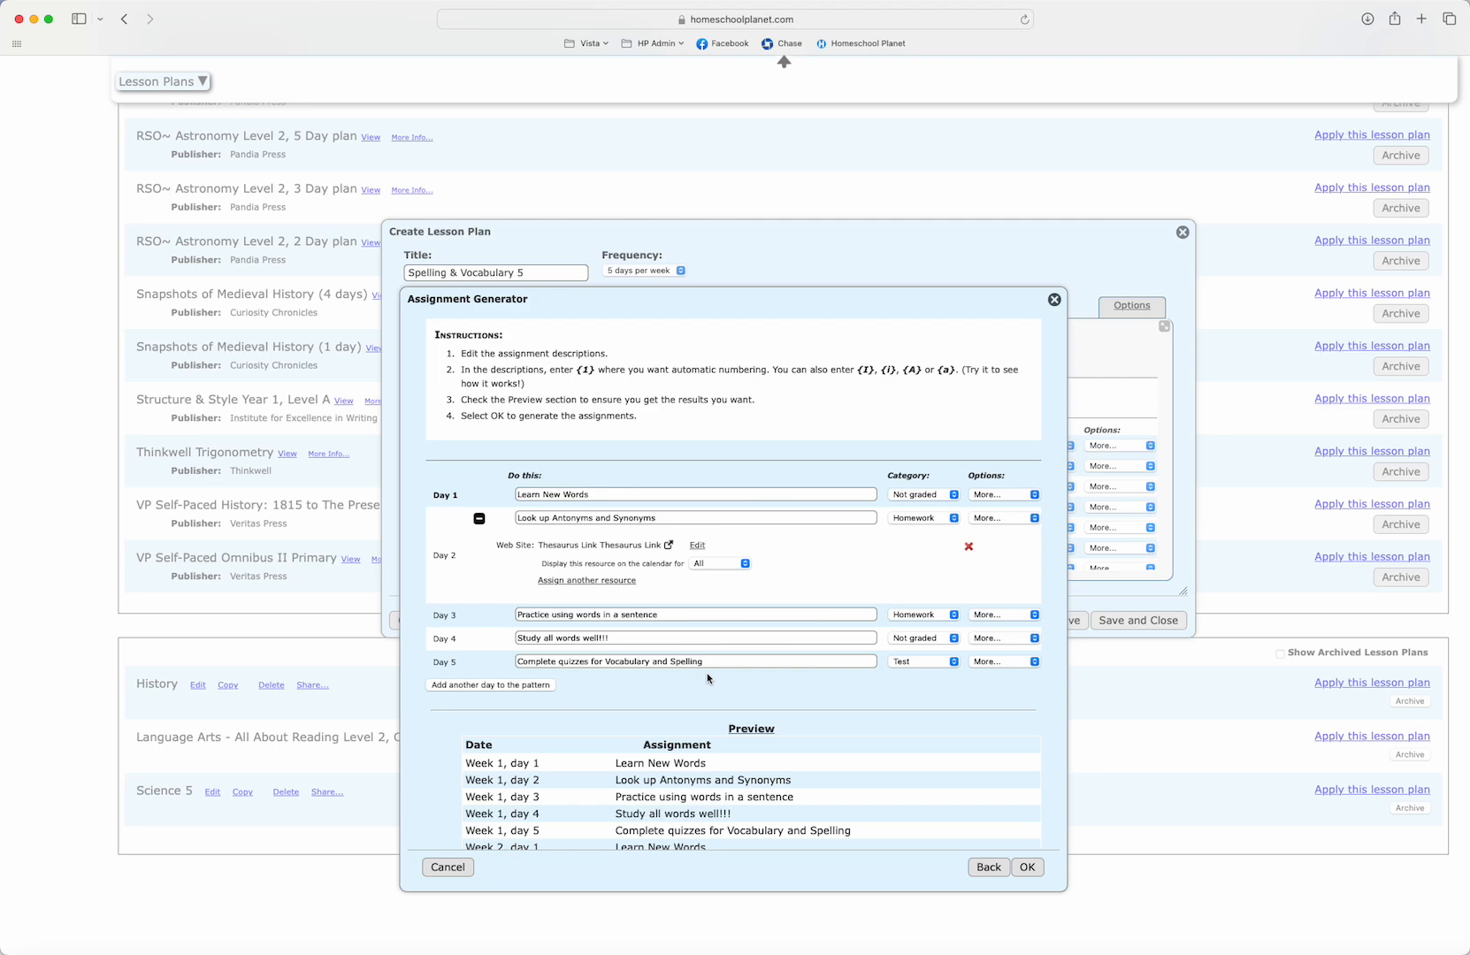
Generate the assignments, making them all the same, adding all 170 to the plan
scroll(down, 3)
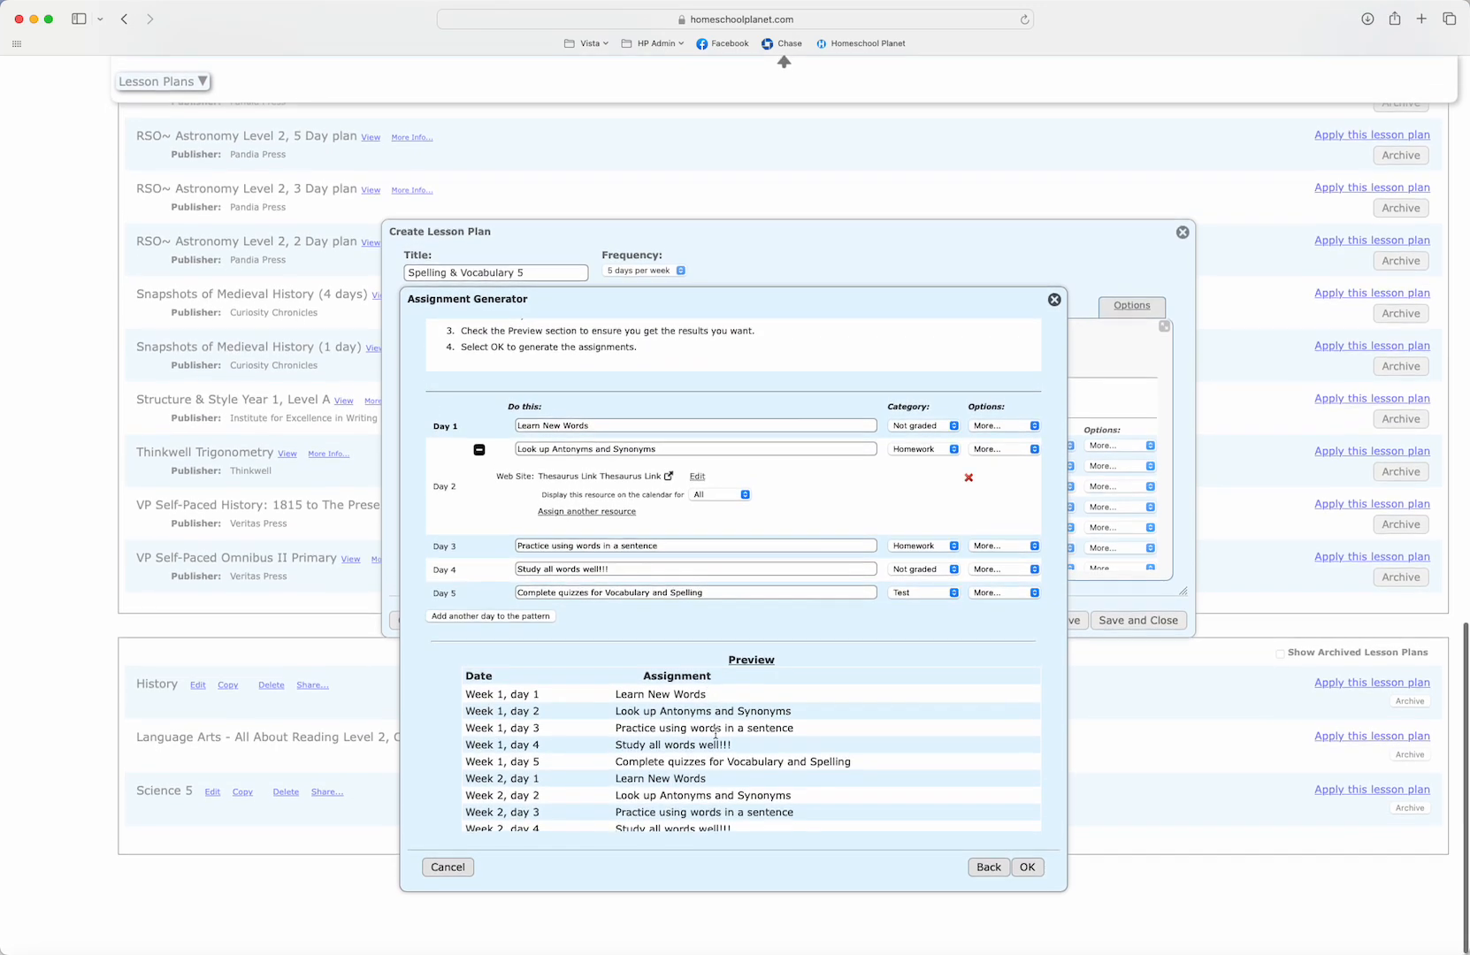
scroll(down, 3)
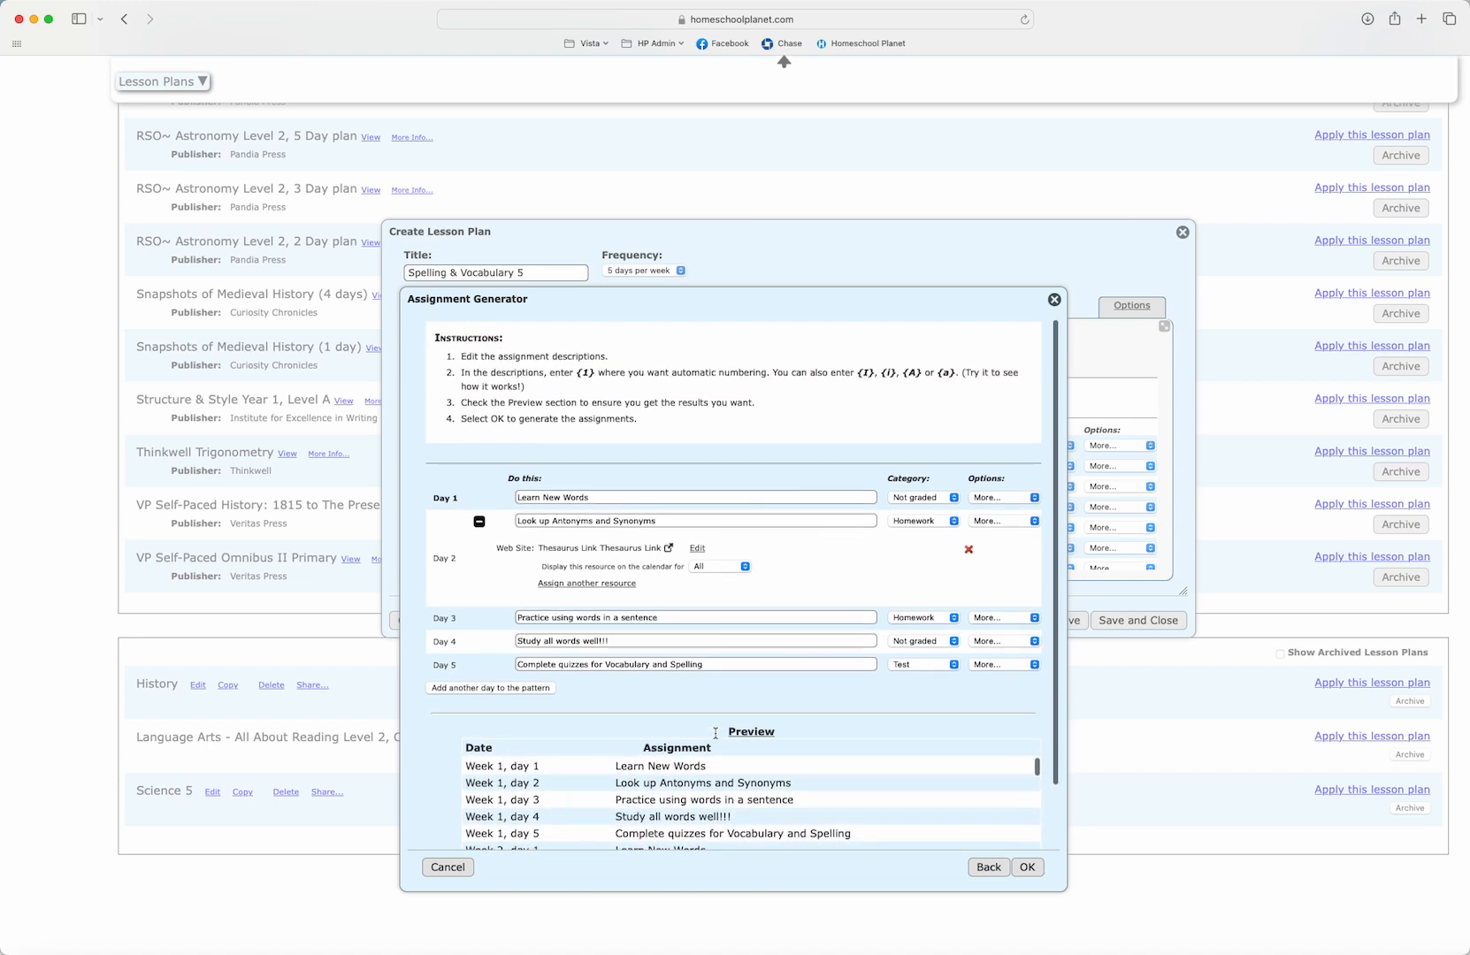
click(1026, 866)
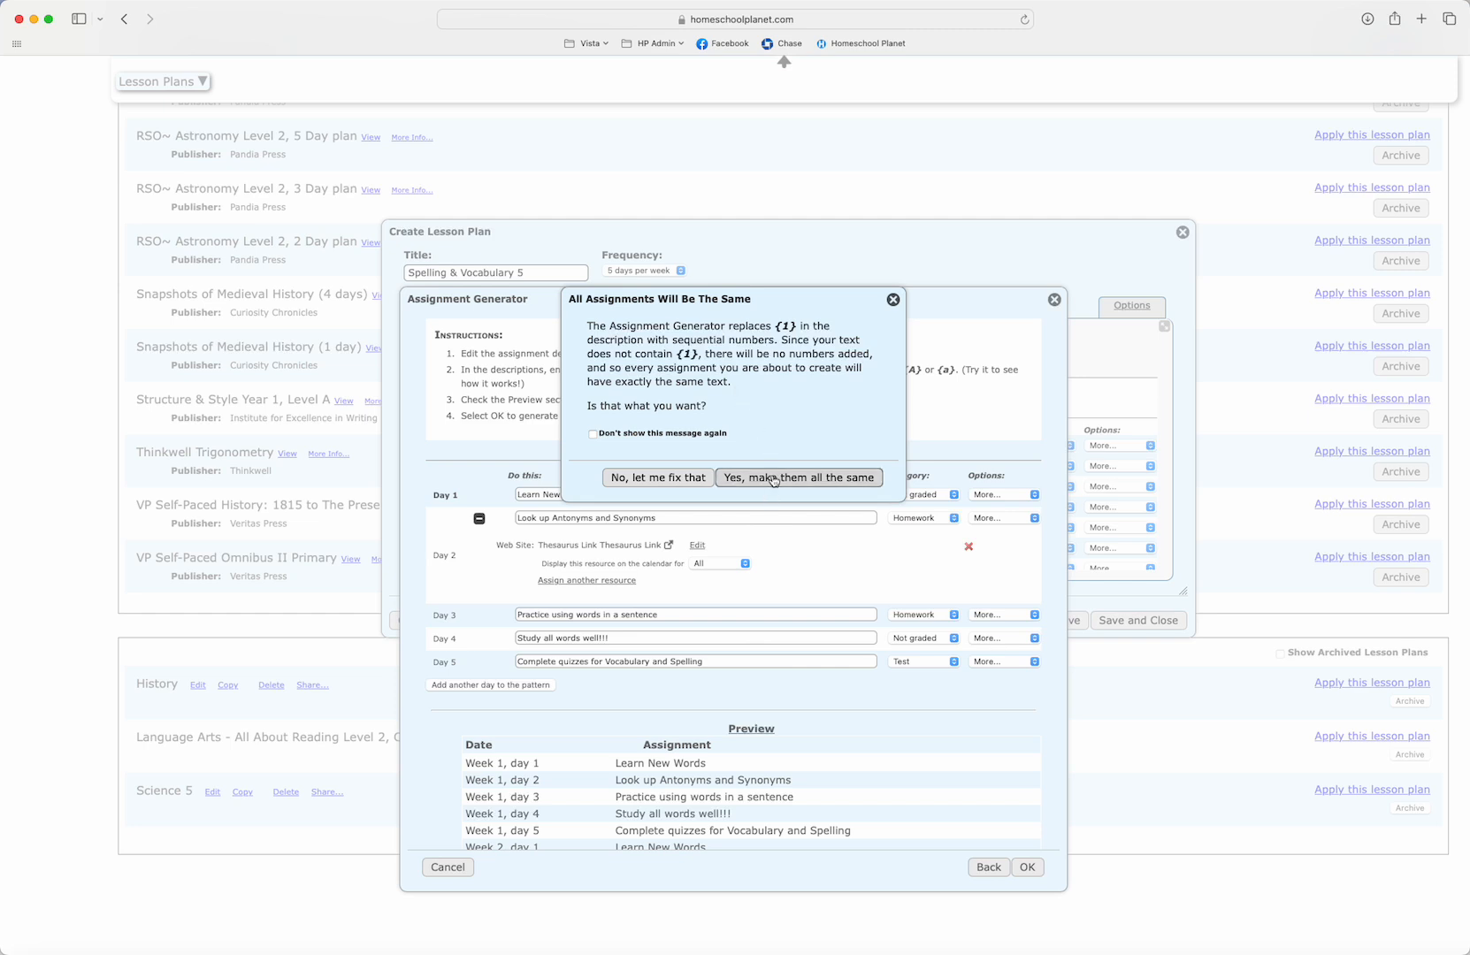
click(797, 478)
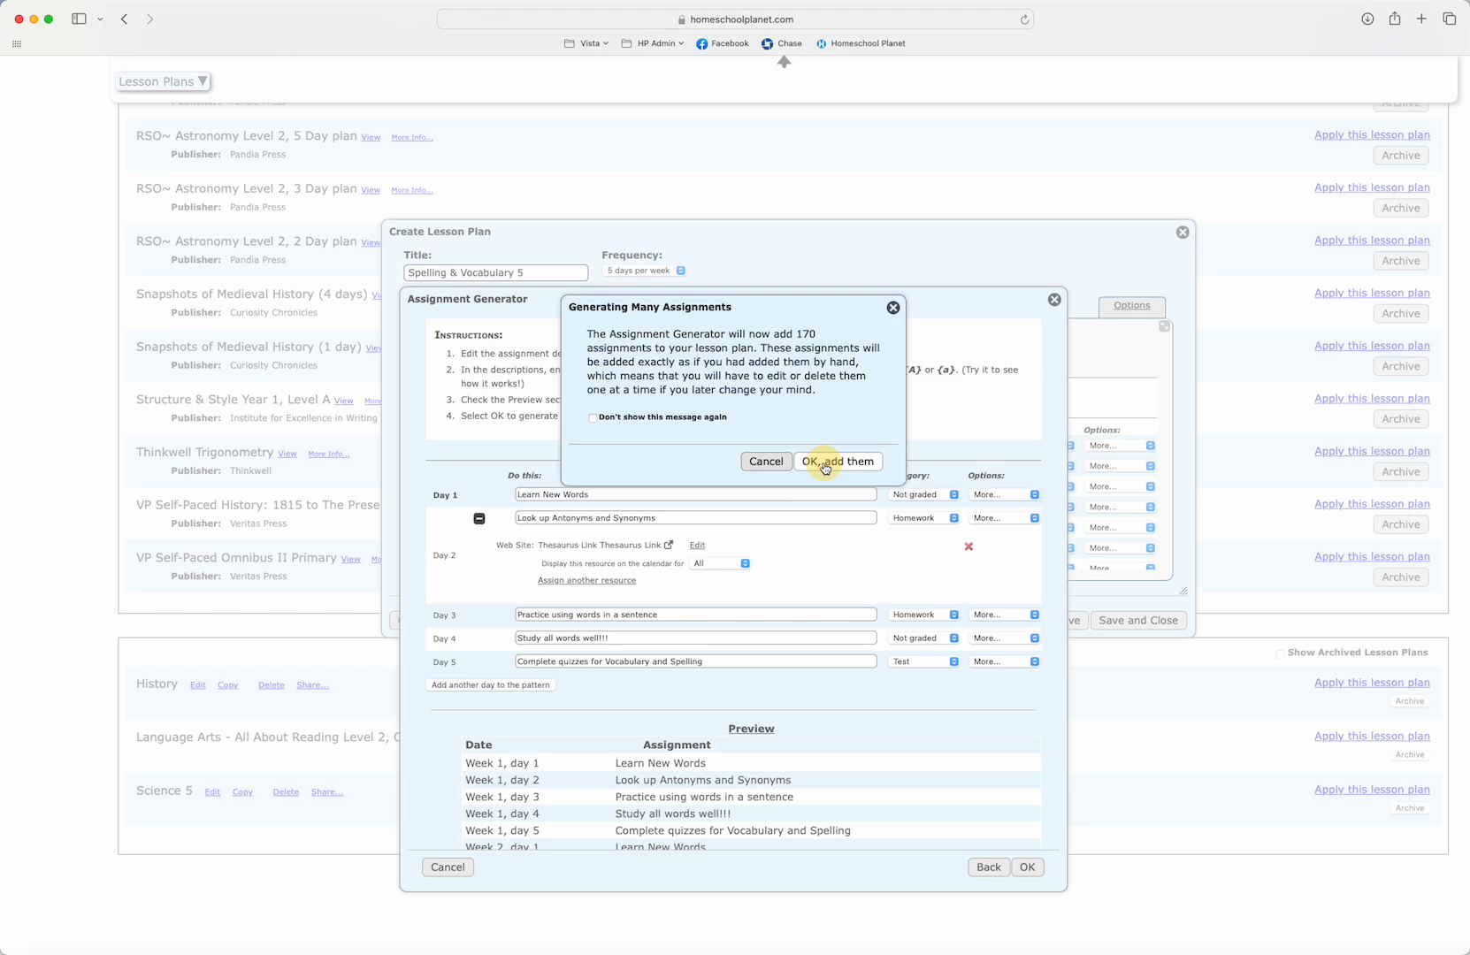
click(833, 462)
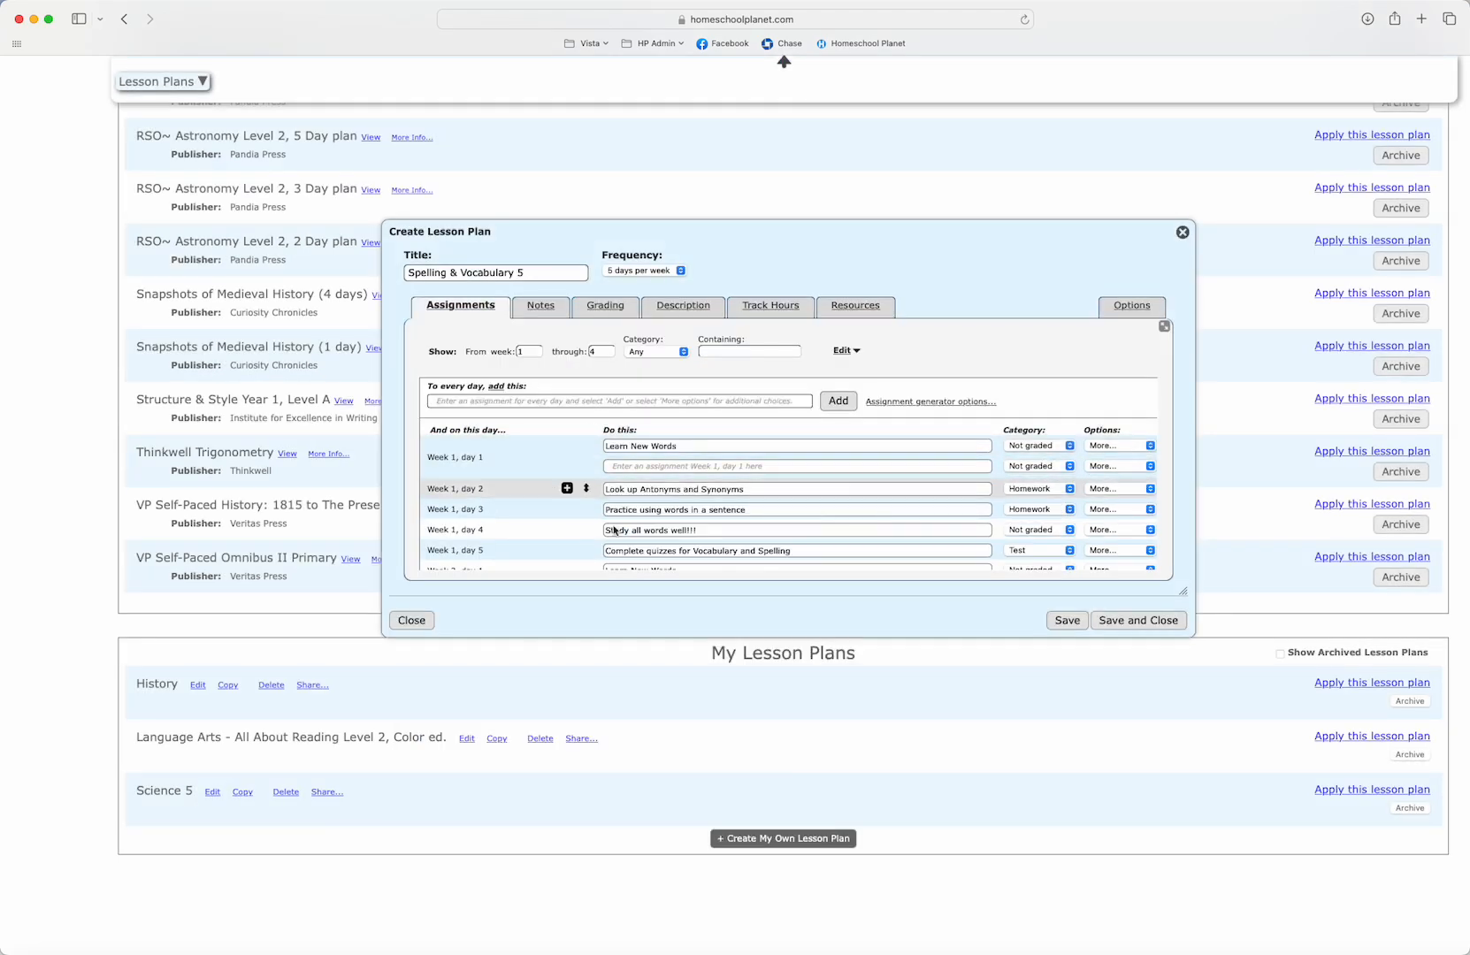
scroll(down, 3)
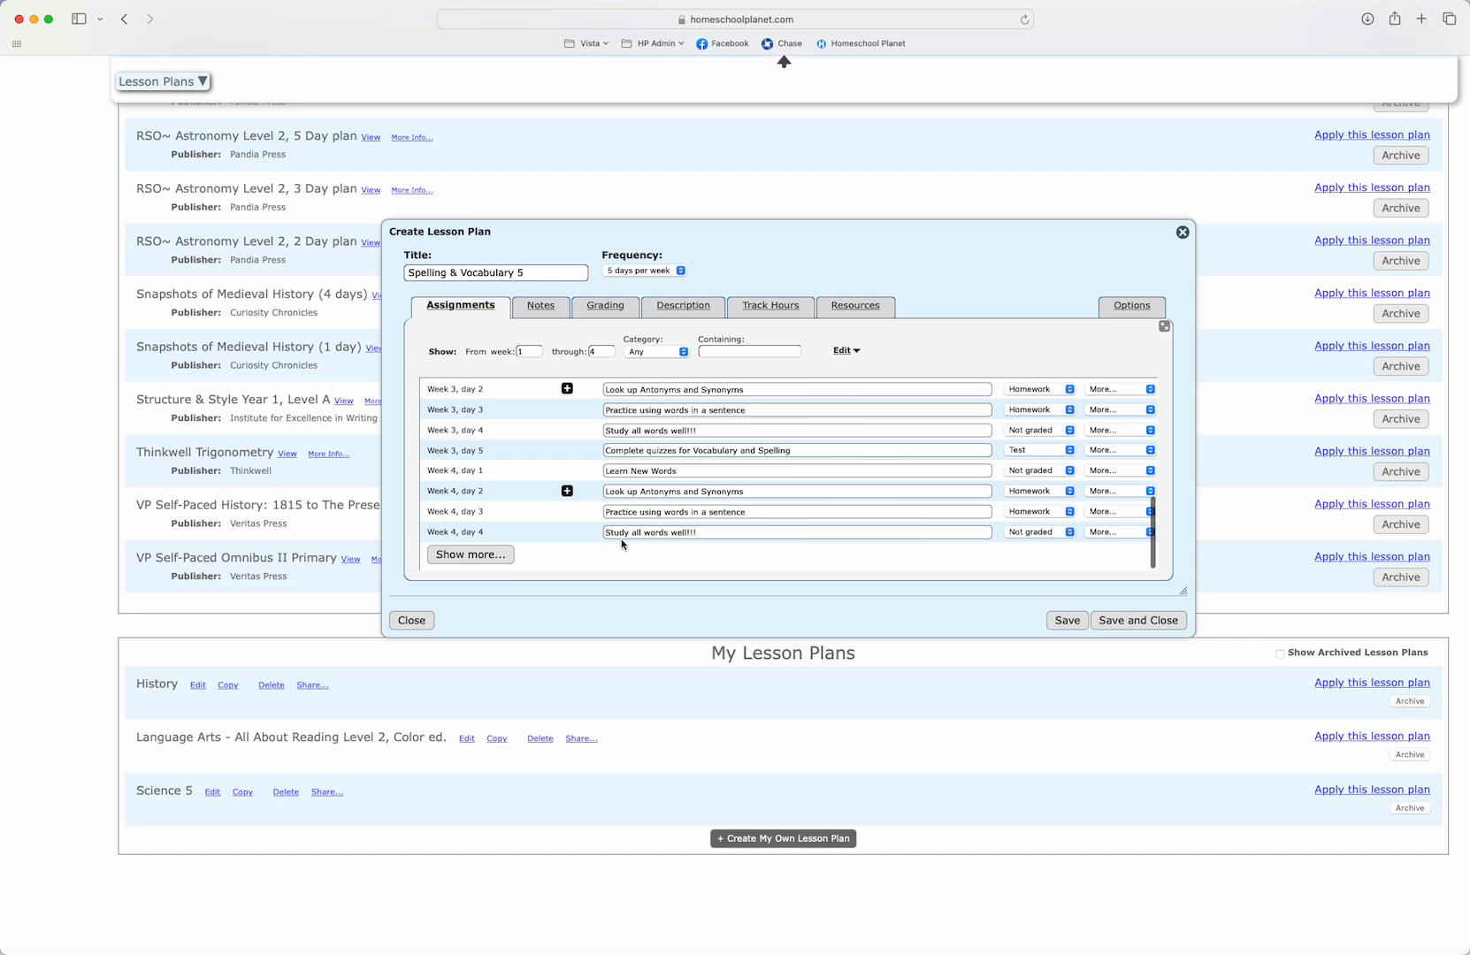
click(566, 491)
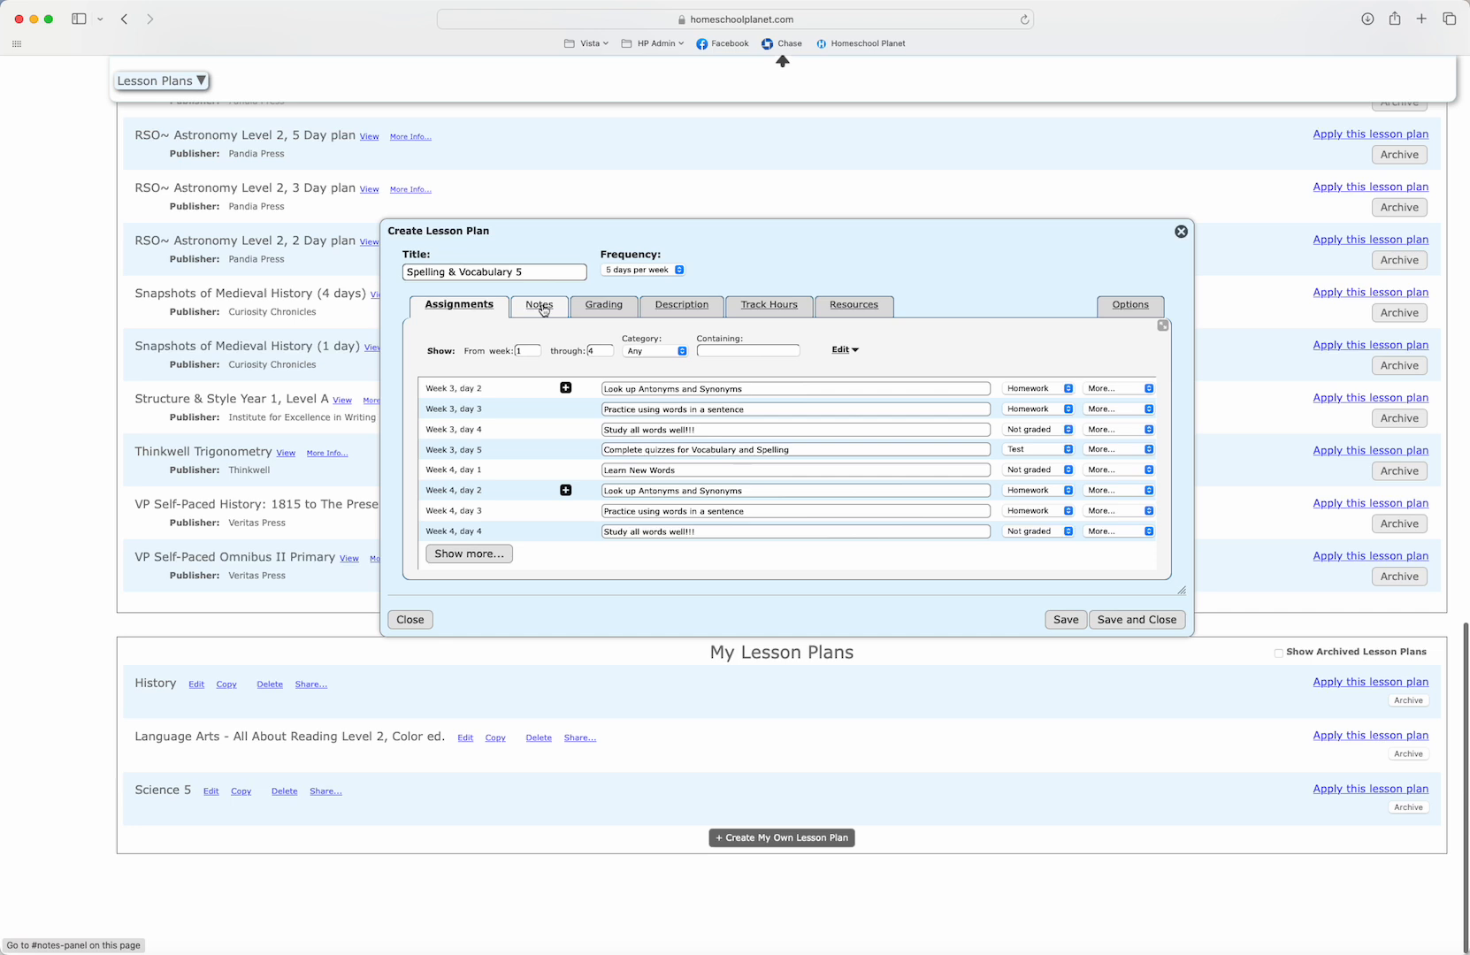
Start the Note Generator on the Notes tab with a recurring pattern for weeks 1–34
click(538, 304)
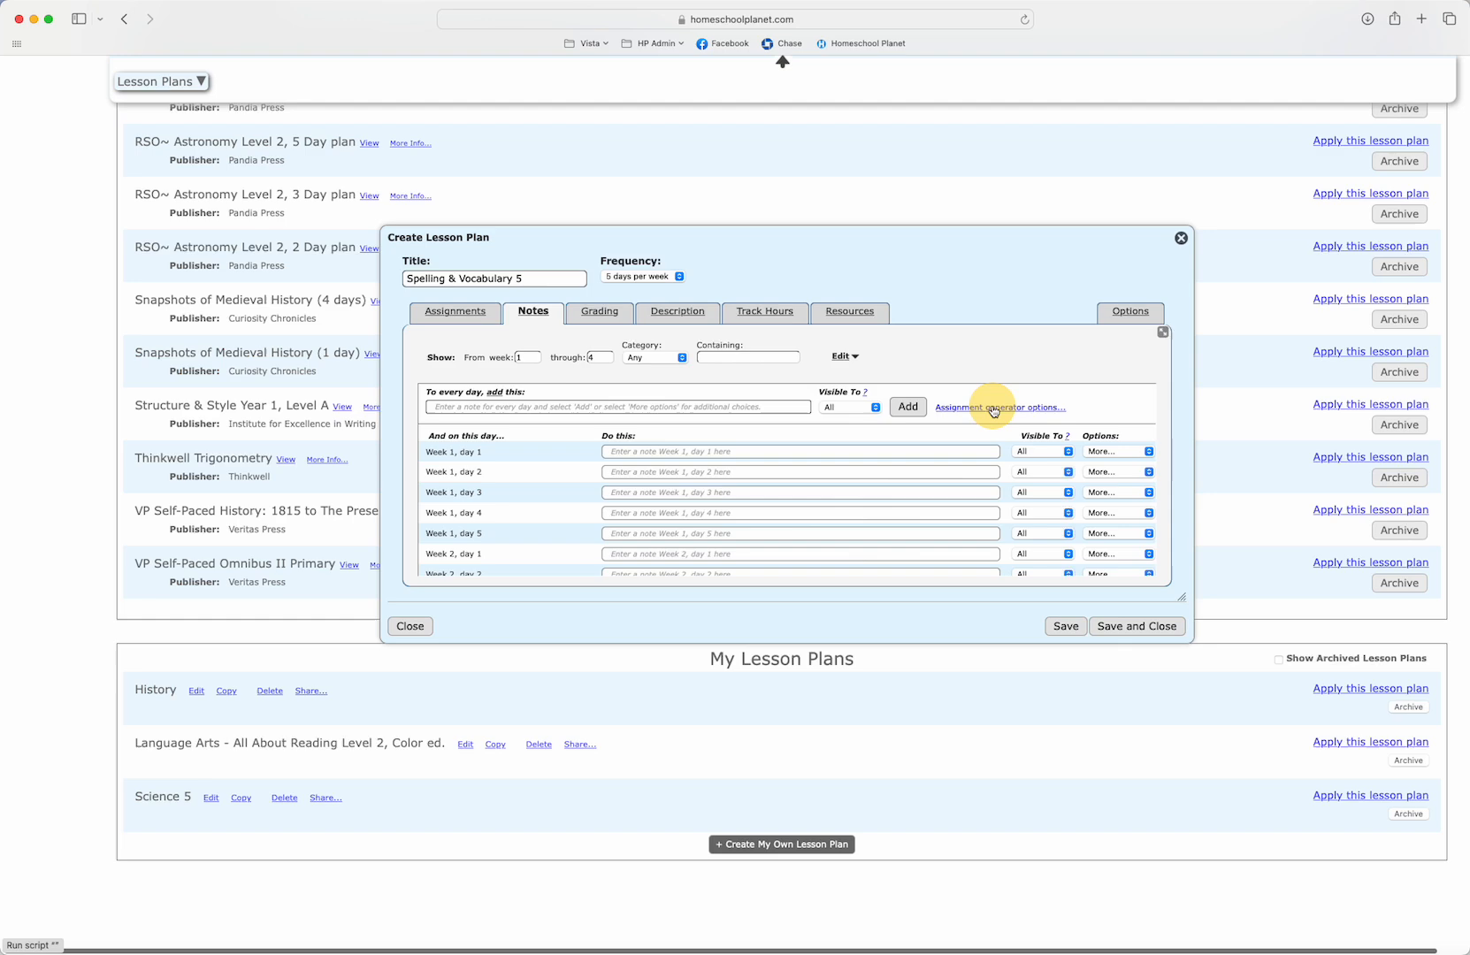
click(997, 406)
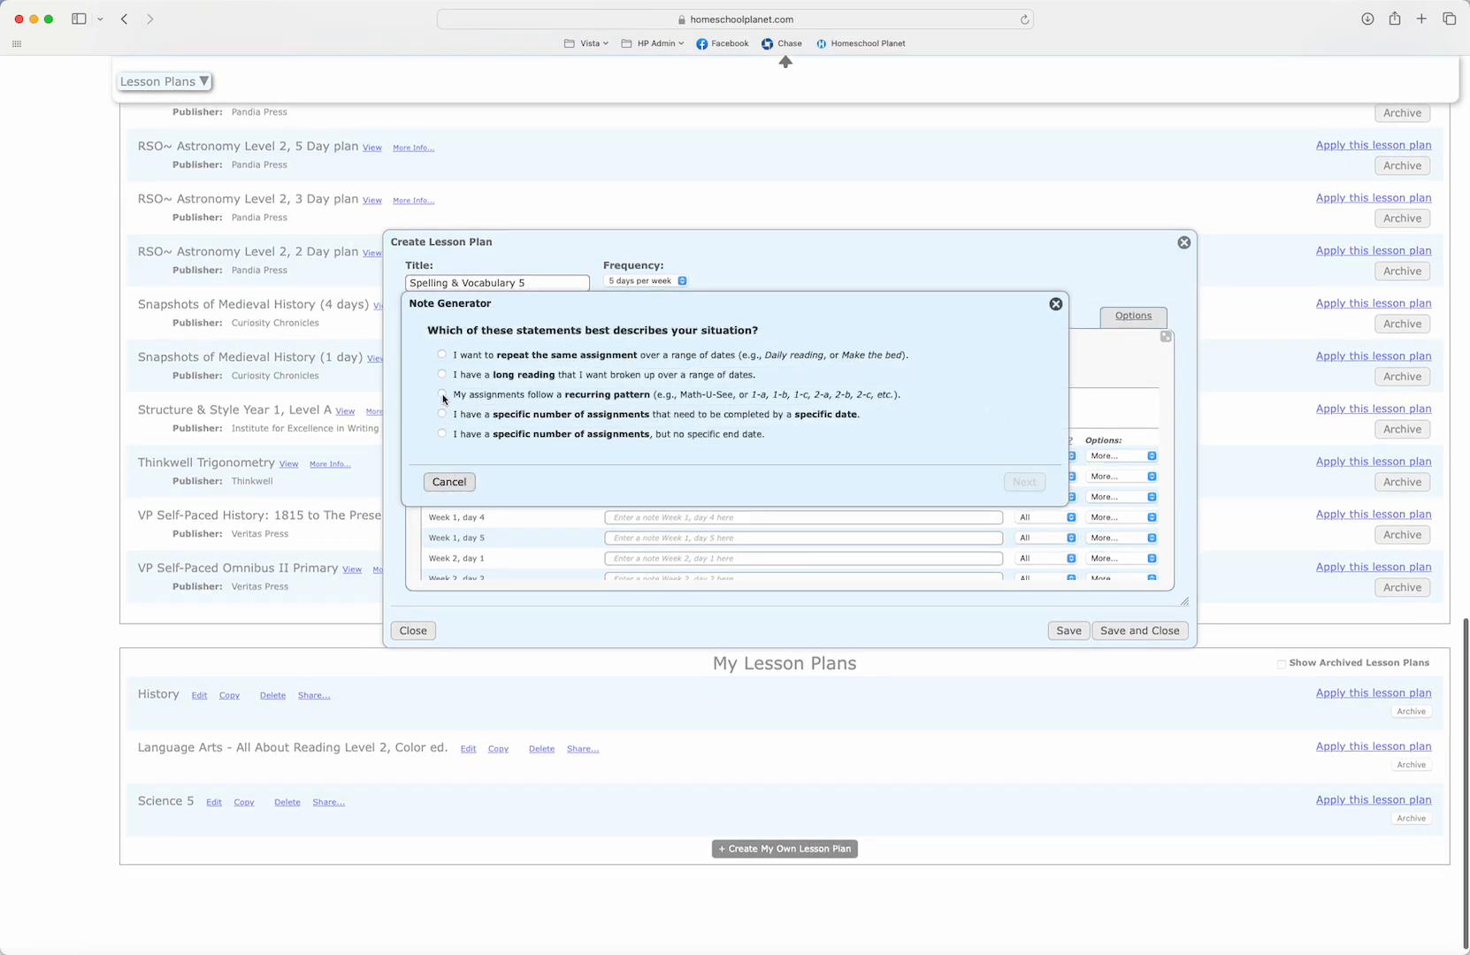
click(442, 394)
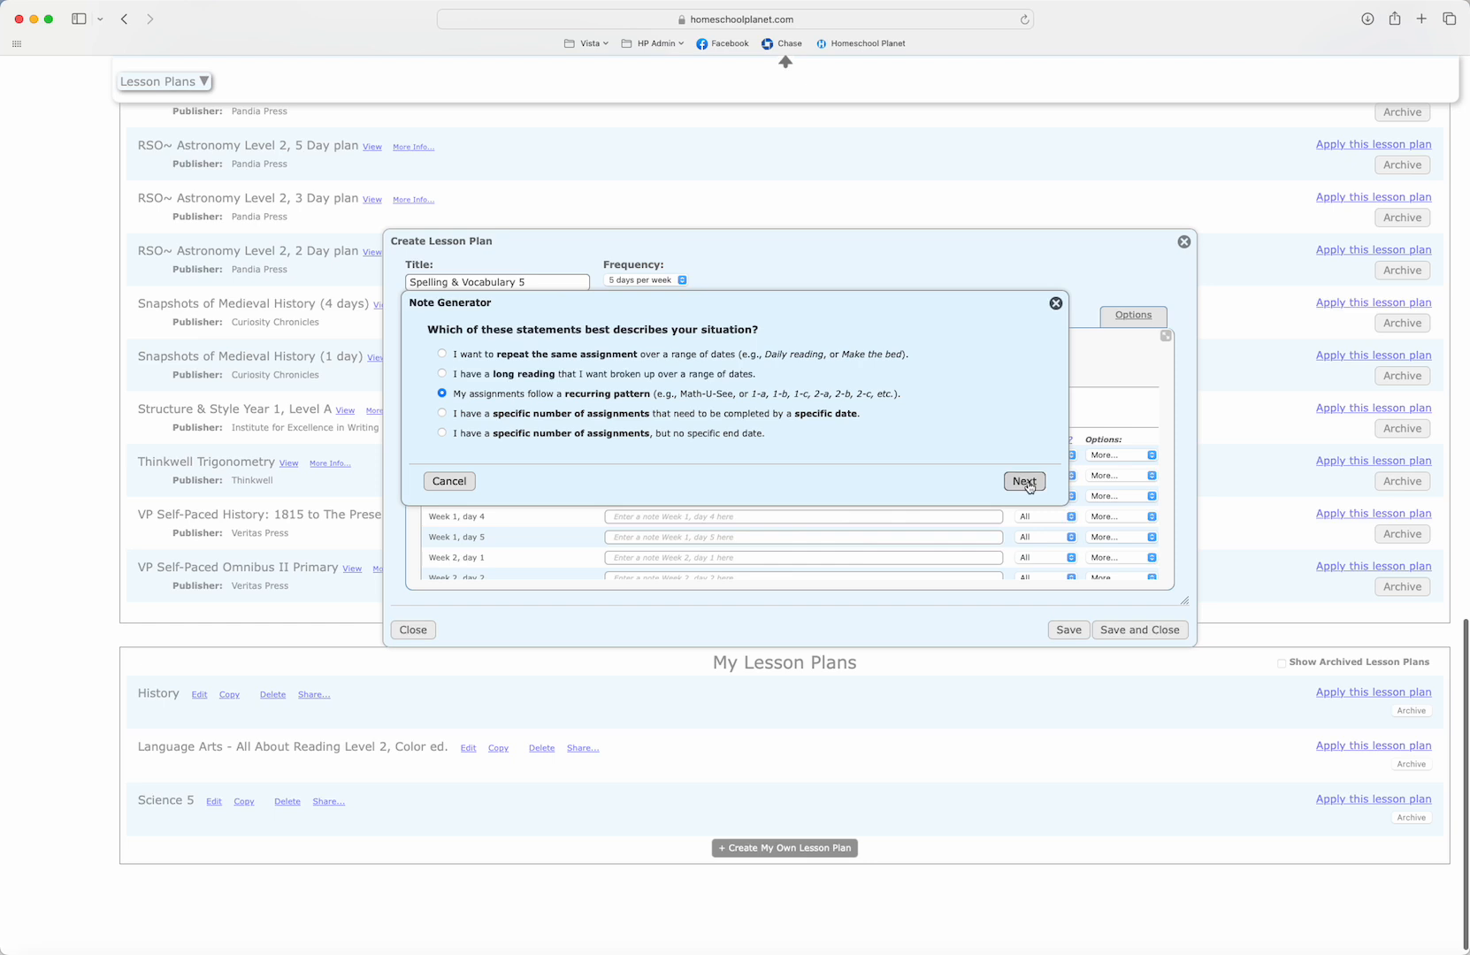
click(1022, 481)
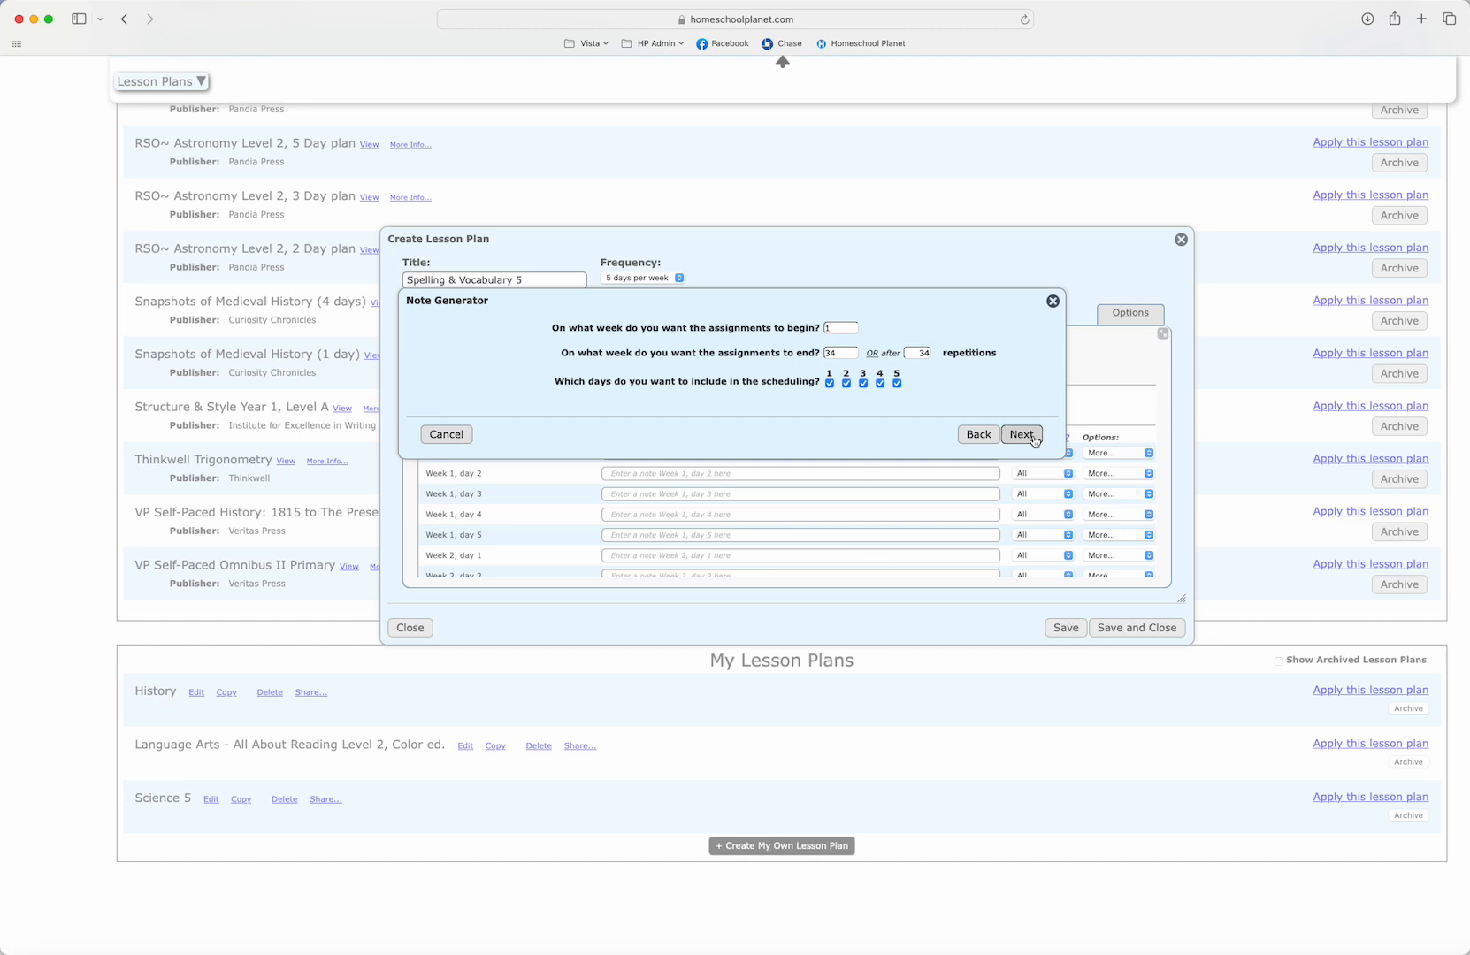
click(1021, 433)
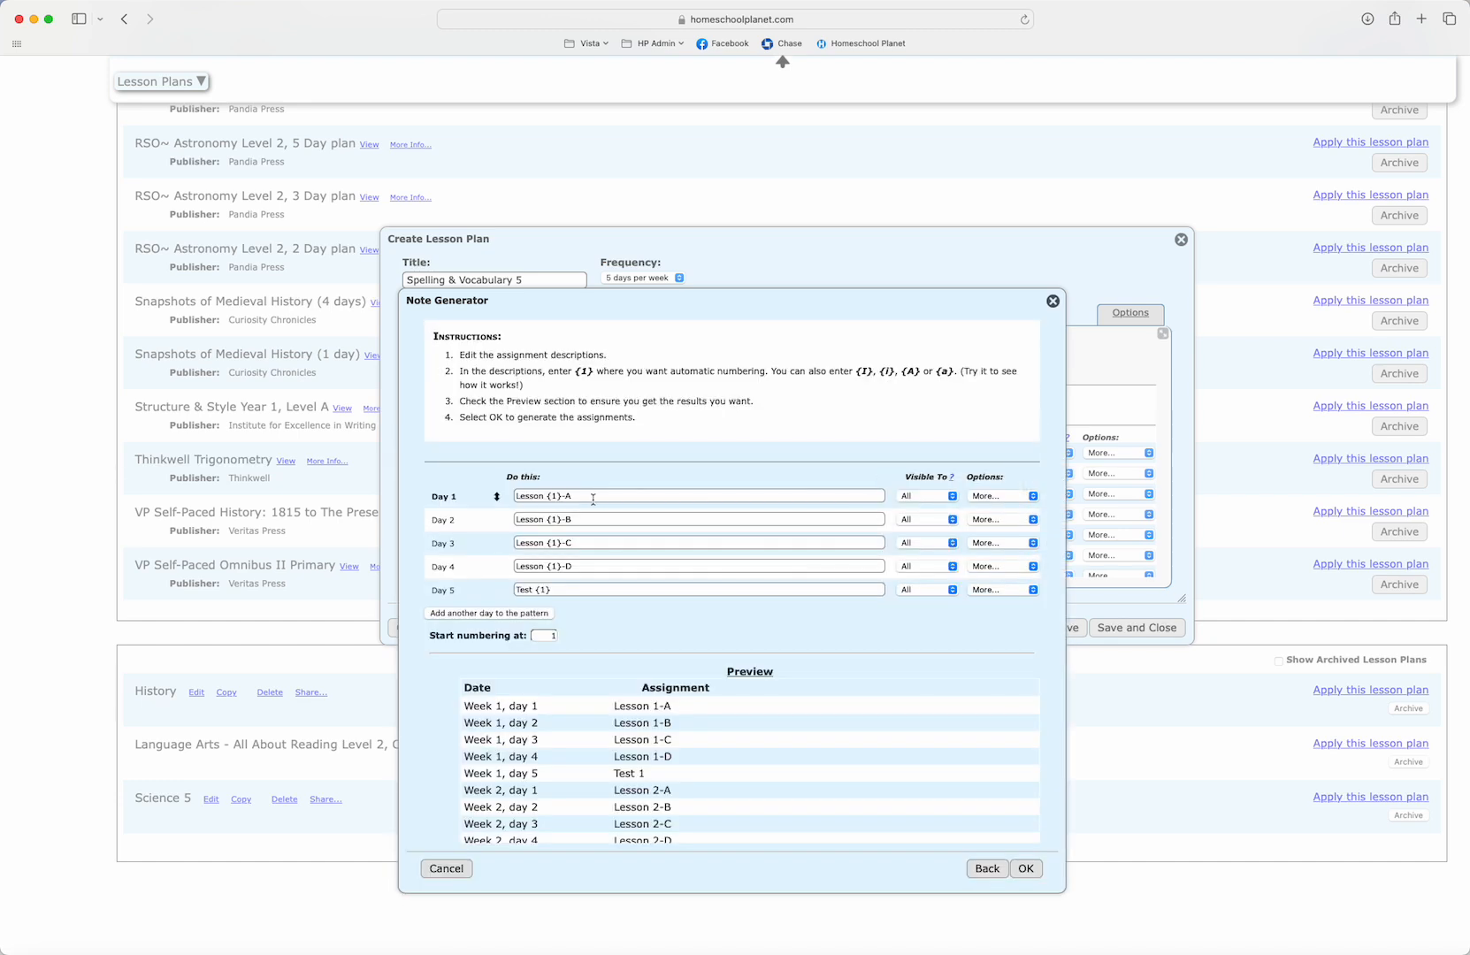
Set the note pattern to 'Week {1}' and add the generated weekly notes to every day
text(W)
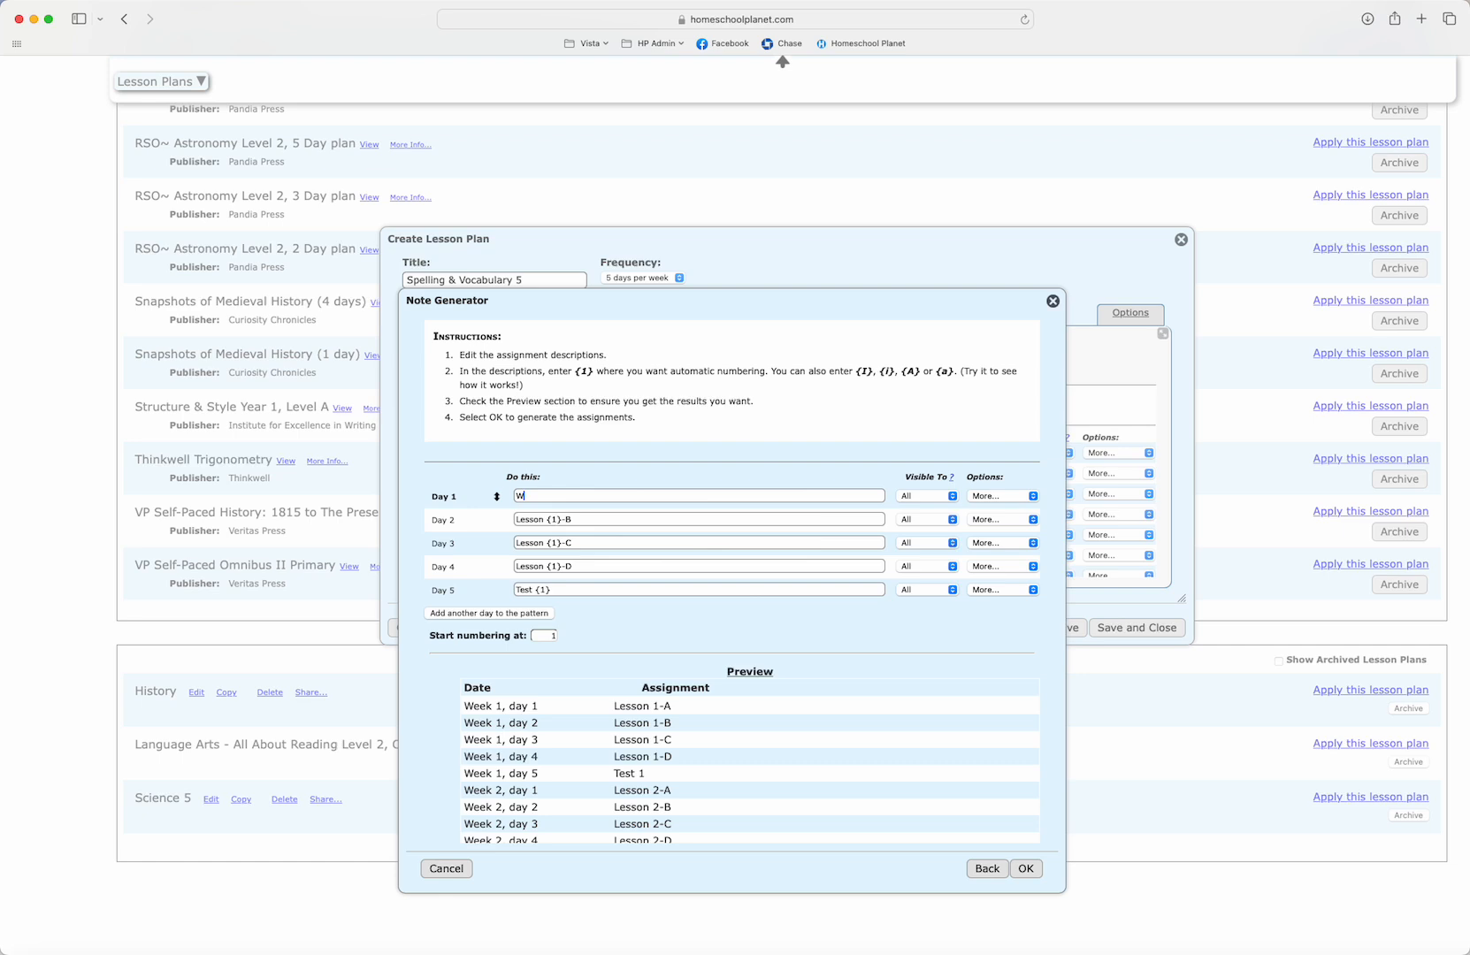
text(eek)
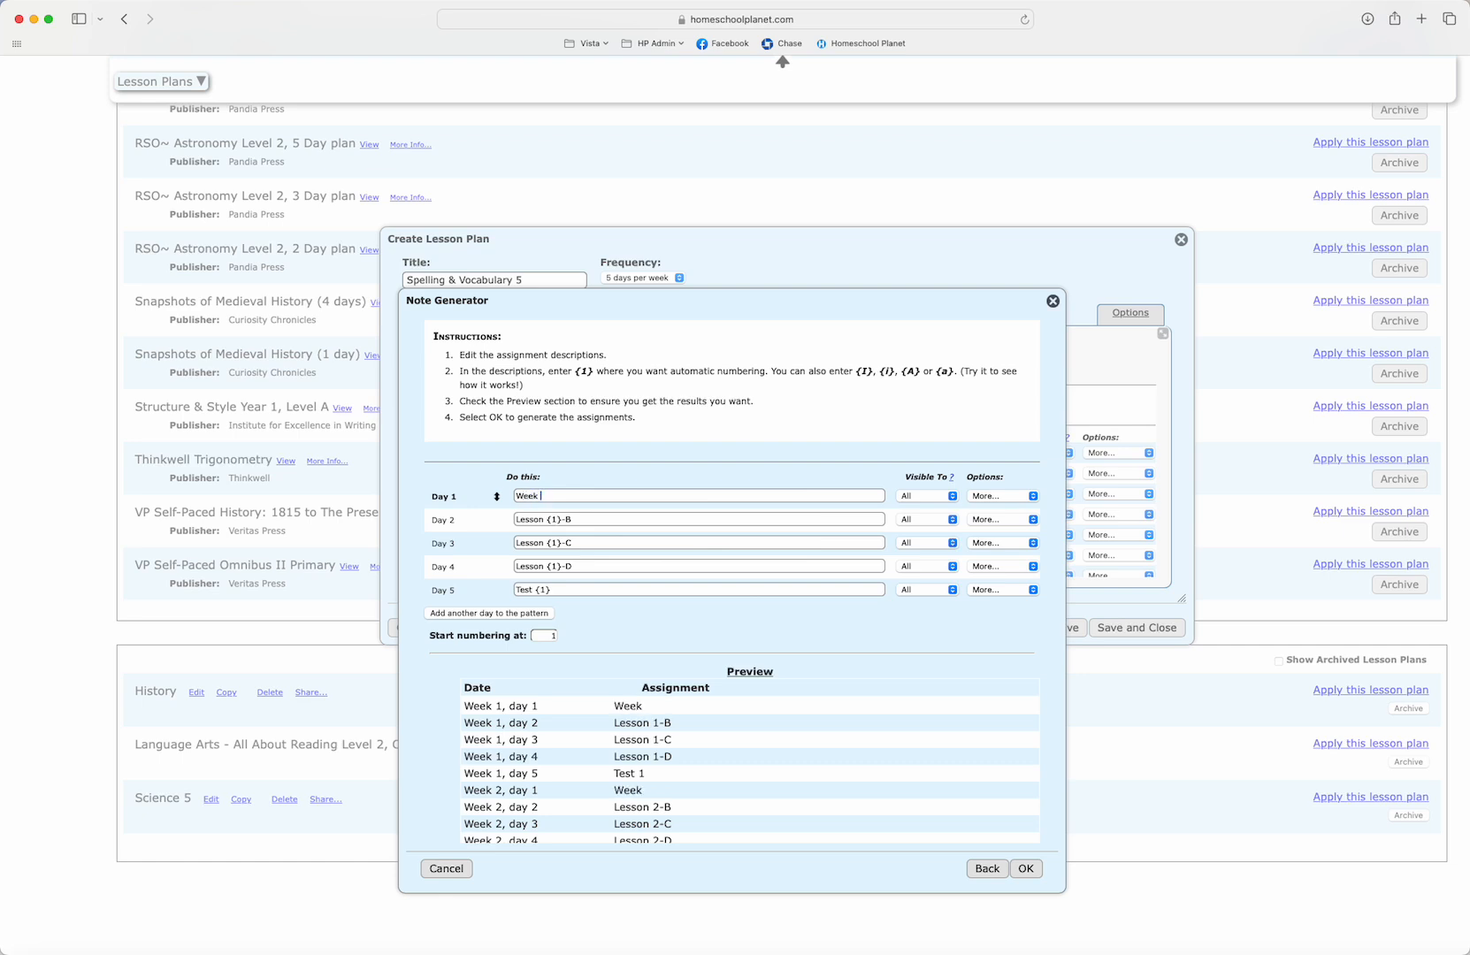
text({1})
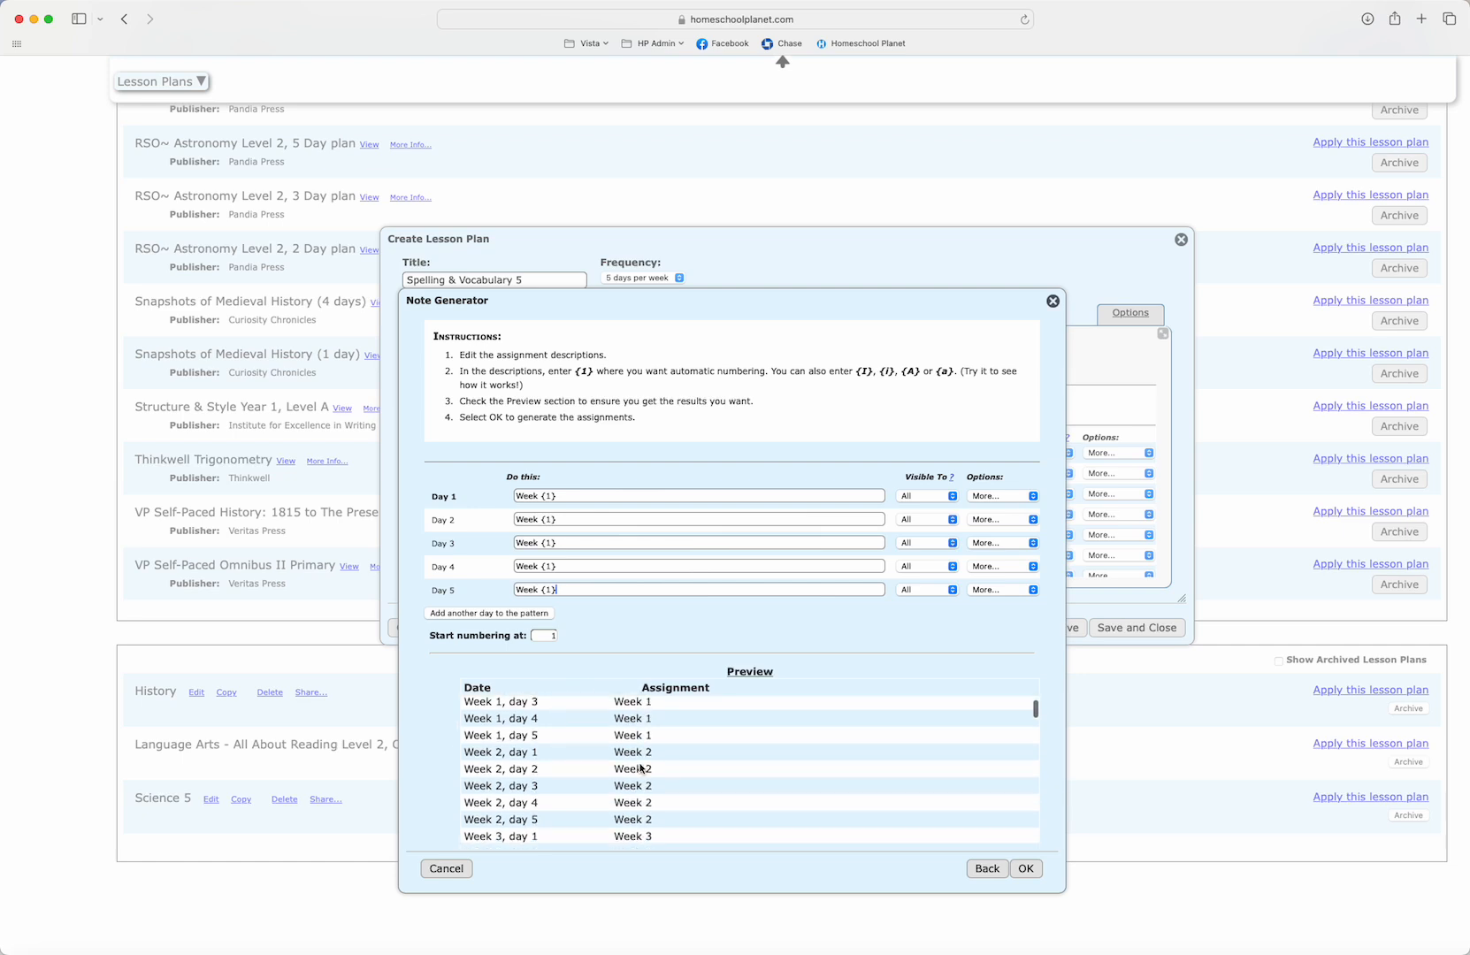
scroll(down, 3)
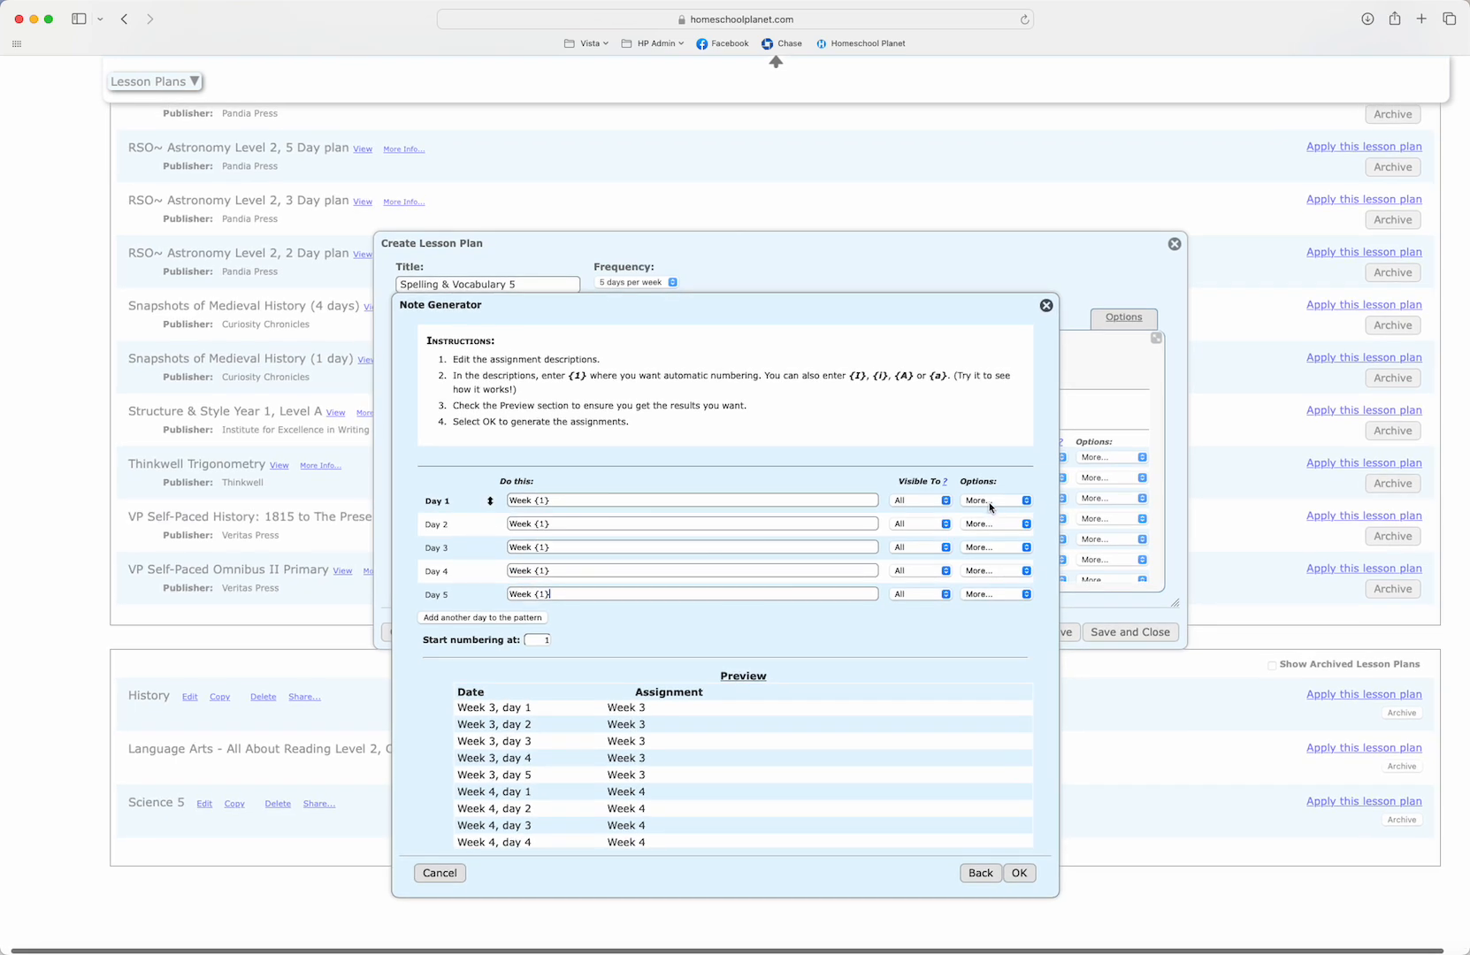
click(994, 498)
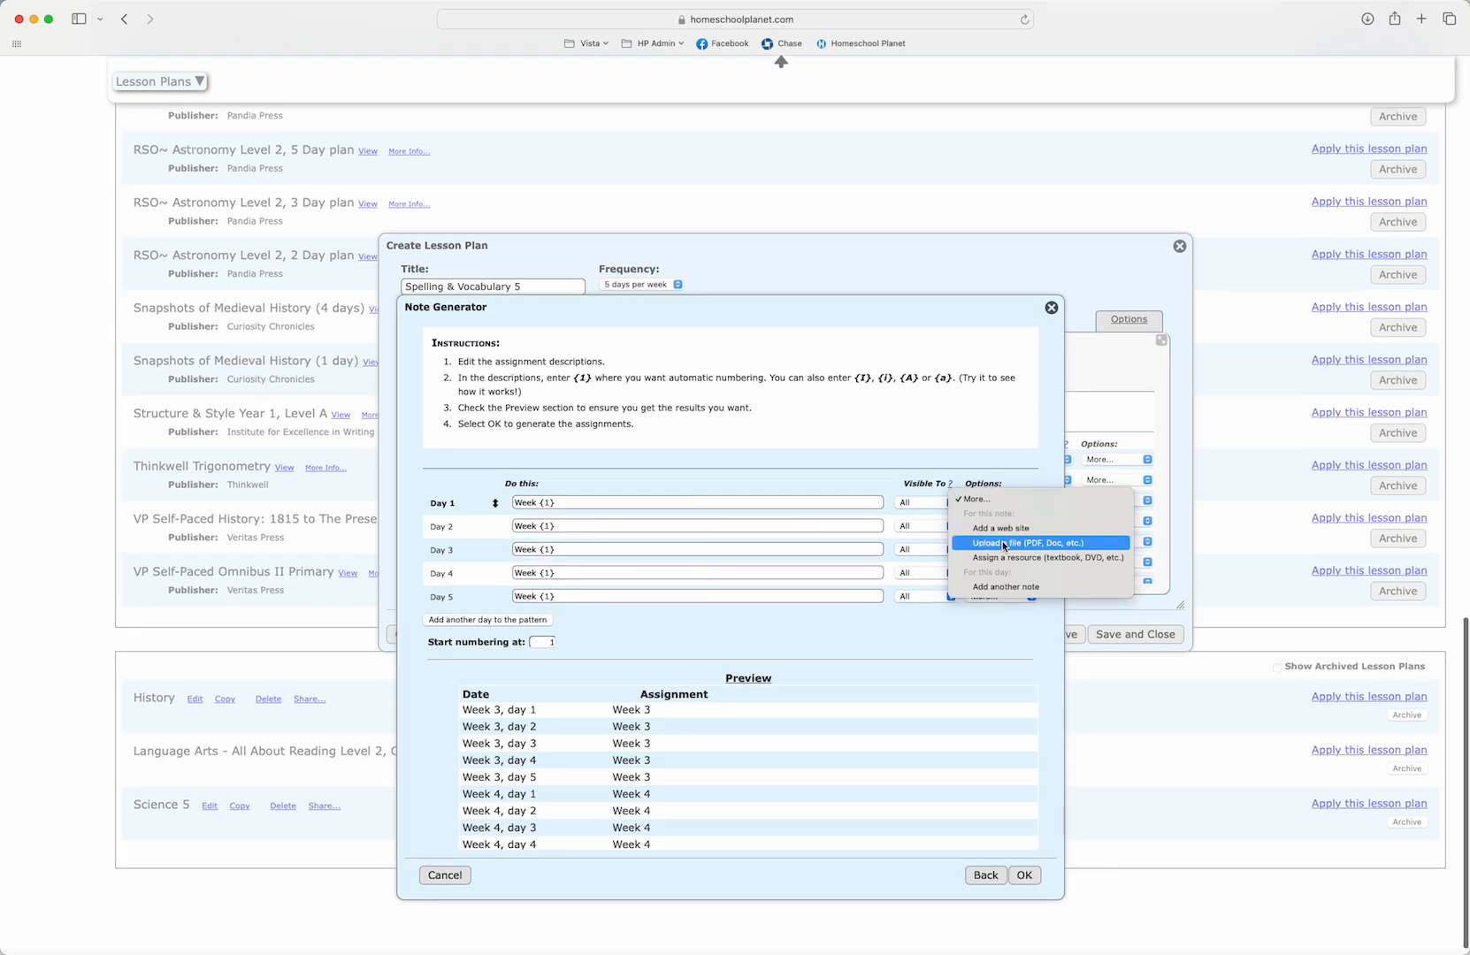
click(900, 640)
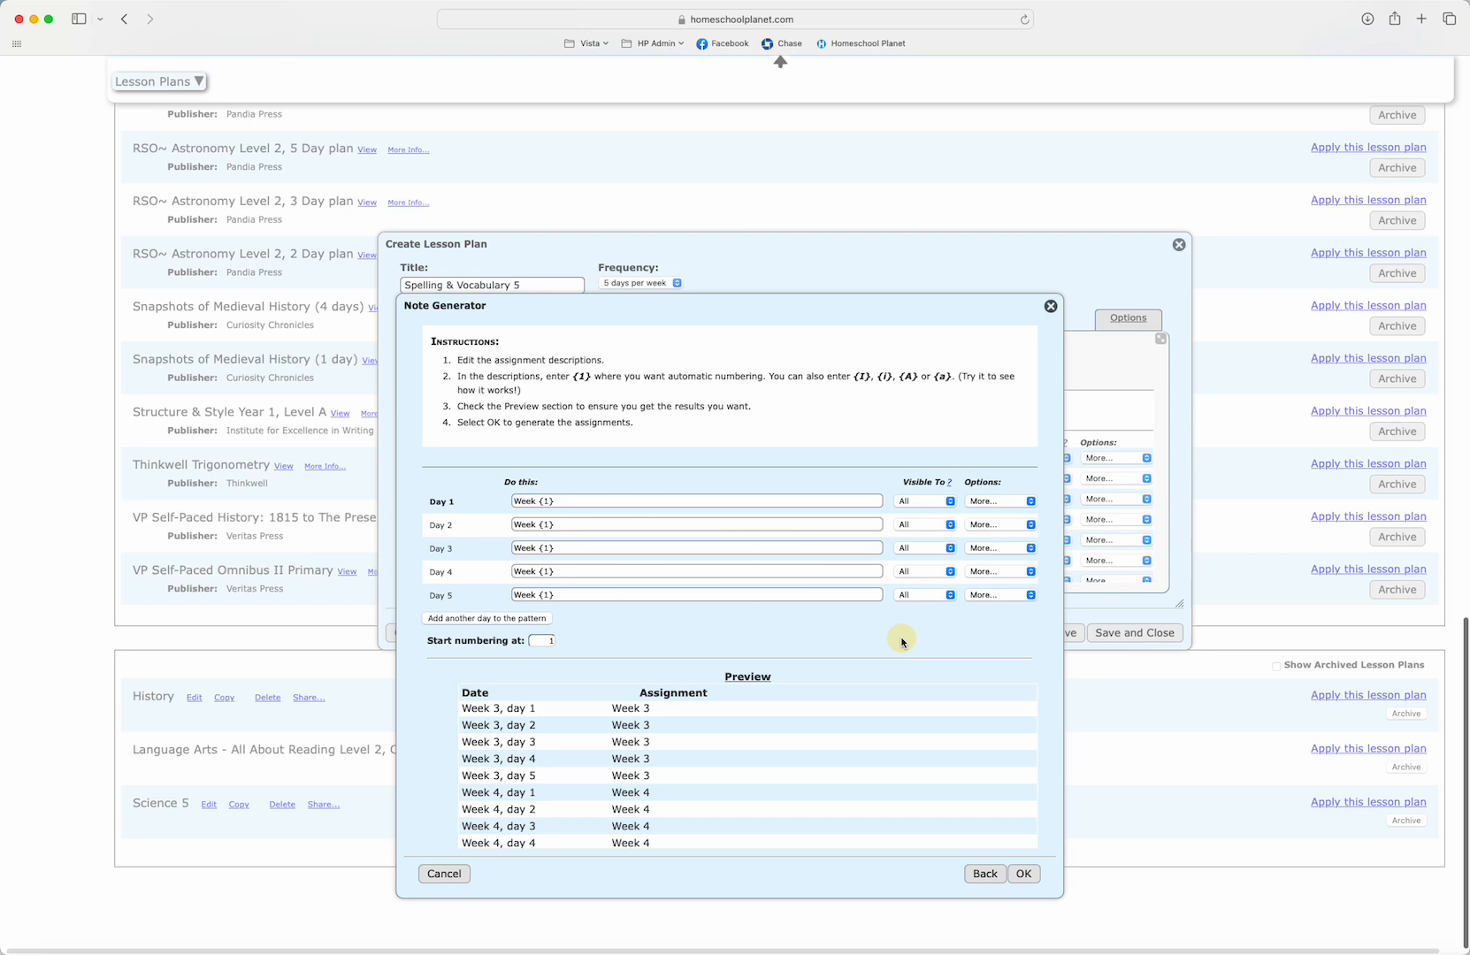
click(1024, 872)
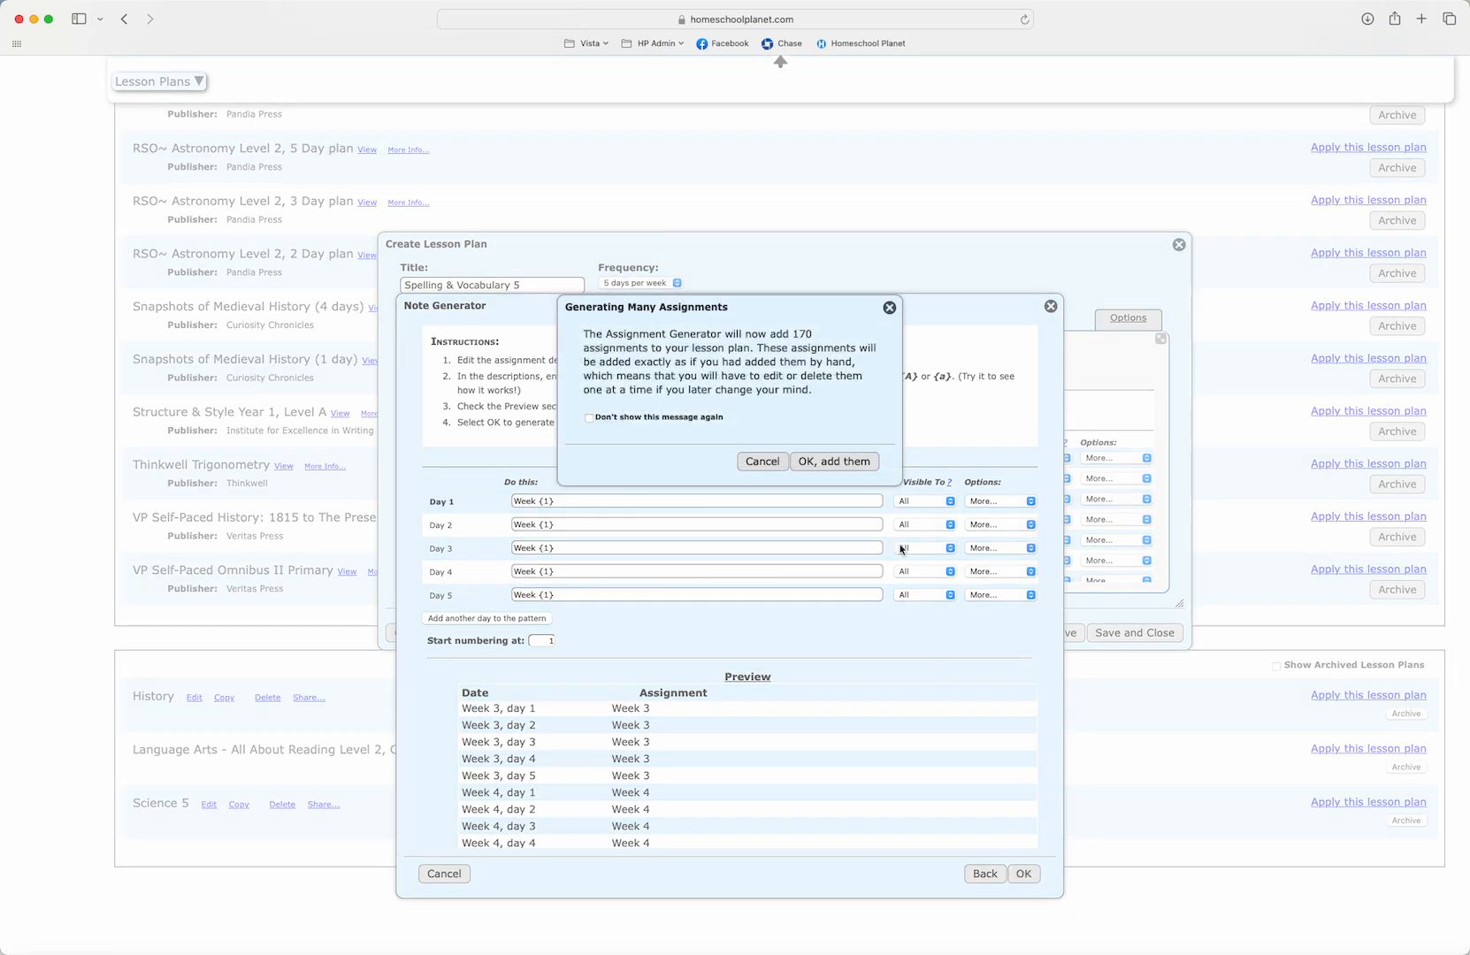
click(833, 460)
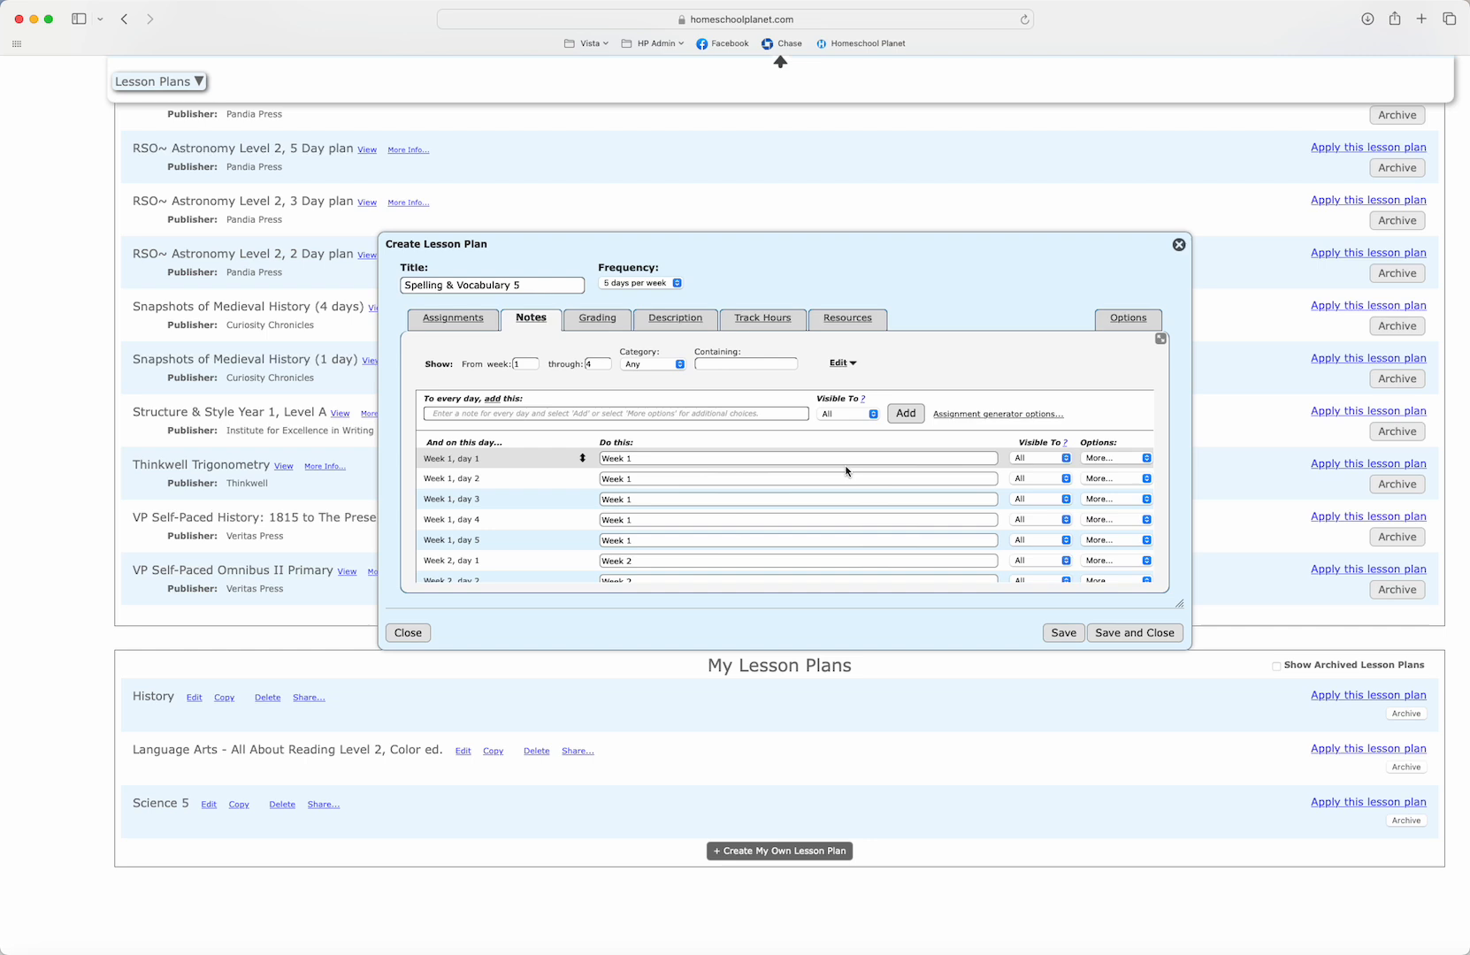
Switch the lesson plan from its notes list to the Grading settings
scroll(down, 3)
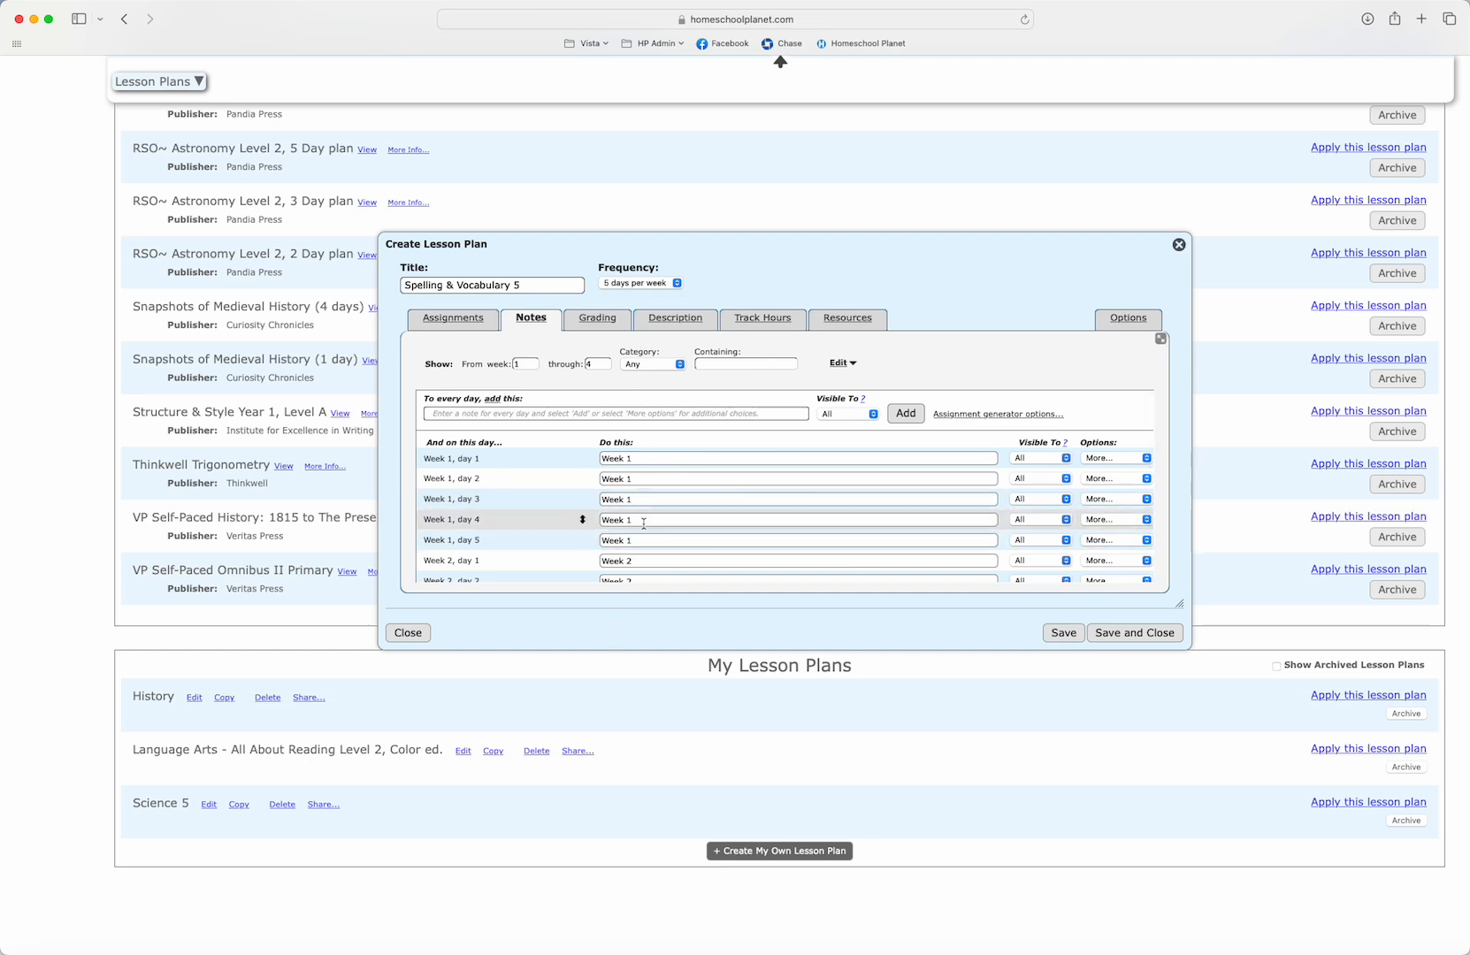
click(596, 318)
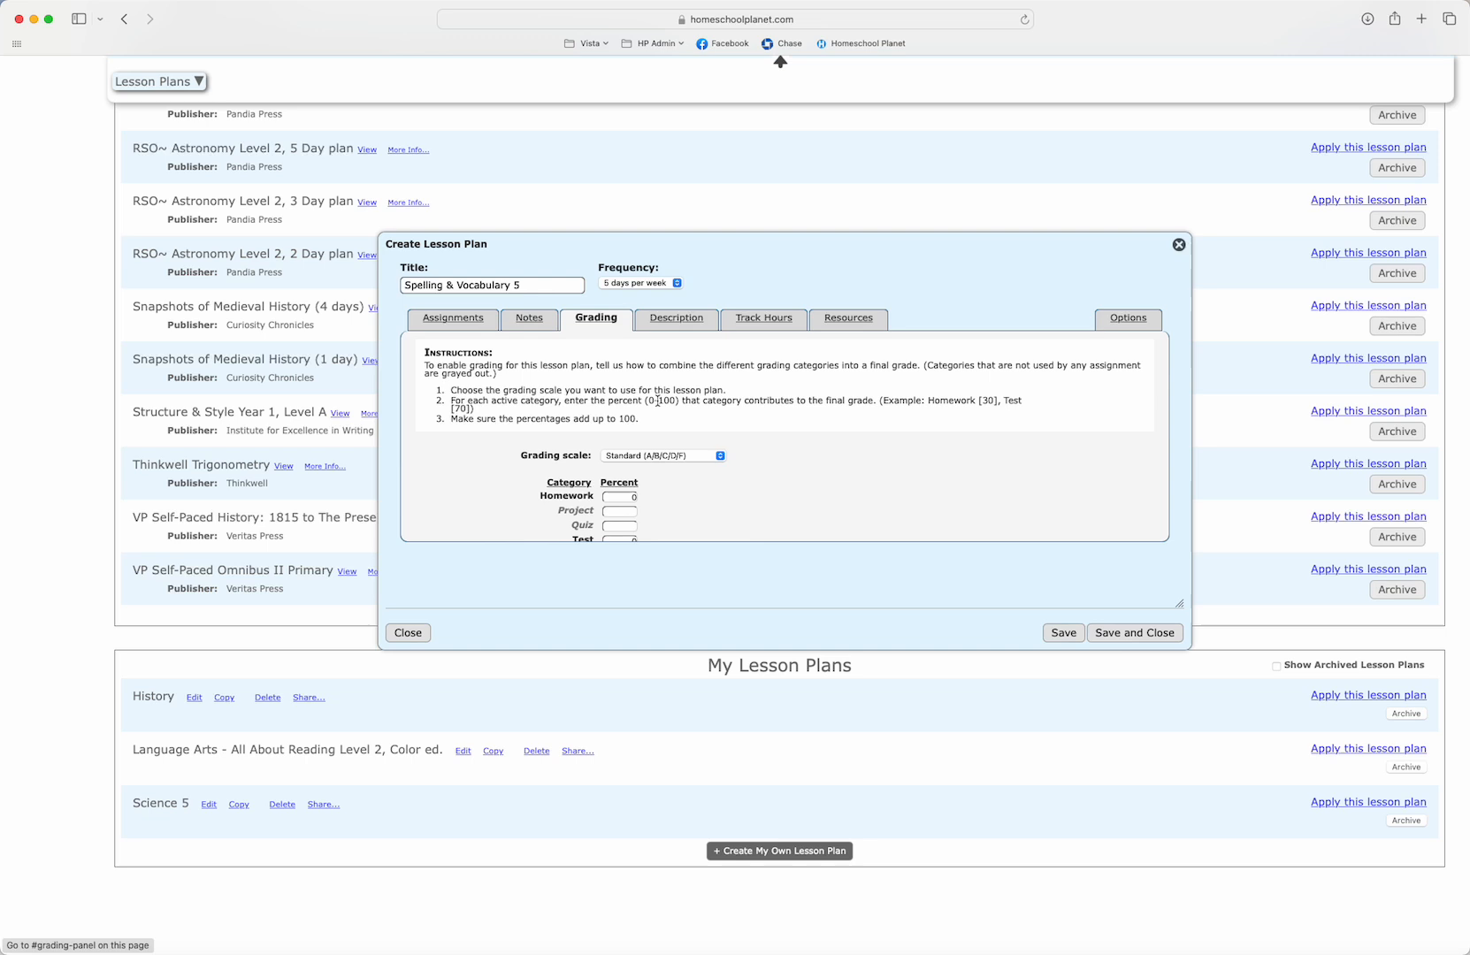
Weight grading 50% Homework and 50% Test, then show the course description
scroll(down, 3)
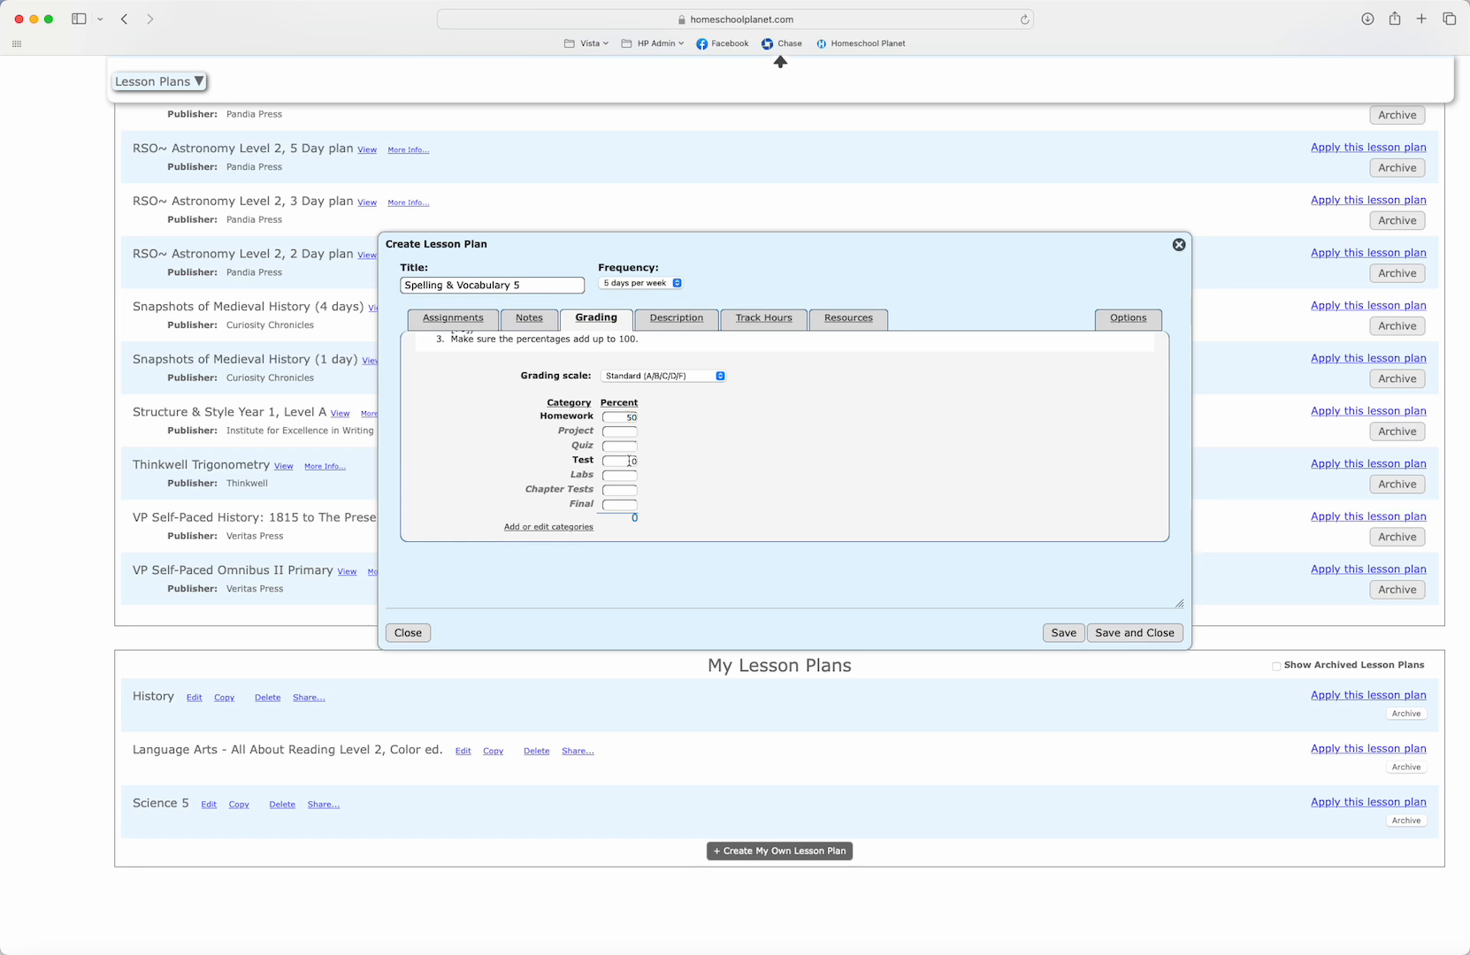
text(50)
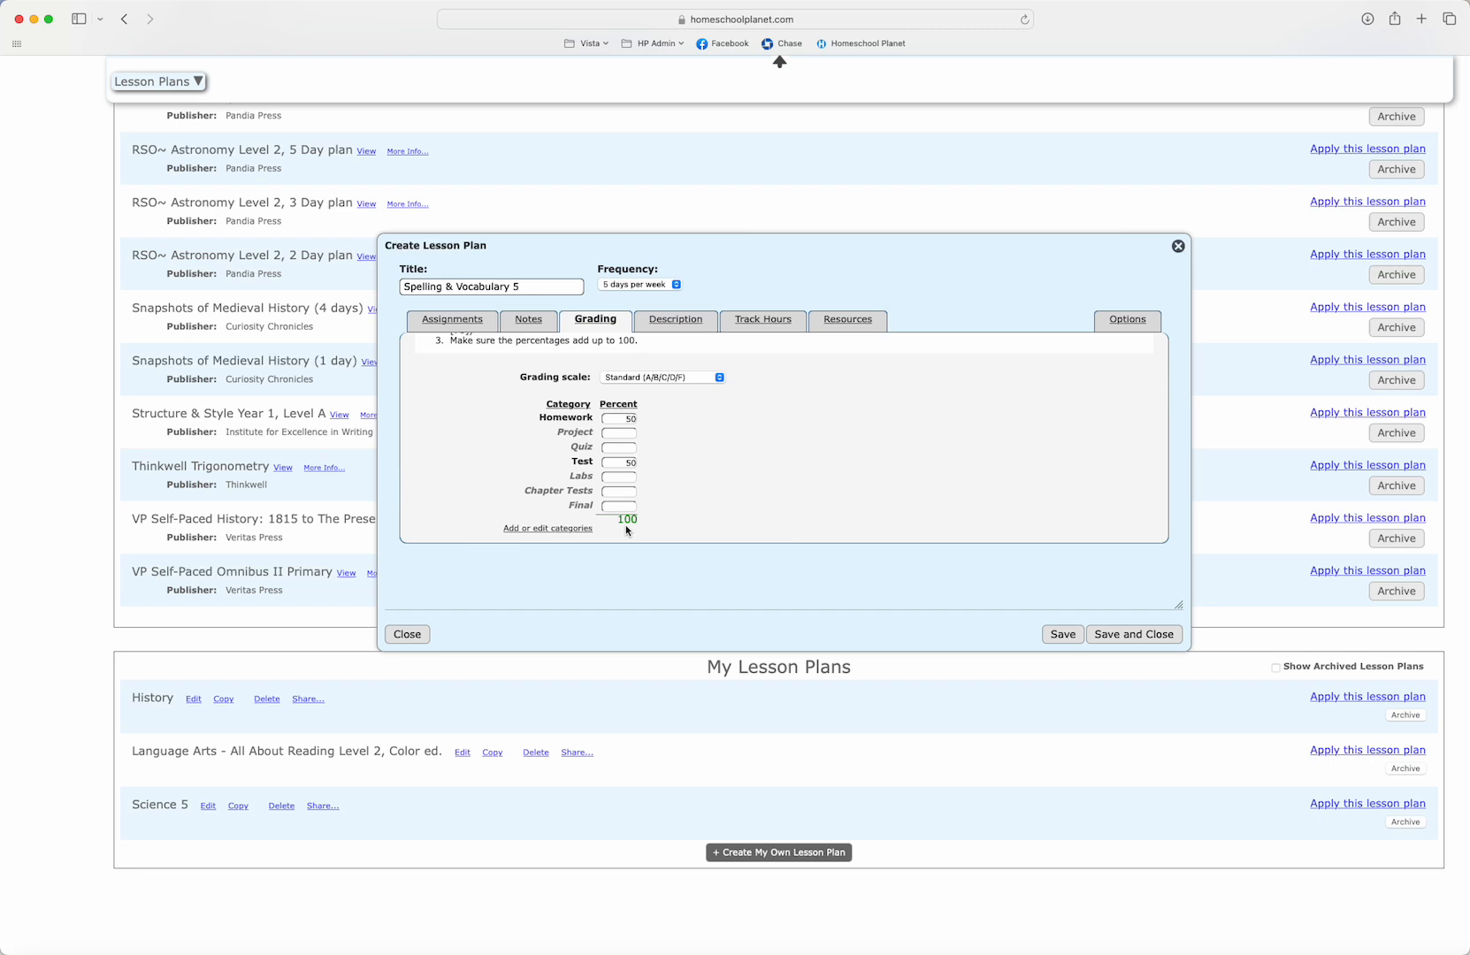
click(674, 320)
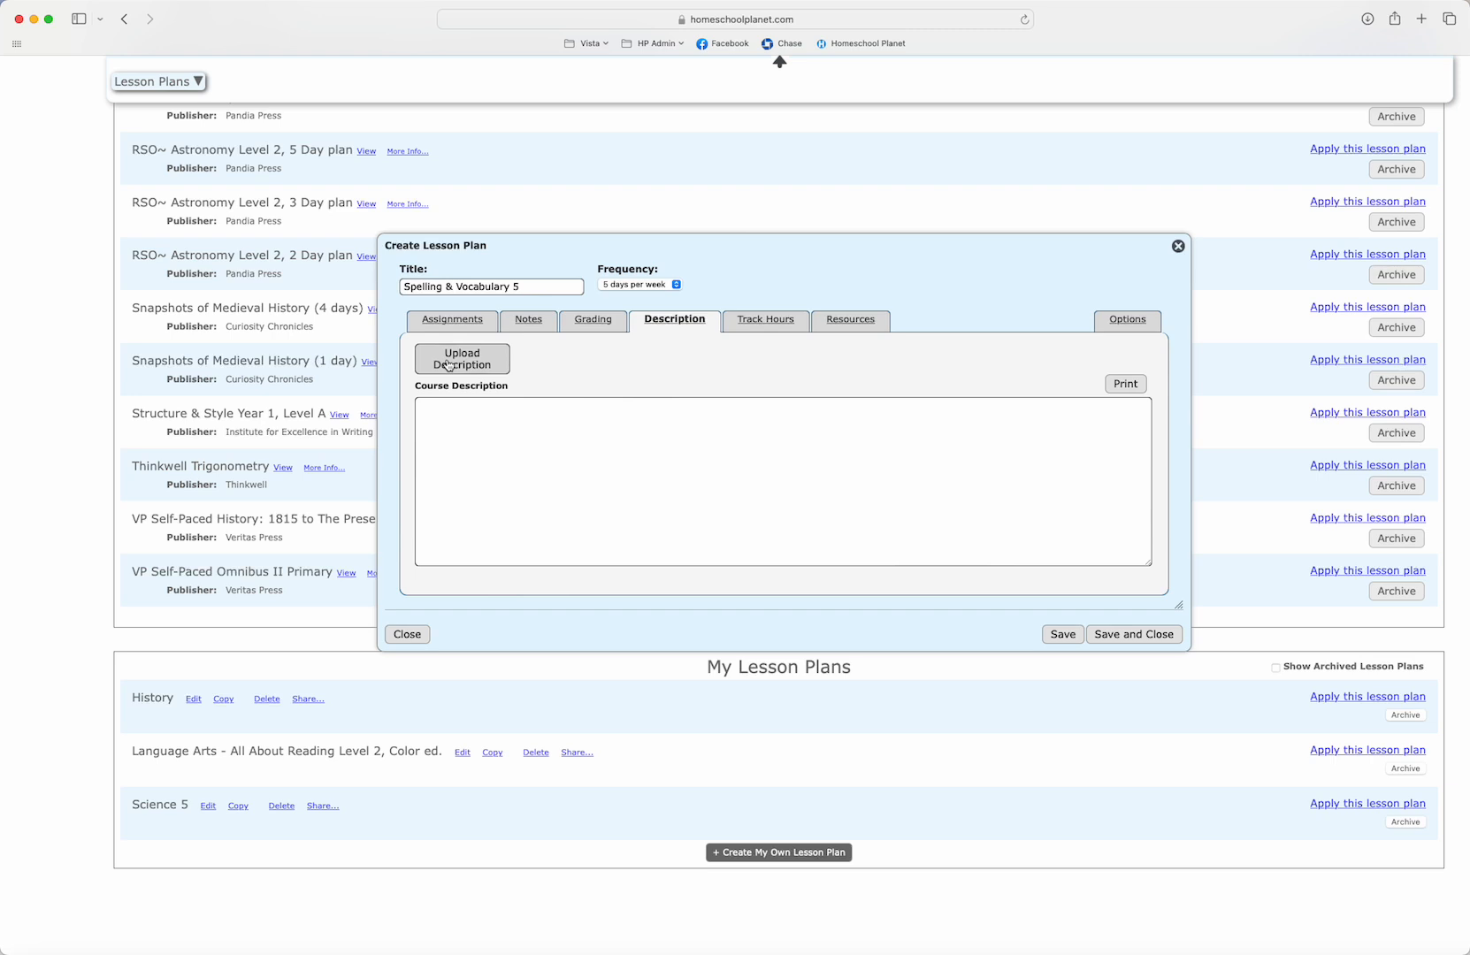
Review the Course Description, Track Hours and Resources panels without changes
click(455, 432)
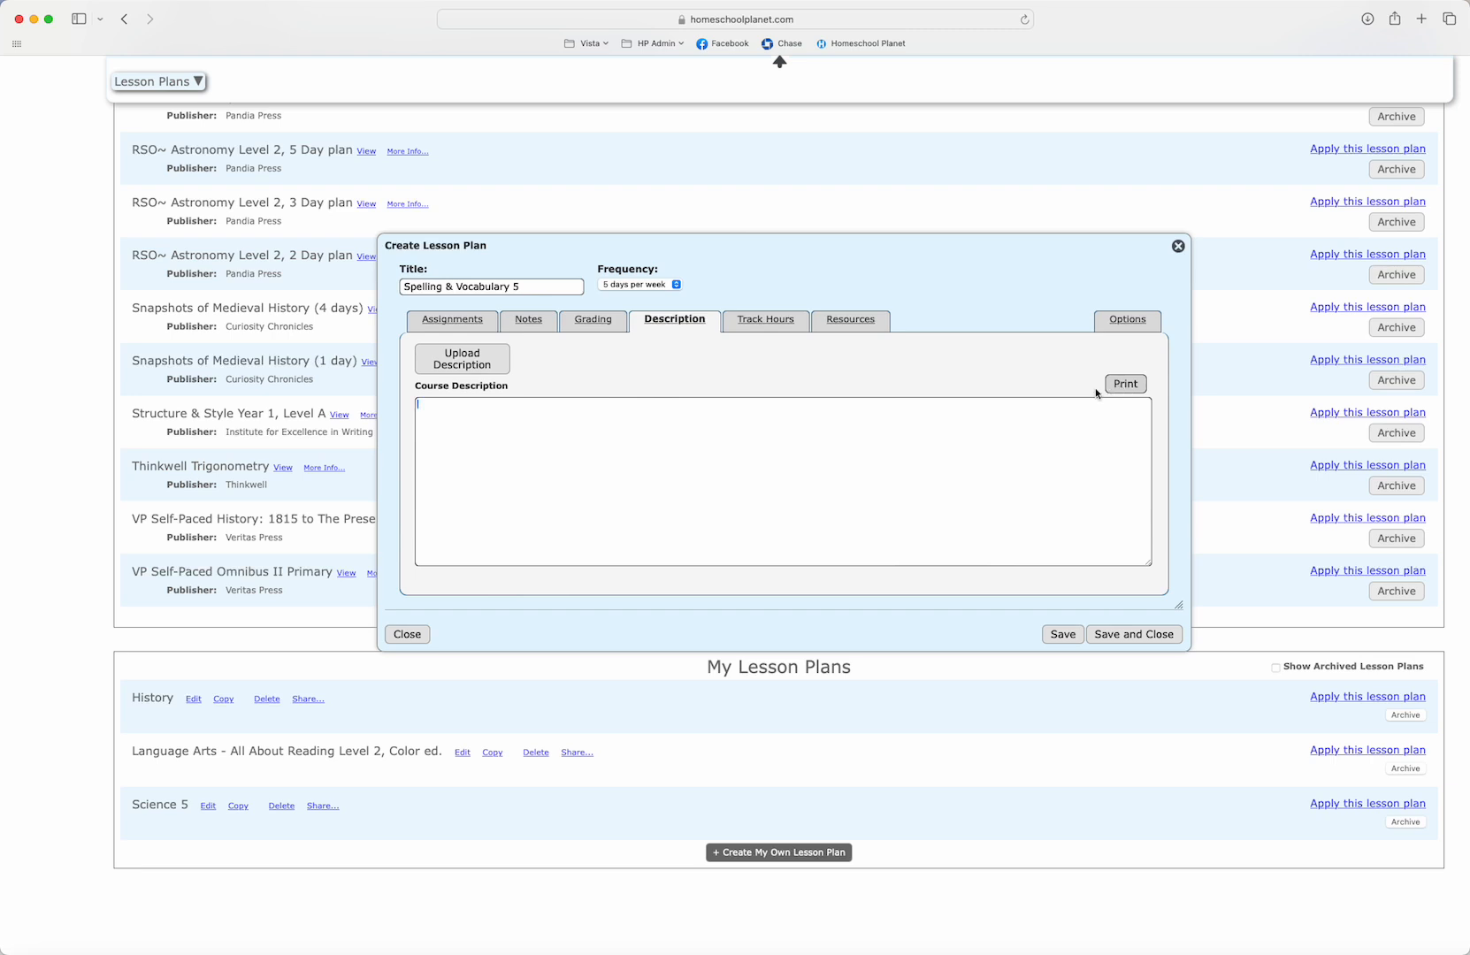
click(764, 320)
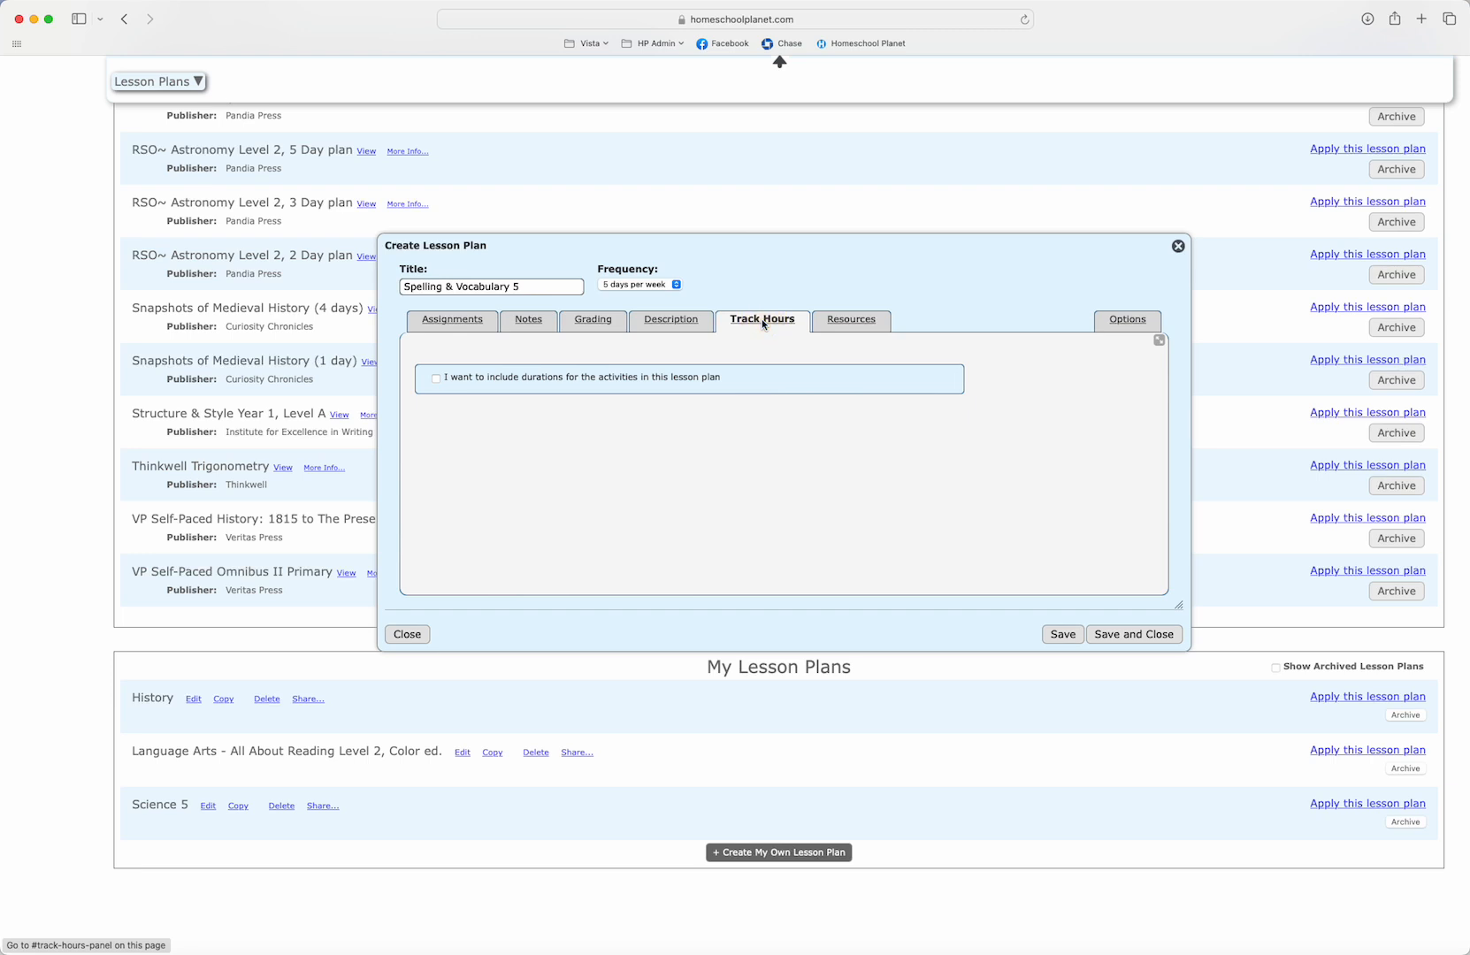
click(849, 318)
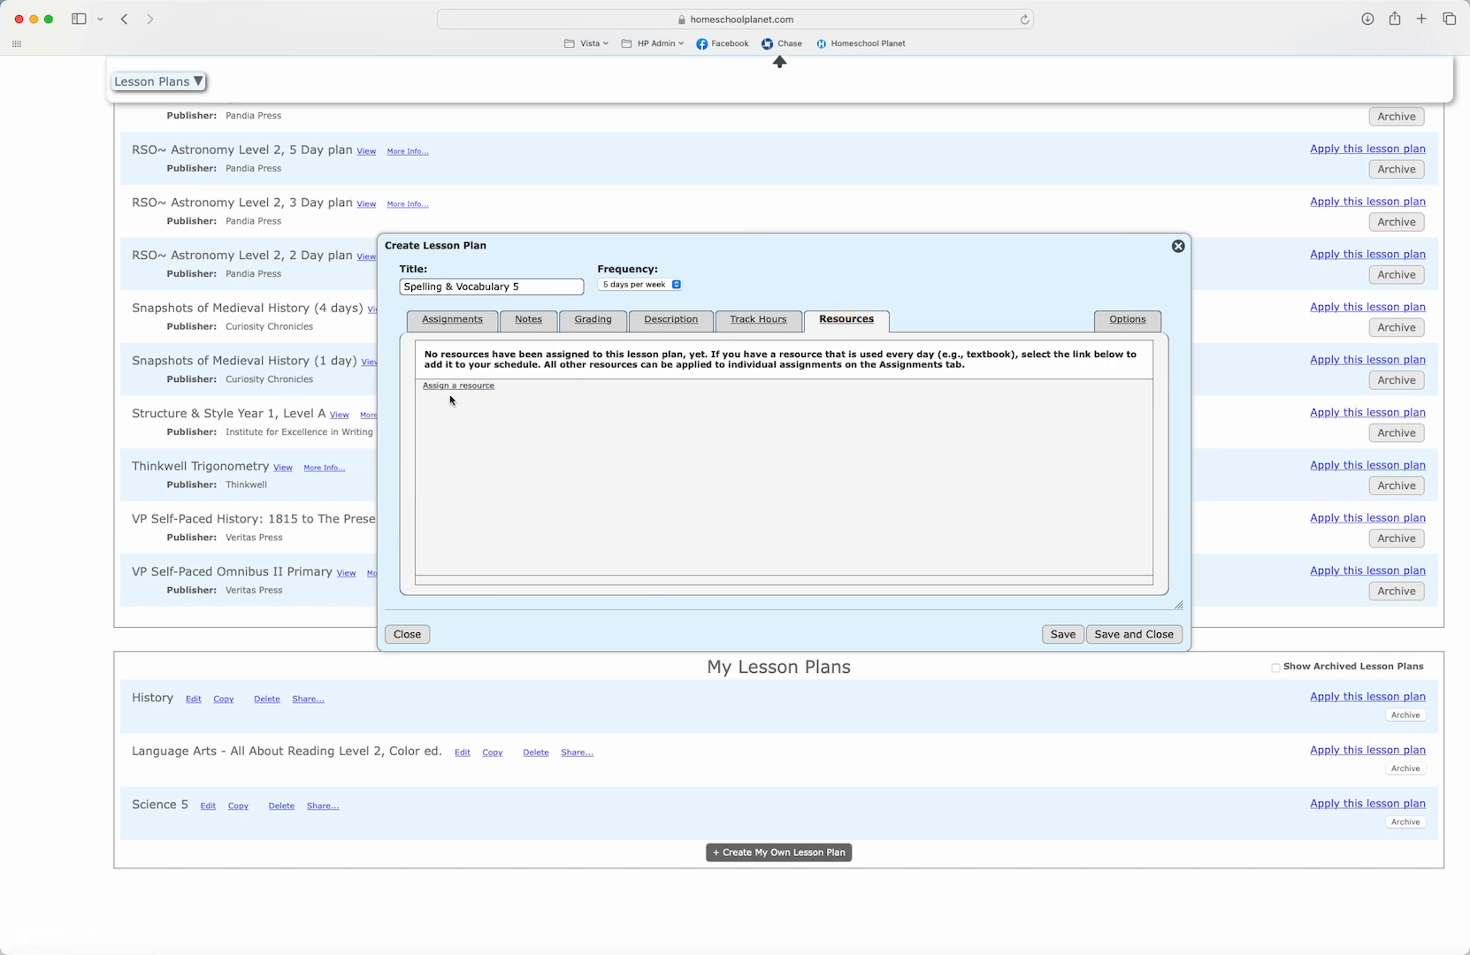
mouse_move(997, 421)
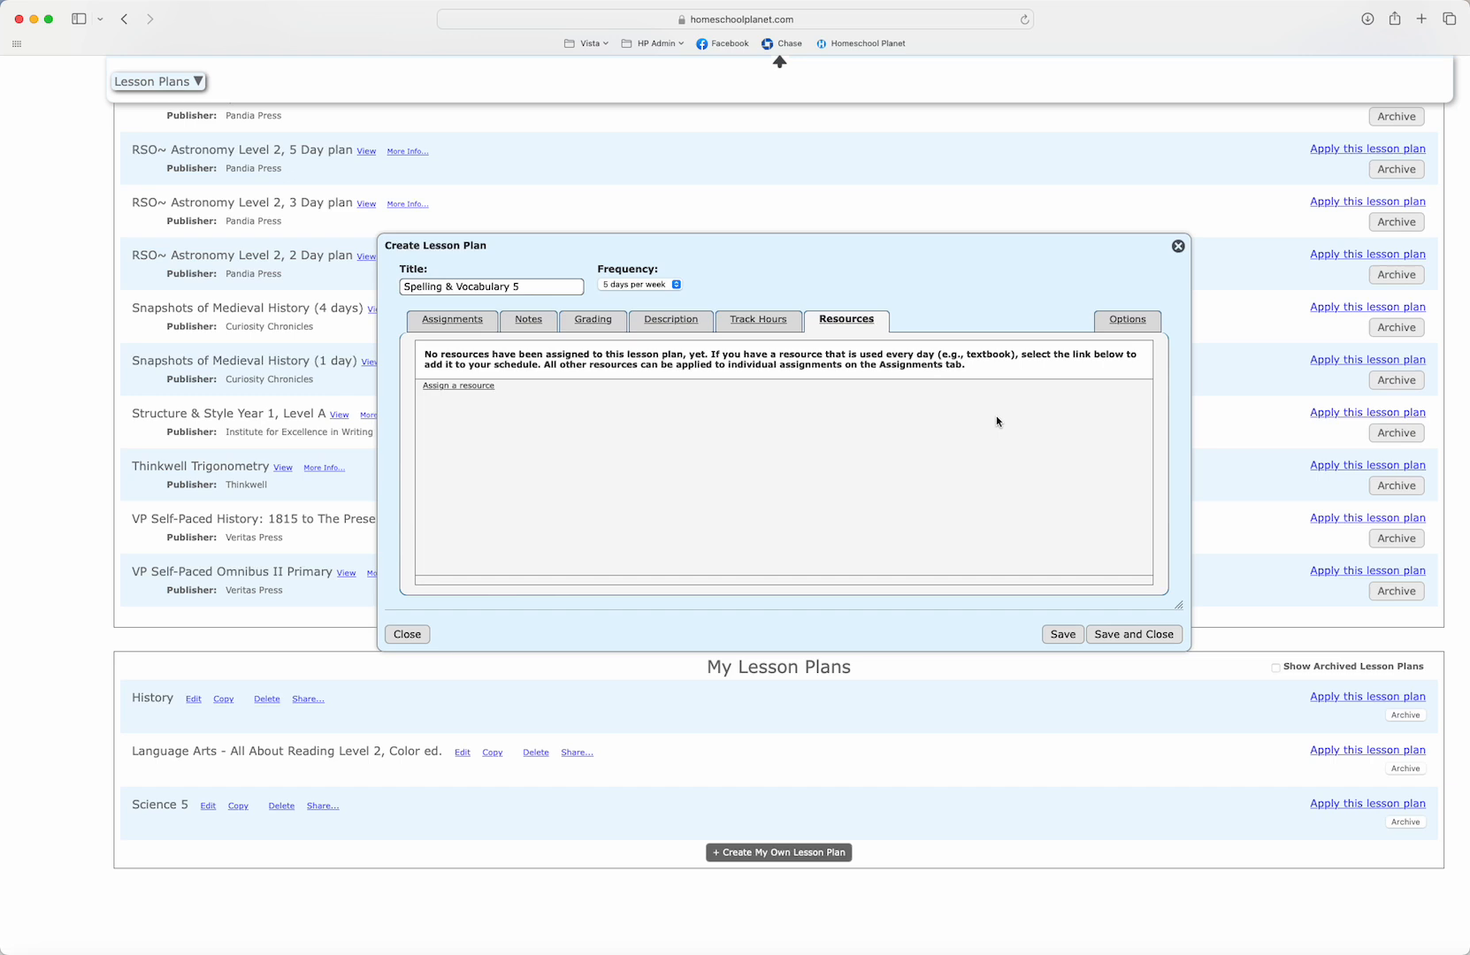
mouse_move(539, 456)
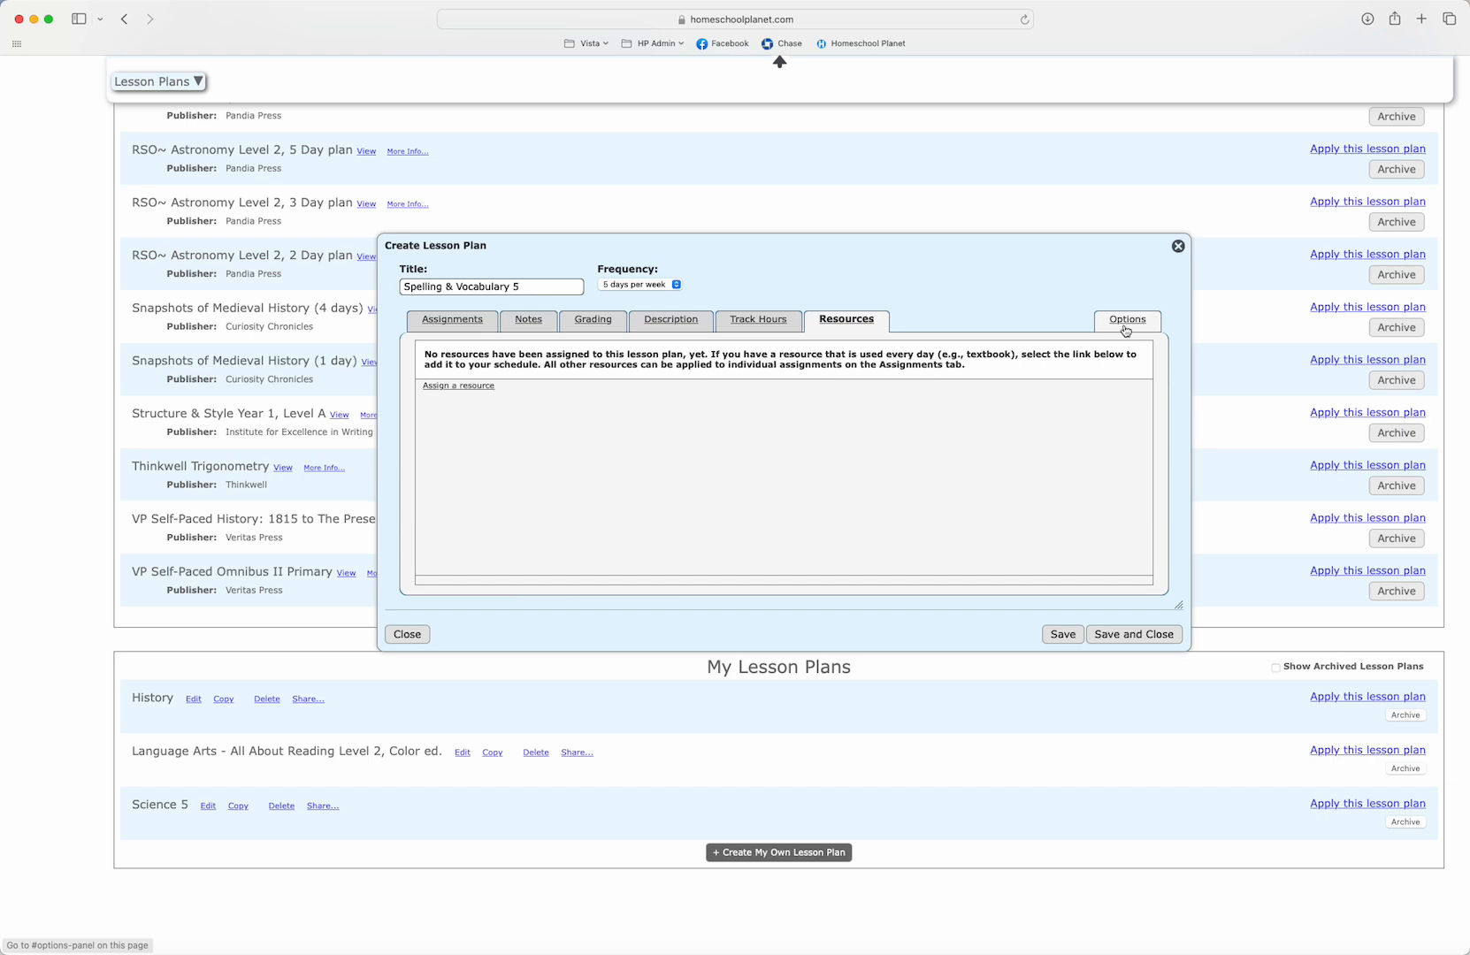
Leave the calendar display limit at Unlimited in Options and return to the assignment list
click(1124, 318)
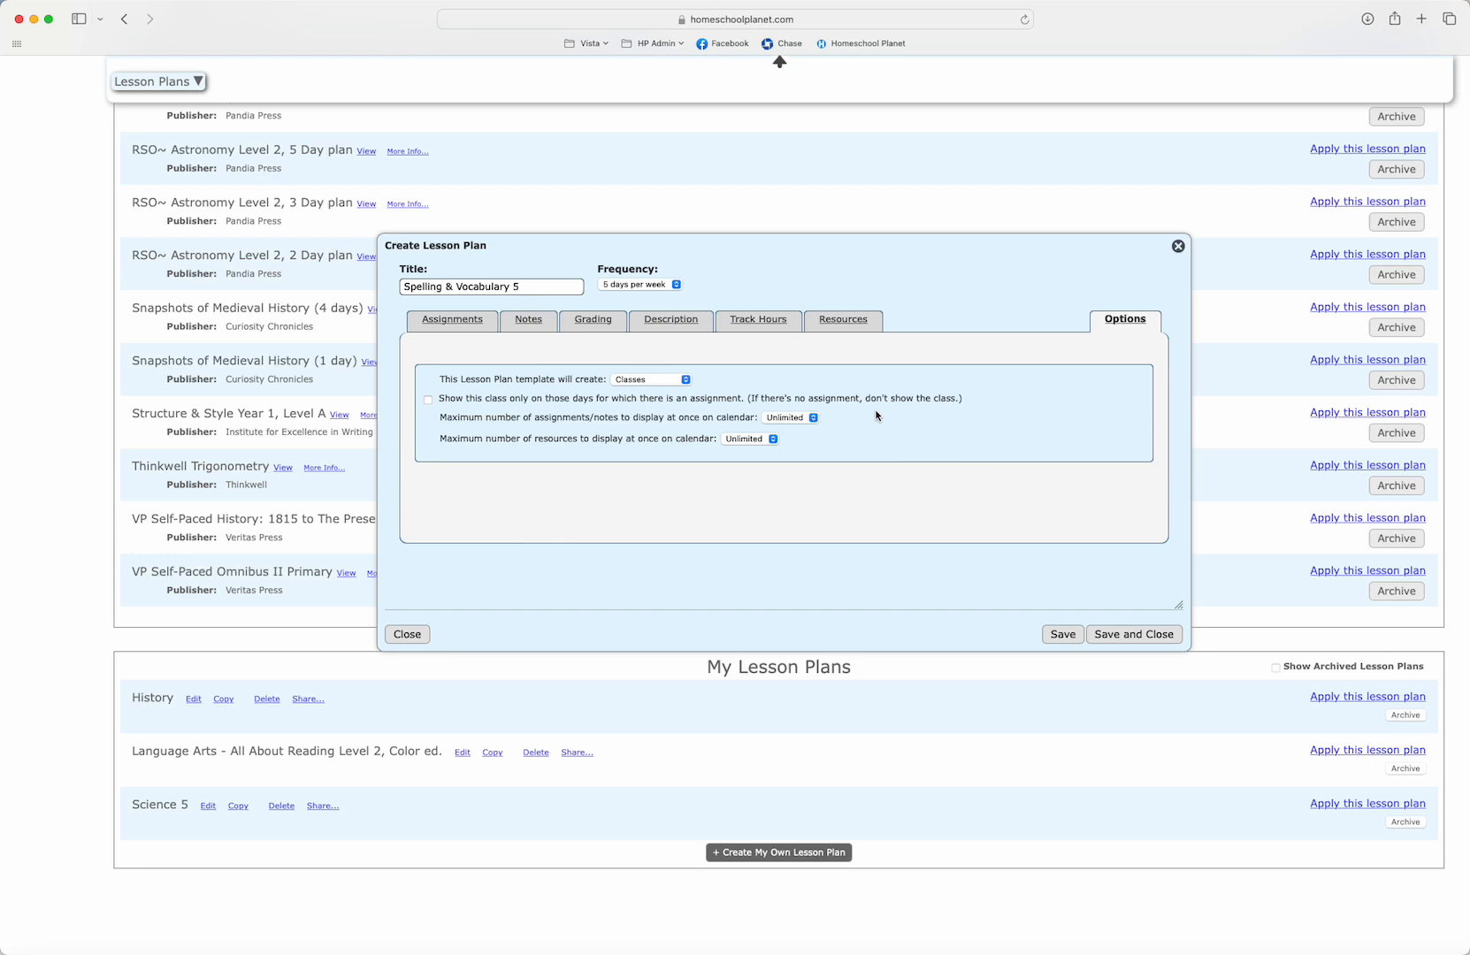
mouse_move(741, 423)
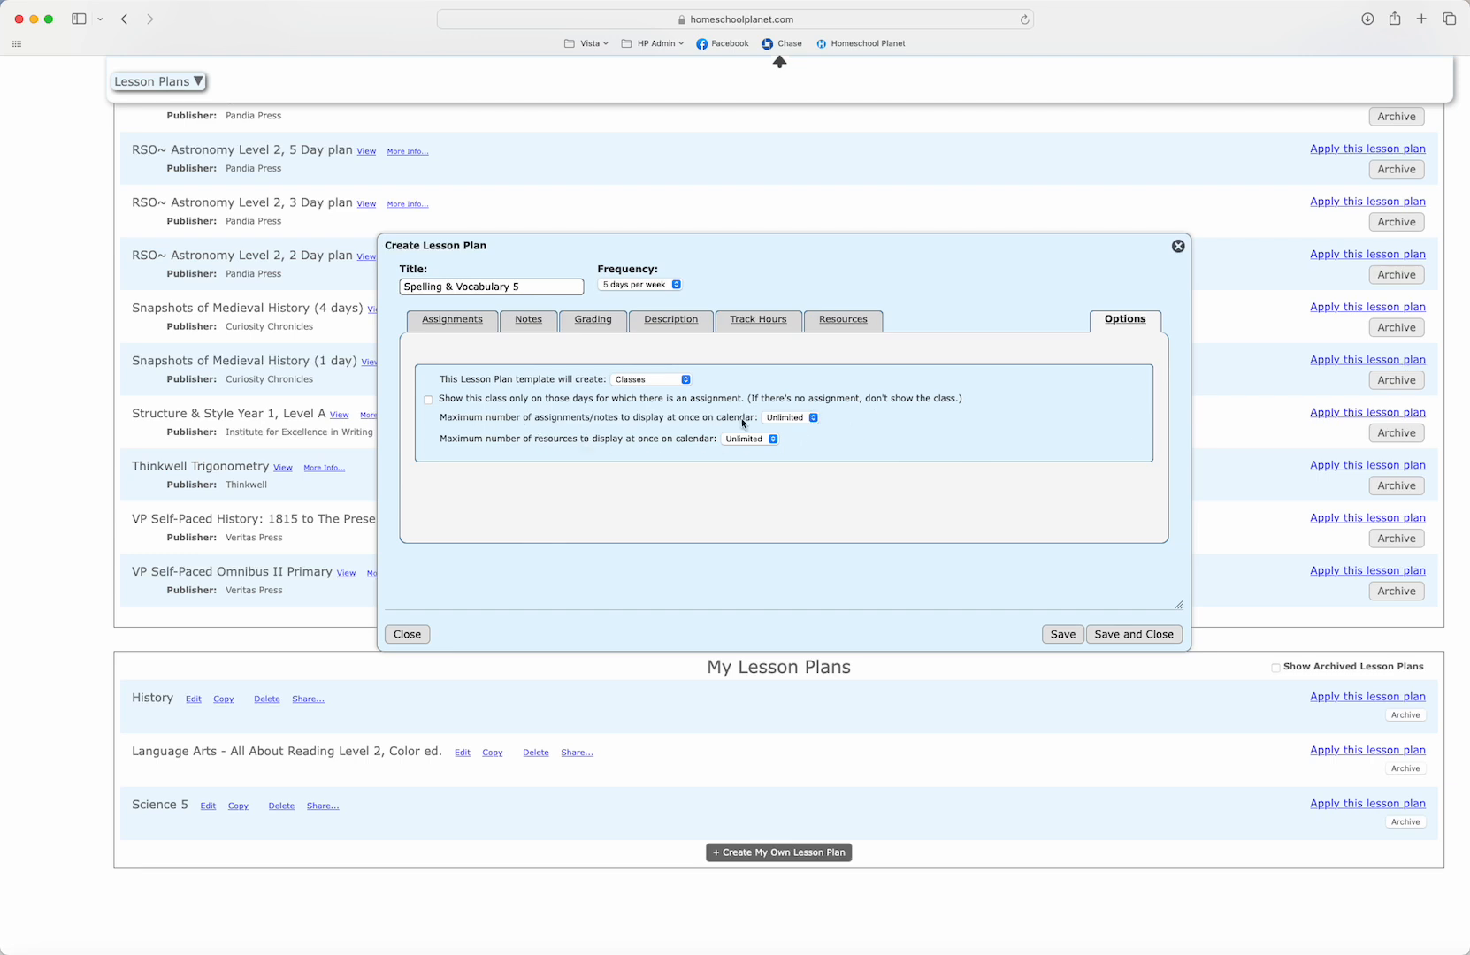
click(790, 418)
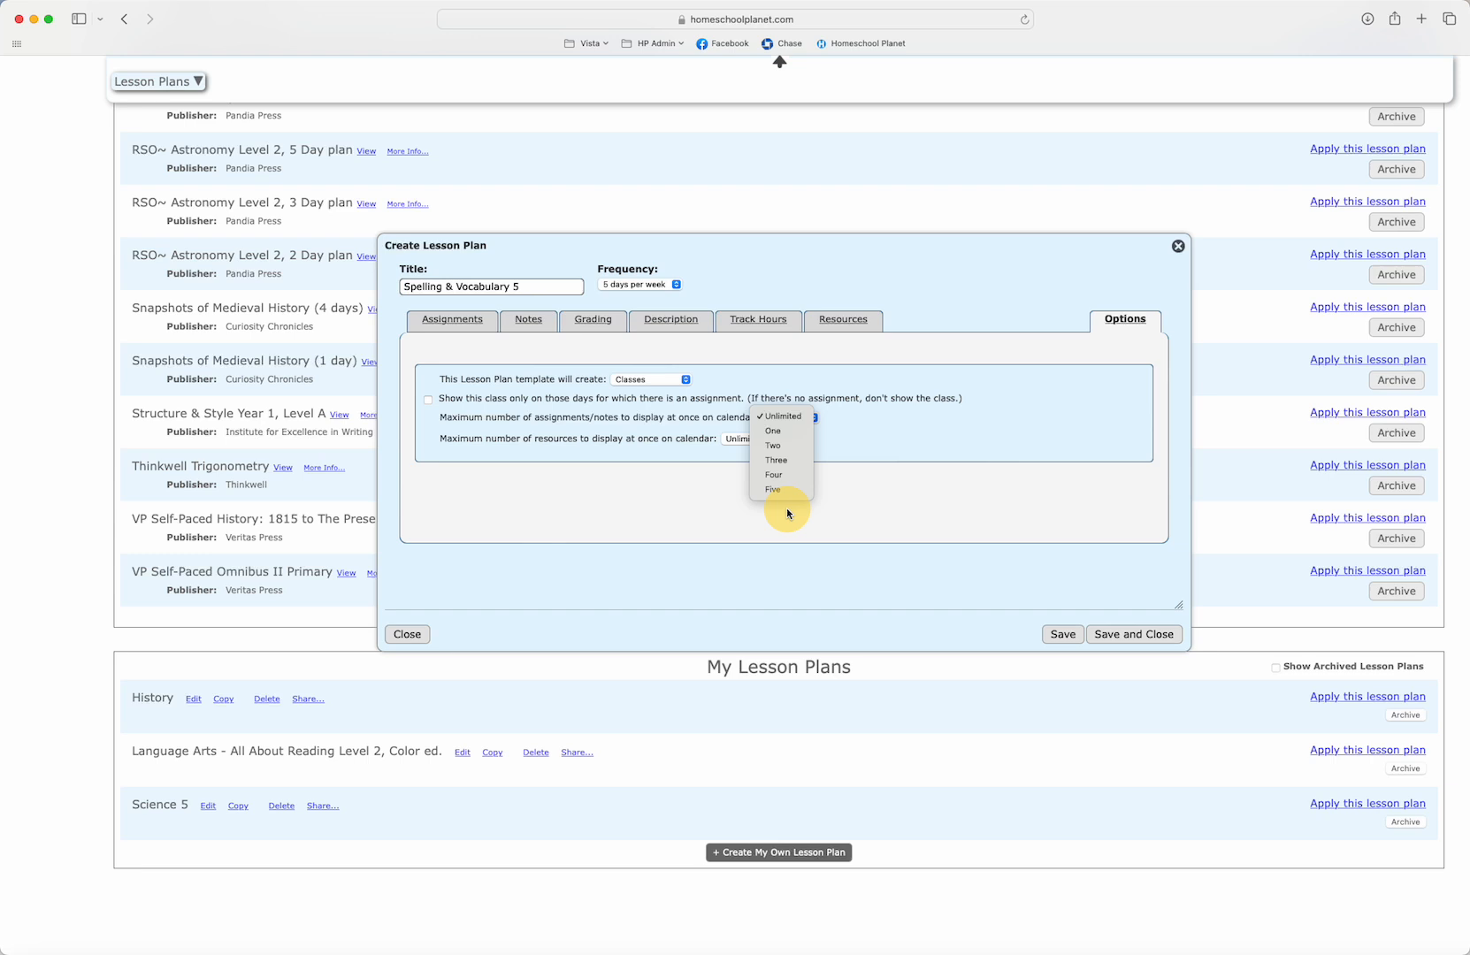
click(778, 416)
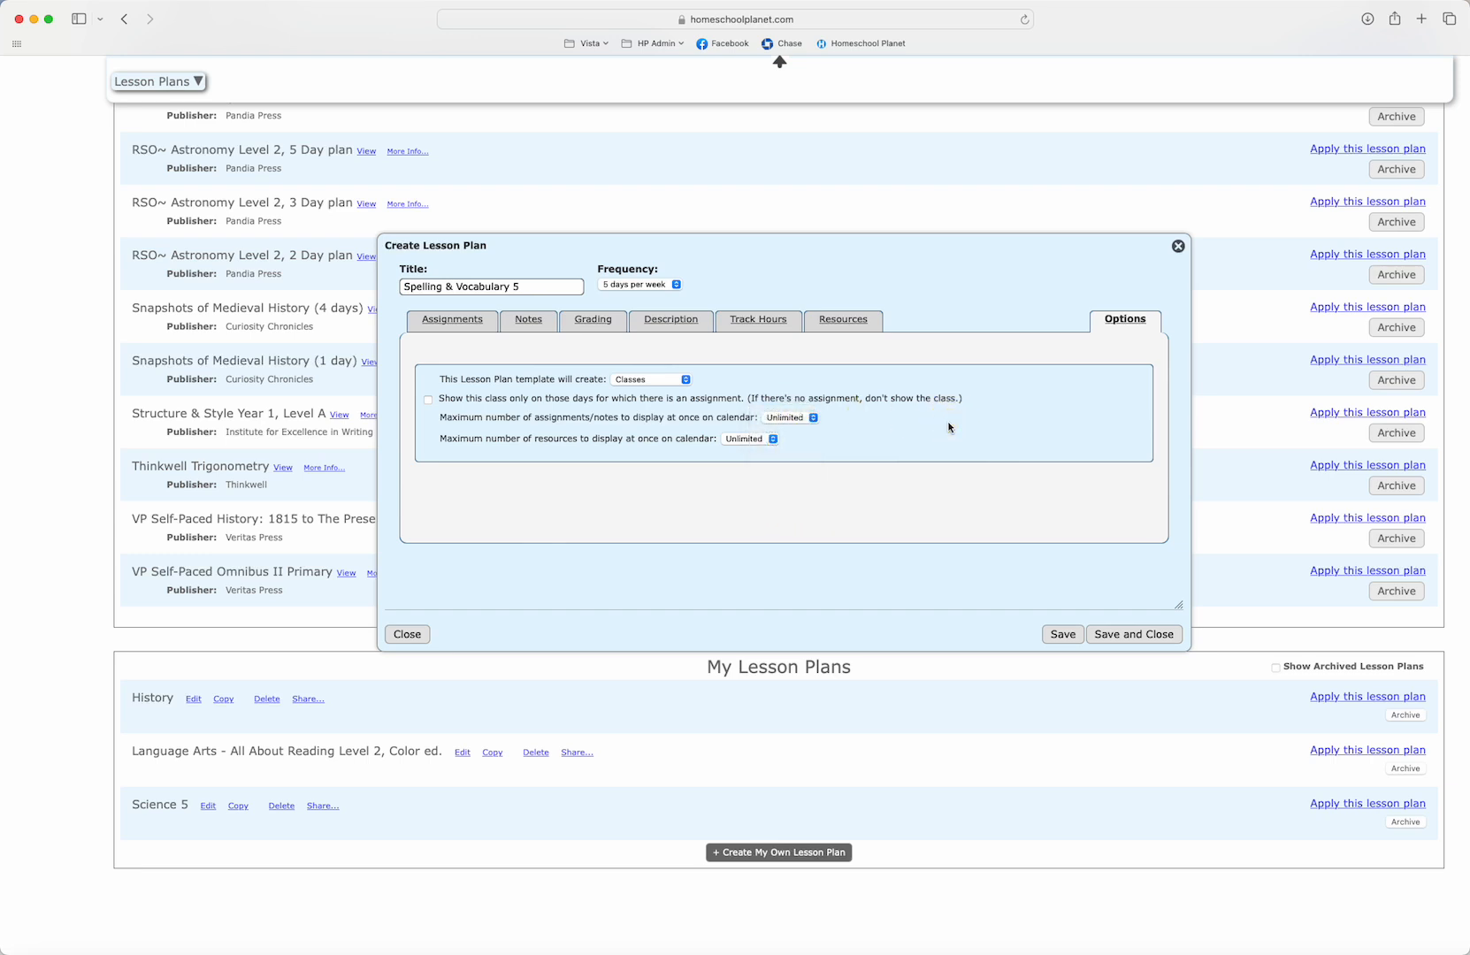
click(452, 318)
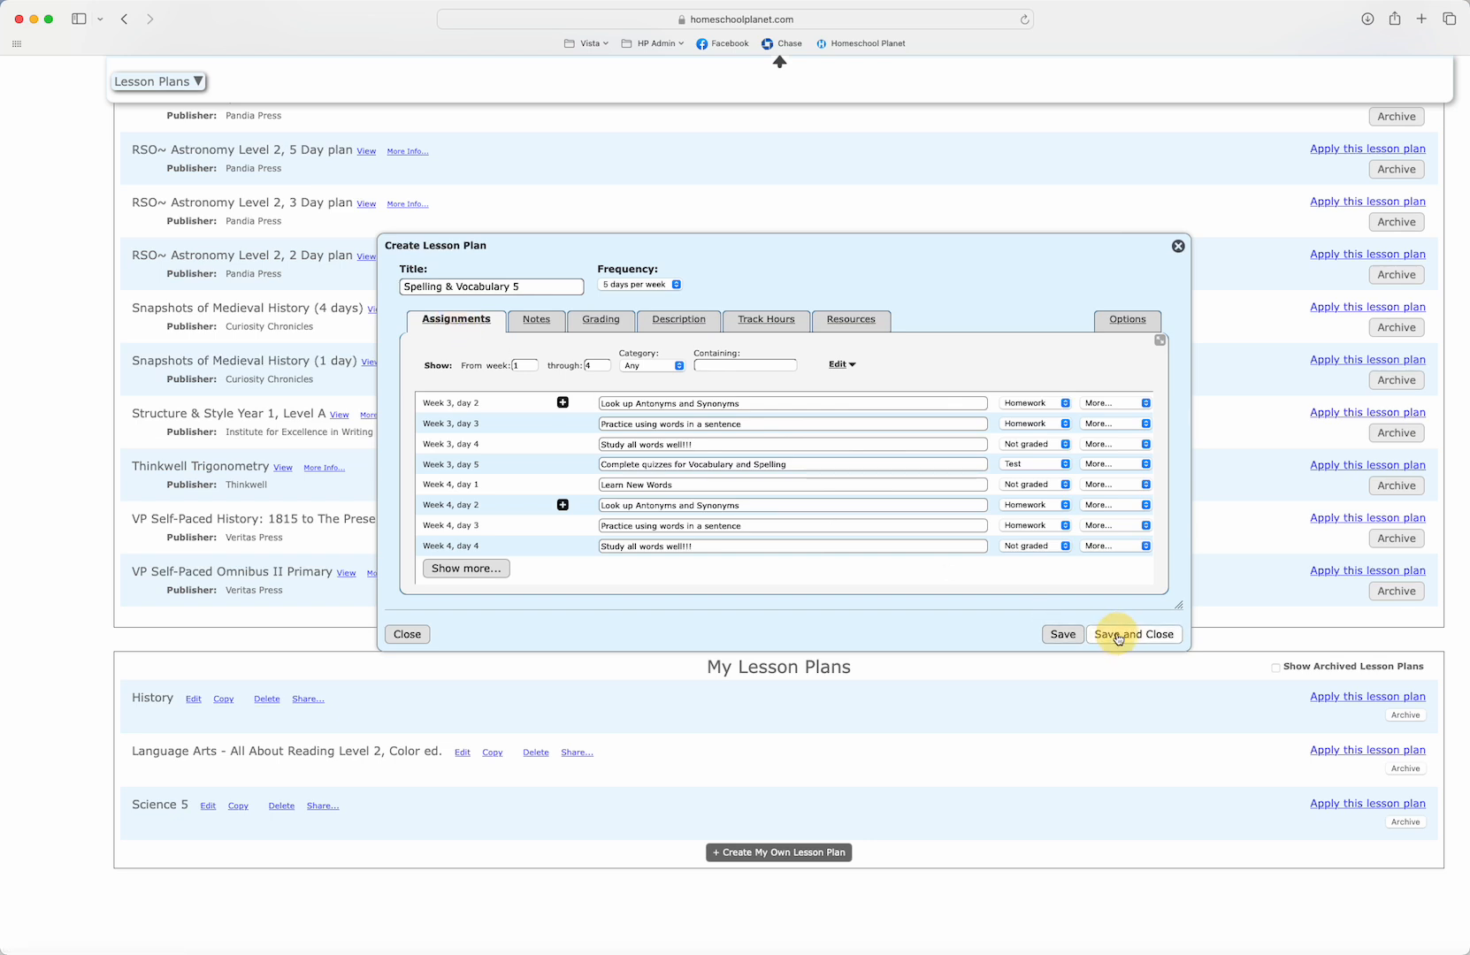
Save and close the plan, then start applying Spelling & Vocabulary 5 to the calendar
click(1134, 633)
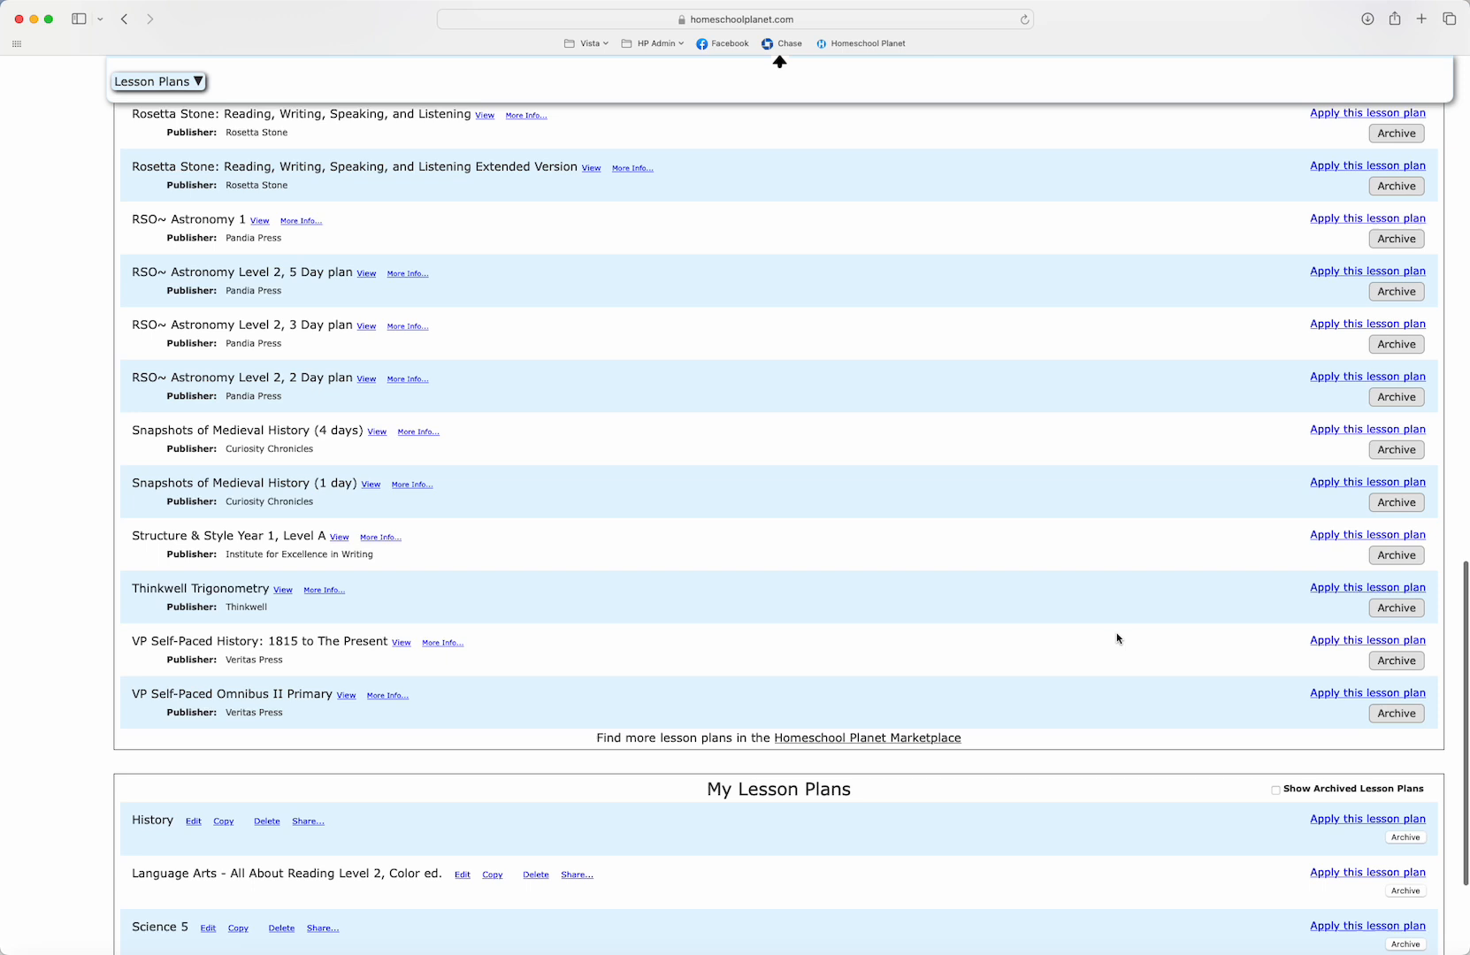
scroll(down, 3)
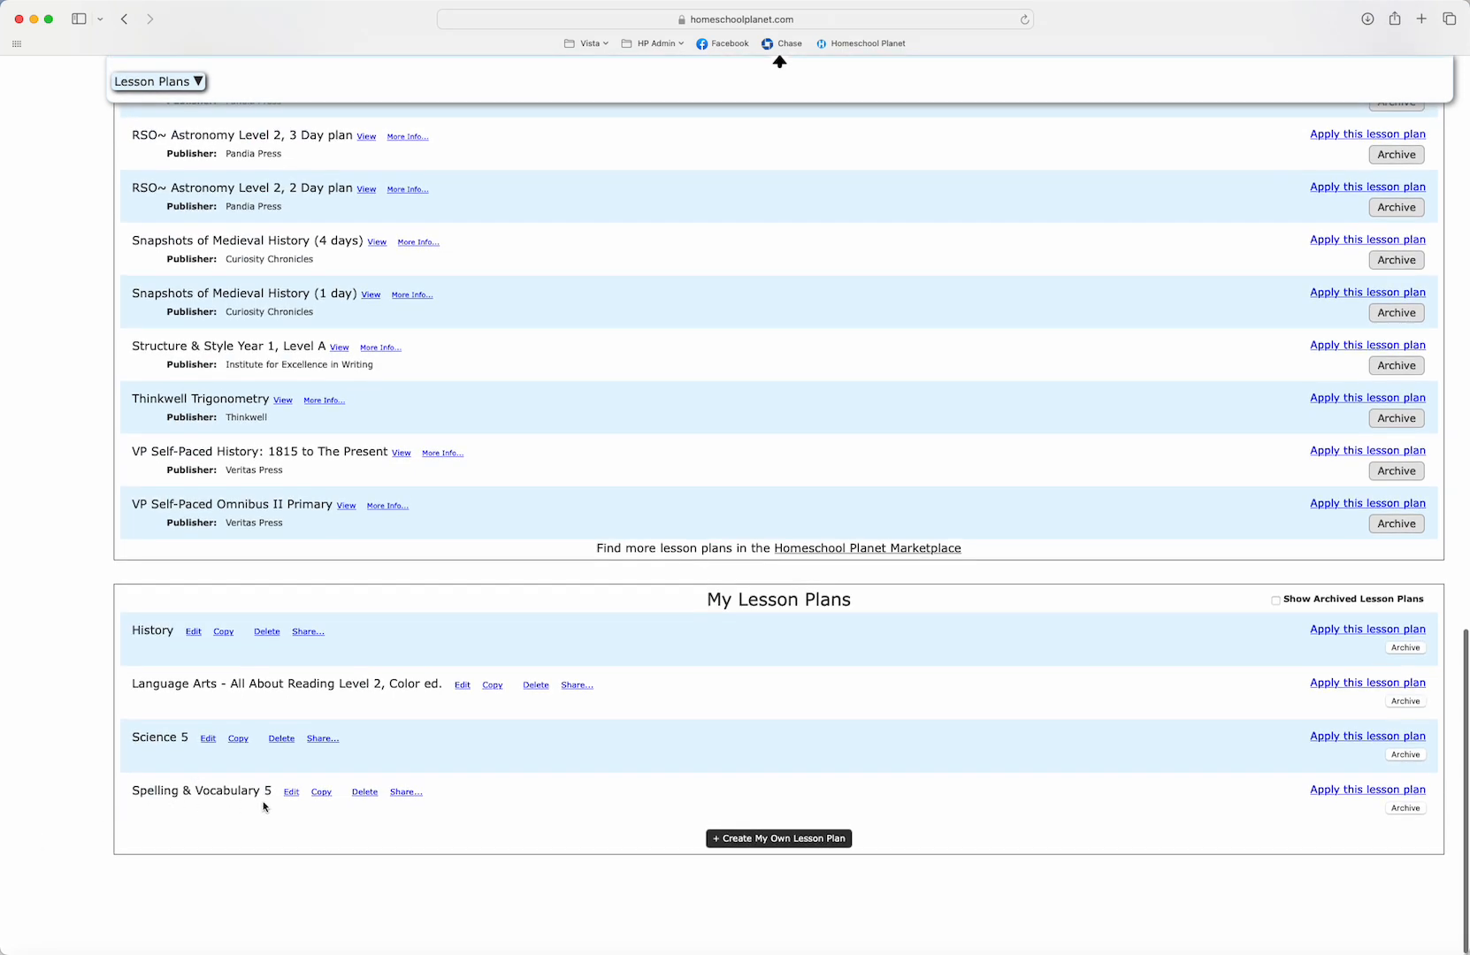
mouse_move(570, 819)
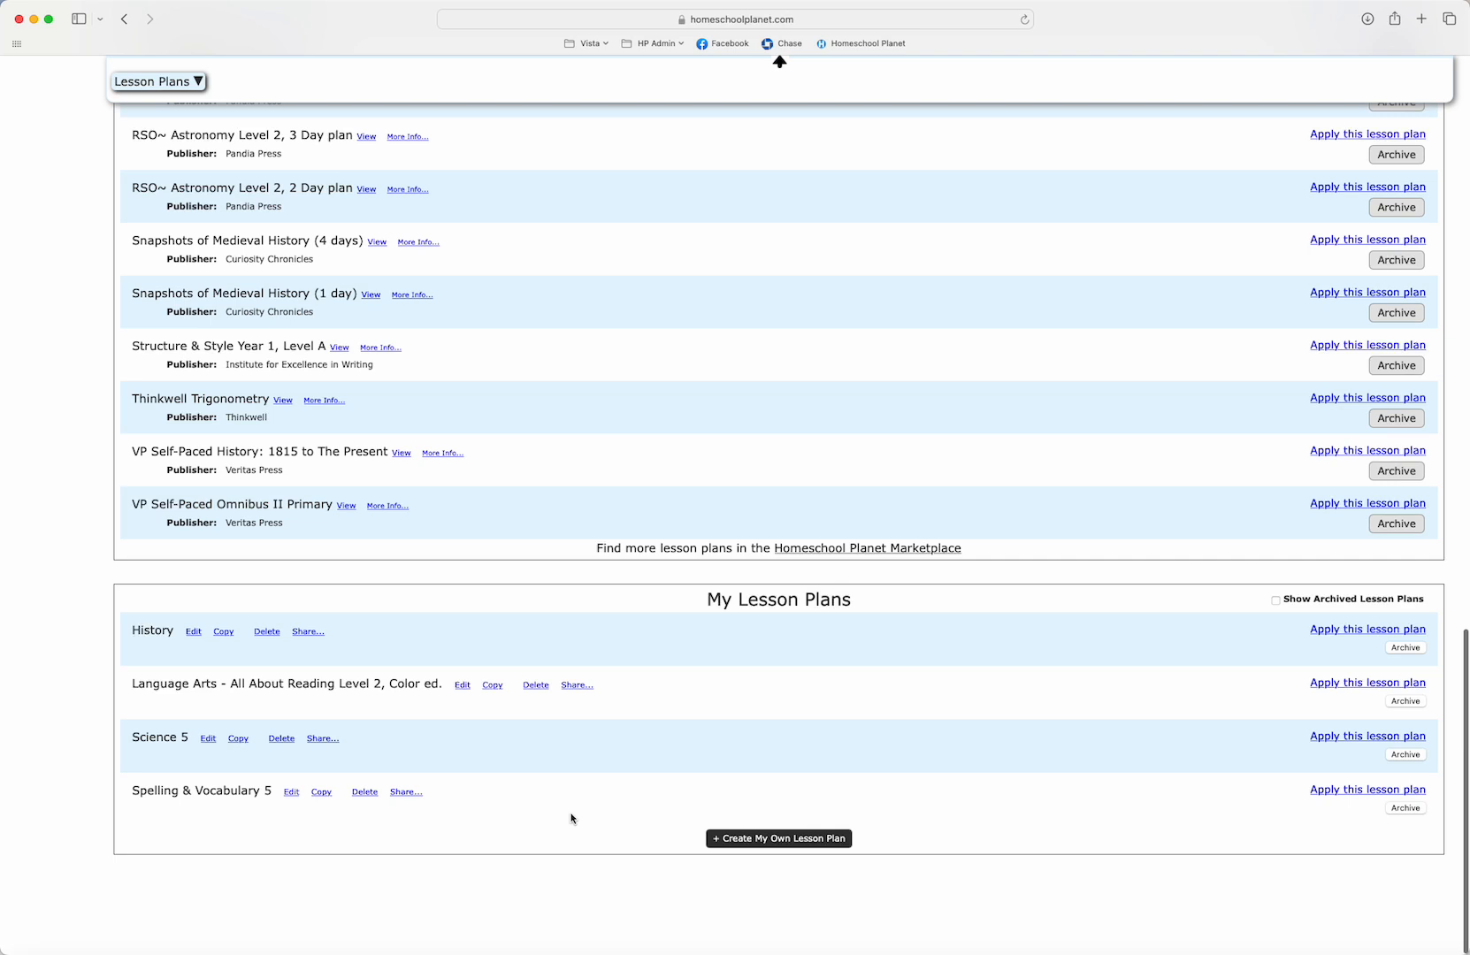
click(1367, 789)
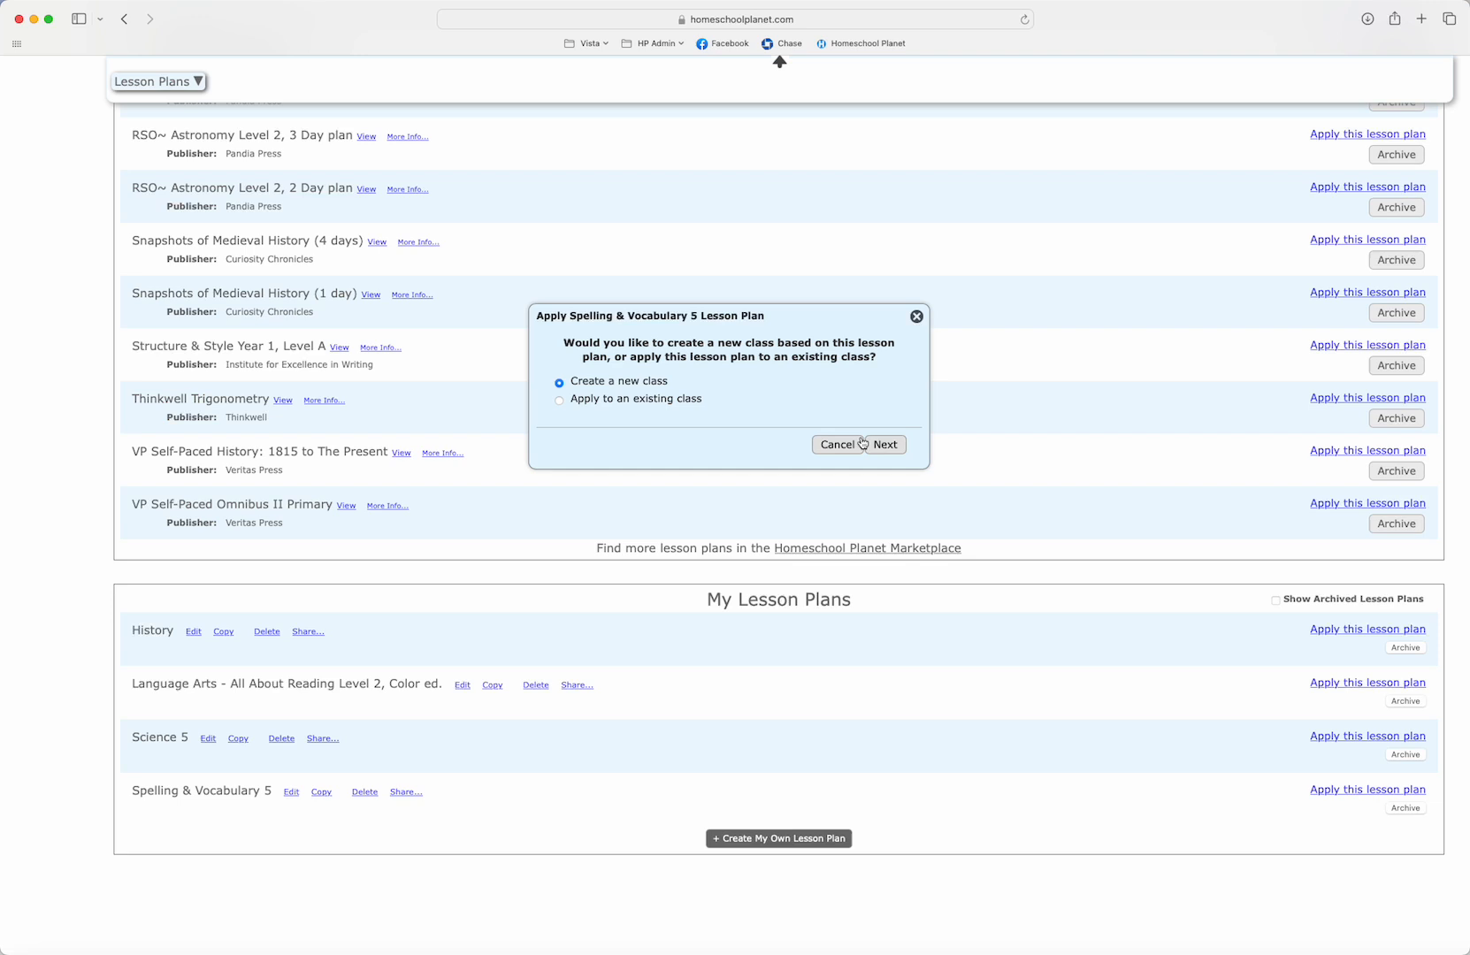
Create a new class with all assignments and Language Arts as the subject
click(883, 444)
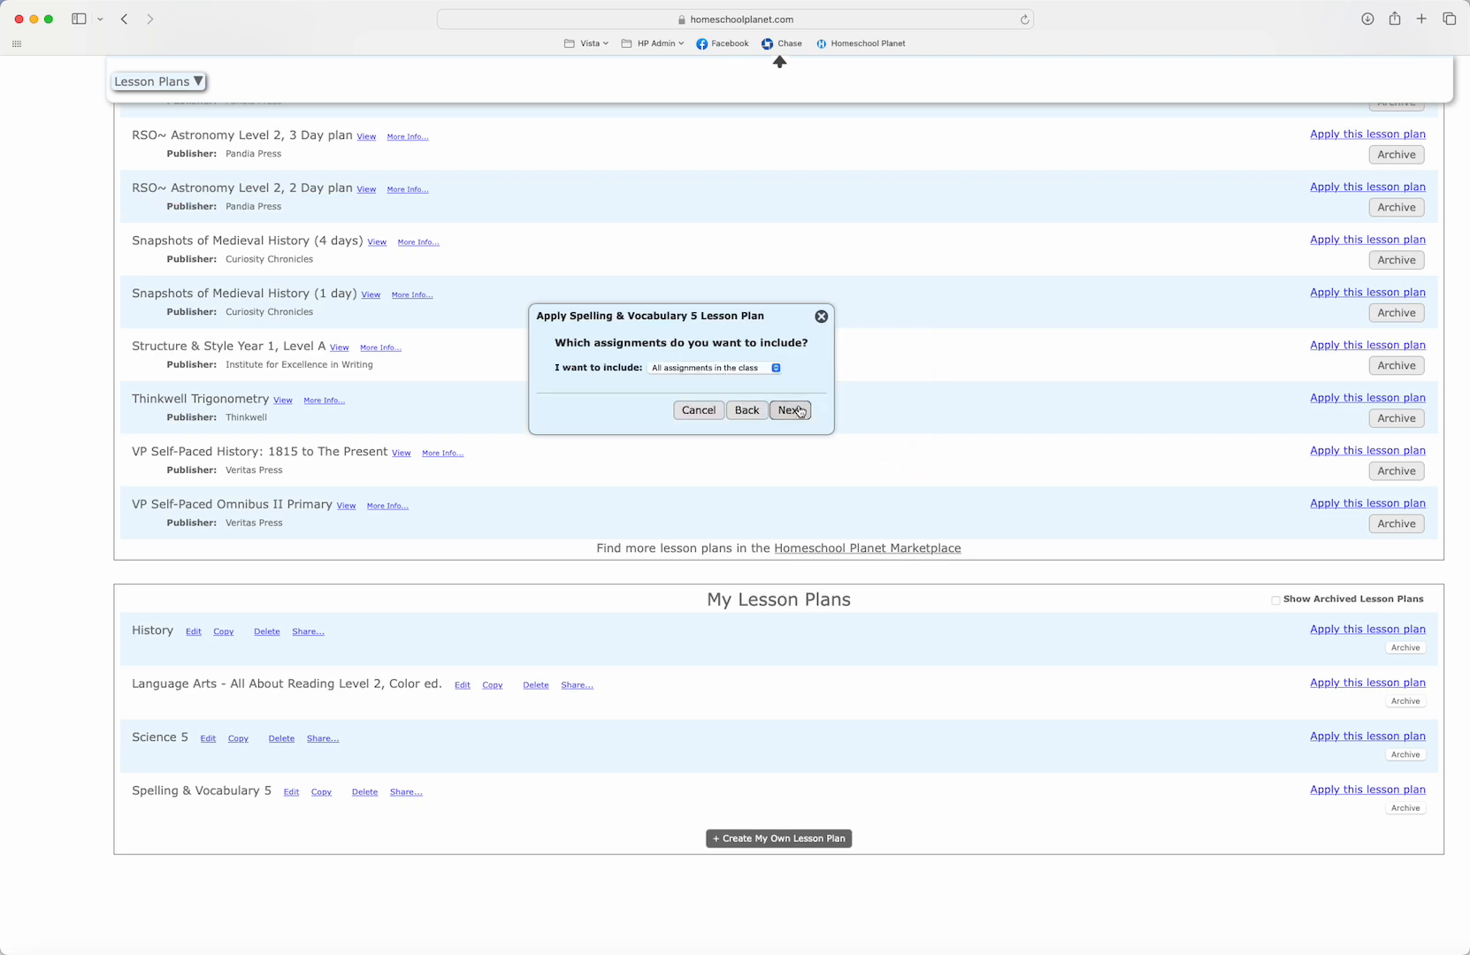
click(790, 411)
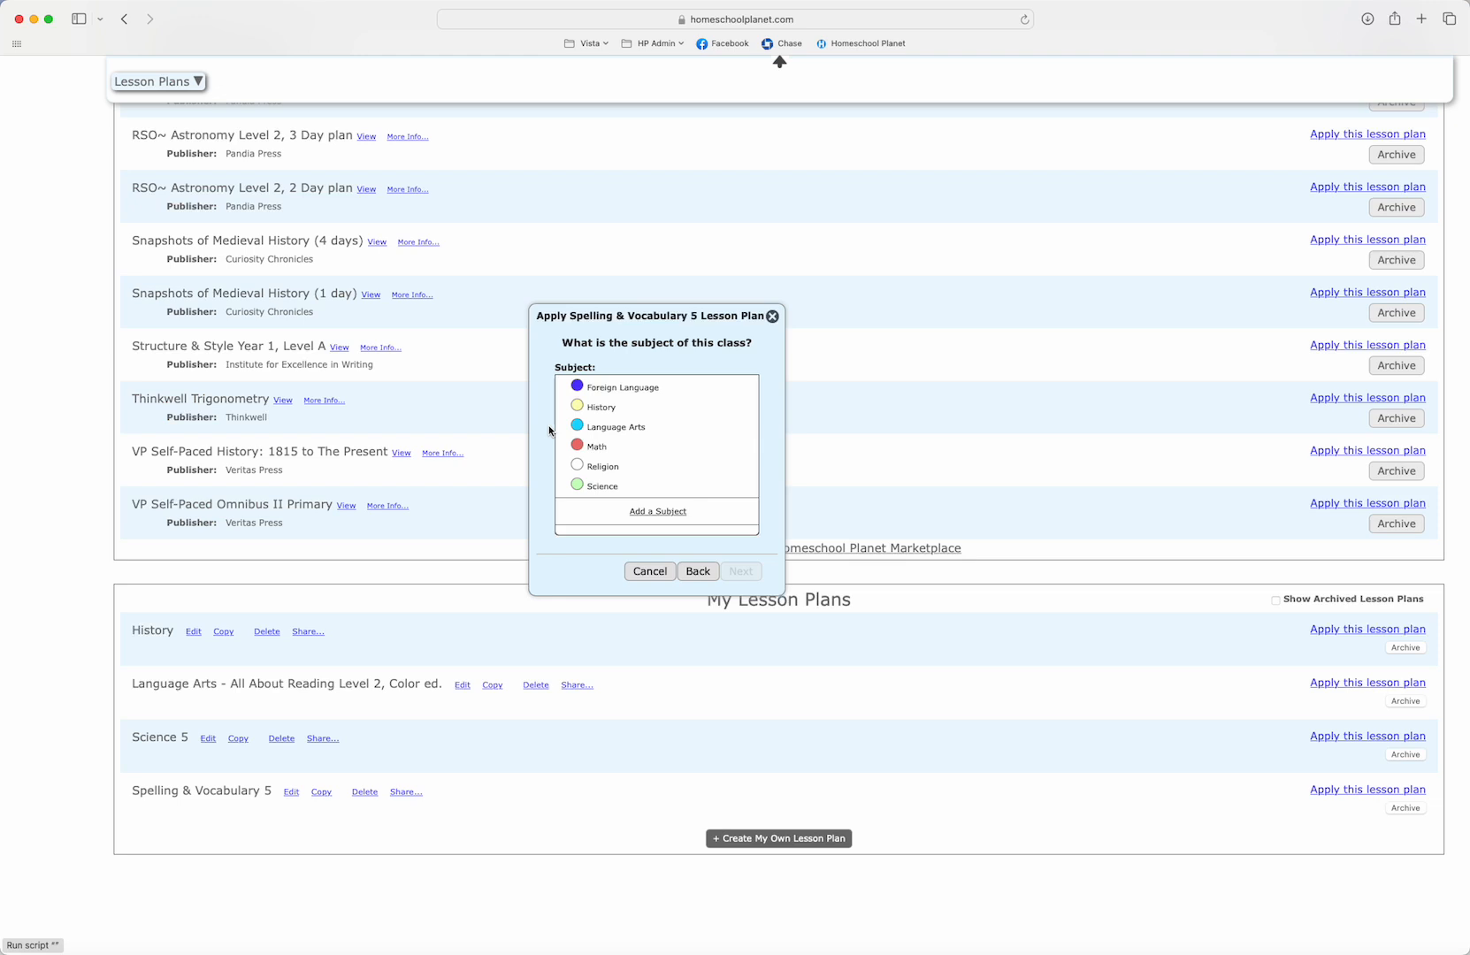
click(577, 426)
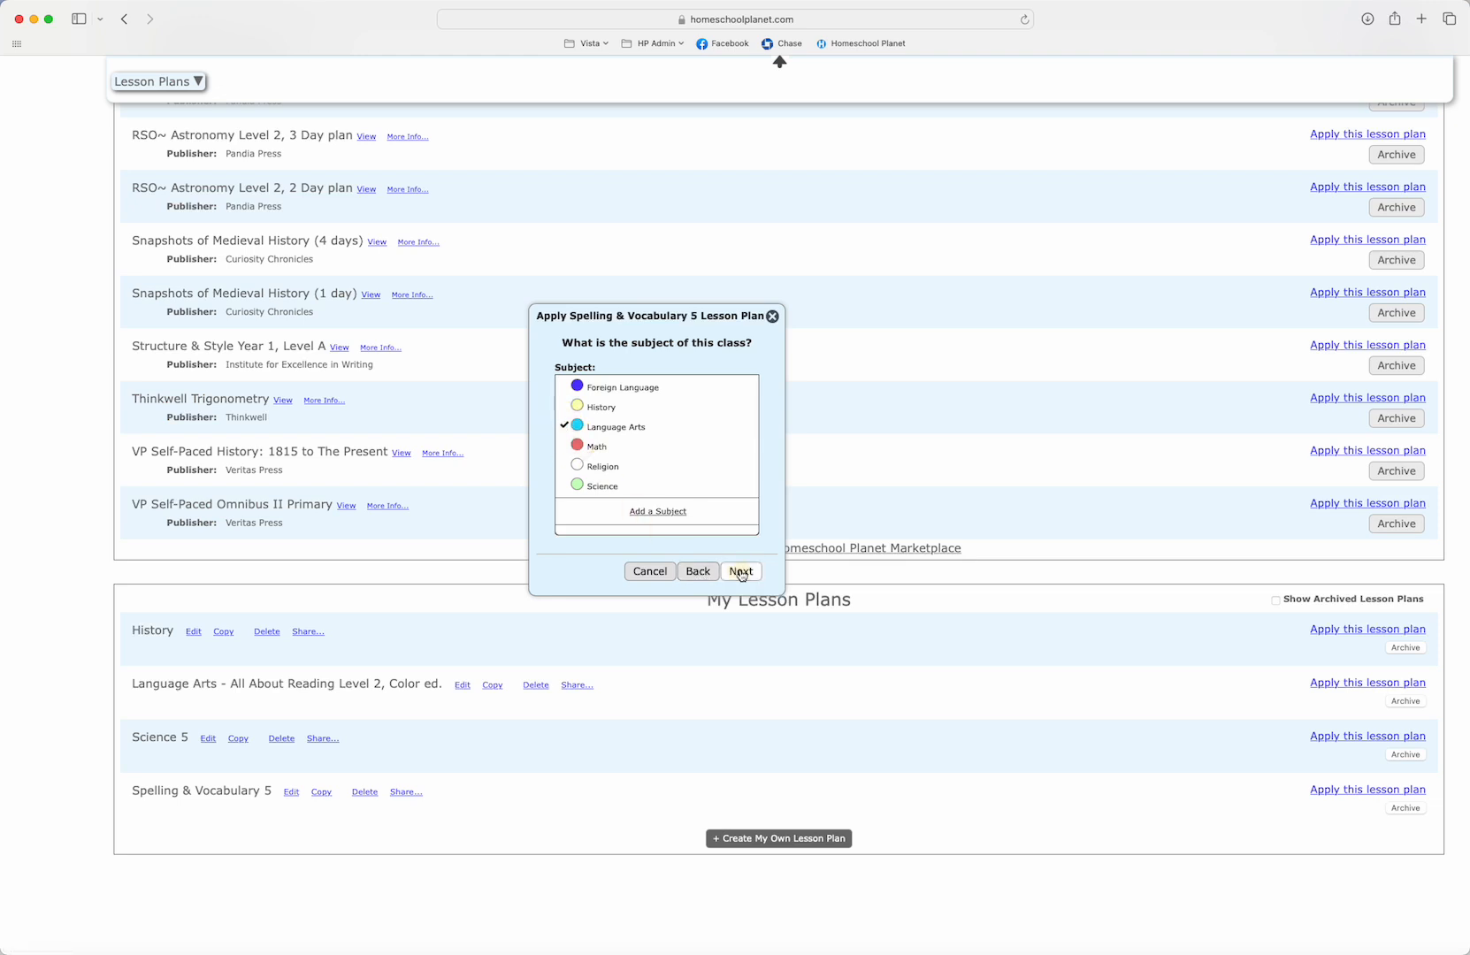
click(741, 571)
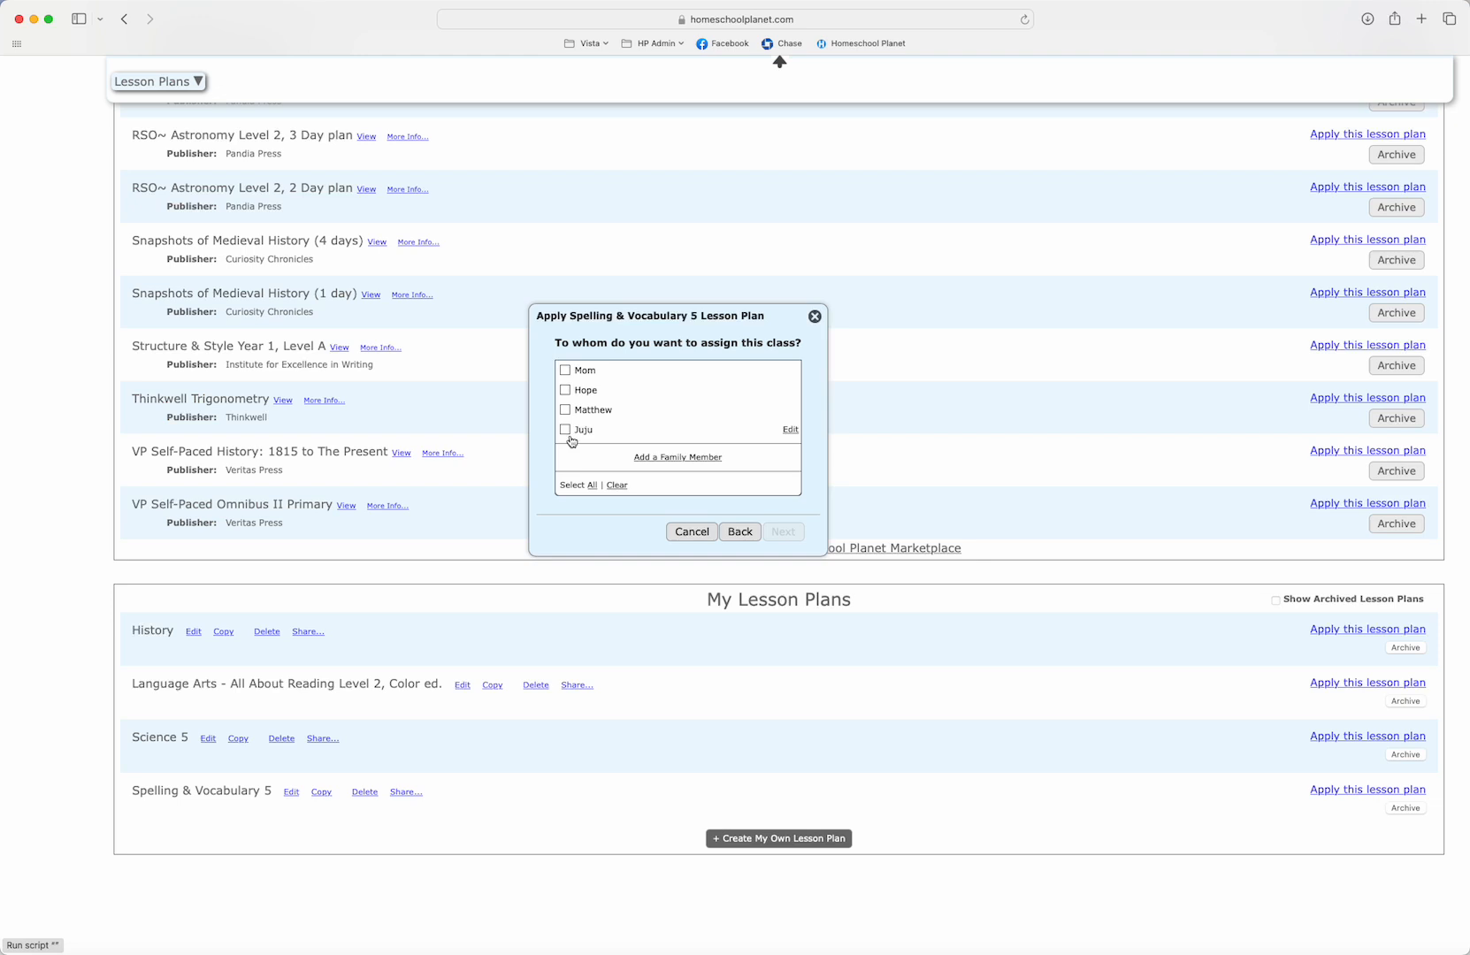
Assign the class to Mom, accept the next school year weekday schedule and suggested grading
click(566, 370)
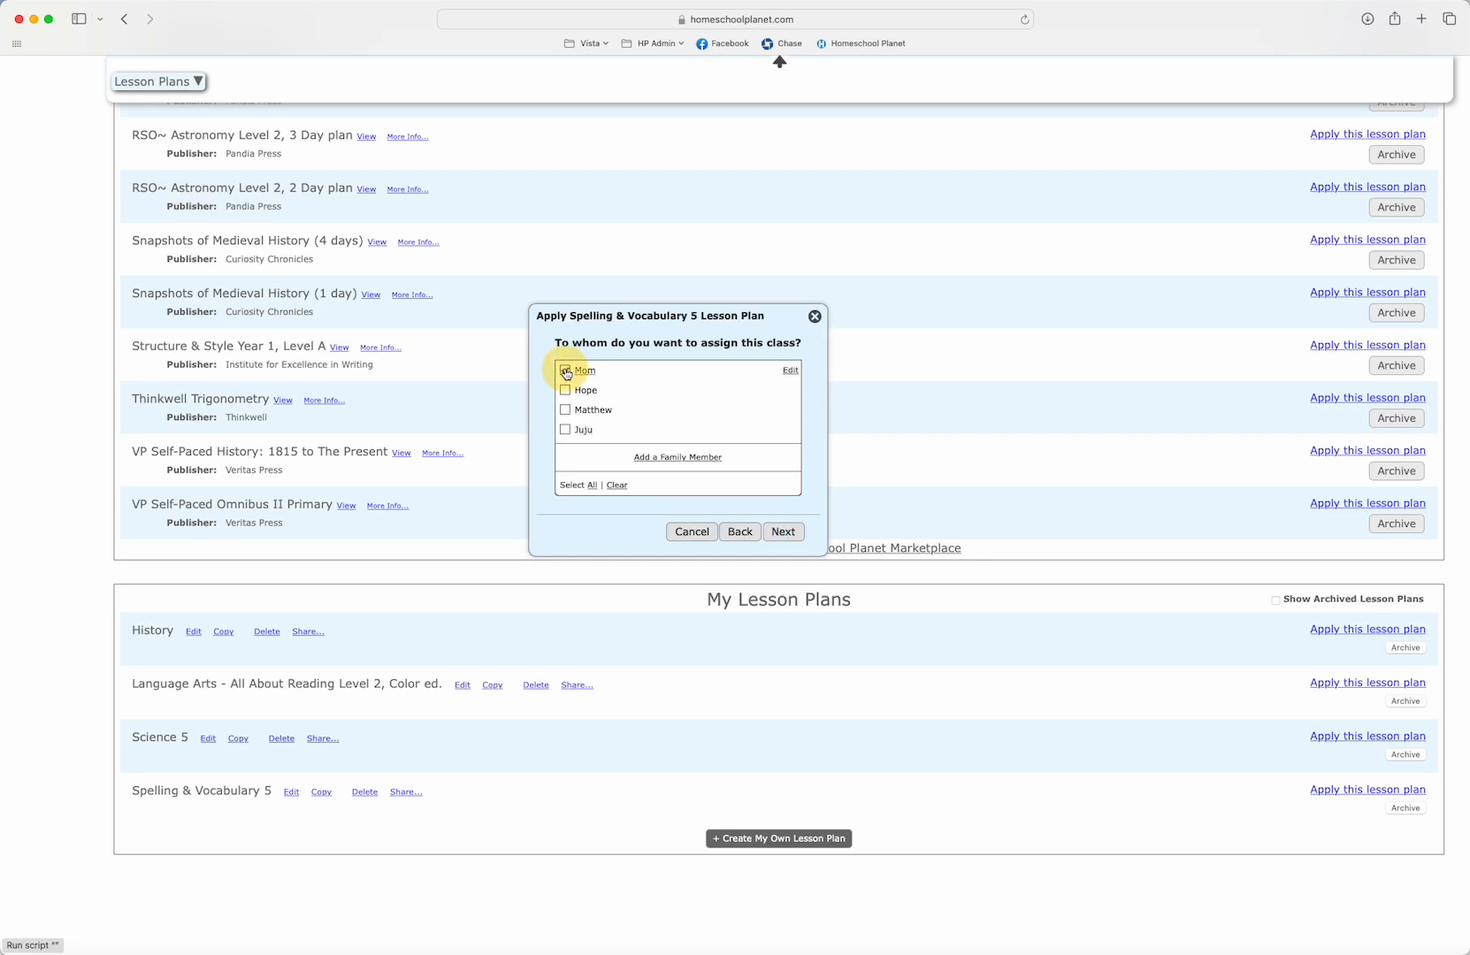
click(566, 370)
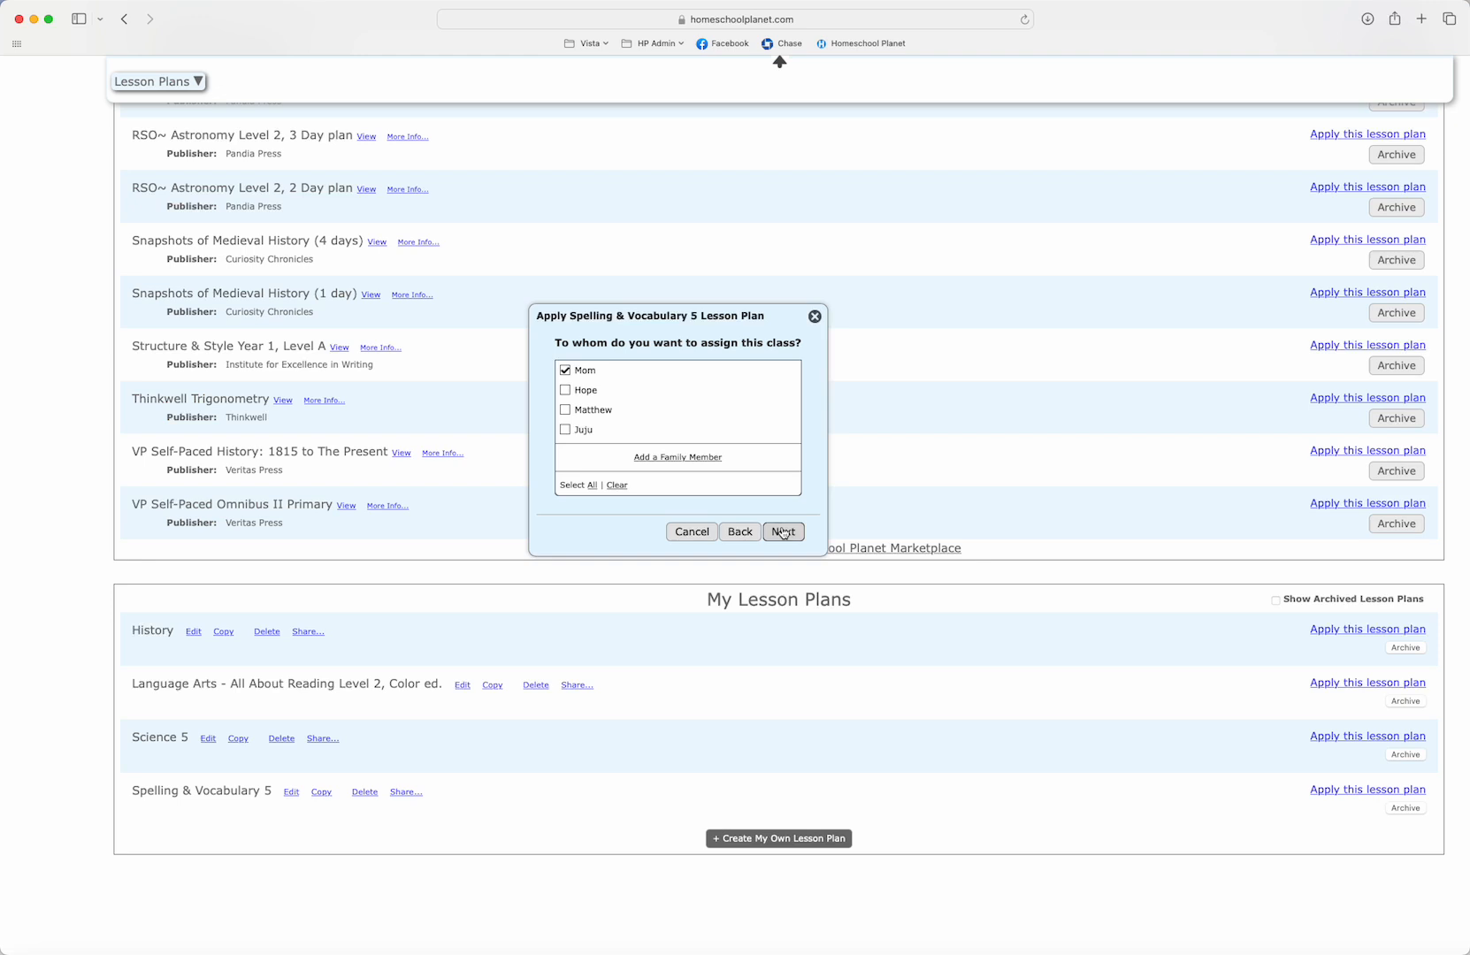
click(784, 530)
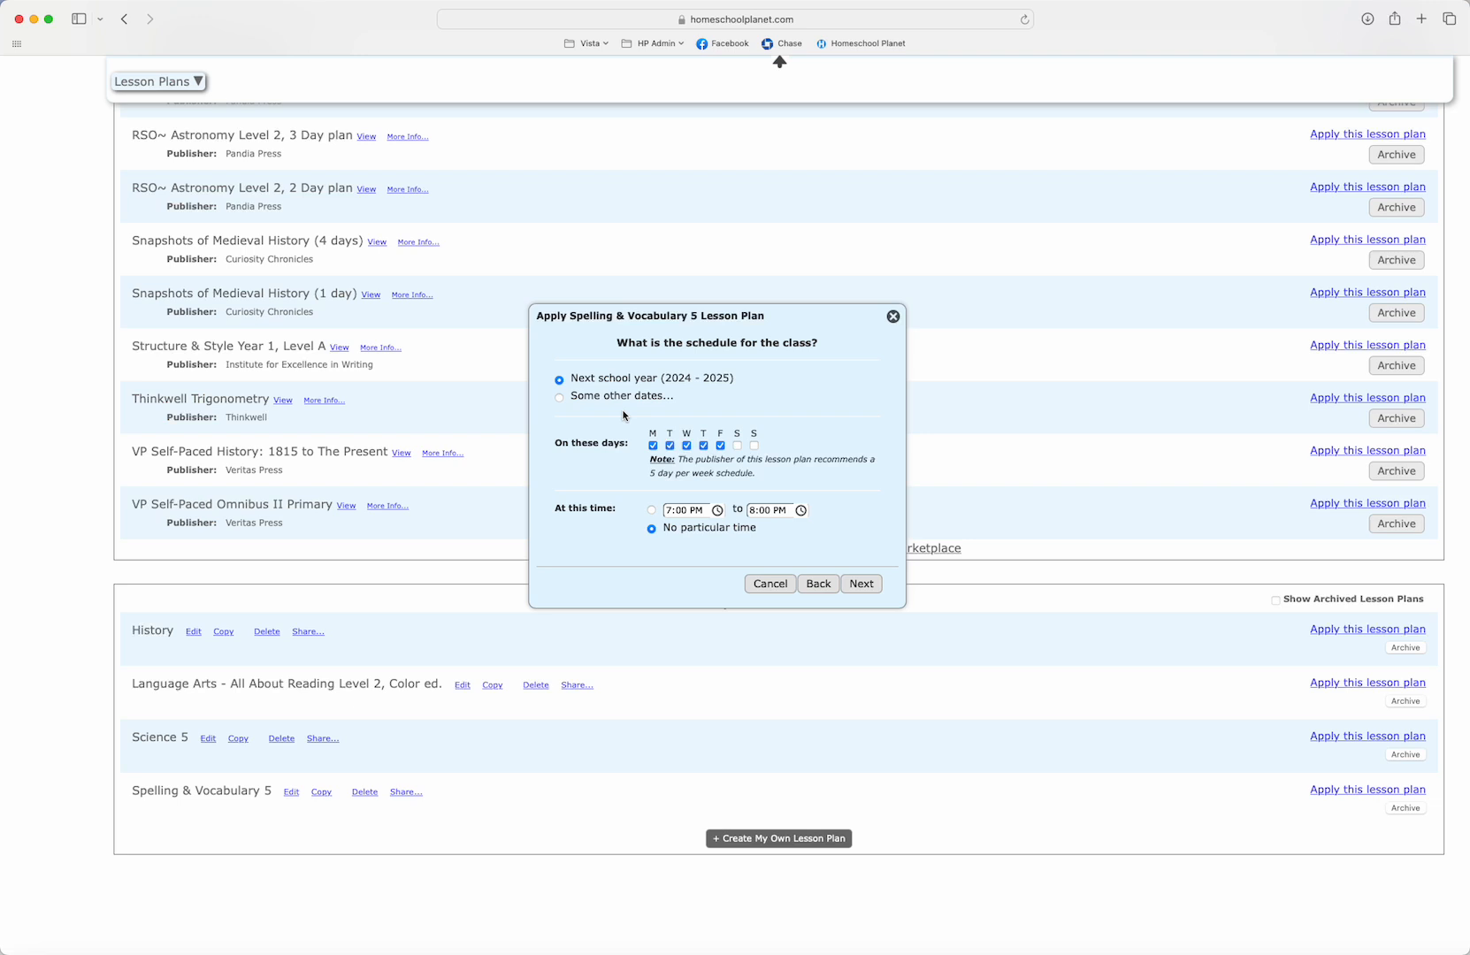
mouse_move(682, 552)
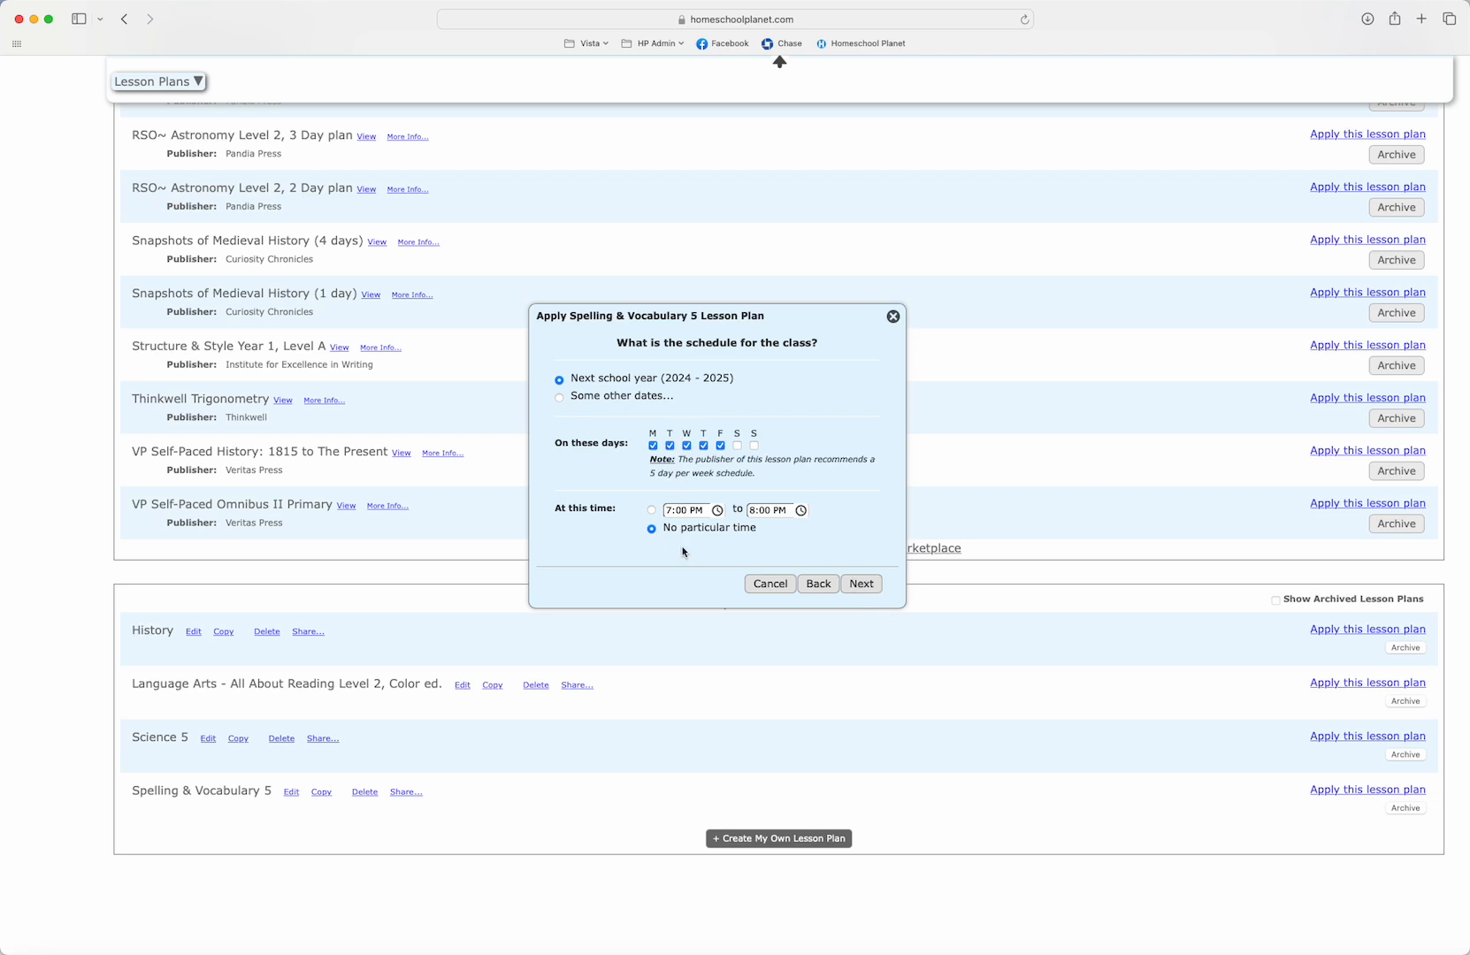
click(857, 584)
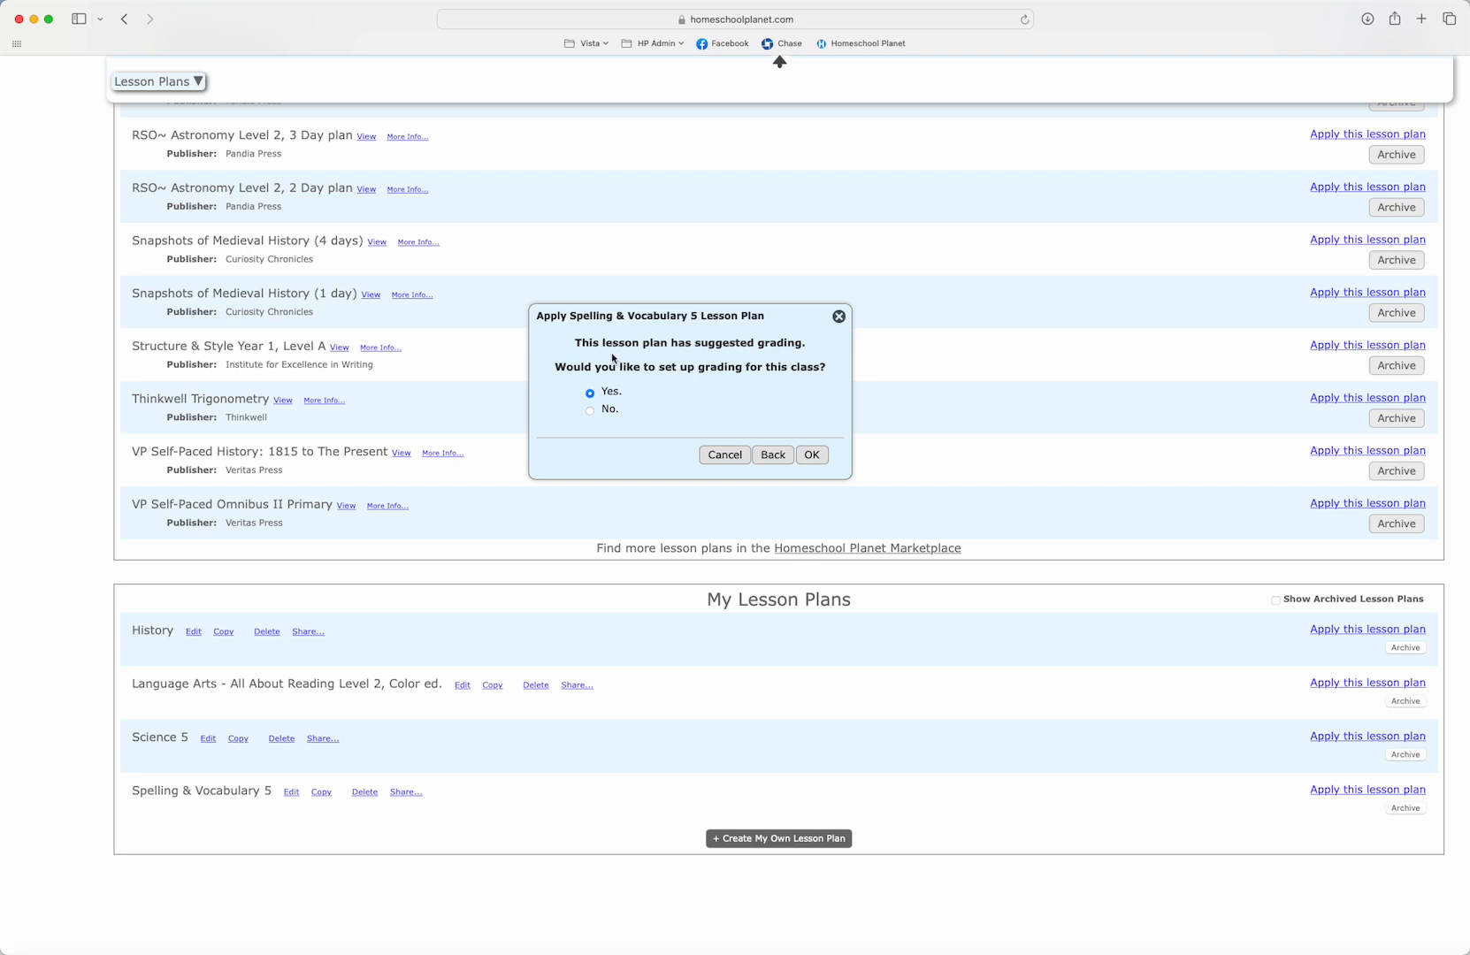
click(810, 455)
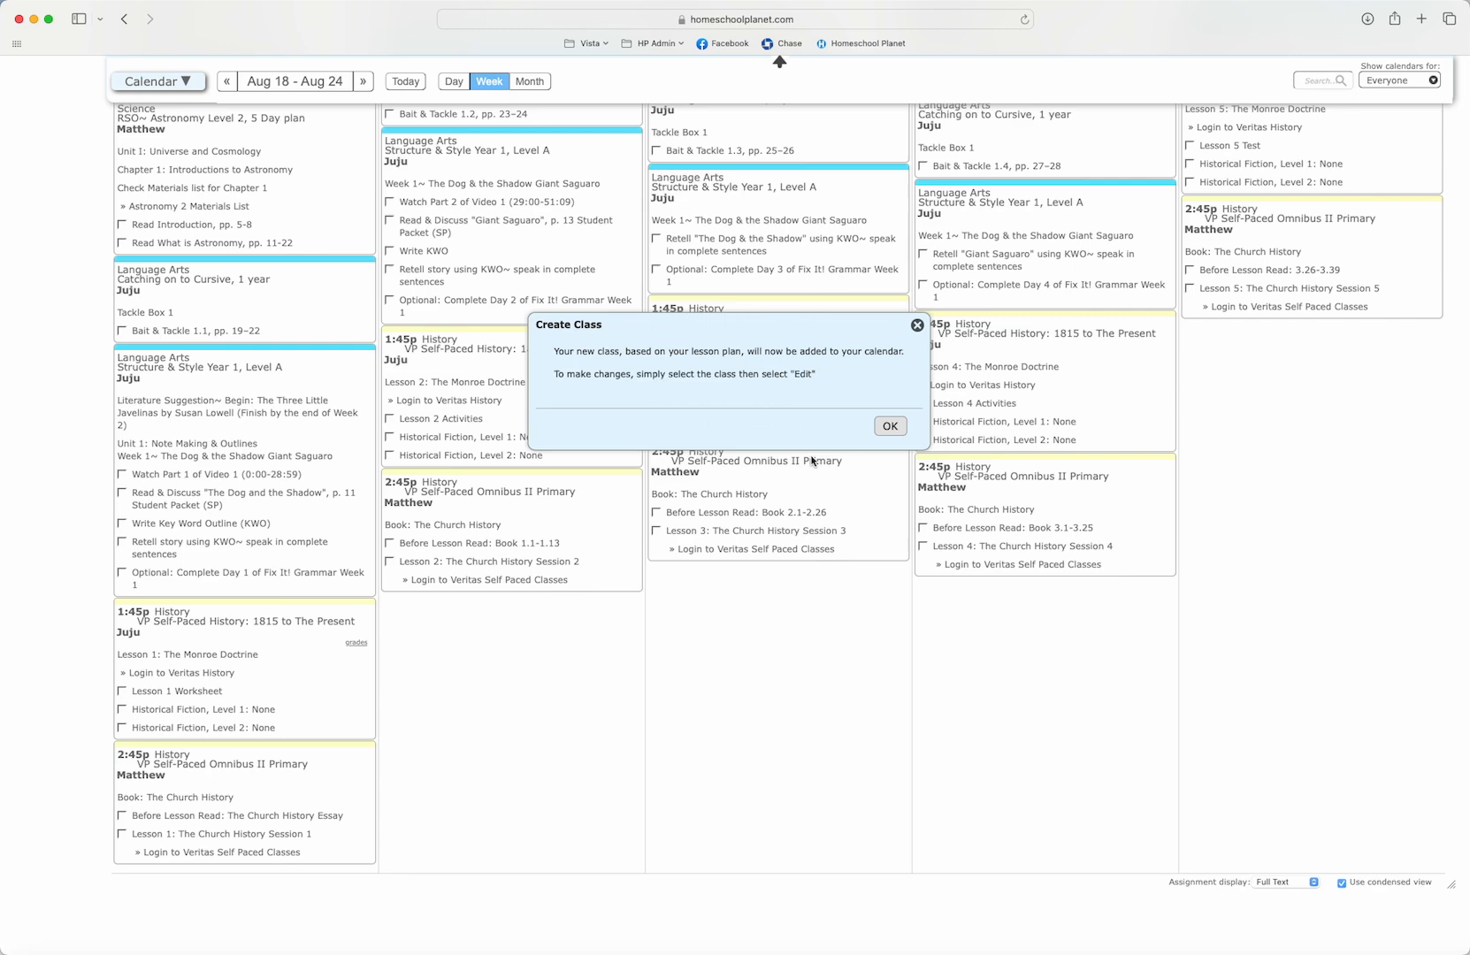
click(888, 426)
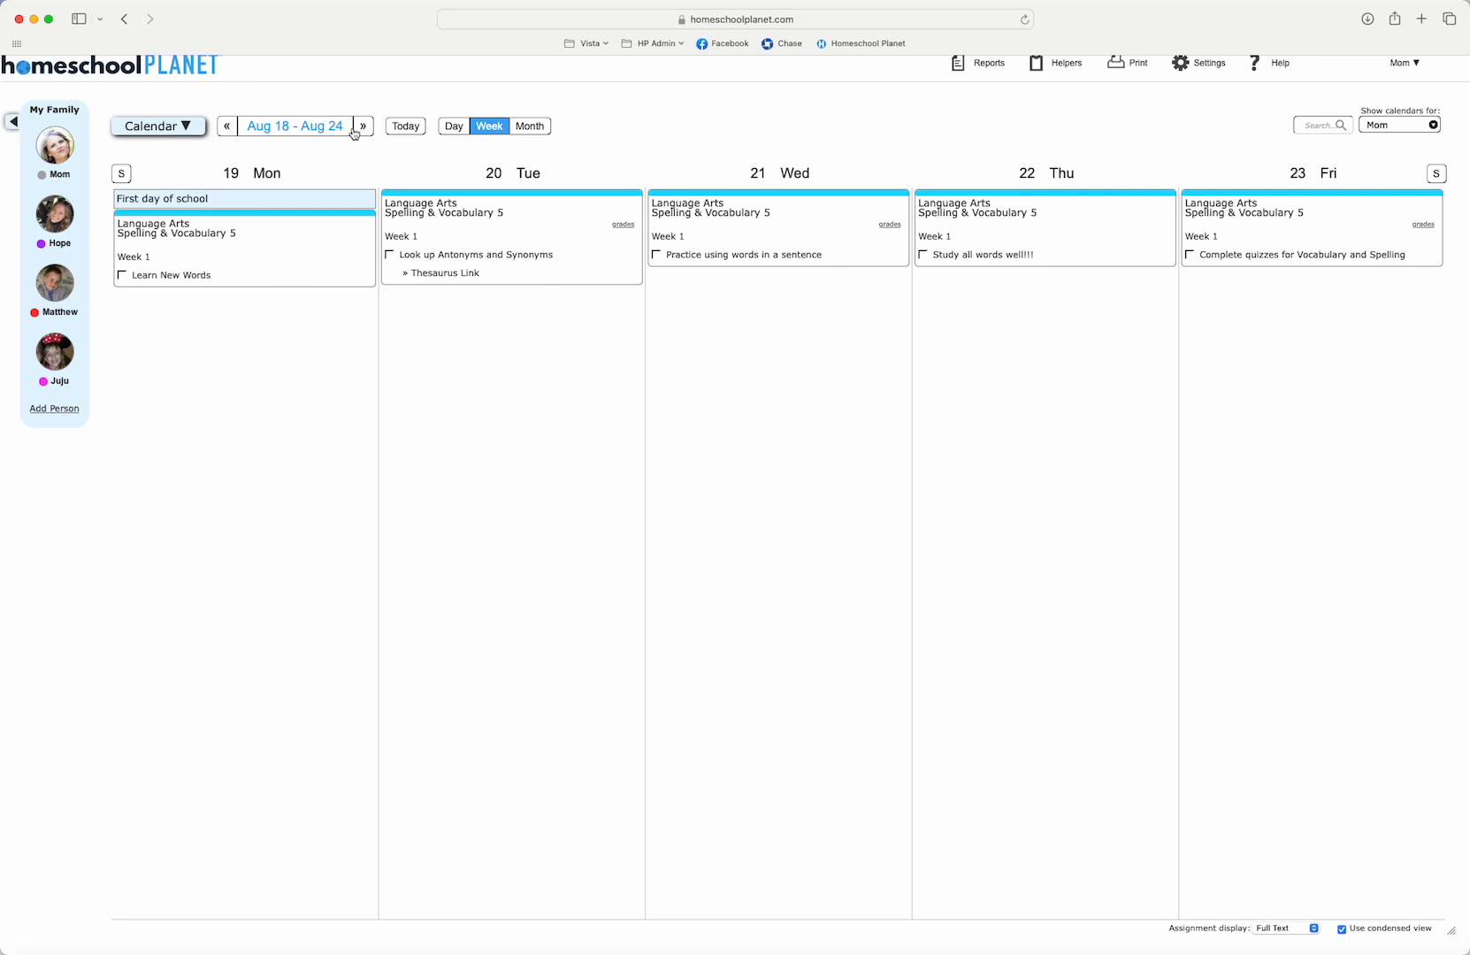
click(362, 125)
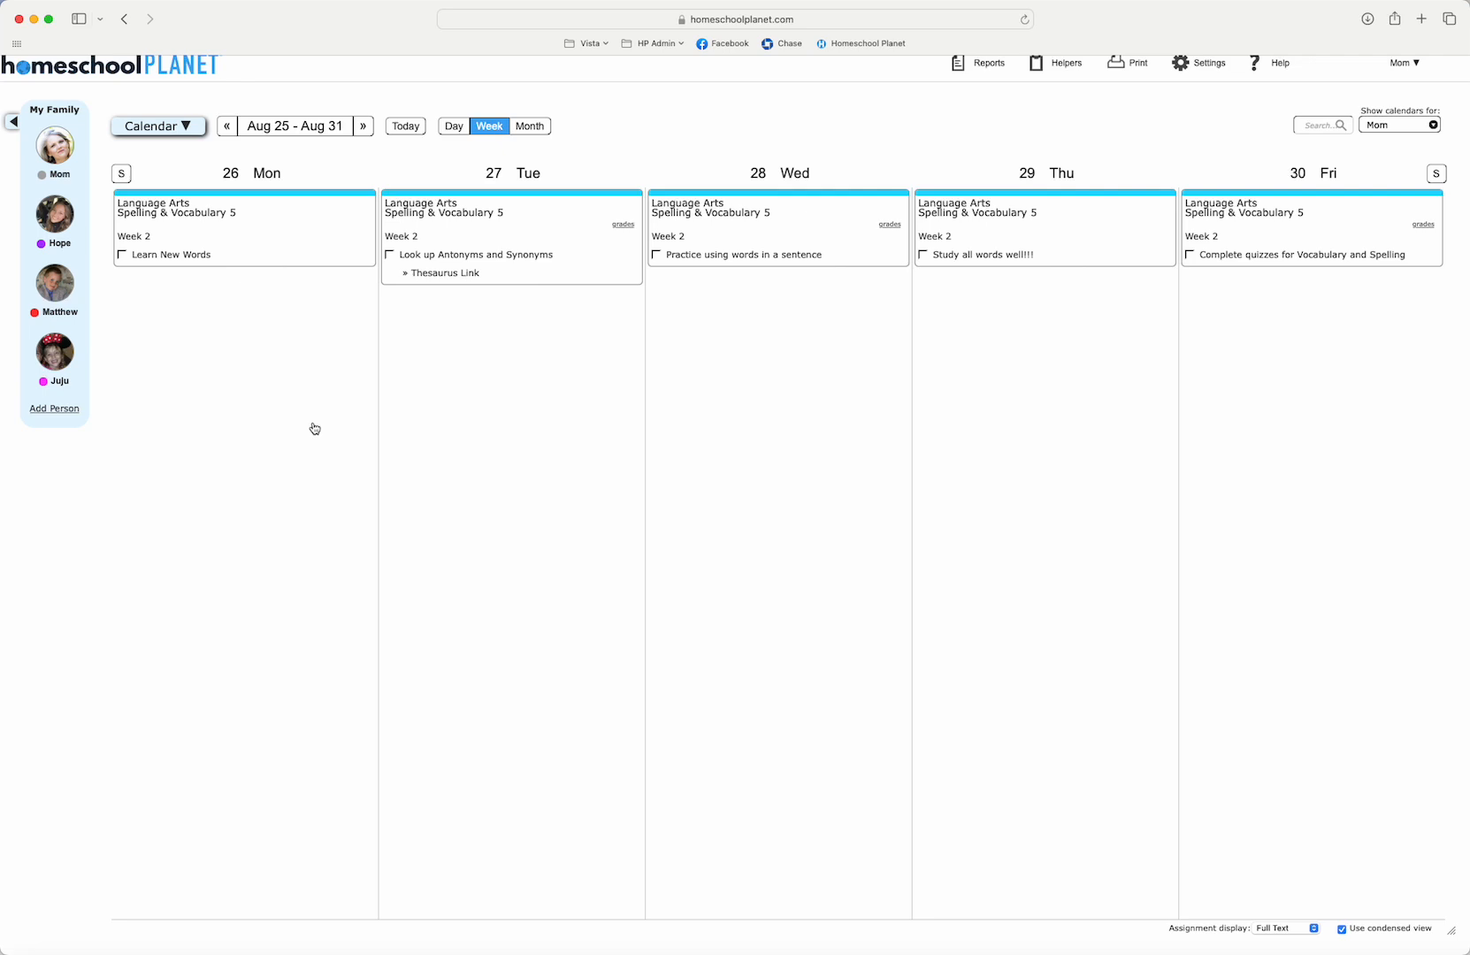
mouse_move(285, 460)
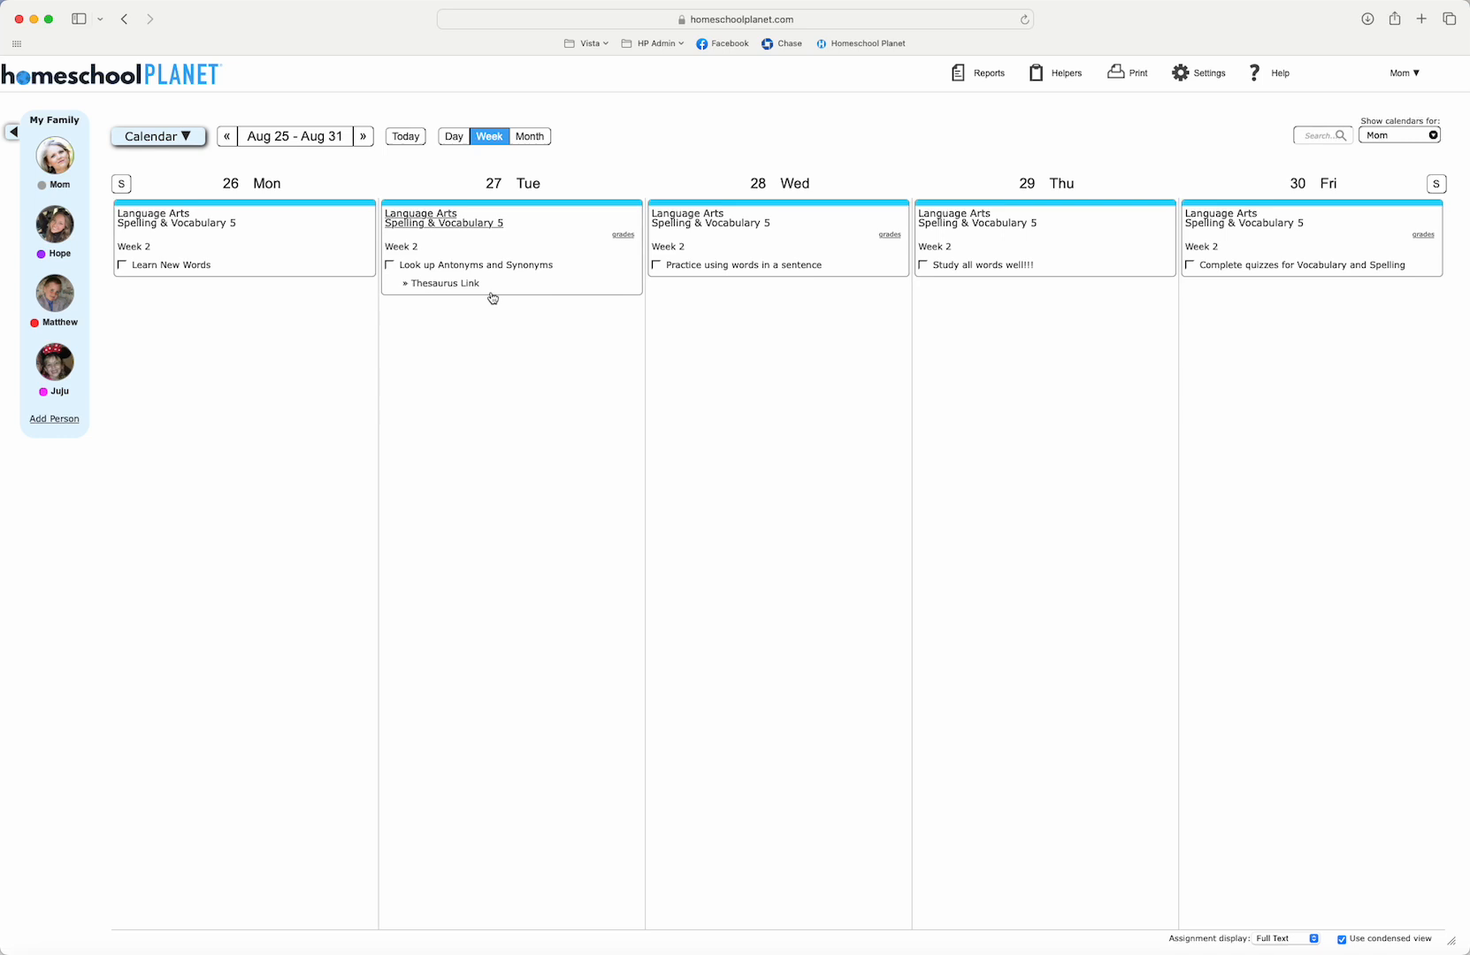
click(1208, 73)
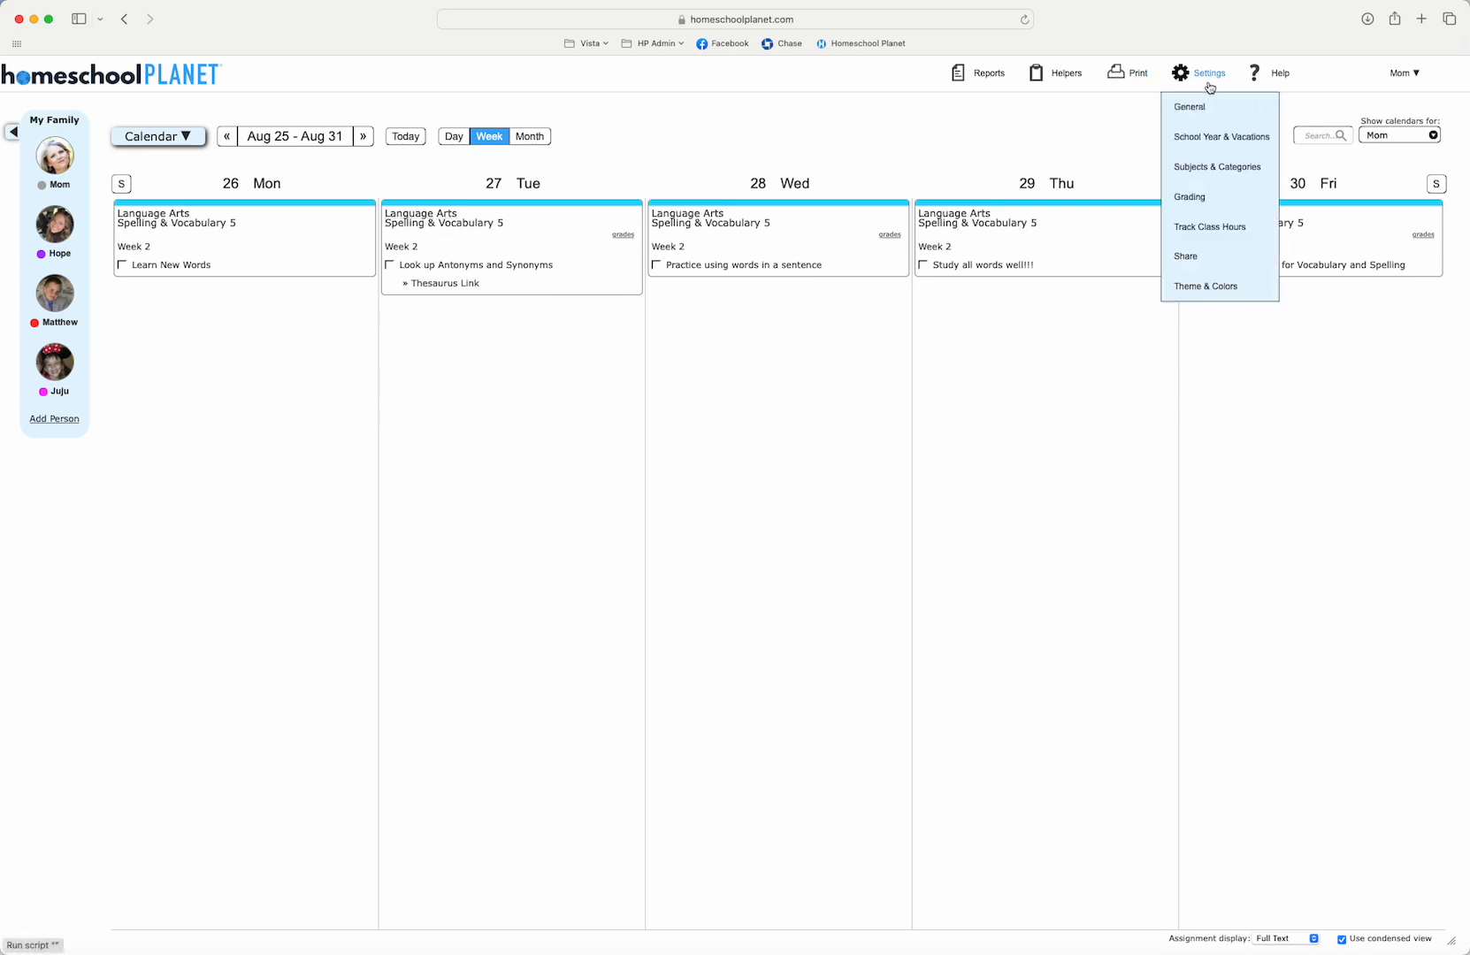
click(1278, 73)
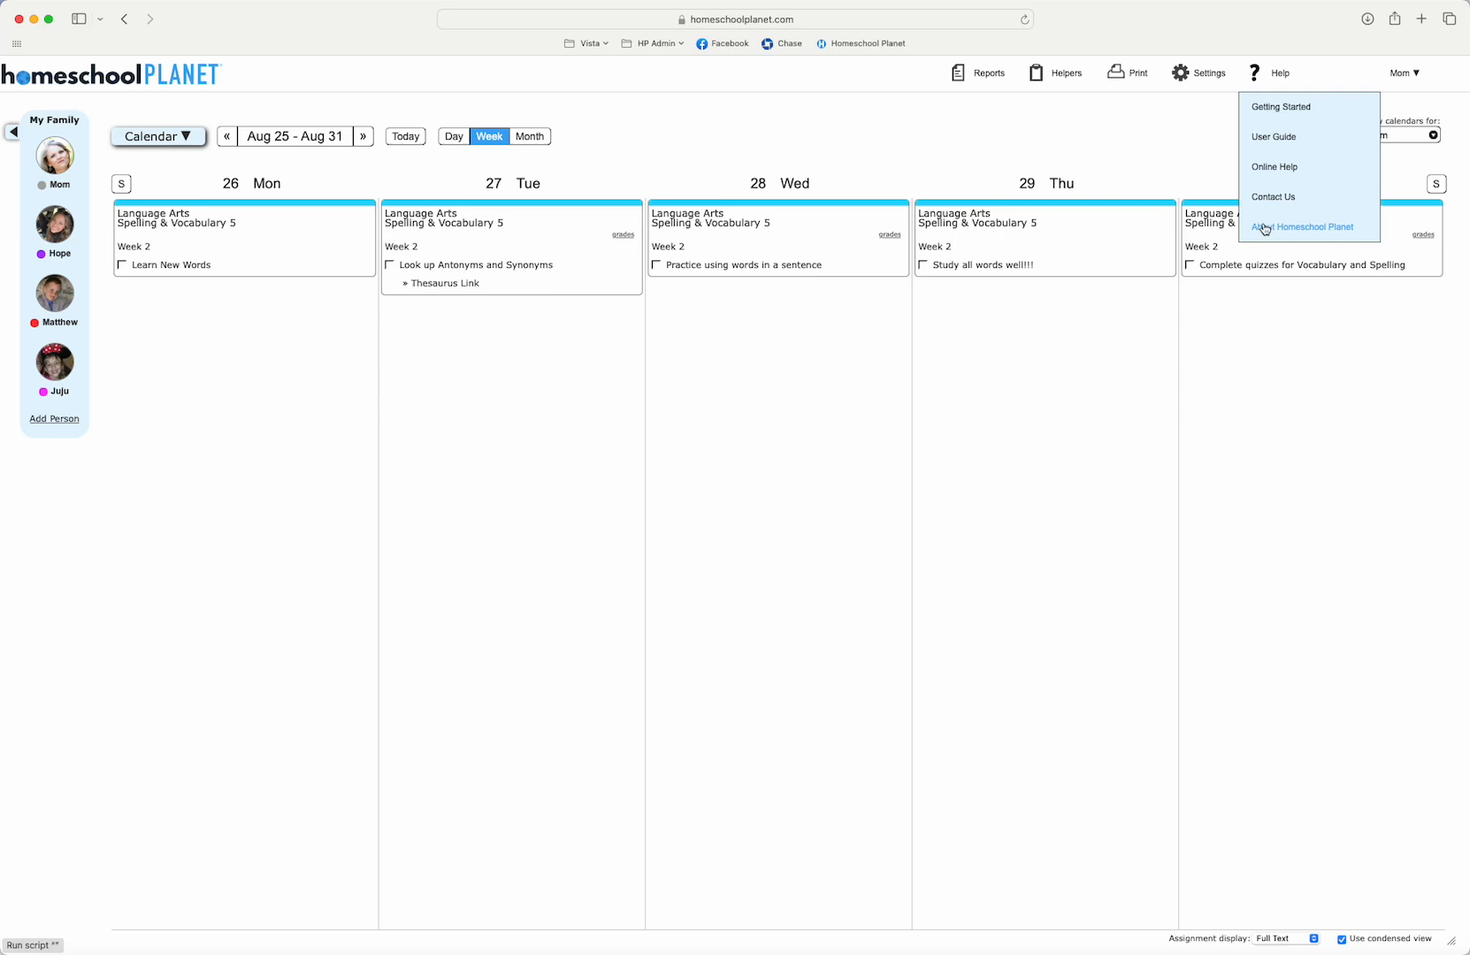